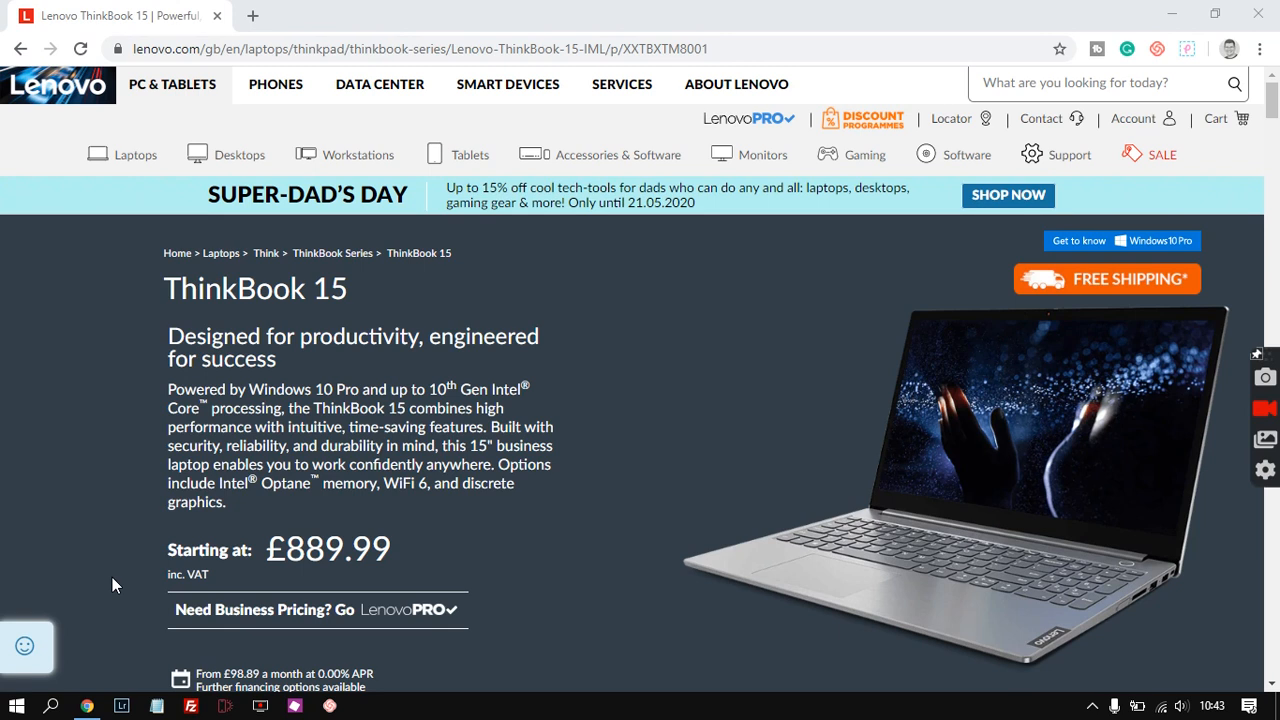
mouse_move(112, 412)
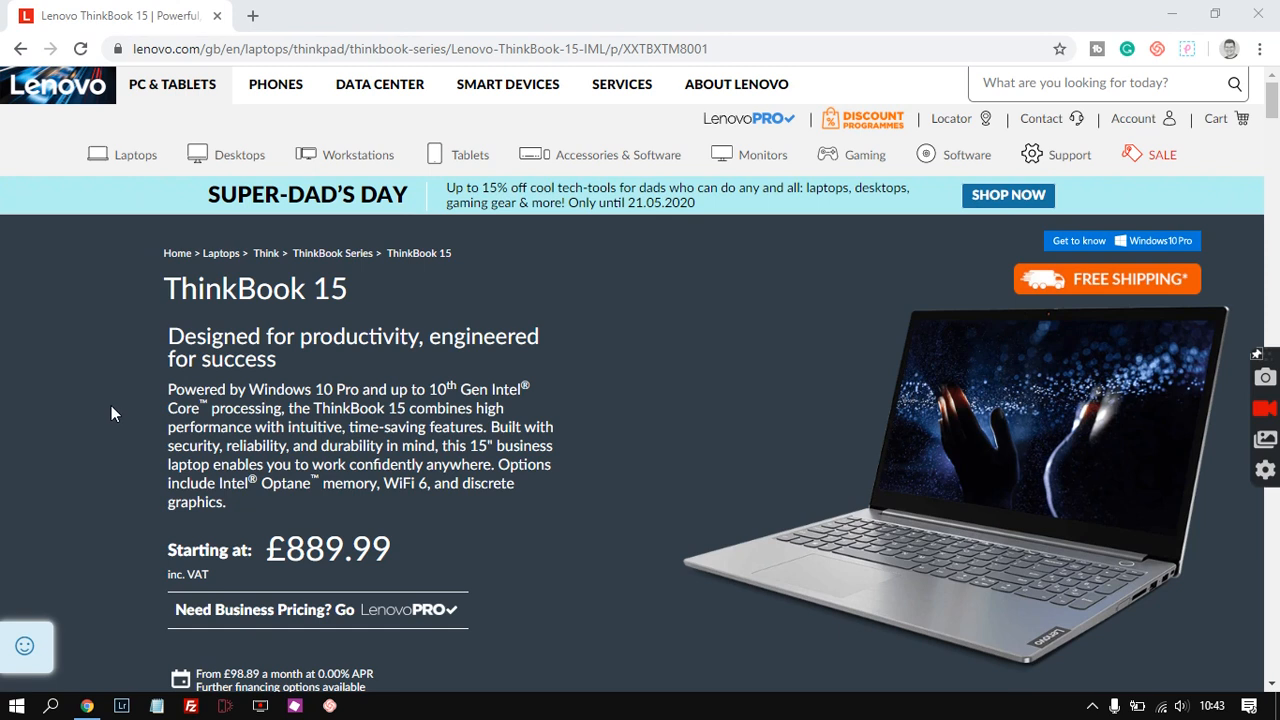
mouse_move(96, 406)
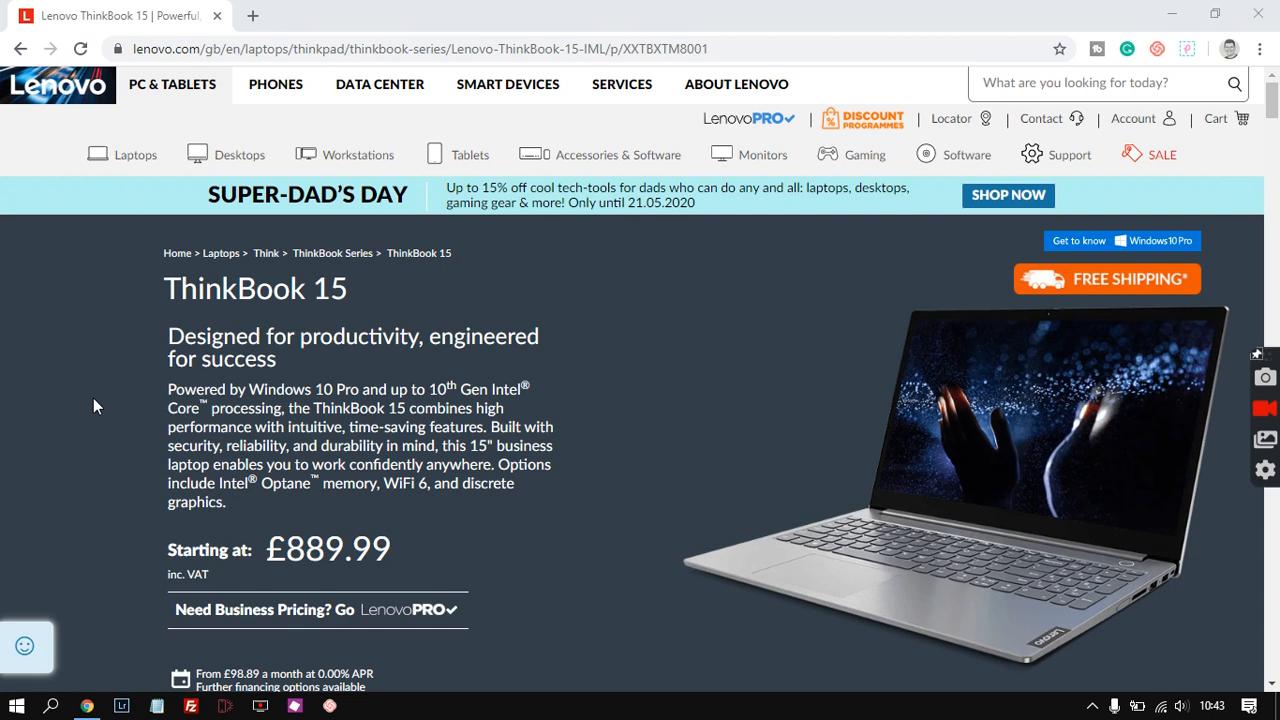
mouse_move(100, 398)
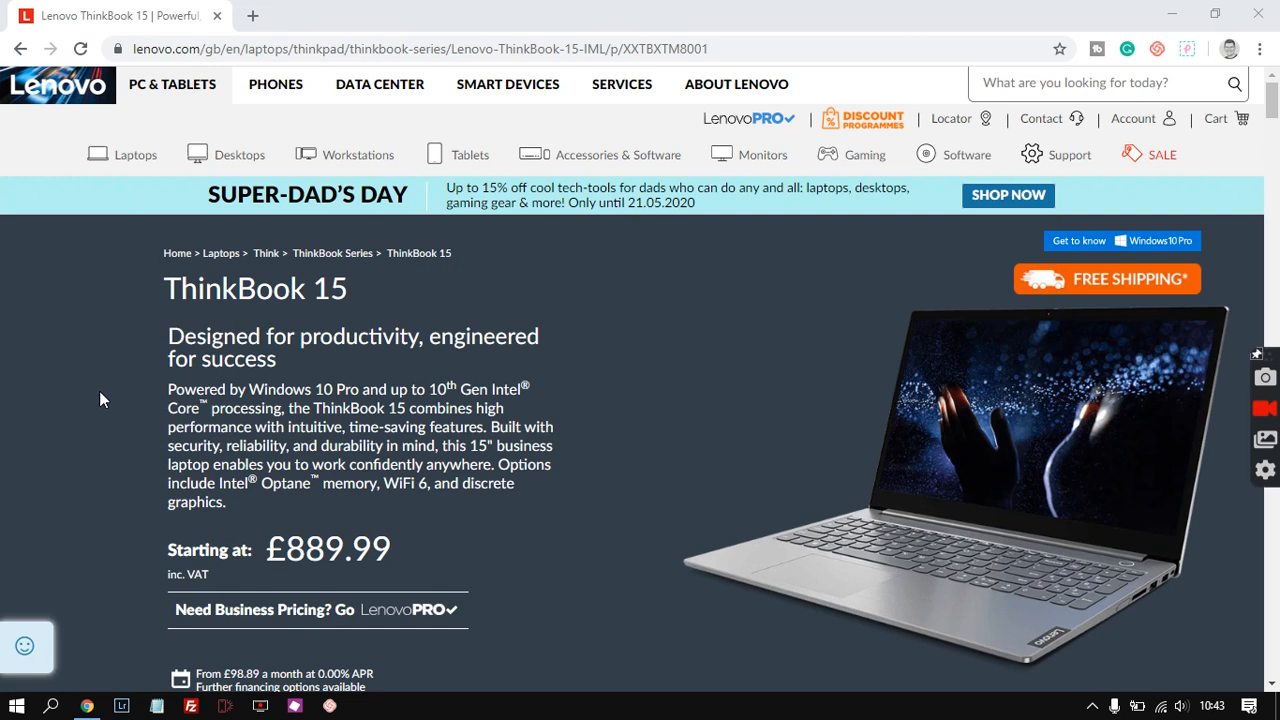
mouse_move(108, 392)
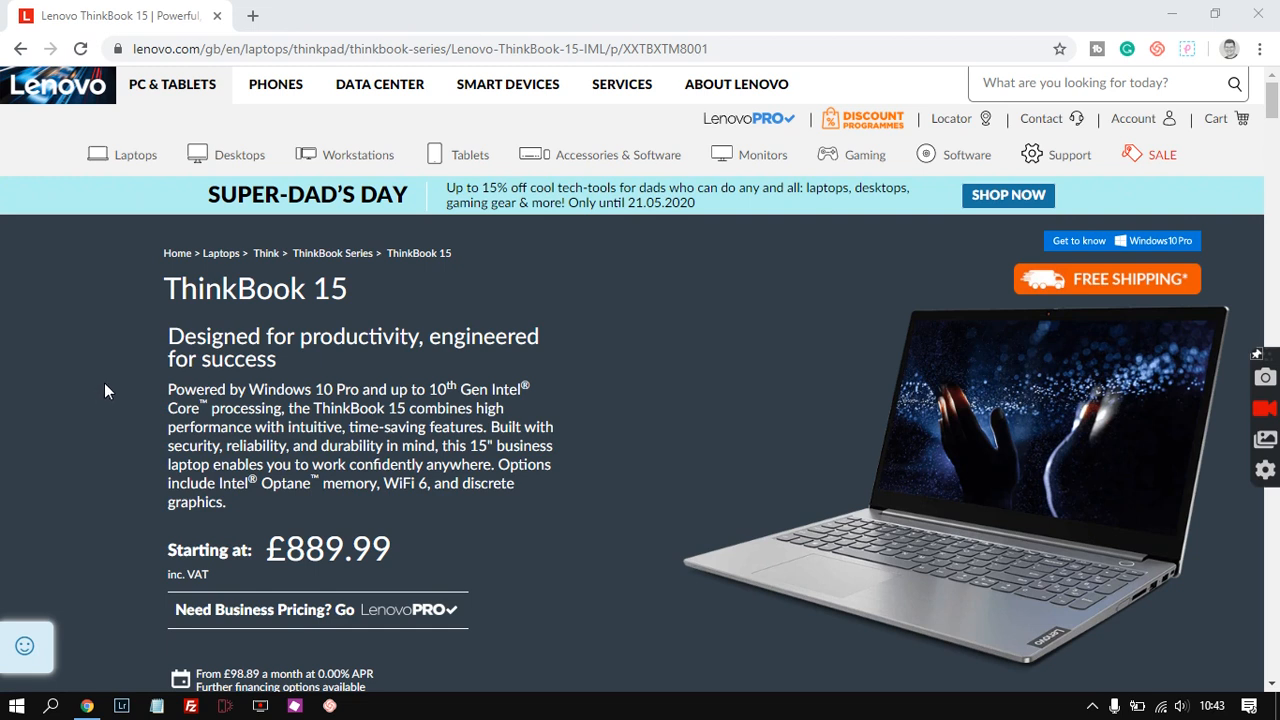
mouse_move(98, 384)
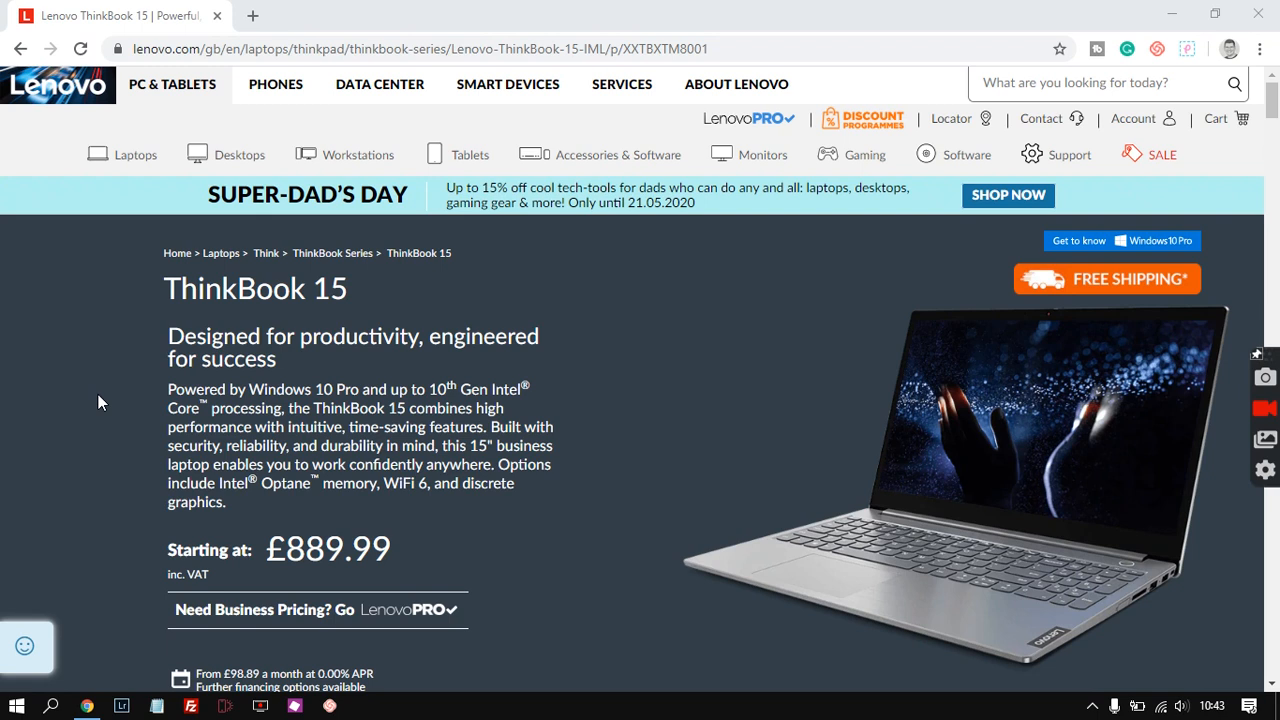
mouse_move(72, 404)
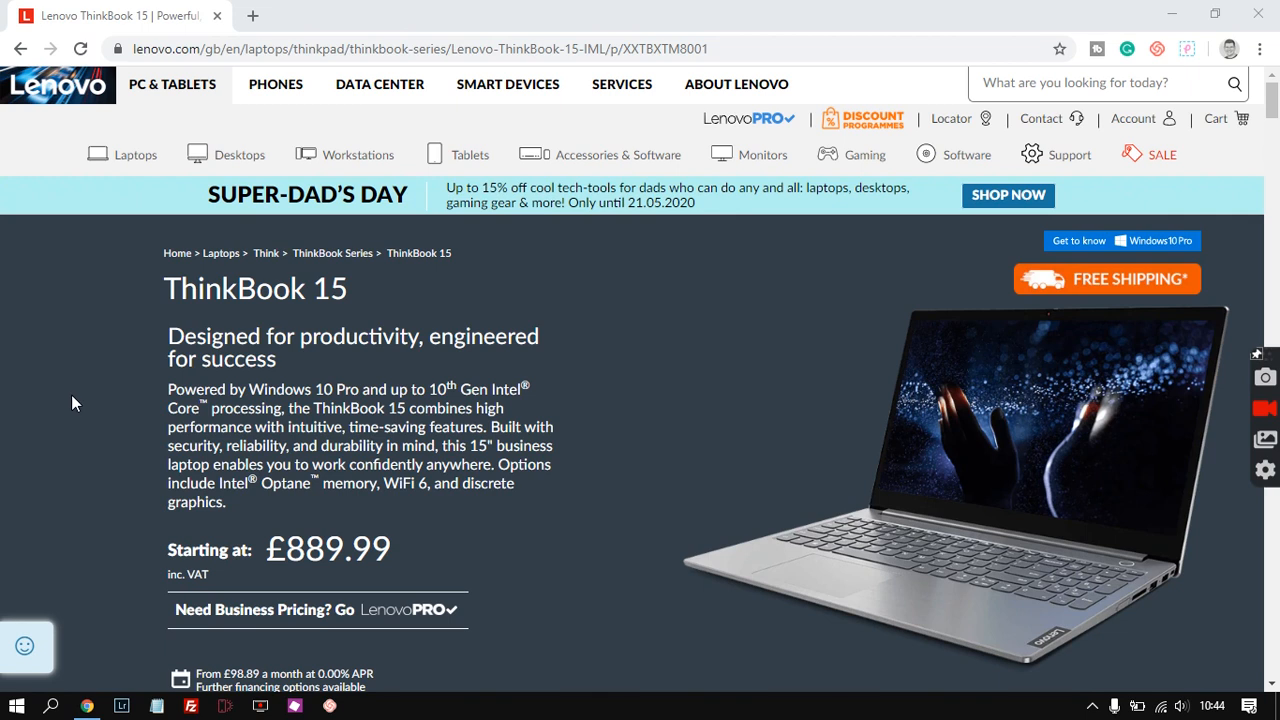
mouse_move(92, 388)
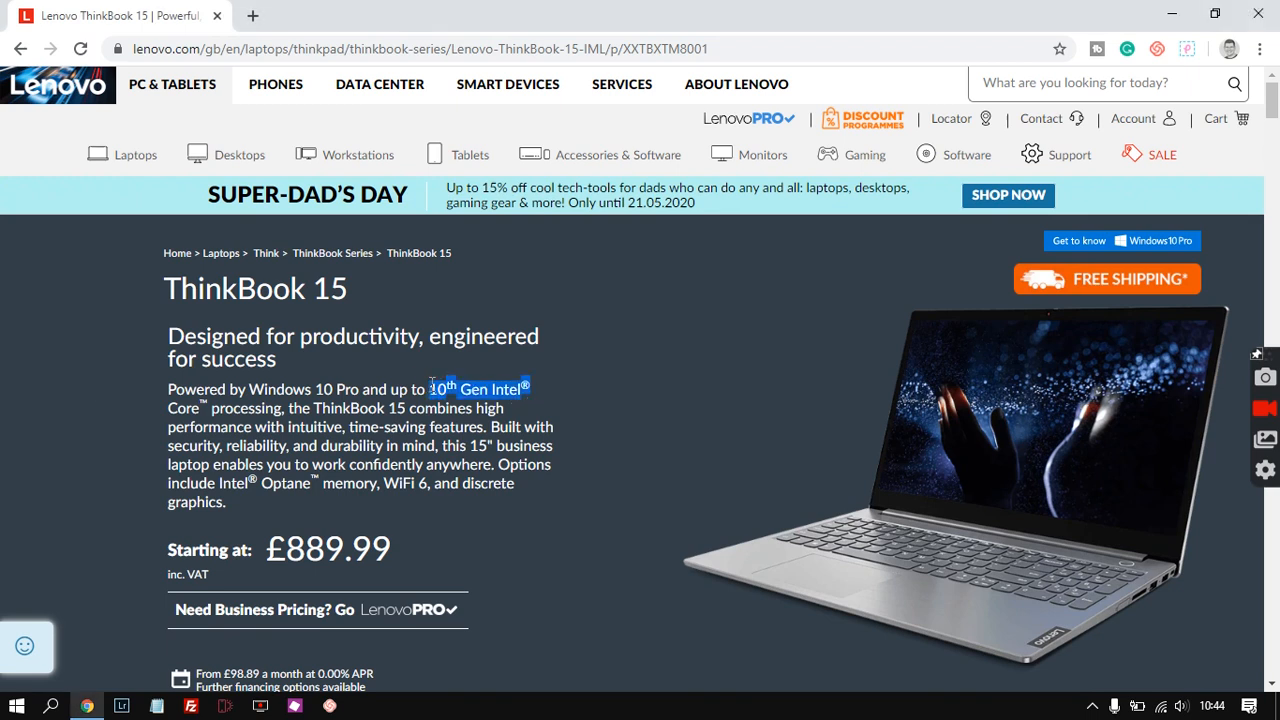
mouse_move(504, 536)
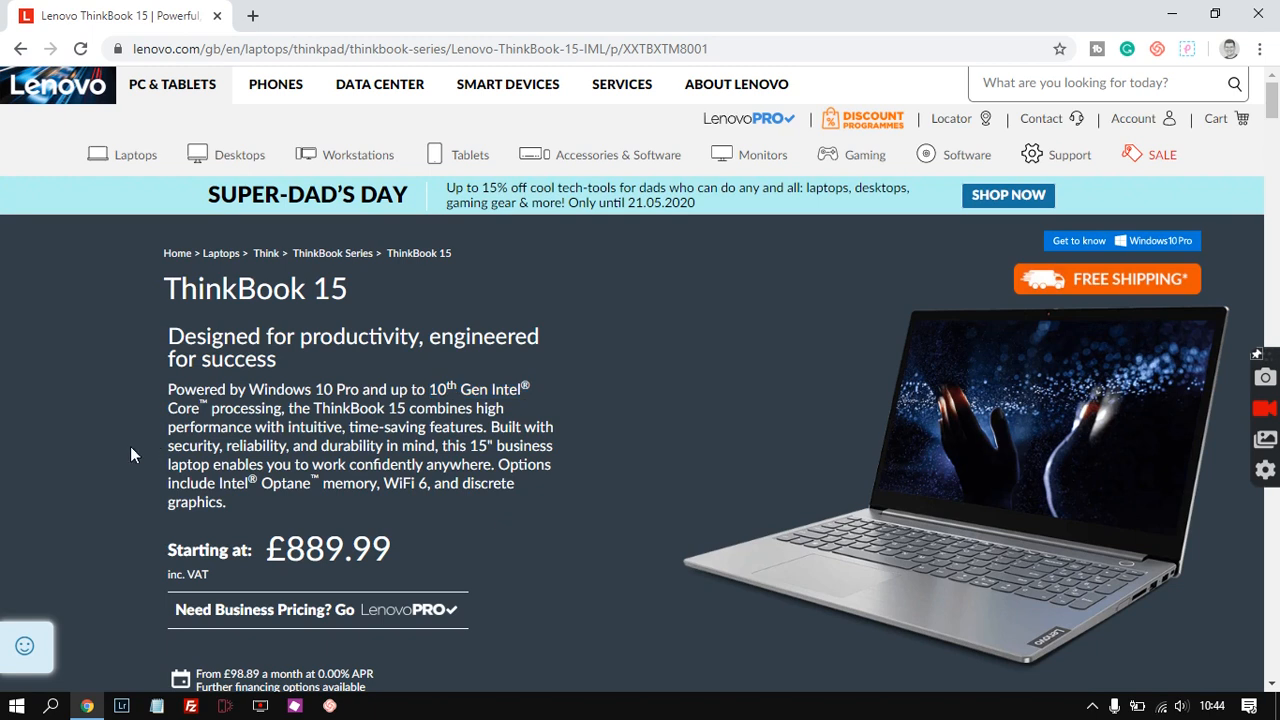
Step: Reach the Models section and highlight the 15-IIL designation in the ThinkBook listing title
scroll(down, 3)
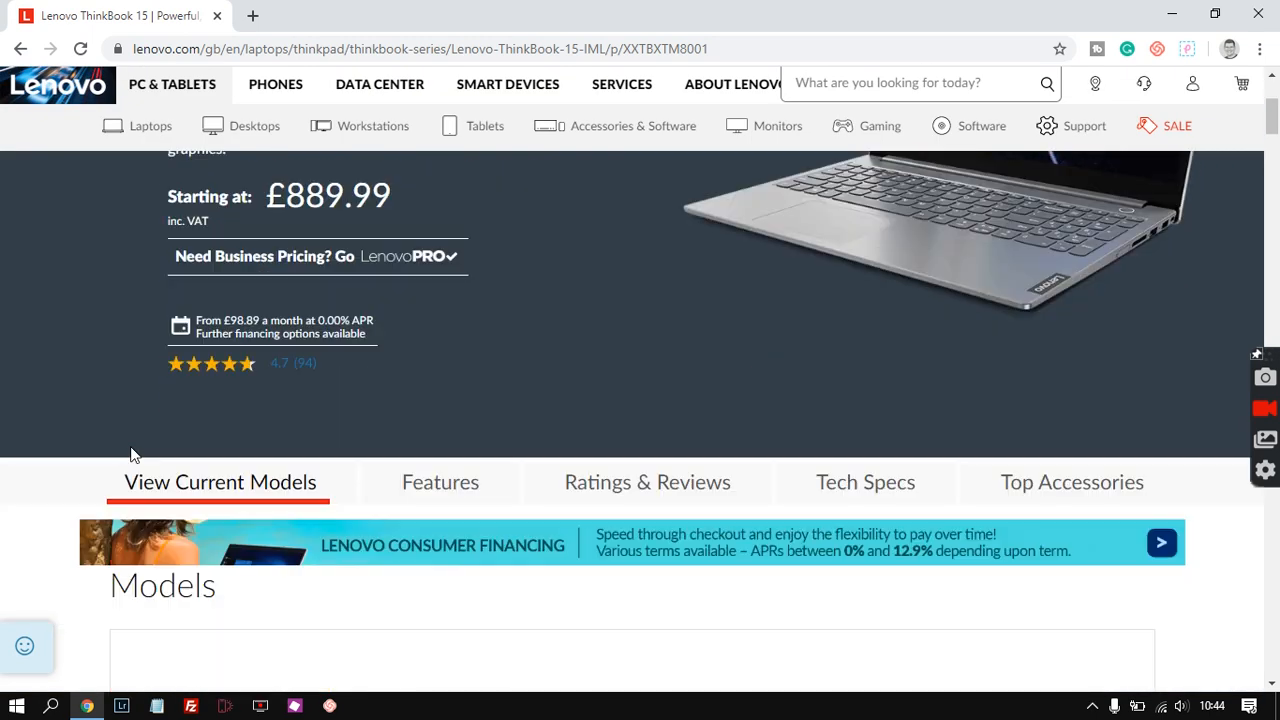
scroll(down, 3)
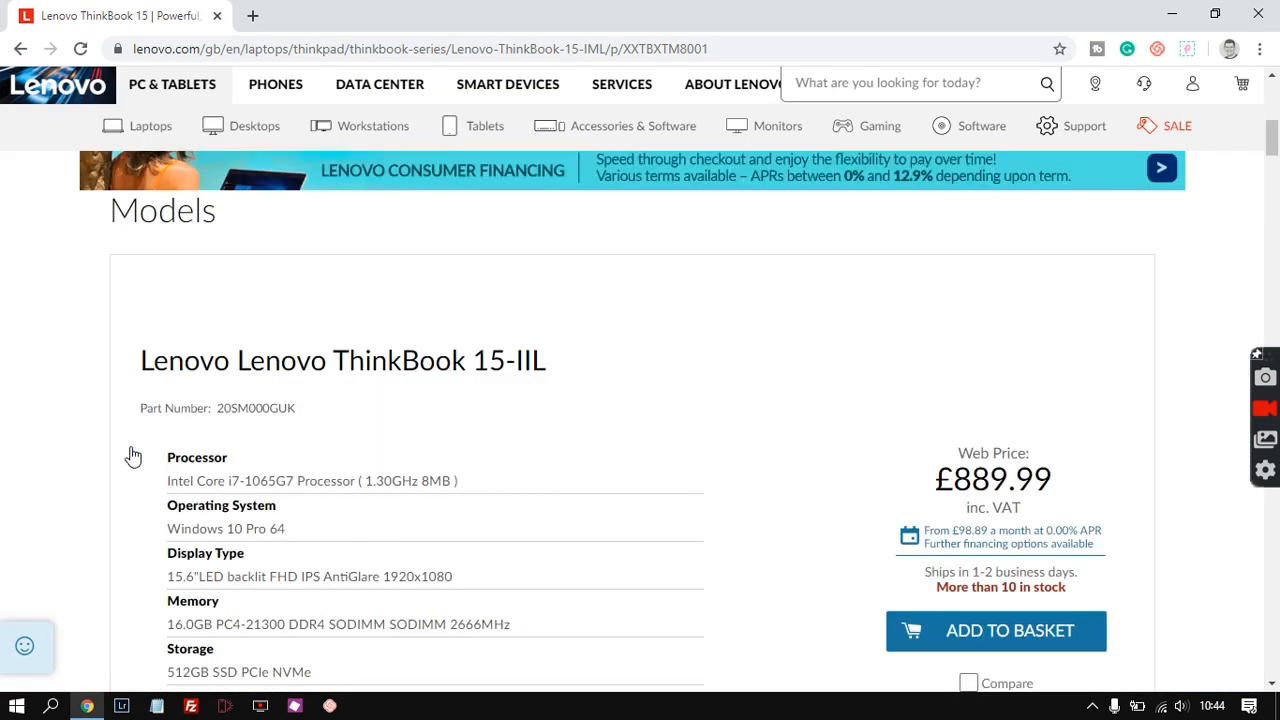
scroll(down, 3)
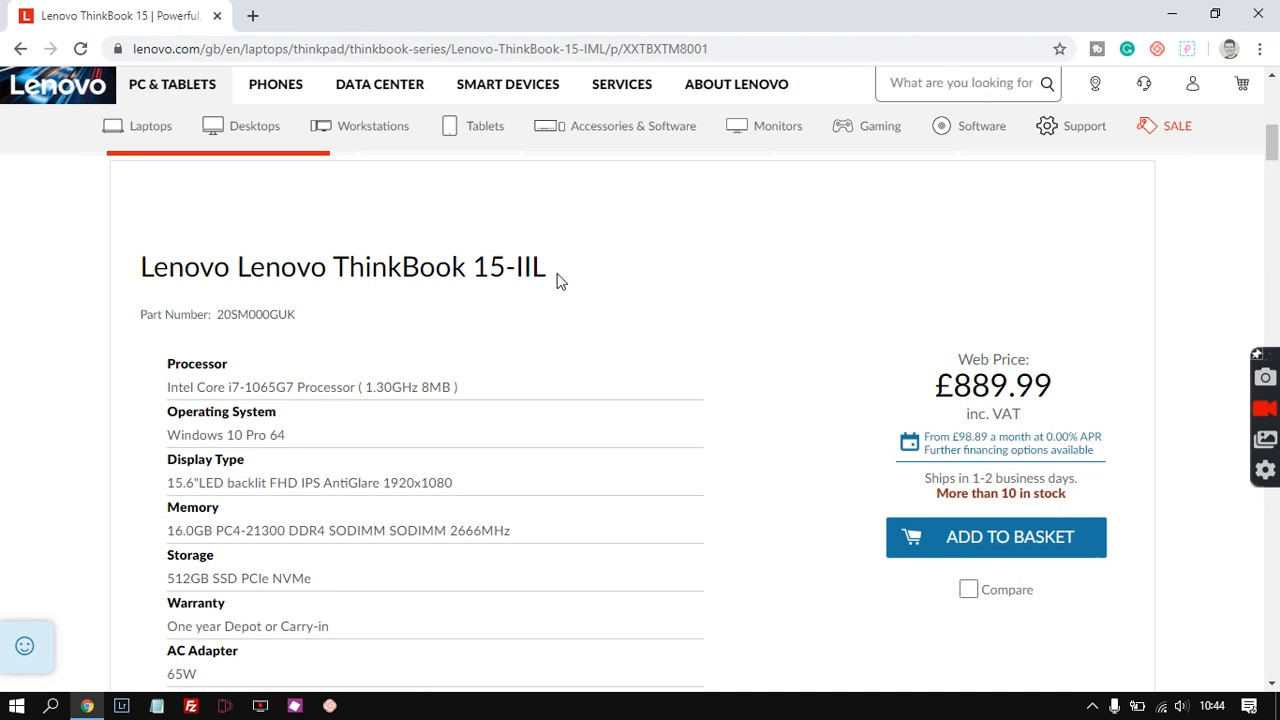
double_click(532, 268)
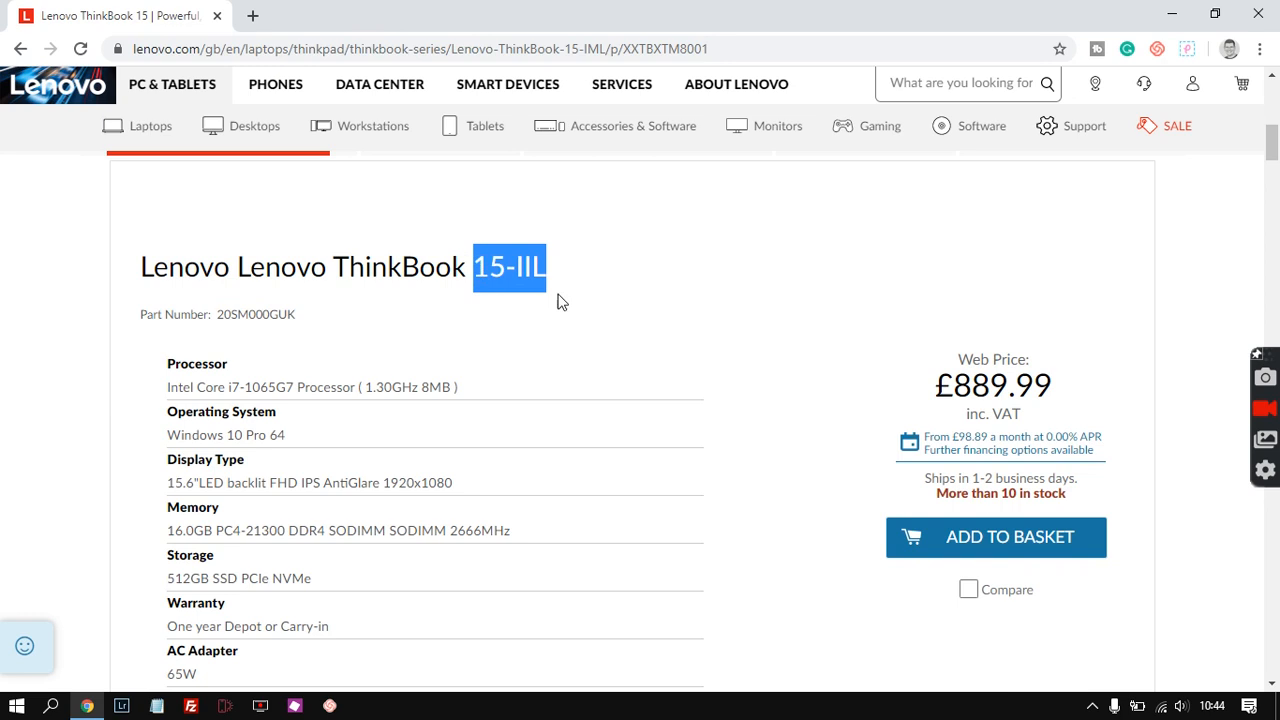
mouse_move(570, 324)
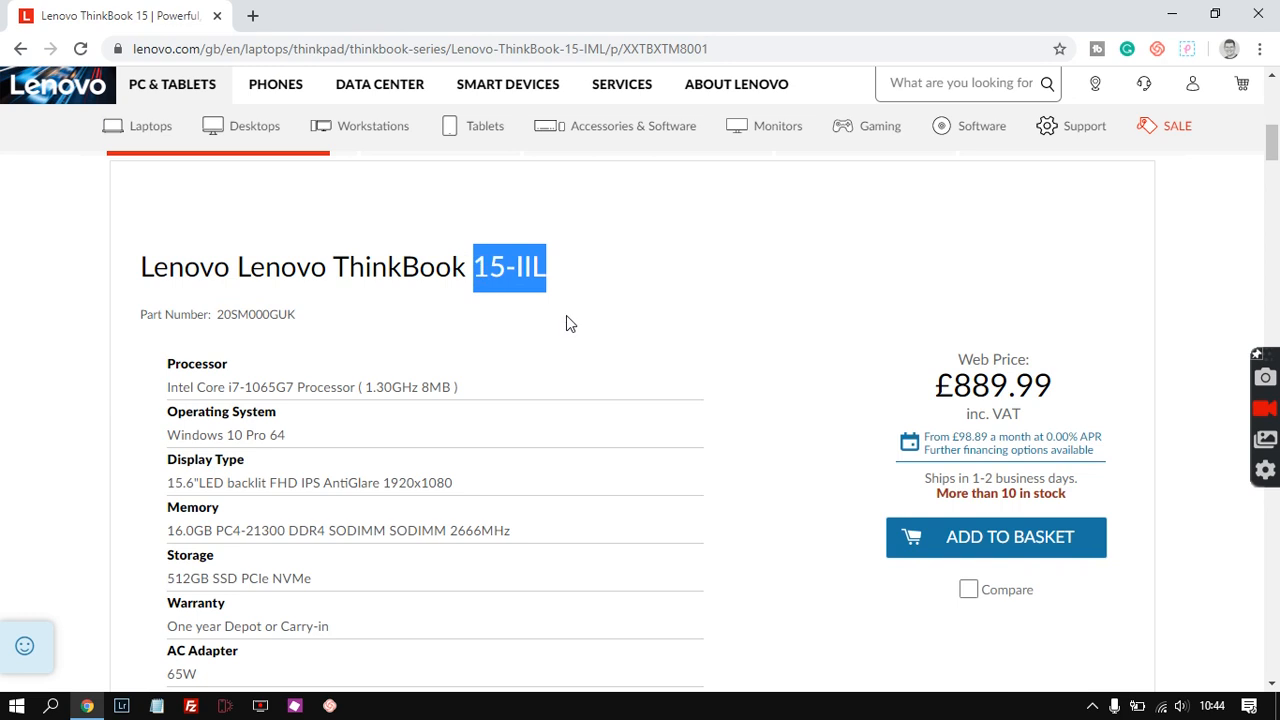
mouse_move(640, 328)
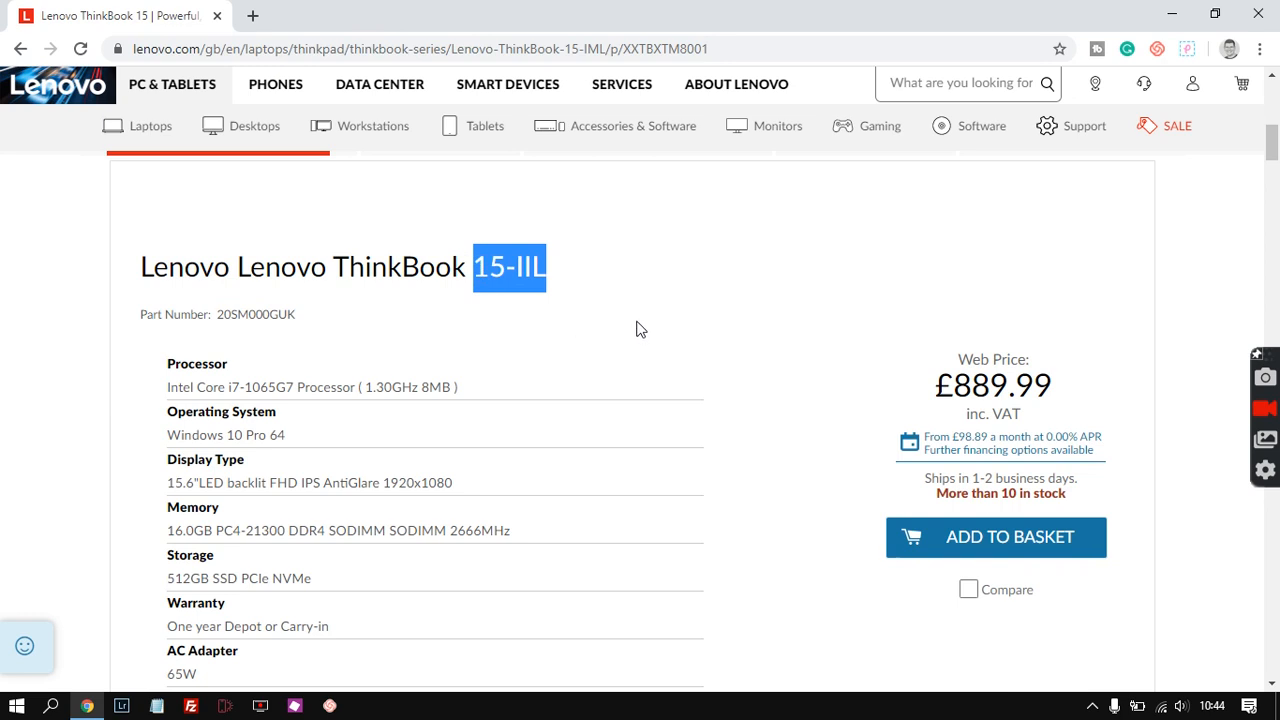
mouse_move(608, 316)
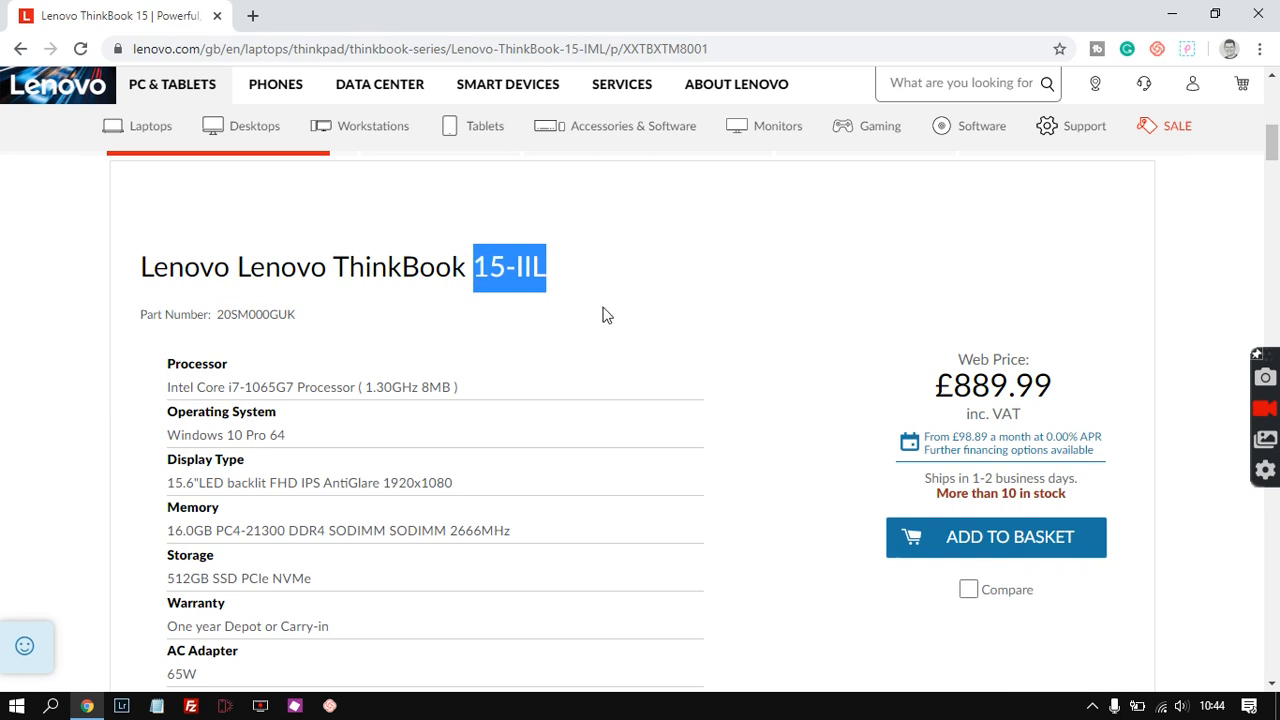
click(618, 306)
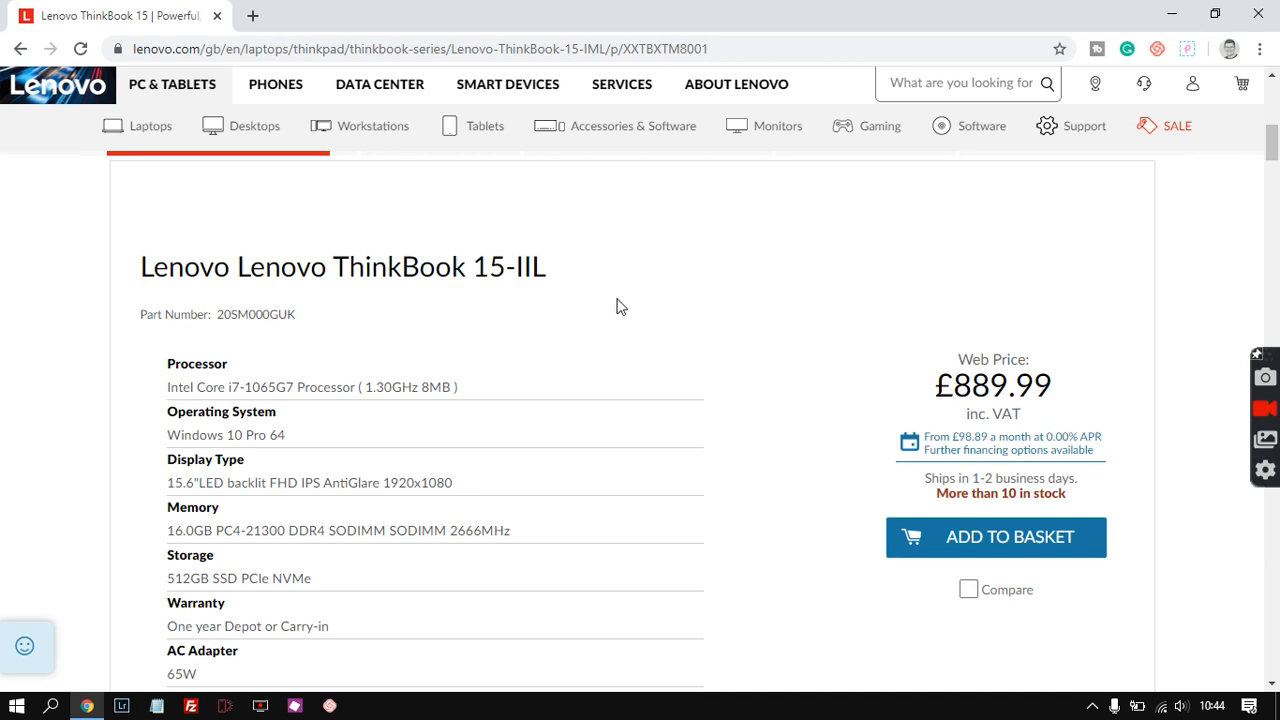
scroll(down, 3)
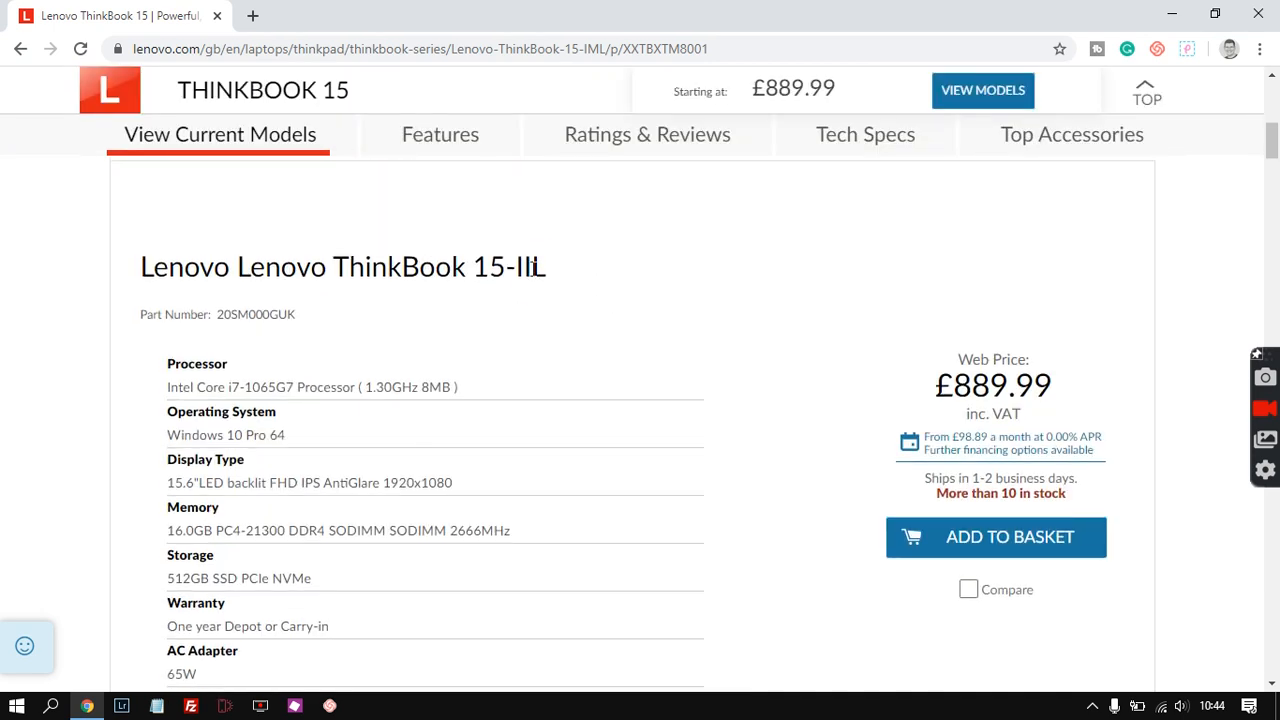
double_click(532, 268)
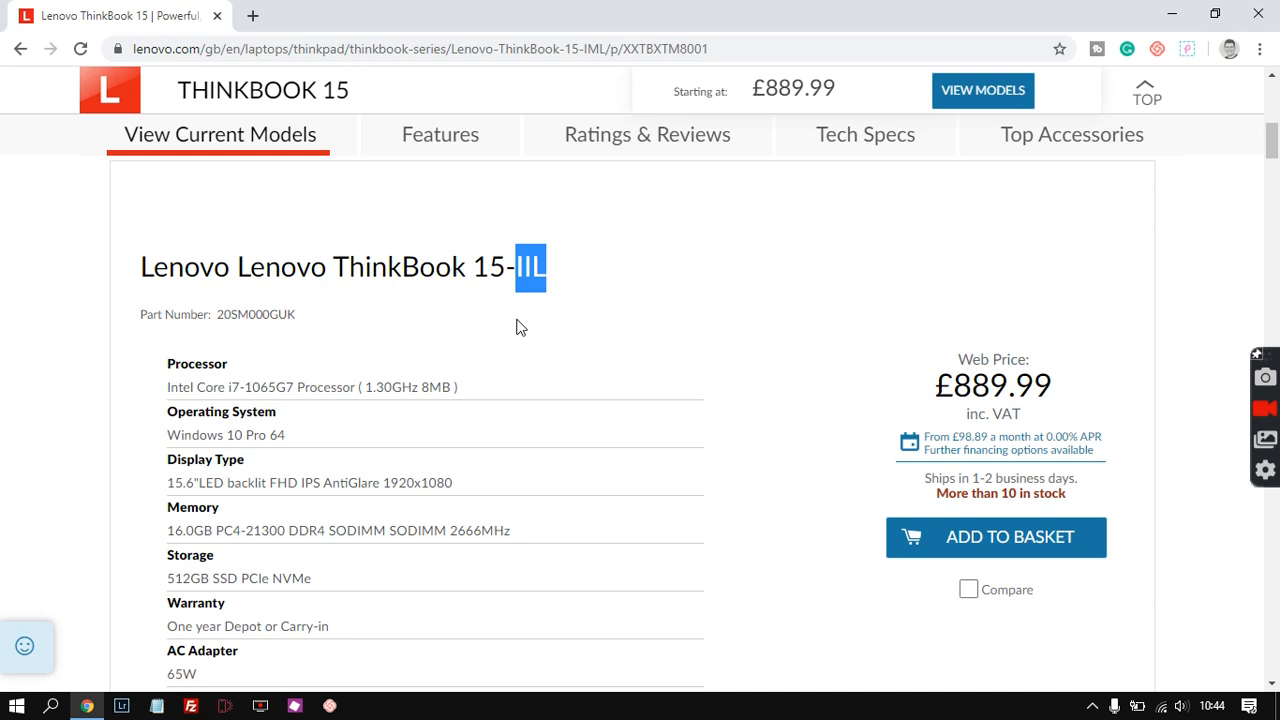
mouse_move(420, 328)
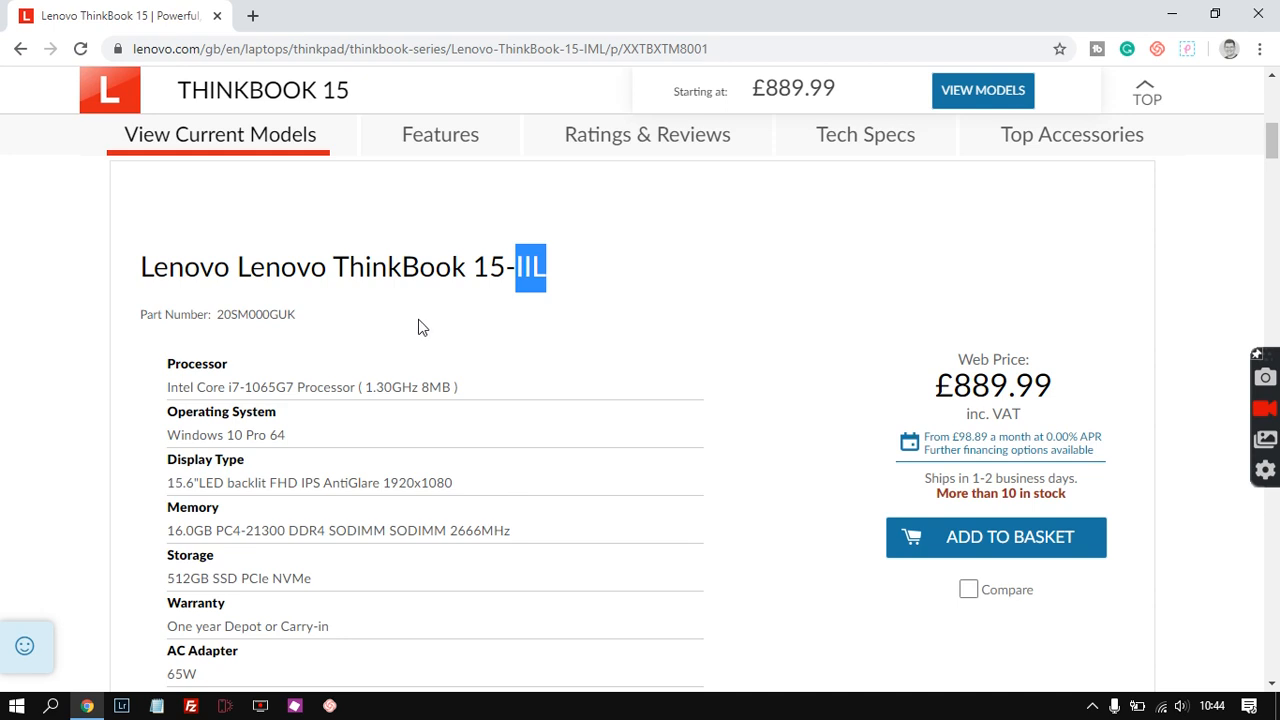
scroll(down, 3)
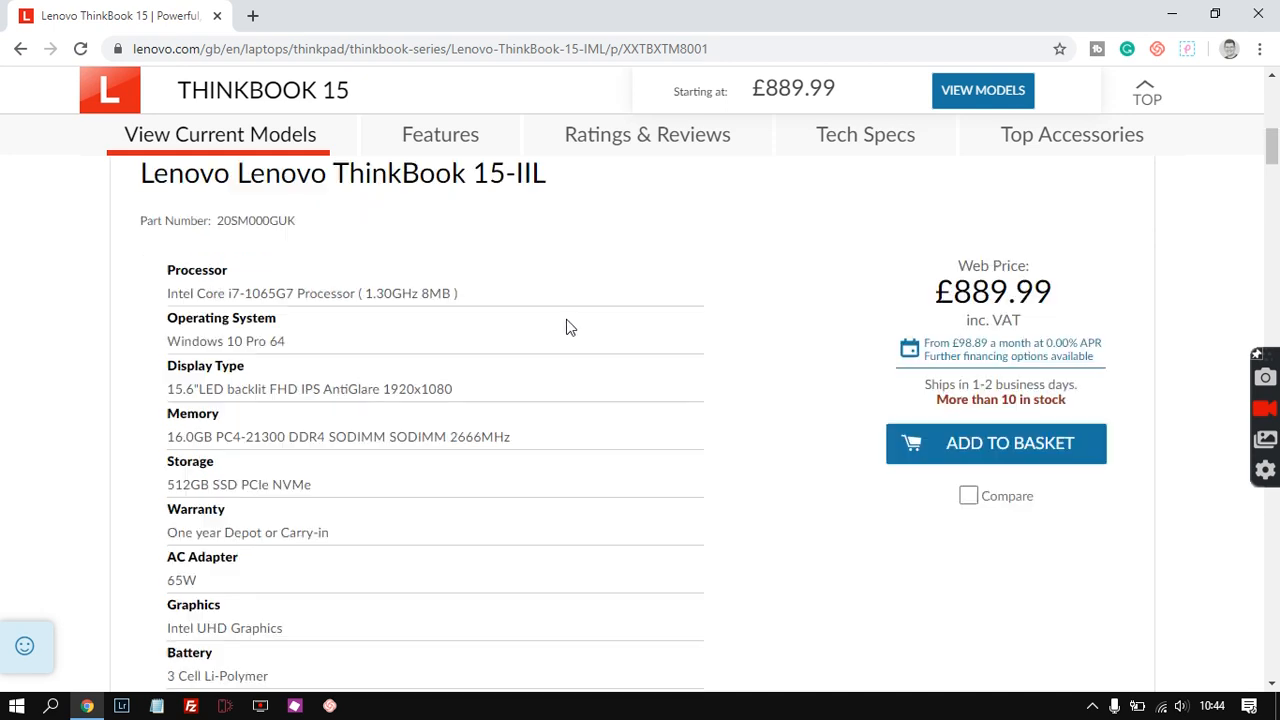
mouse_move(136, 236)
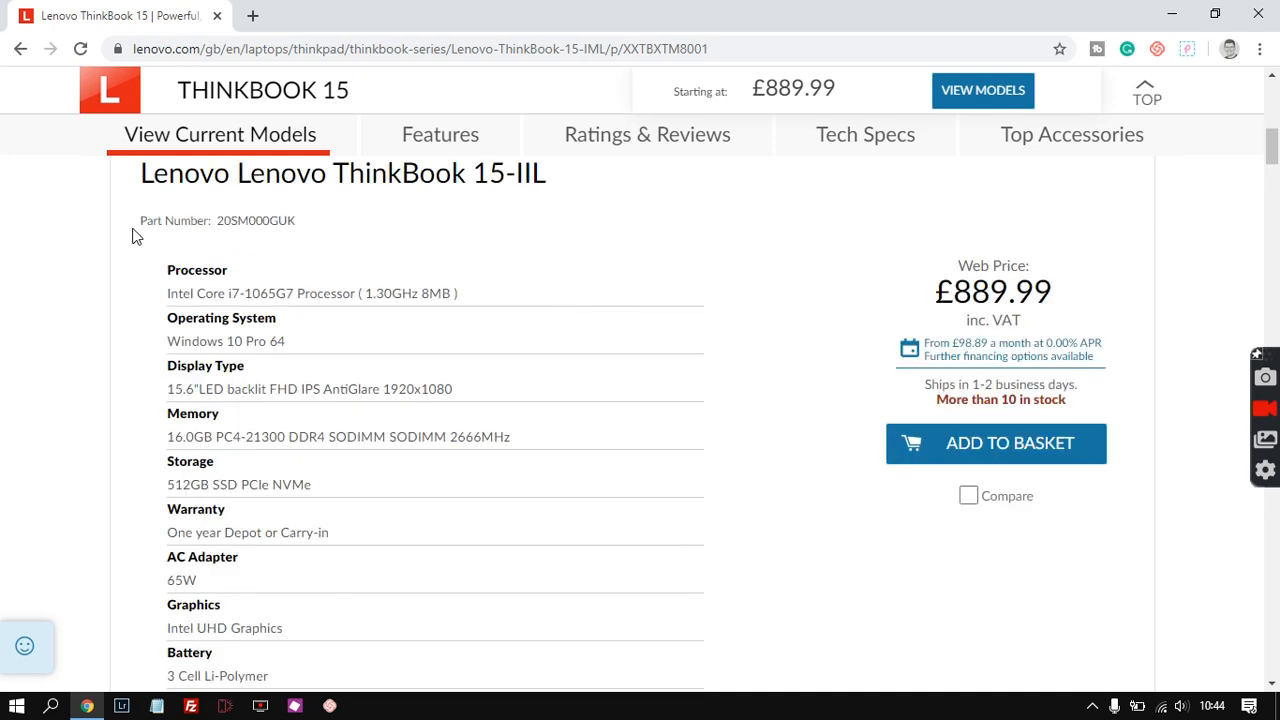
mouse_move(60, 314)
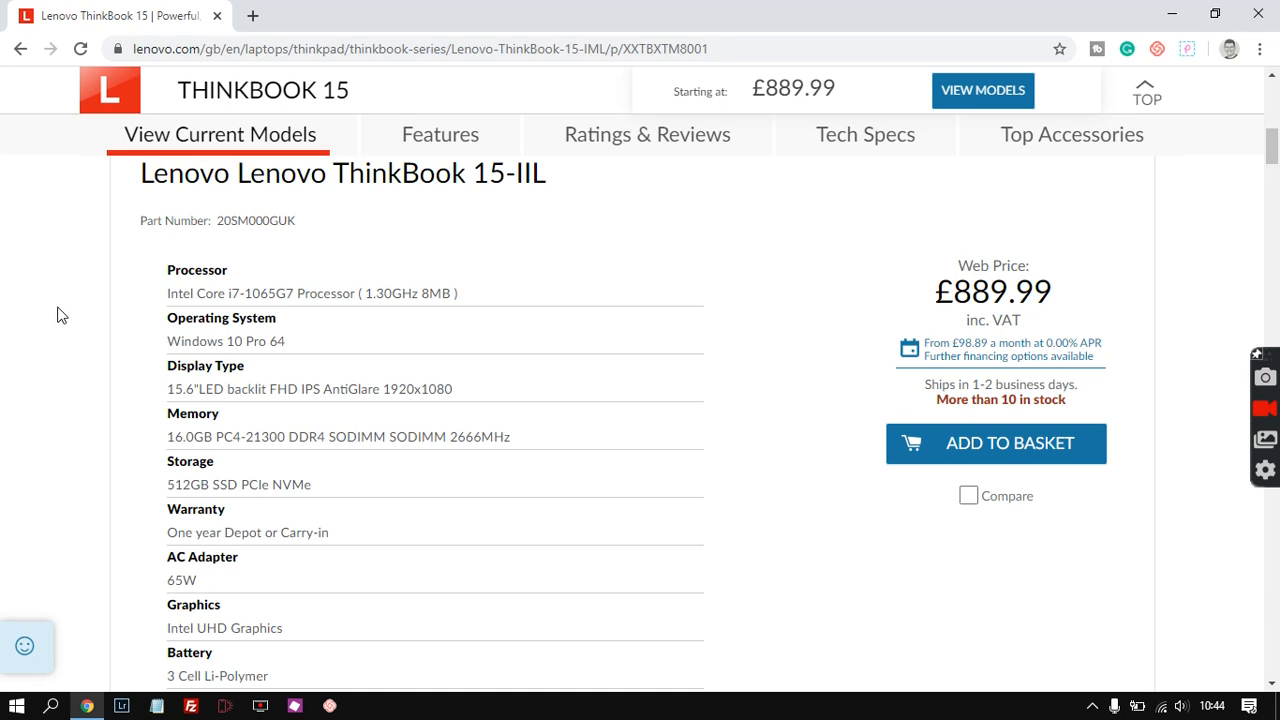
mouse_move(830, 436)
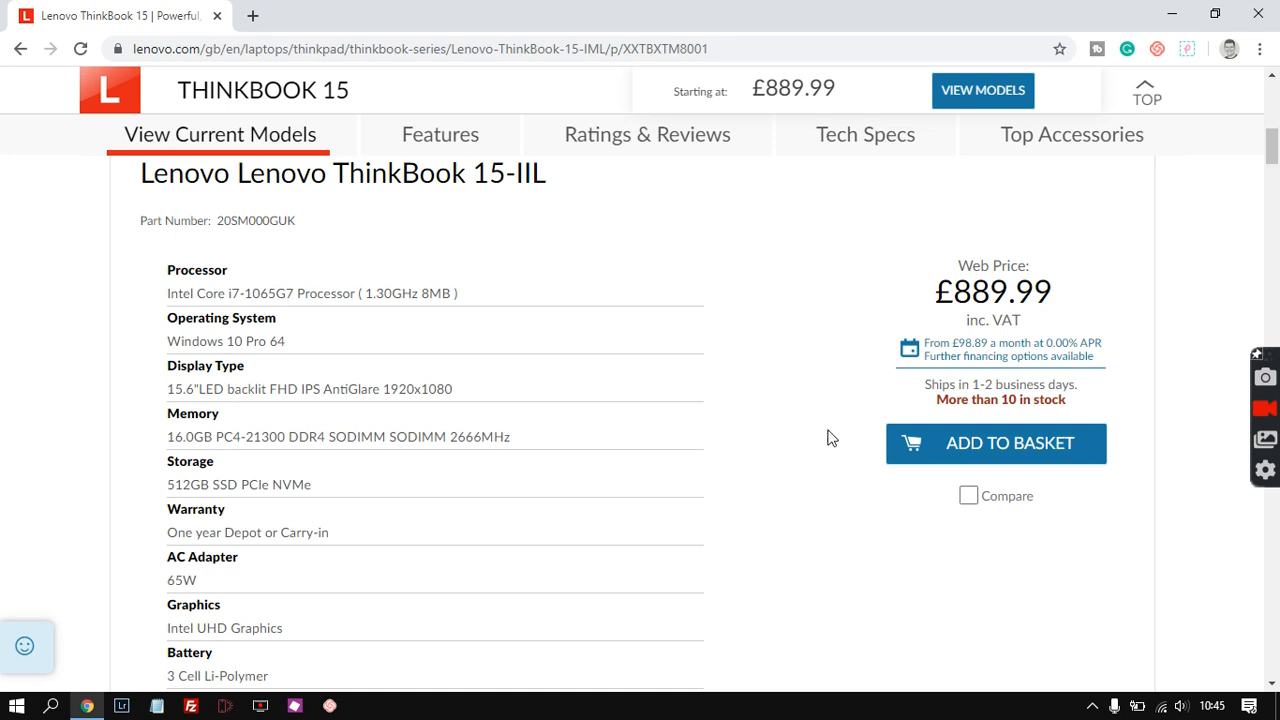
mouse_move(516, 304)
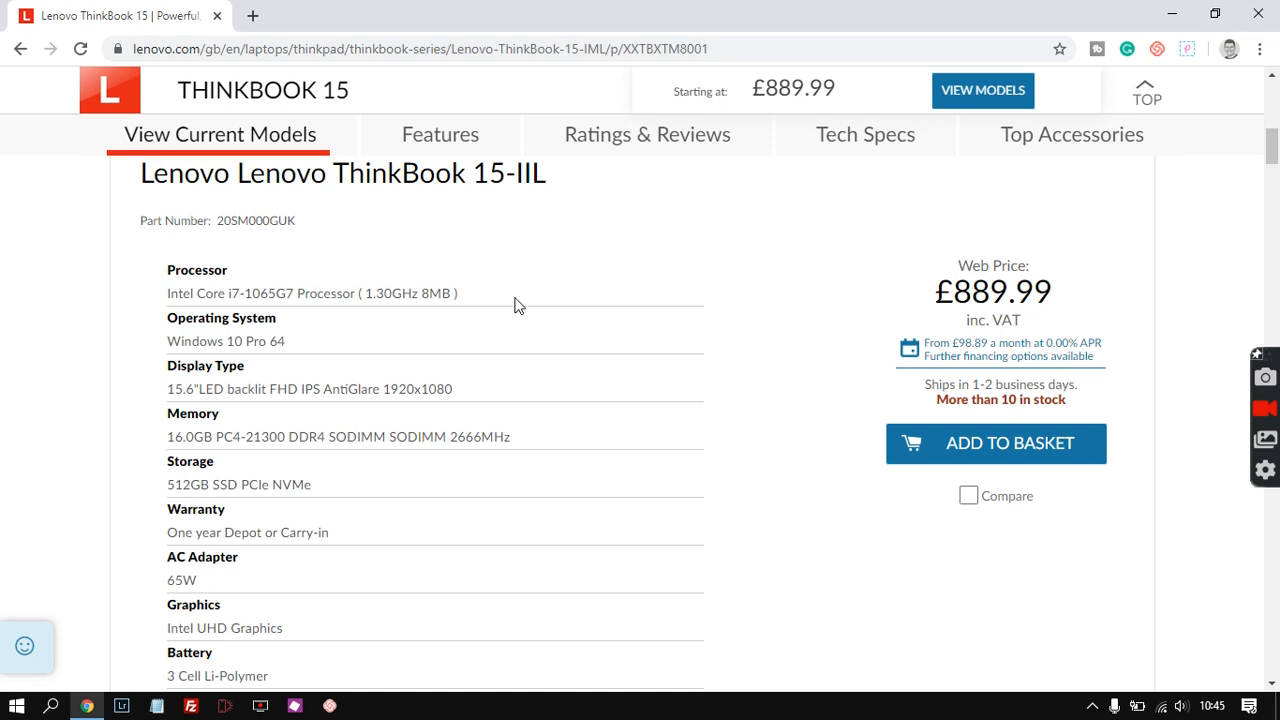
mouse_move(520, 288)
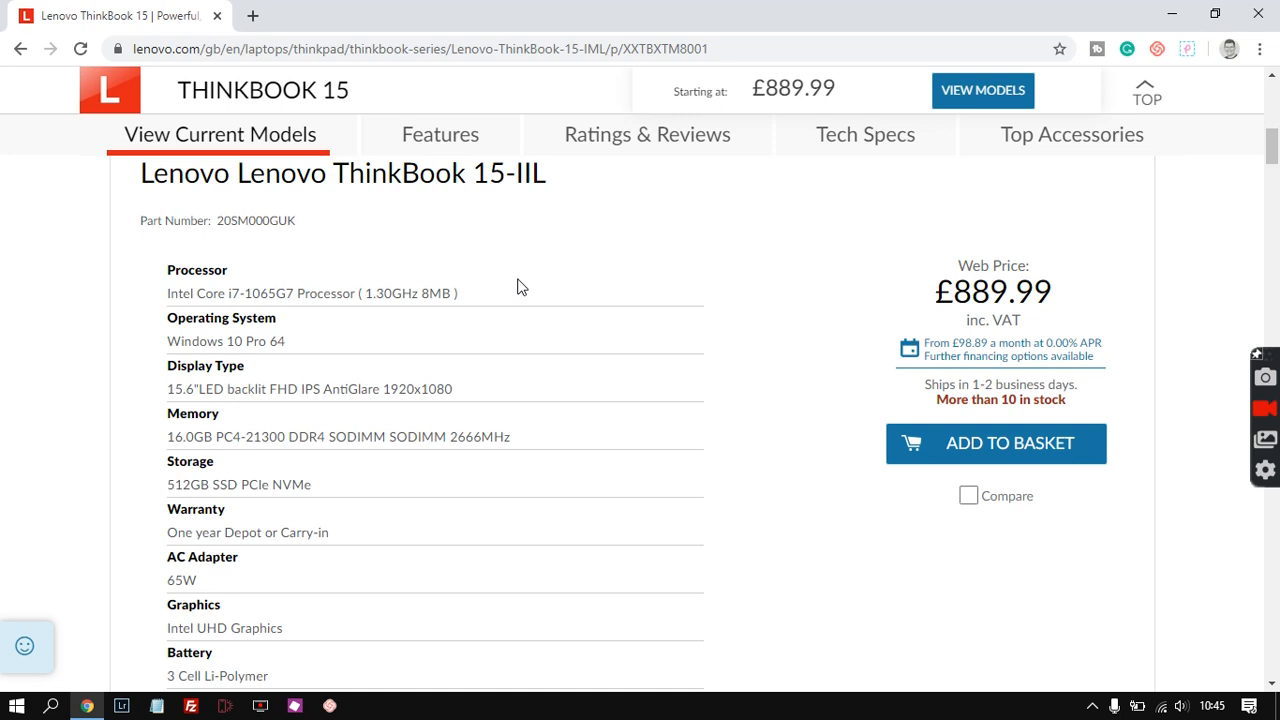
mouse_move(548, 282)
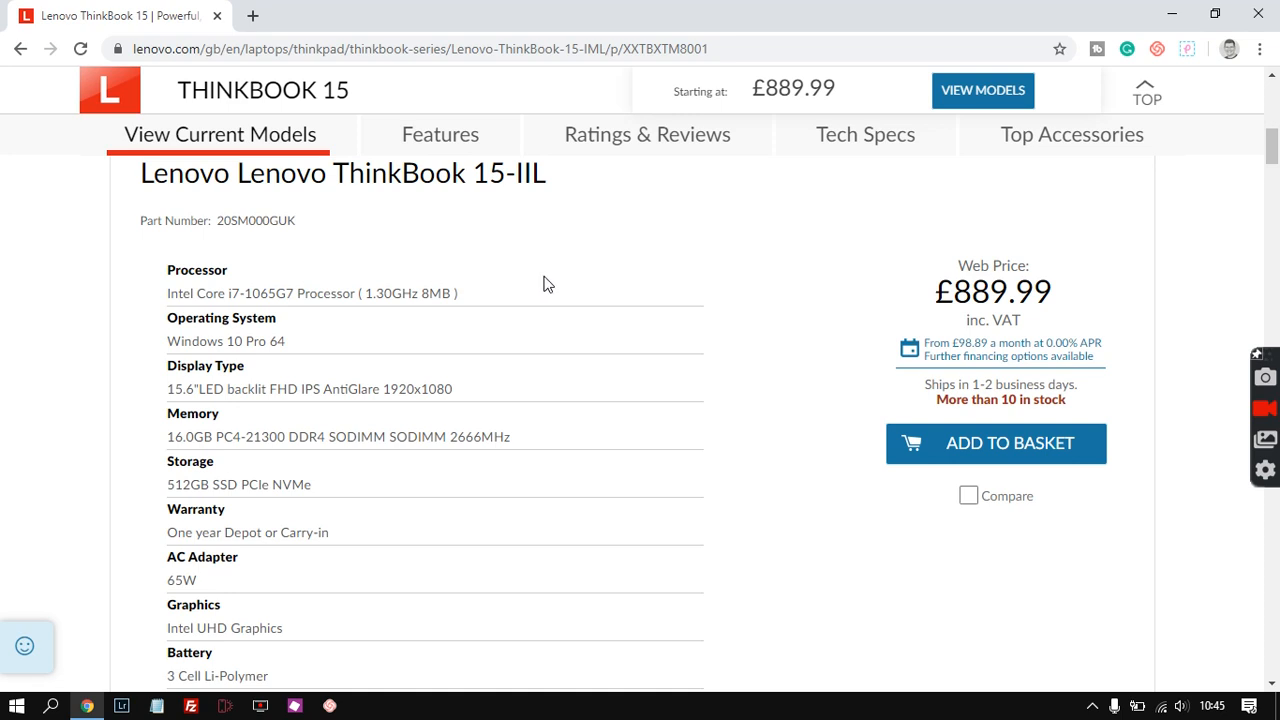
mouse_move(524, 296)
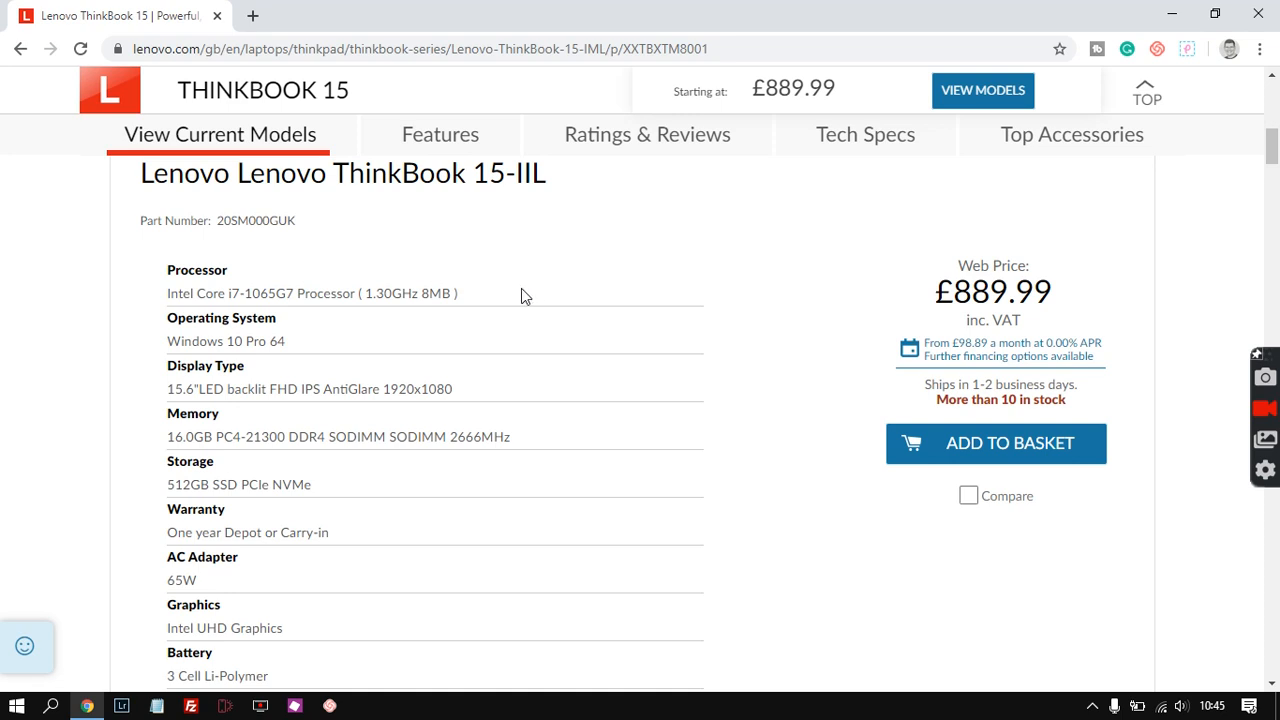
mouse_move(524, 316)
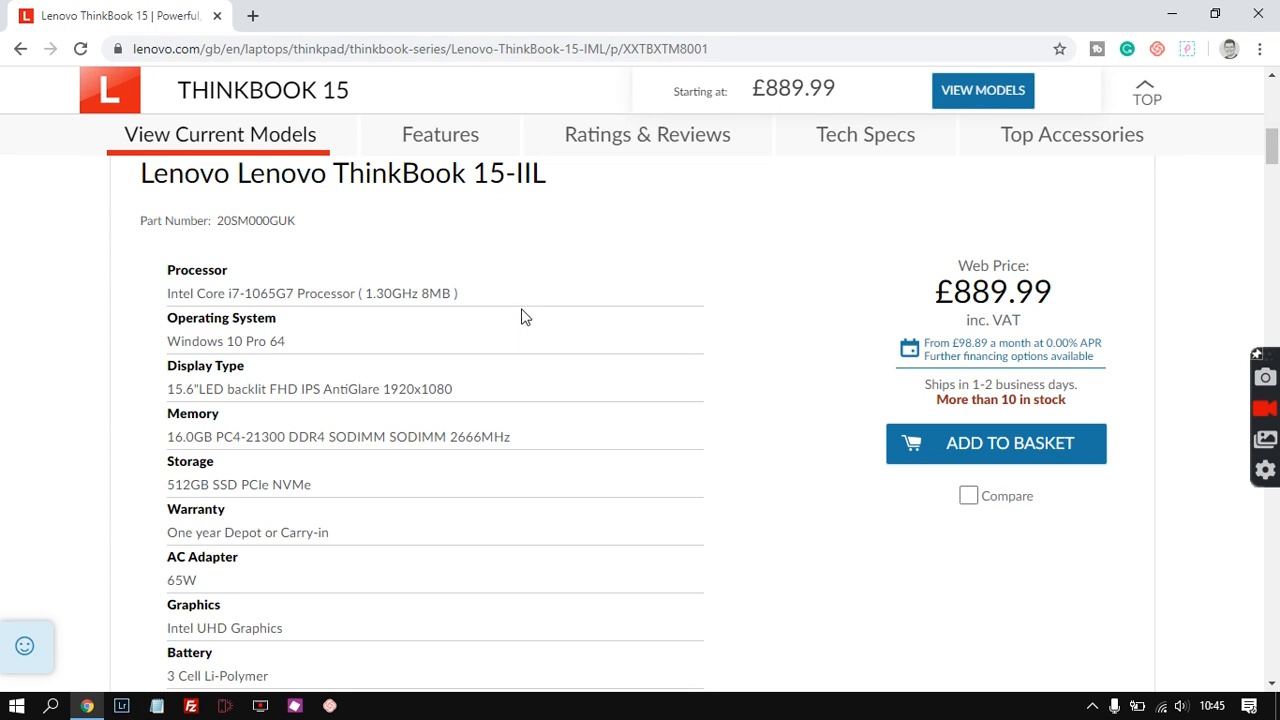
double_click(220, 316)
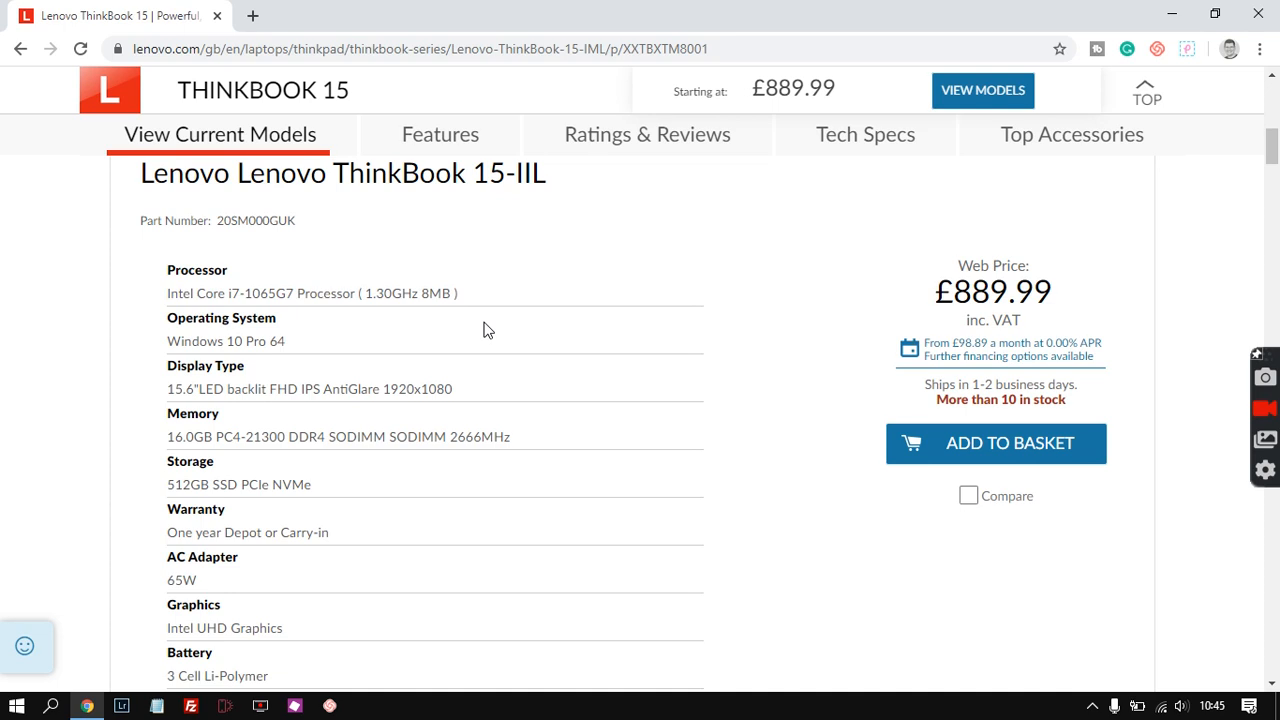
mouse_move(510, 296)
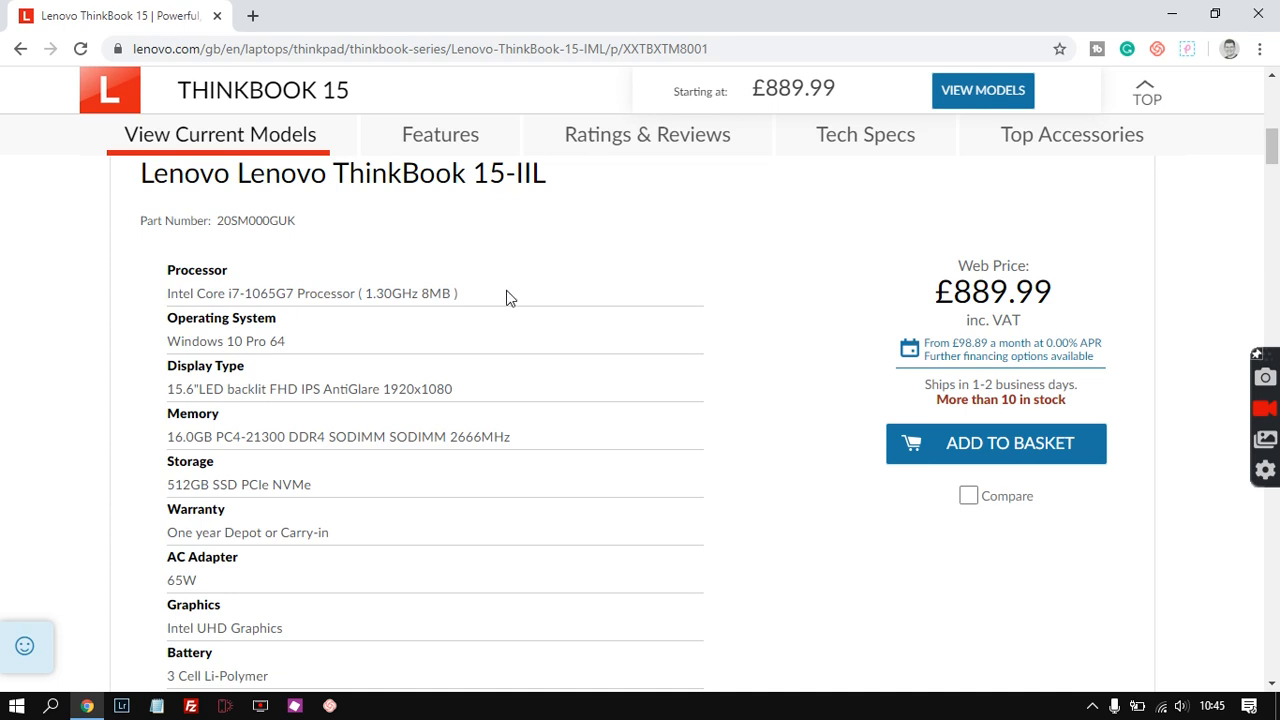
mouse_move(566, 296)
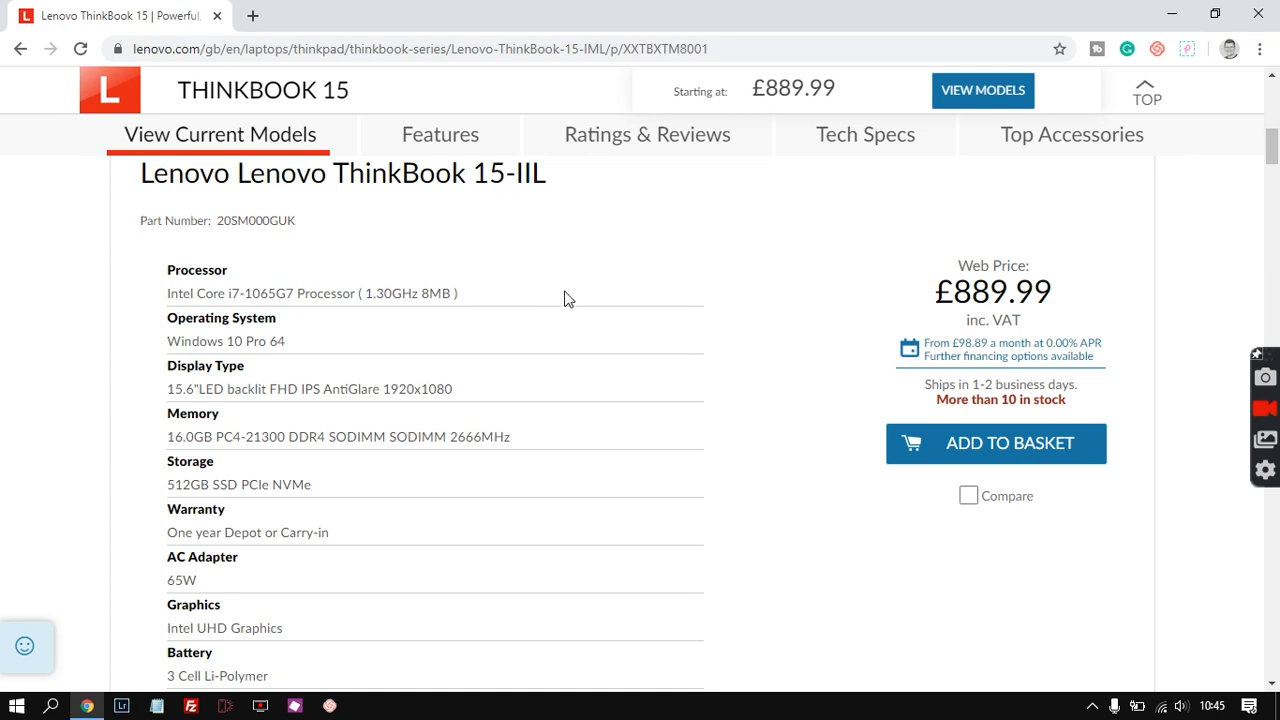
mouse_move(550, 340)
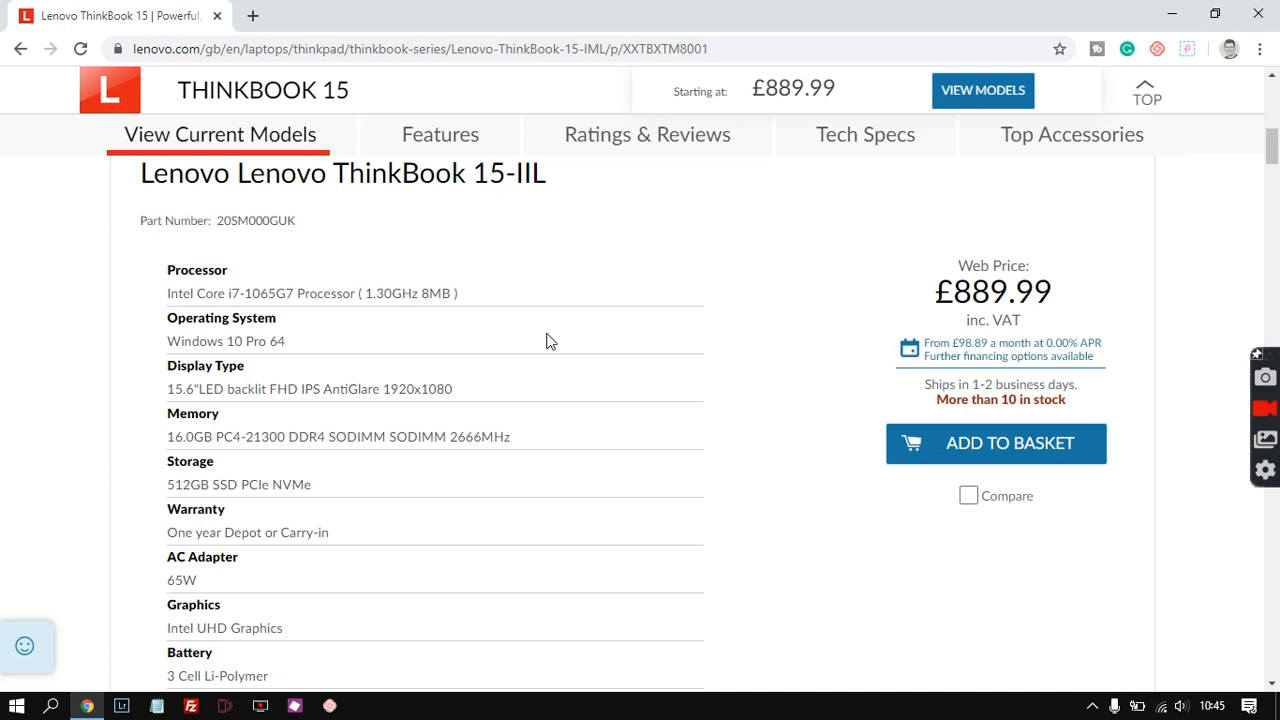
mouse_move(522, 310)
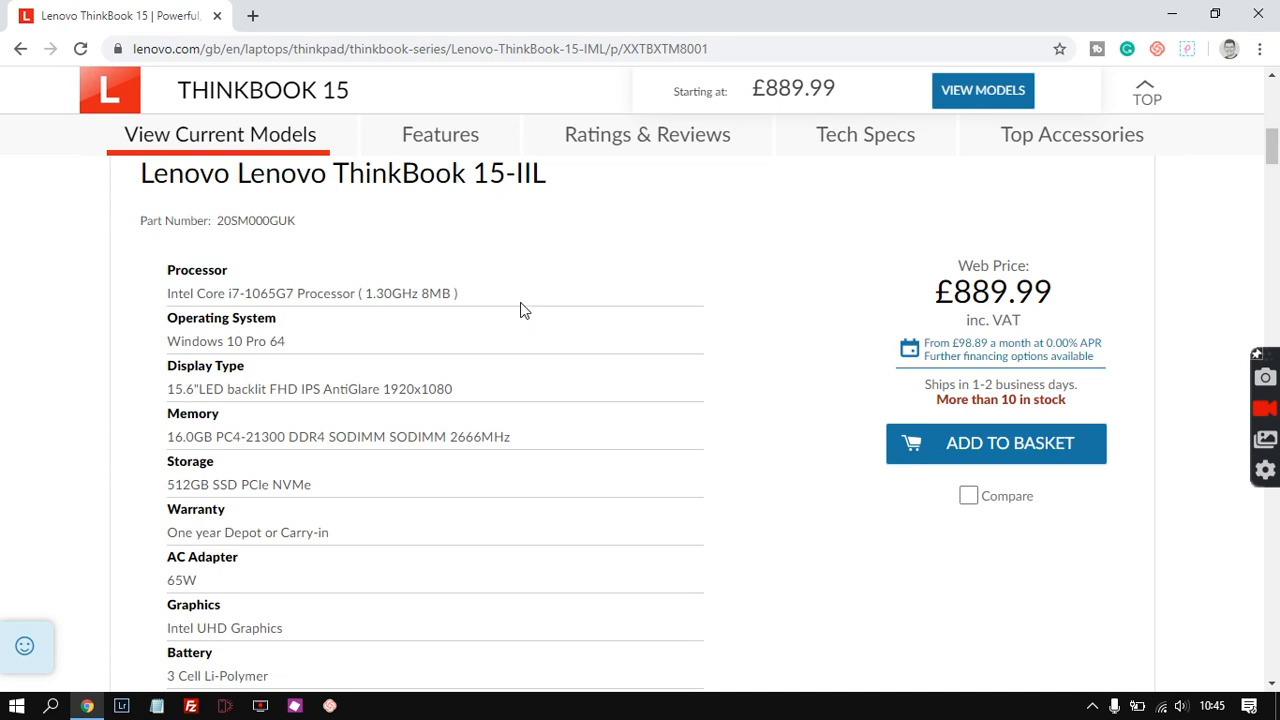
double_click(444, 292)
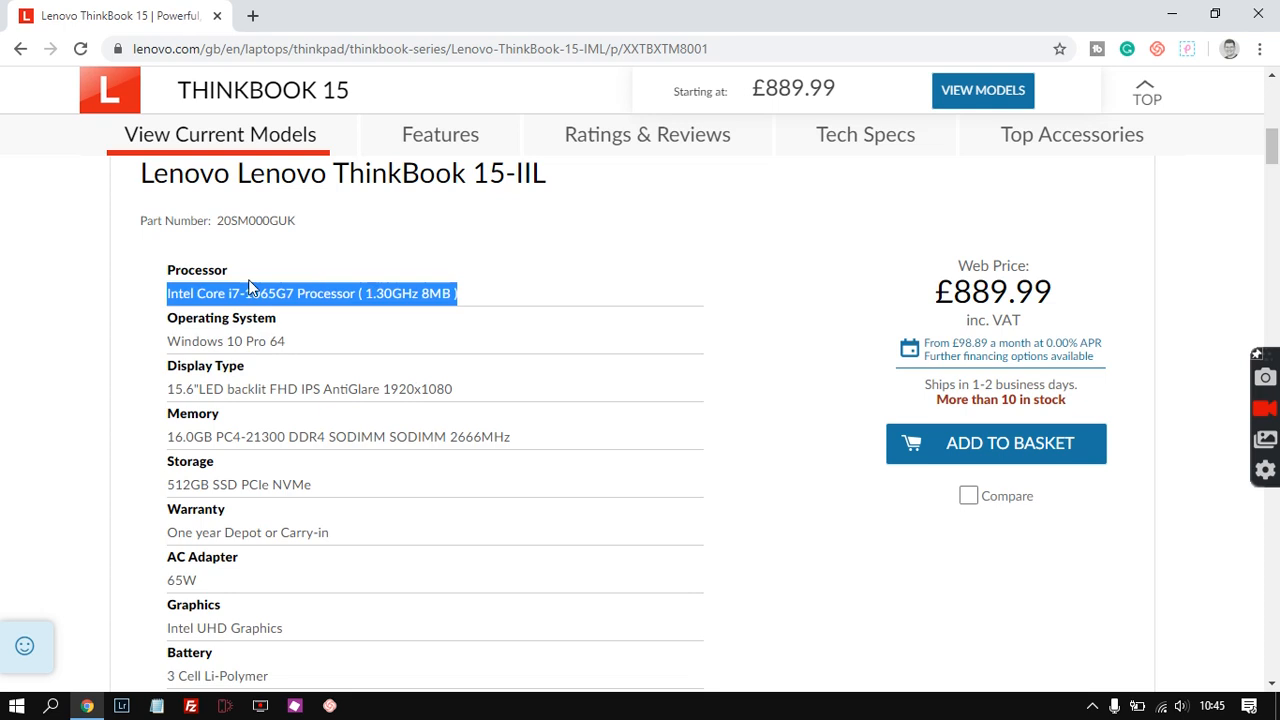
mouse_move(156, 322)
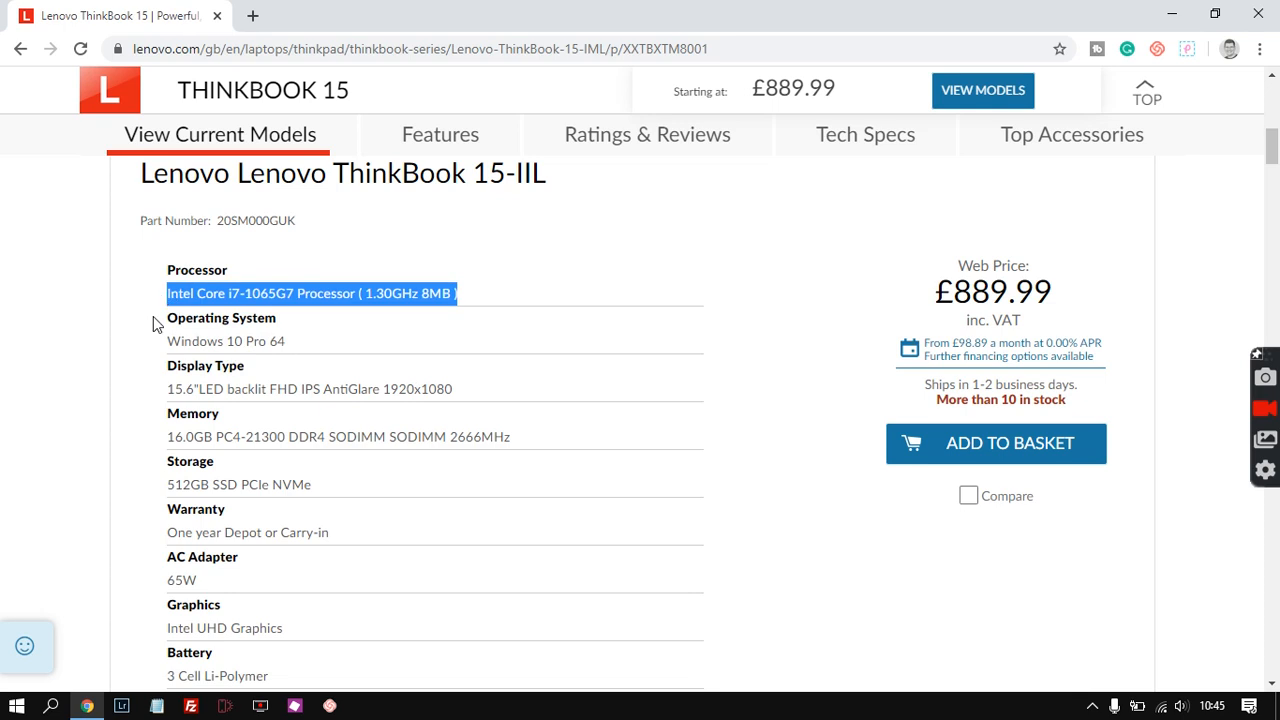
mouse_move(404, 340)
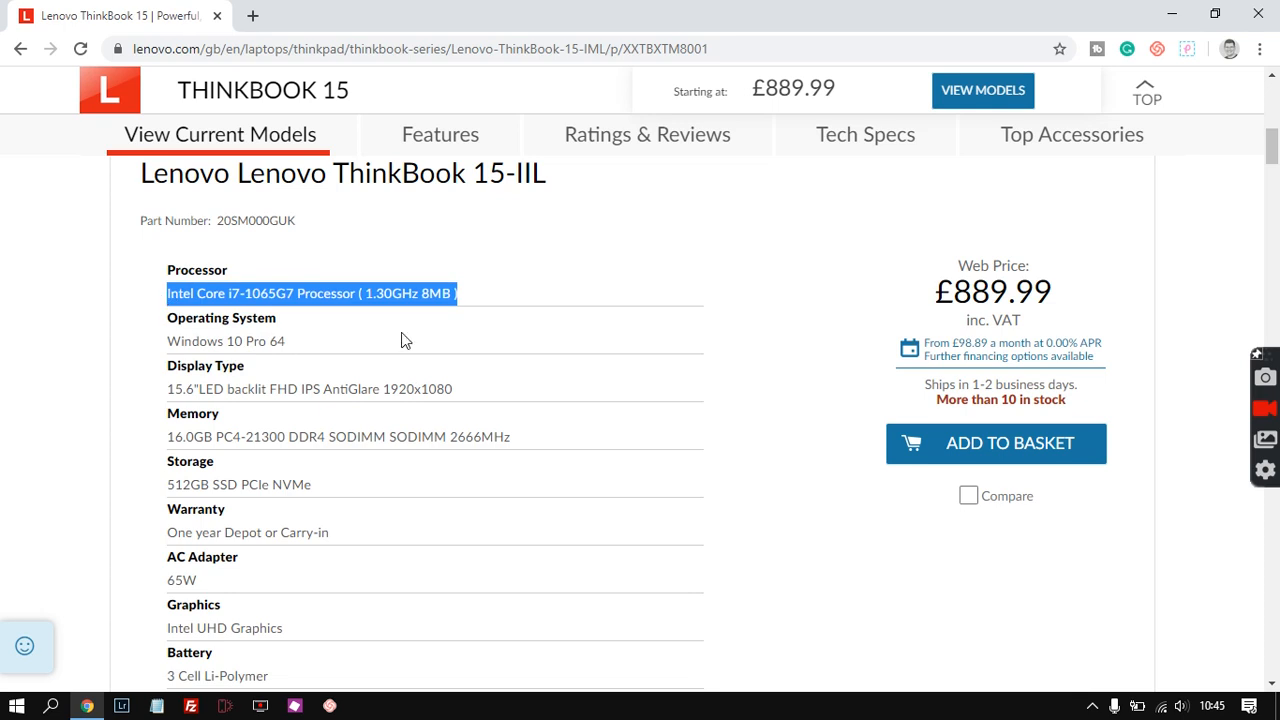
mouse_move(424, 310)
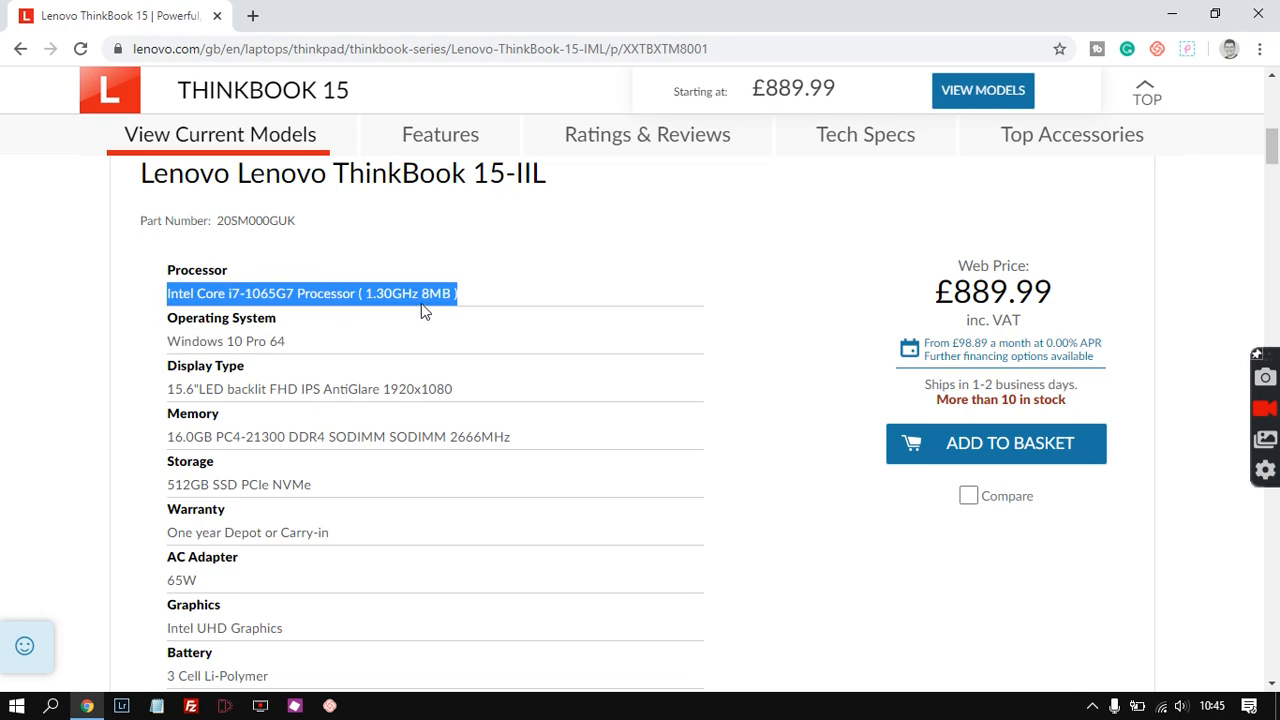
mouse_move(612, 340)
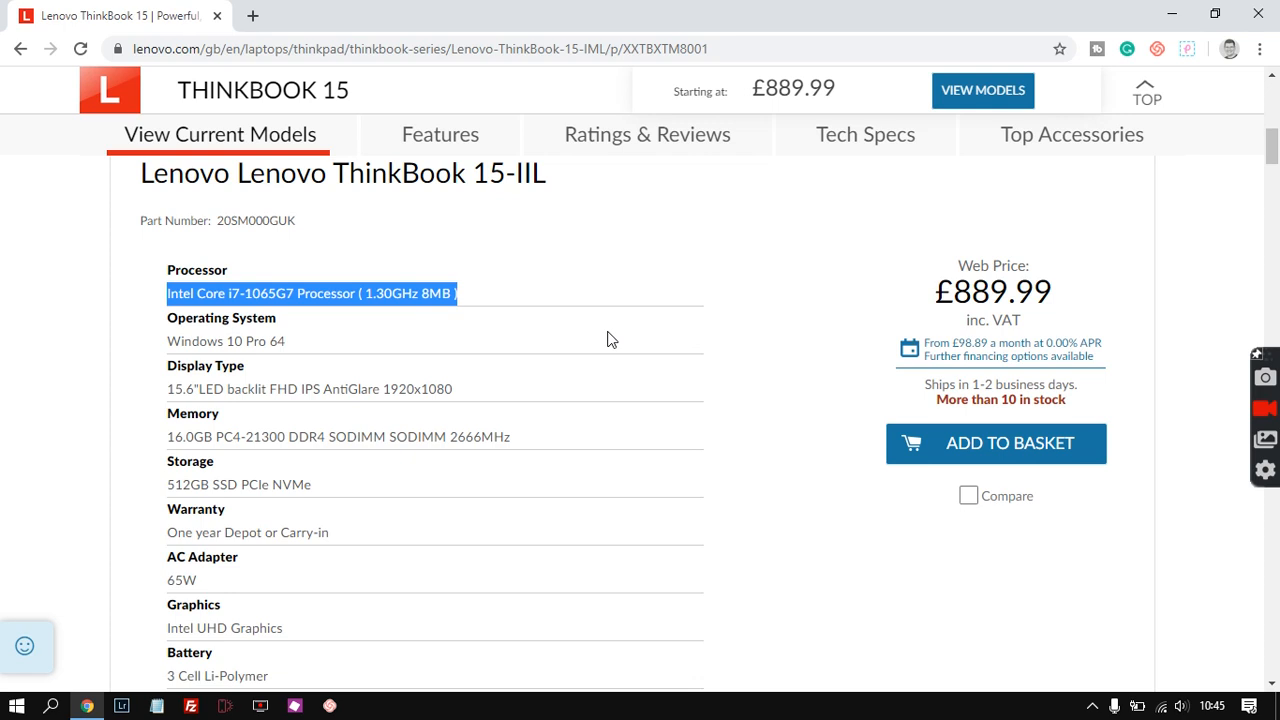
mouse_move(732, 344)
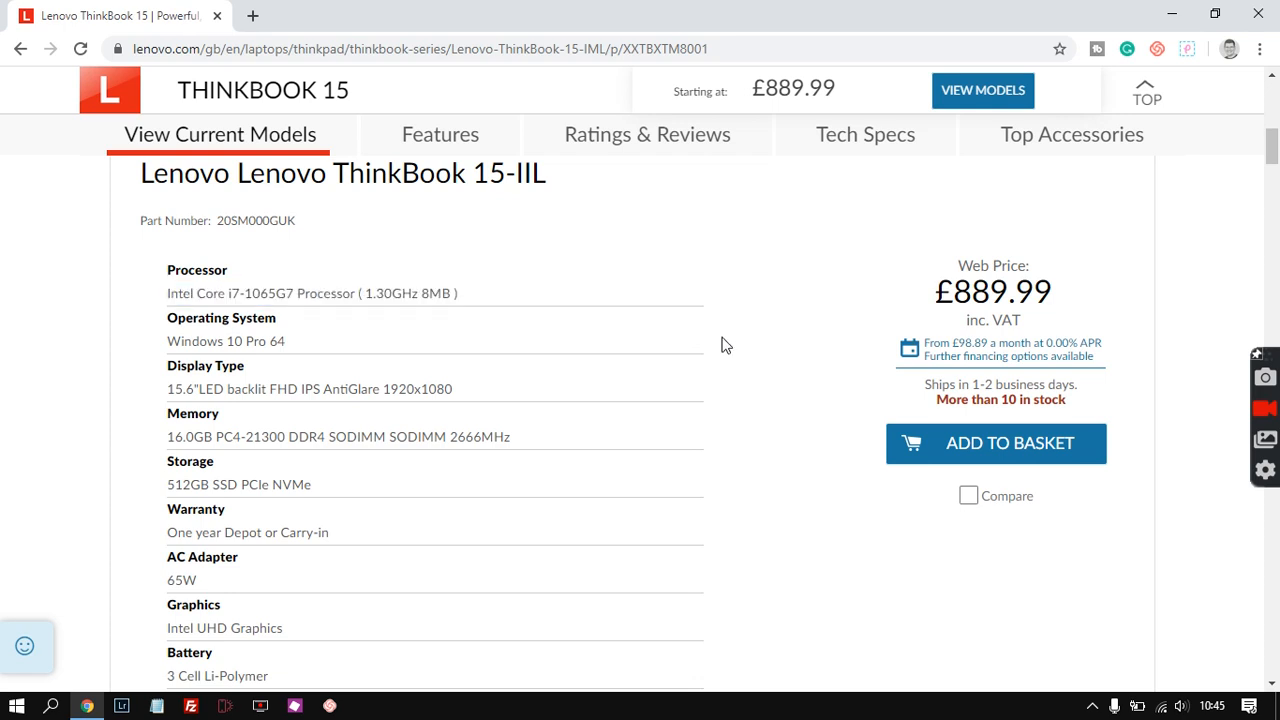
mouse_move(744, 364)
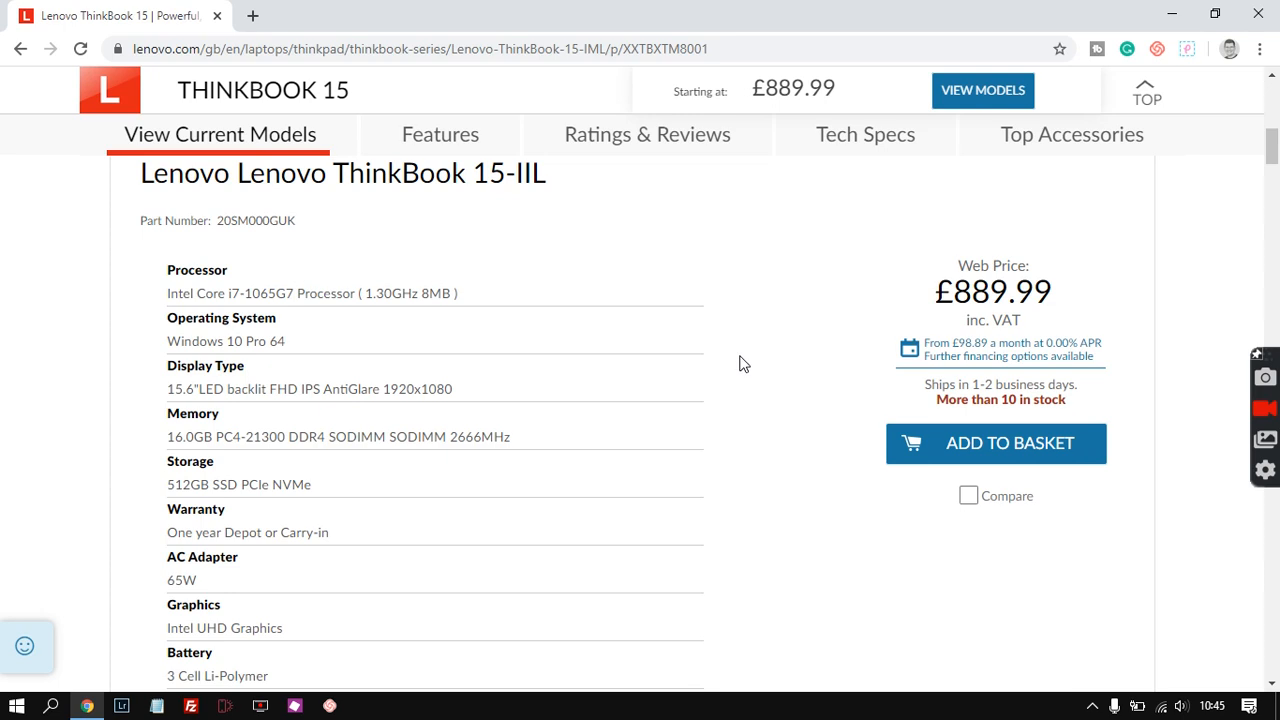
mouse_move(710, 334)
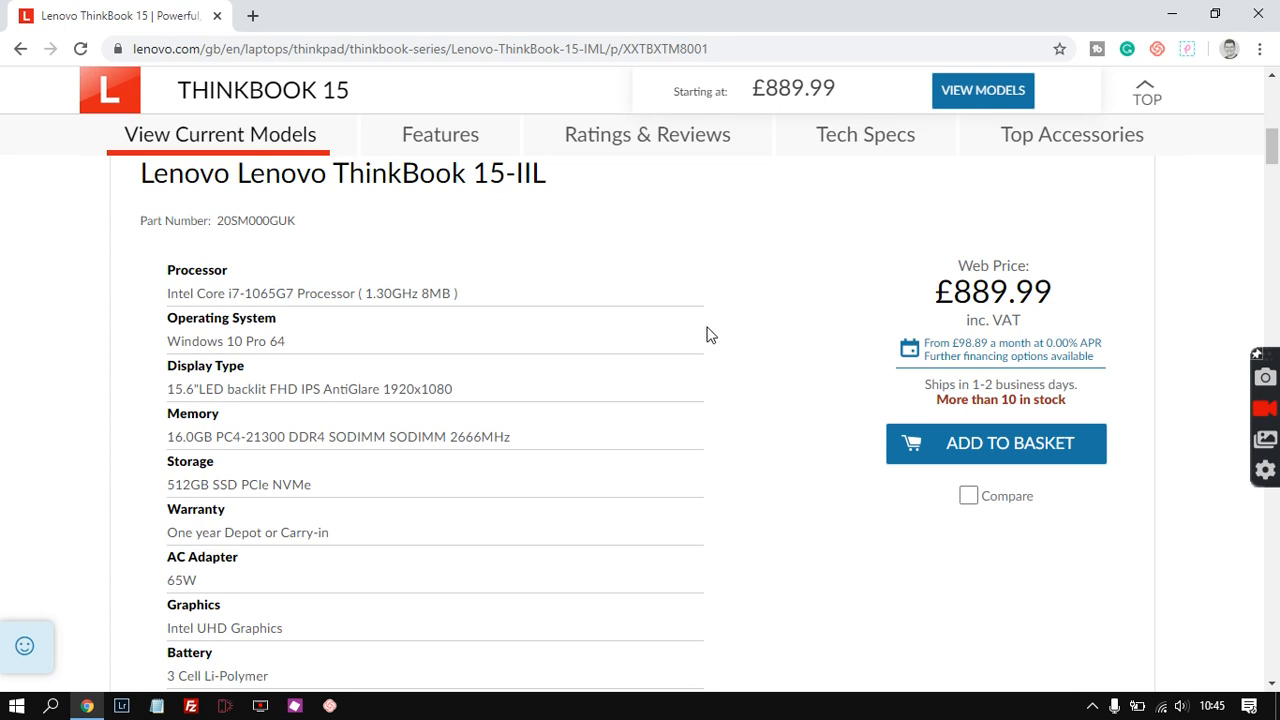
mouse_move(746, 366)
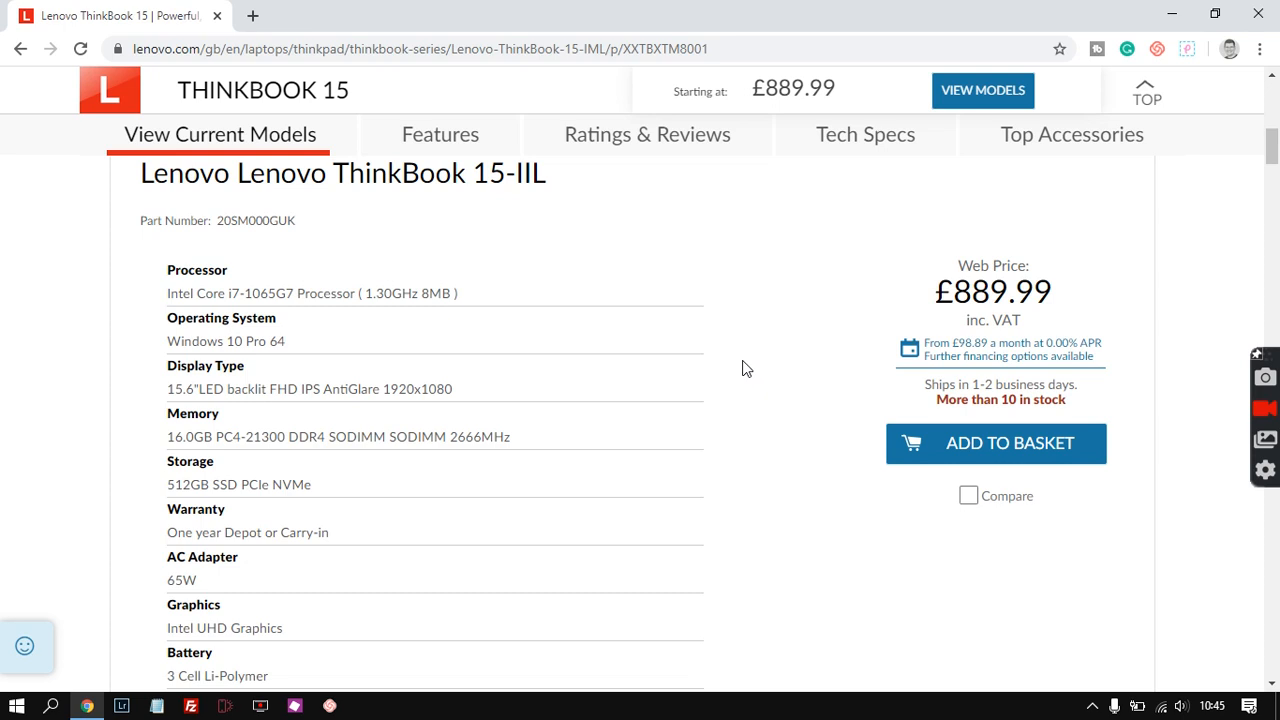
mouse_move(740, 396)
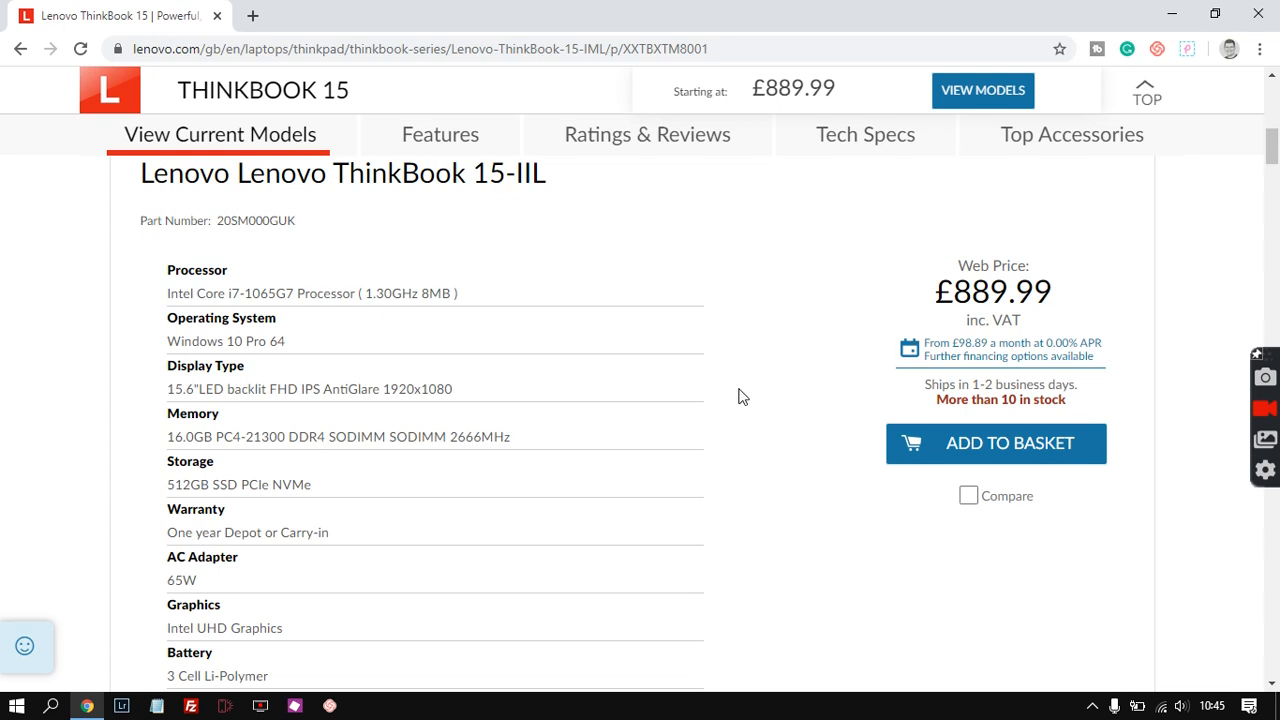
mouse_move(740, 368)
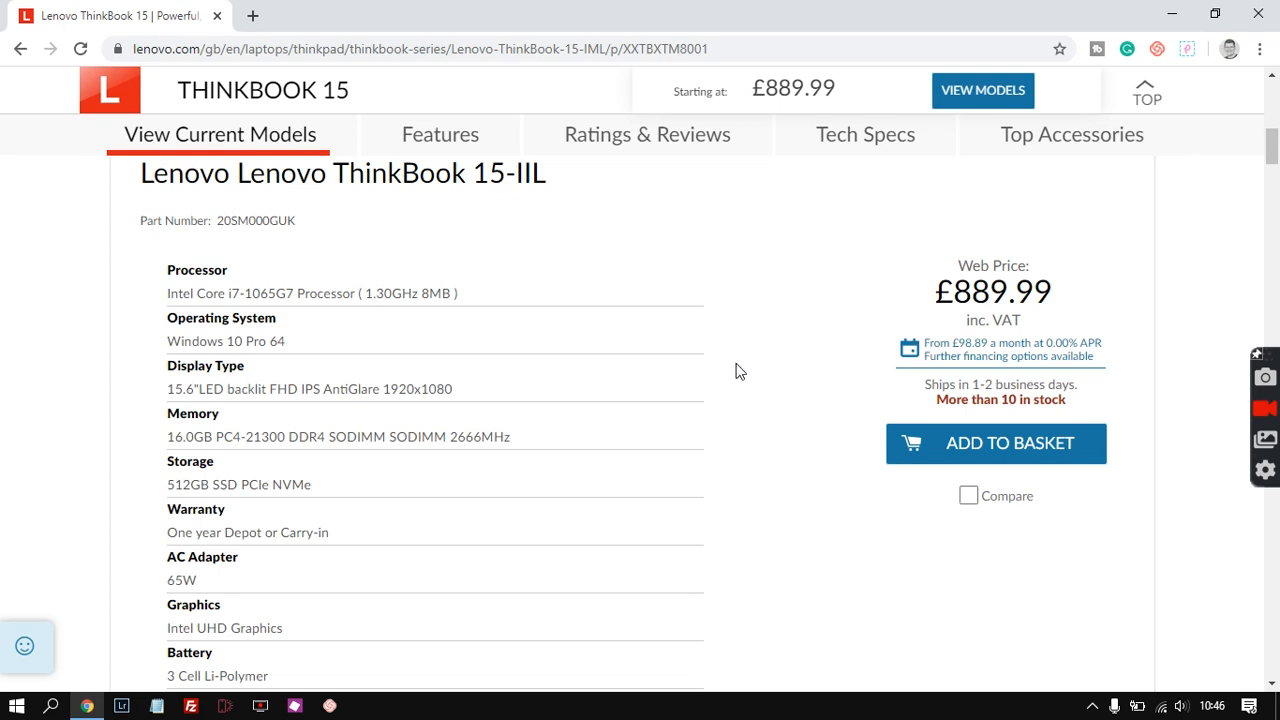
mouse_move(736, 348)
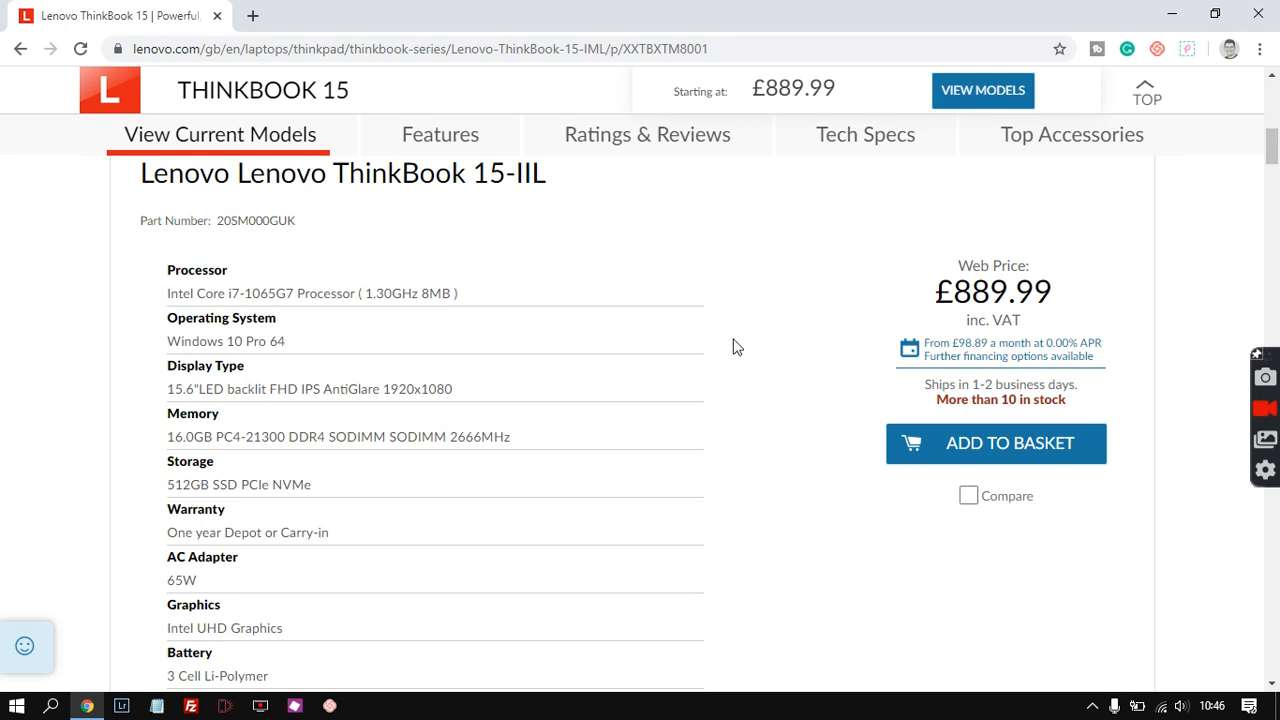
mouse_move(262, 340)
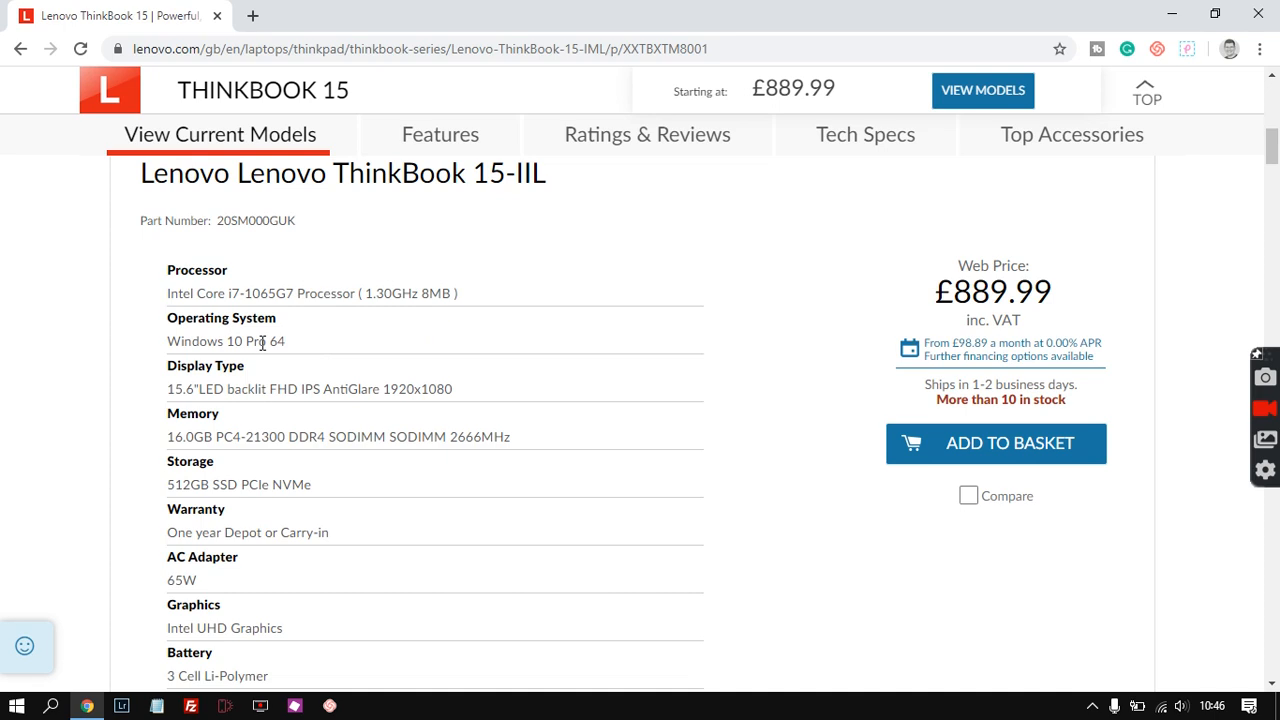
double_click(224, 340)
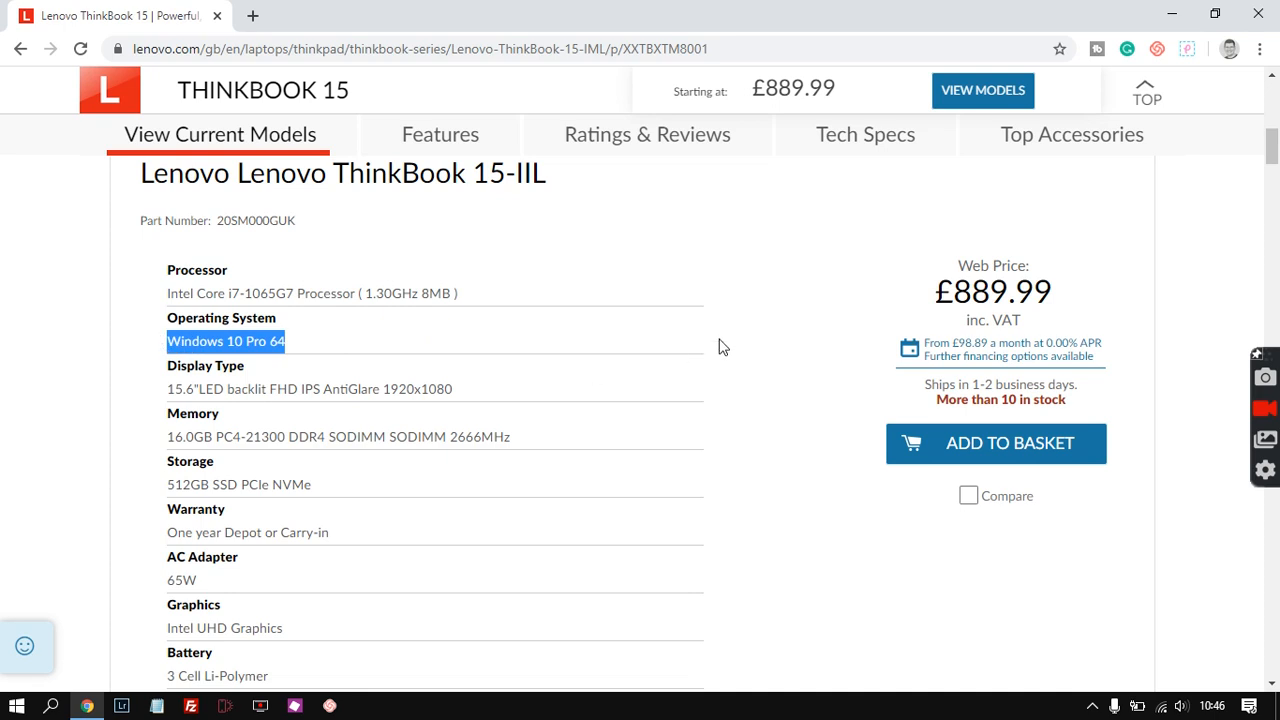
click(730, 348)
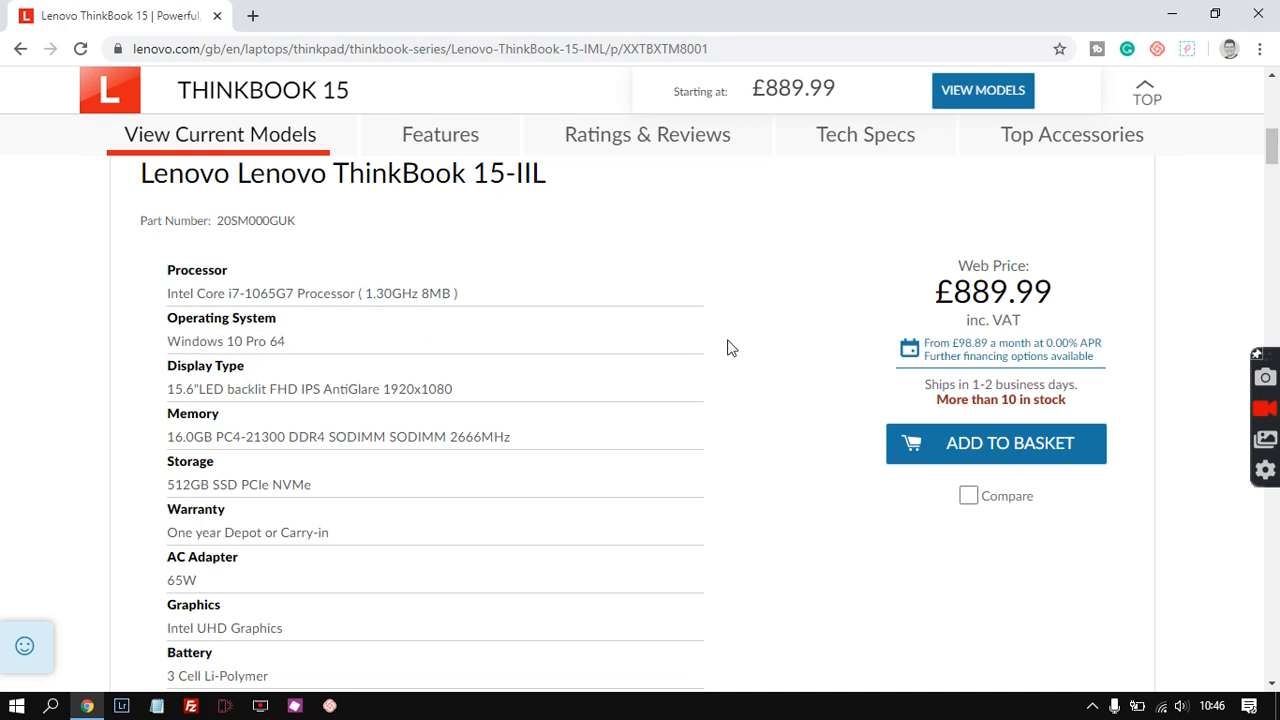
mouse_move(732, 348)
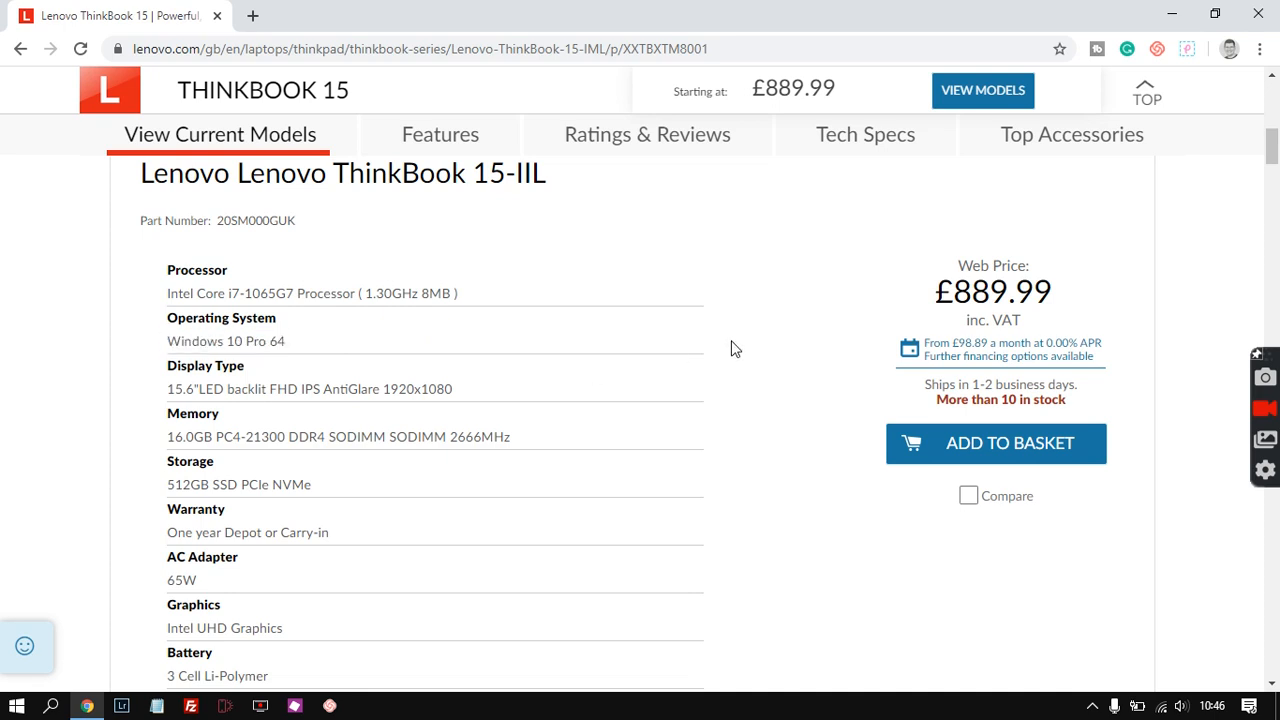
mouse_move(596, 328)
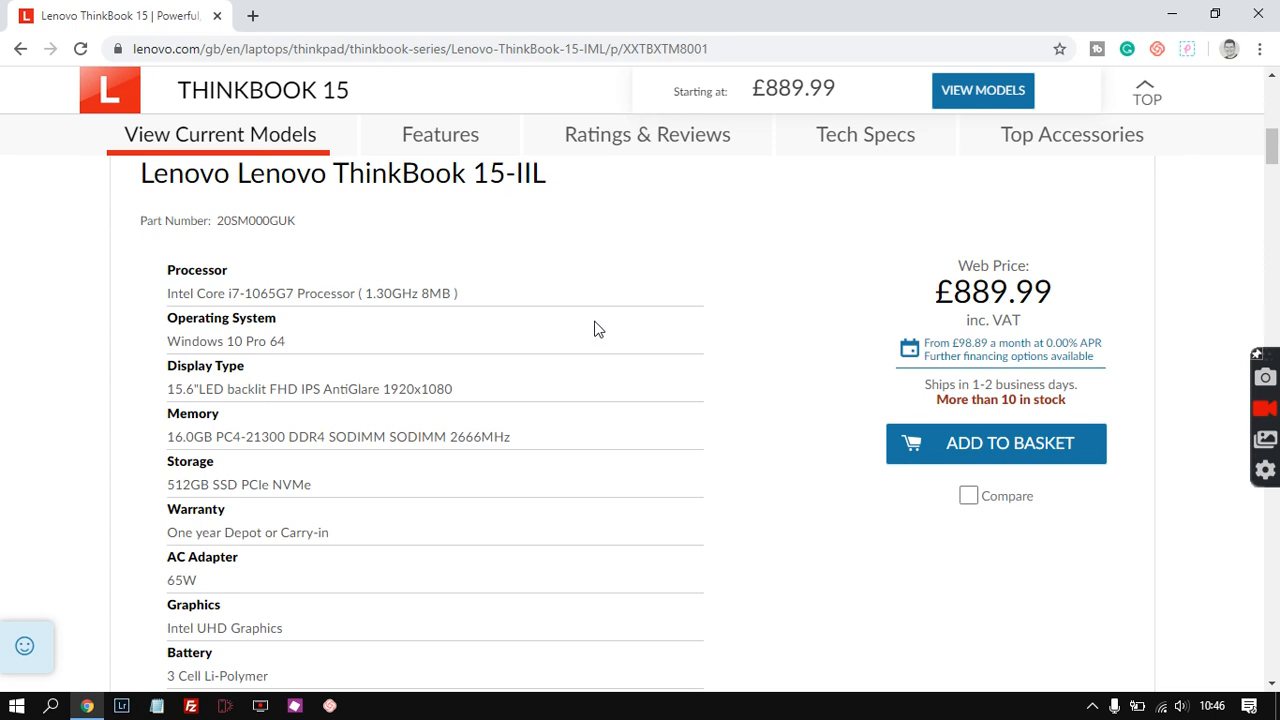
mouse_move(738, 356)
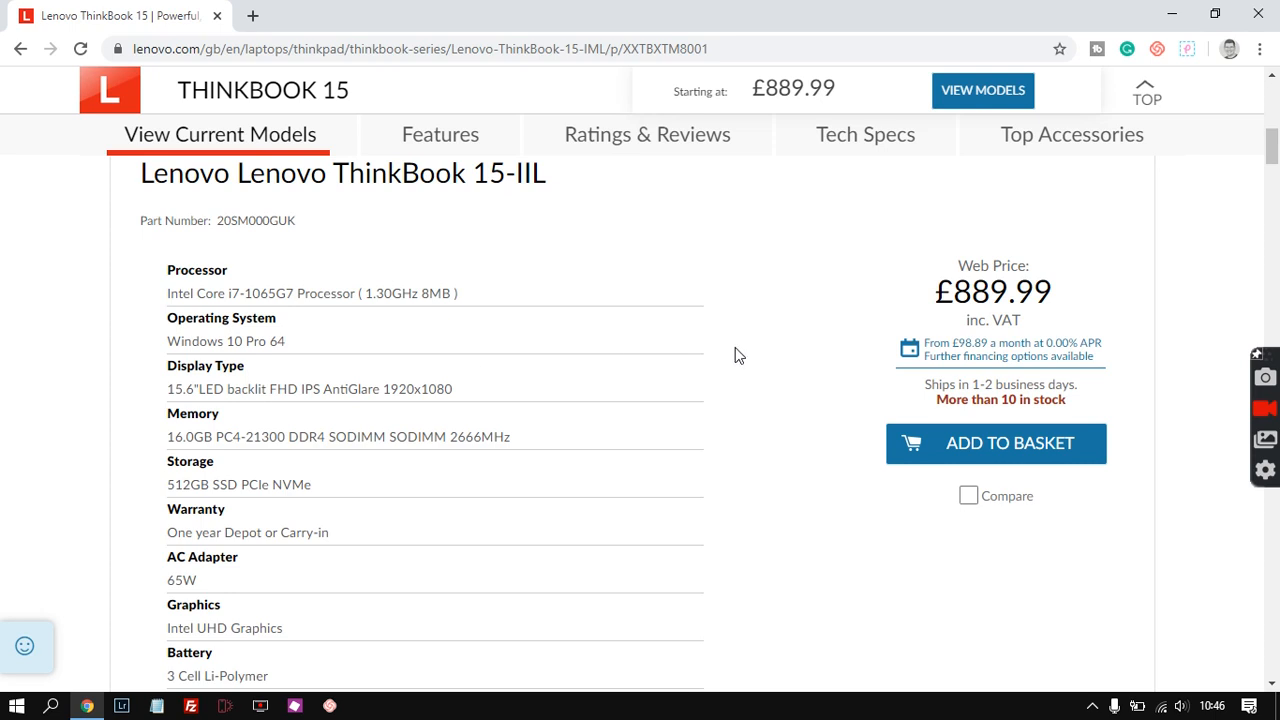
mouse_move(736, 358)
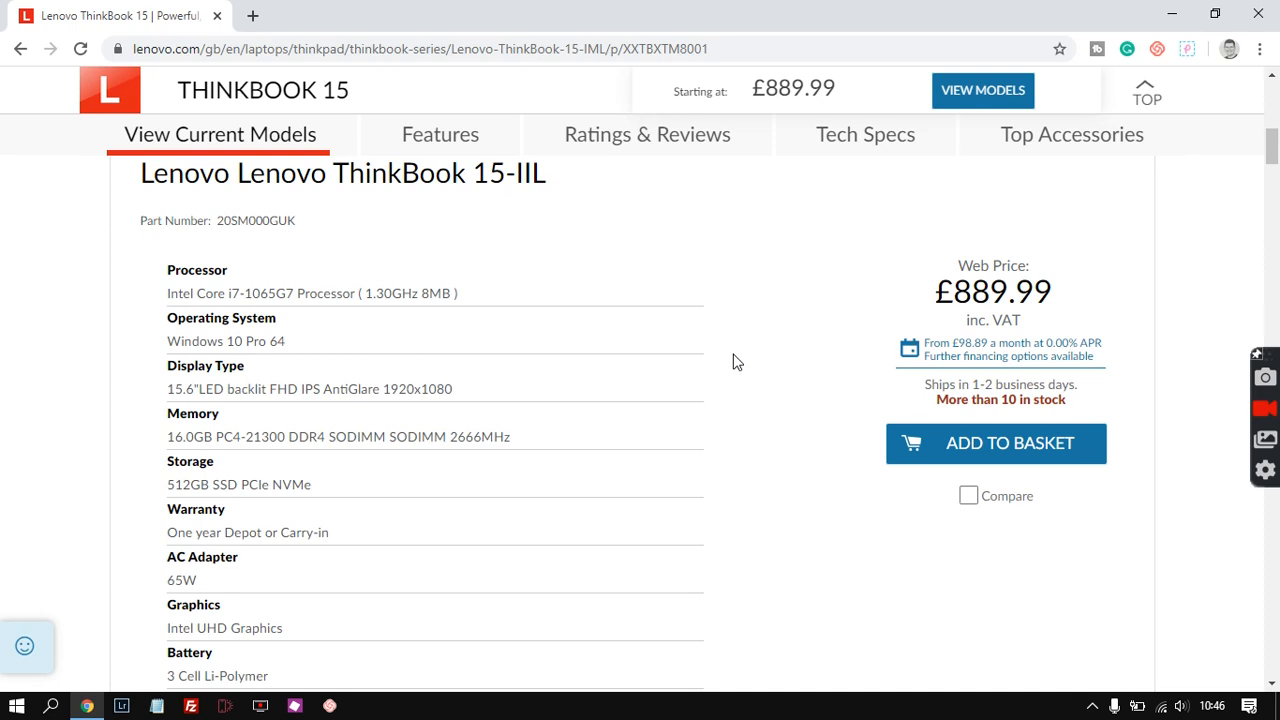
mouse_move(732, 304)
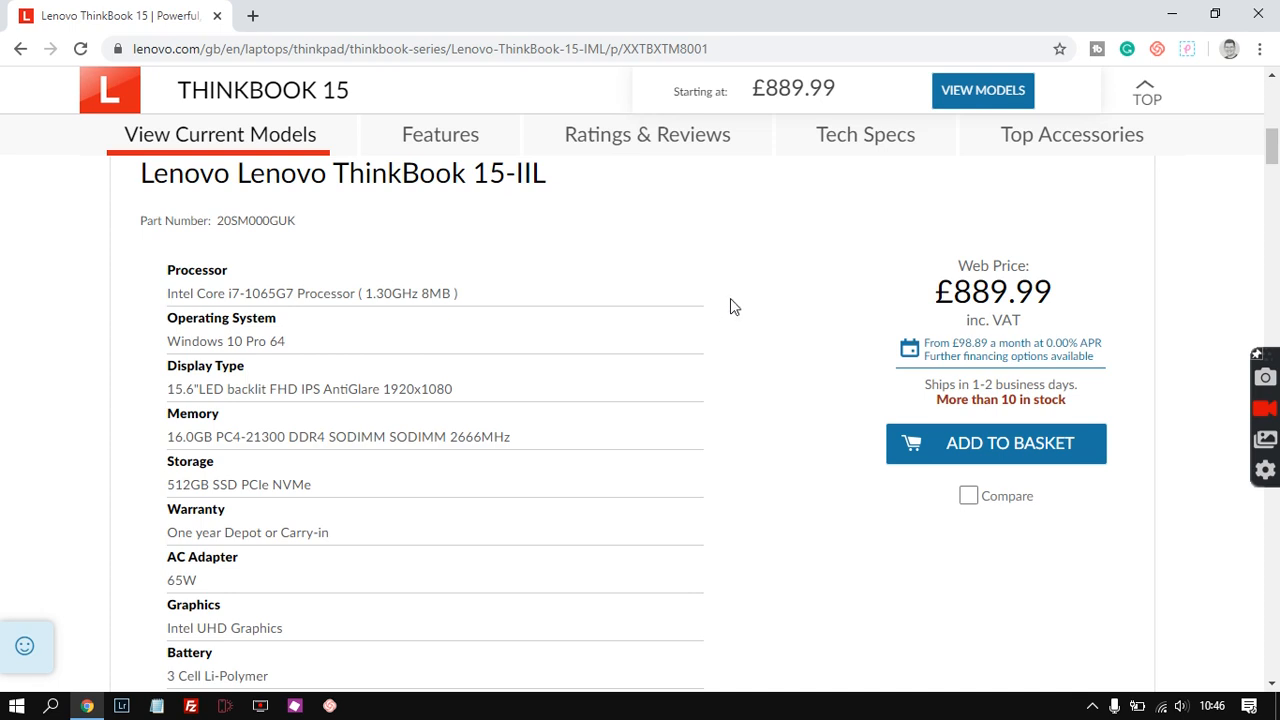
mouse_move(736, 344)
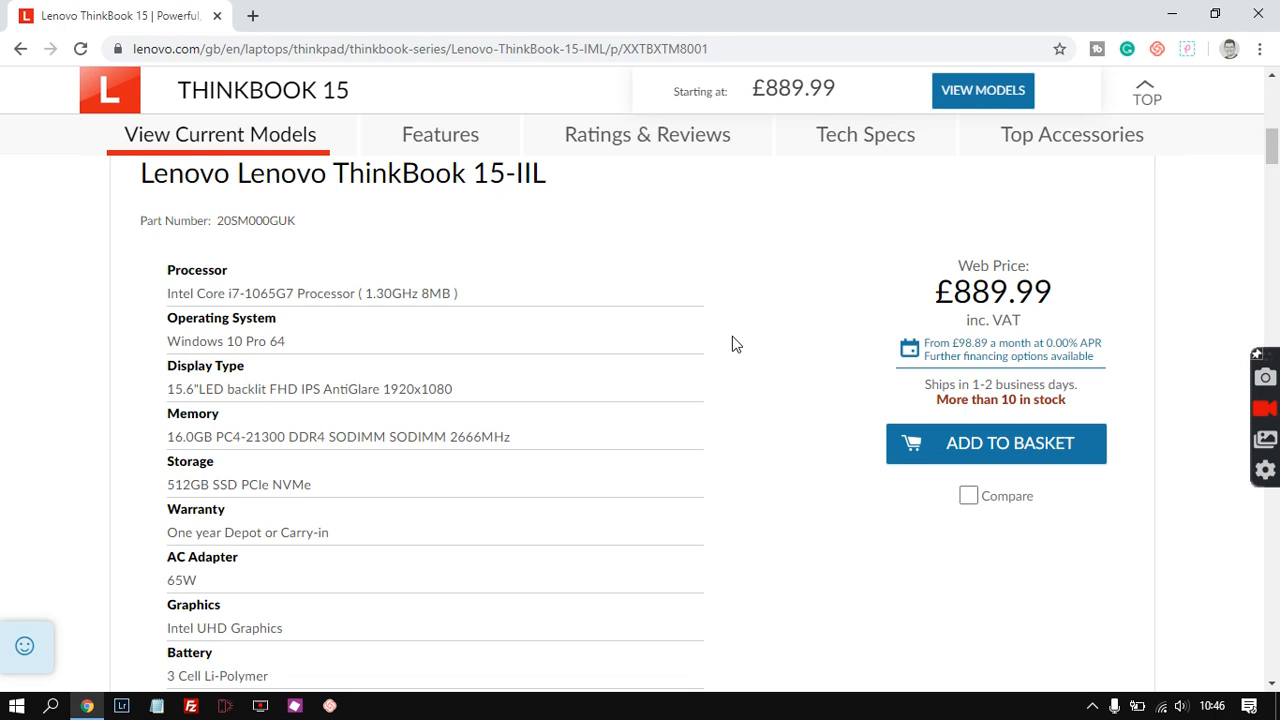
mouse_move(726, 374)
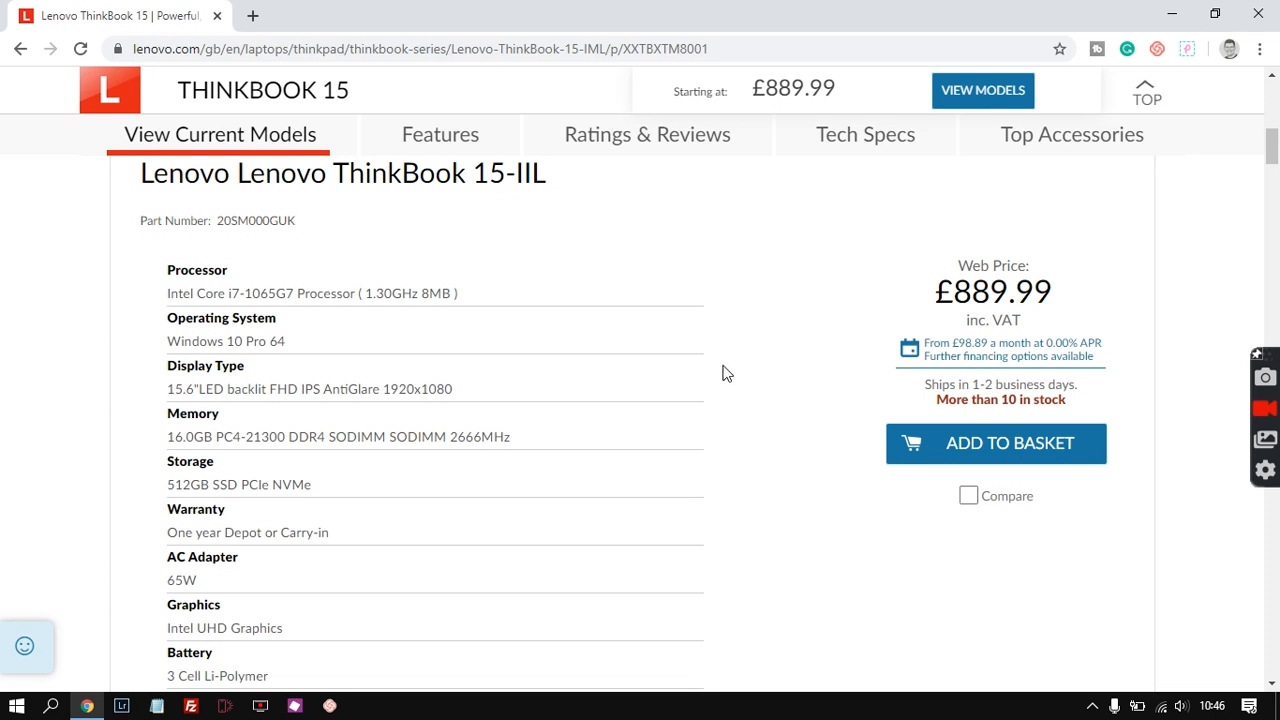
mouse_move(734, 360)
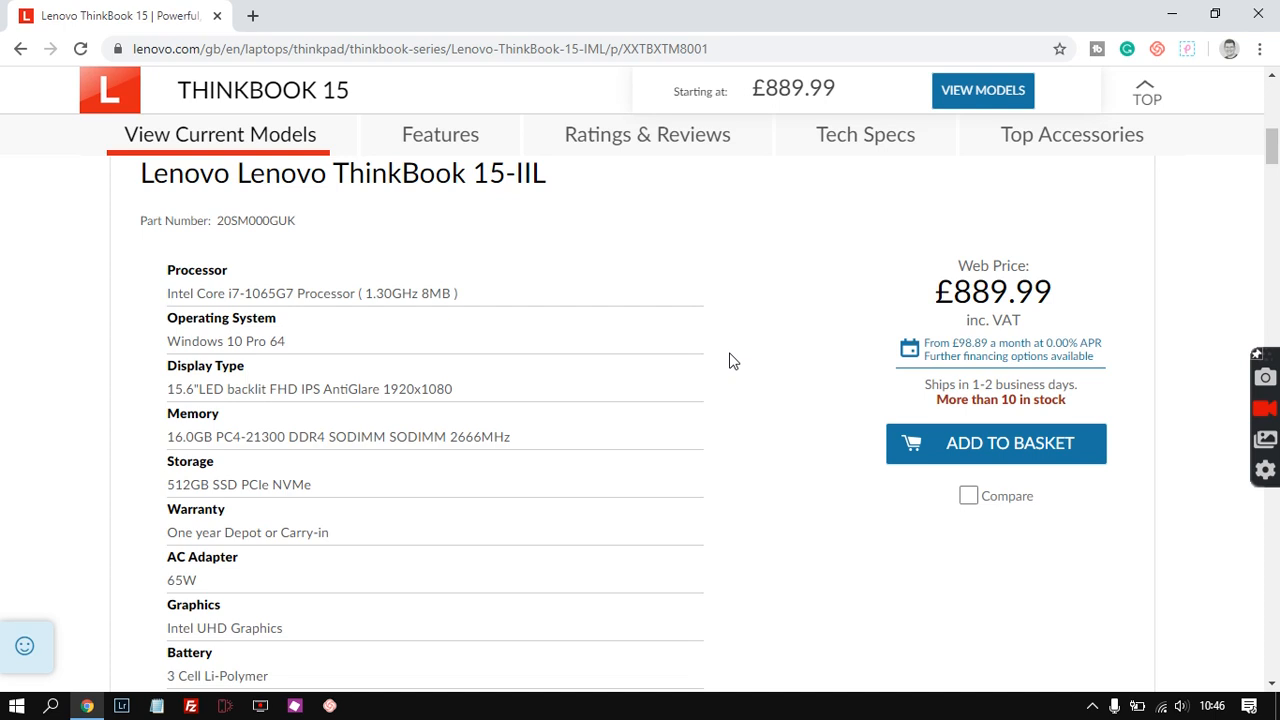
mouse_move(736, 360)
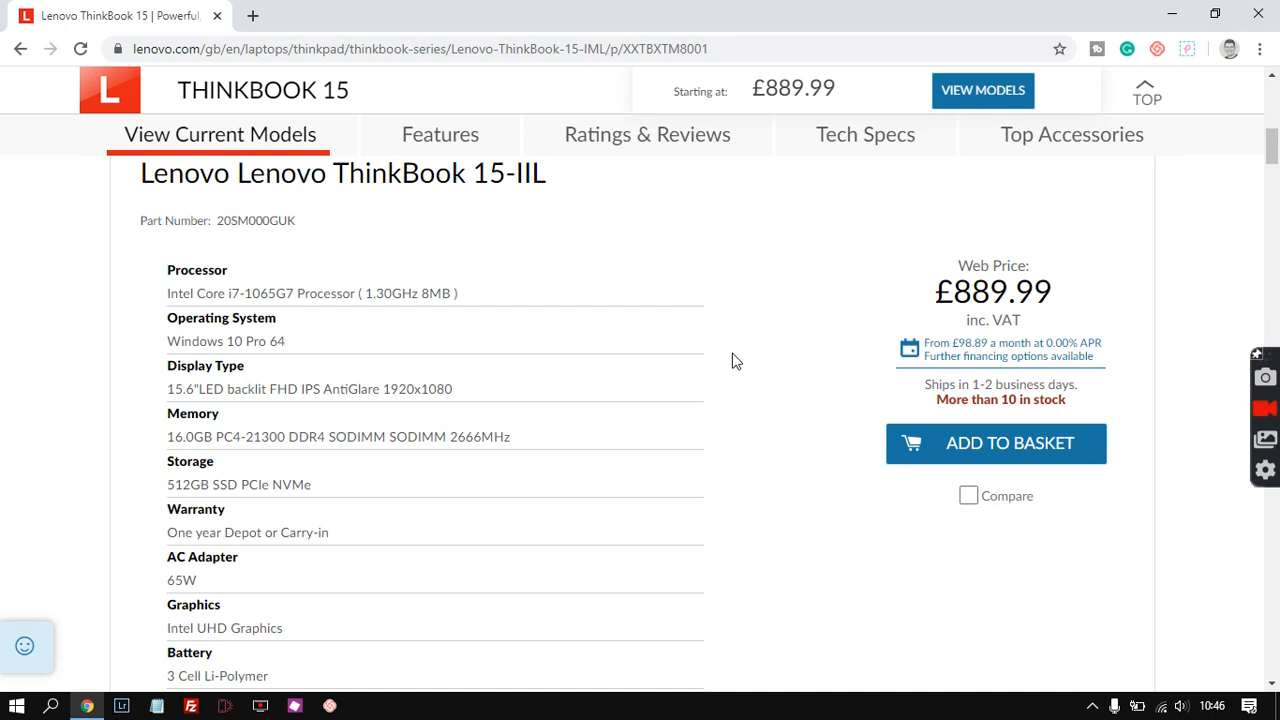
mouse_move(744, 370)
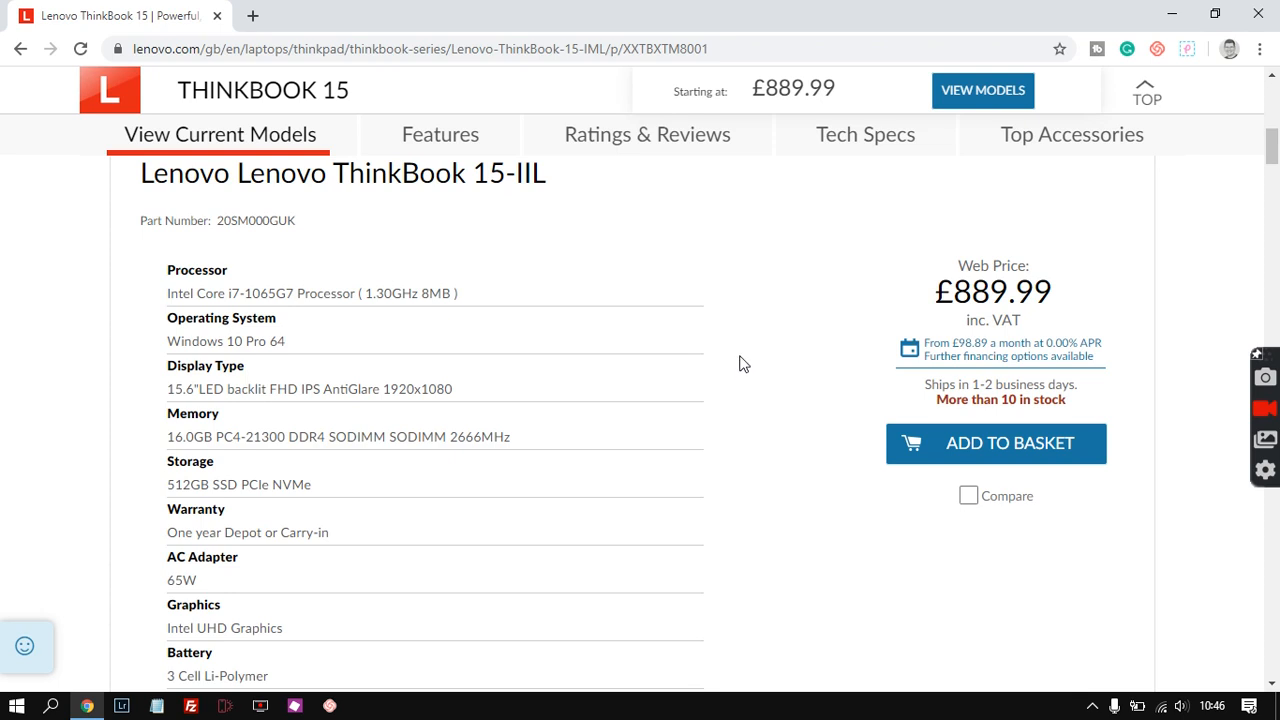
mouse_move(742, 388)
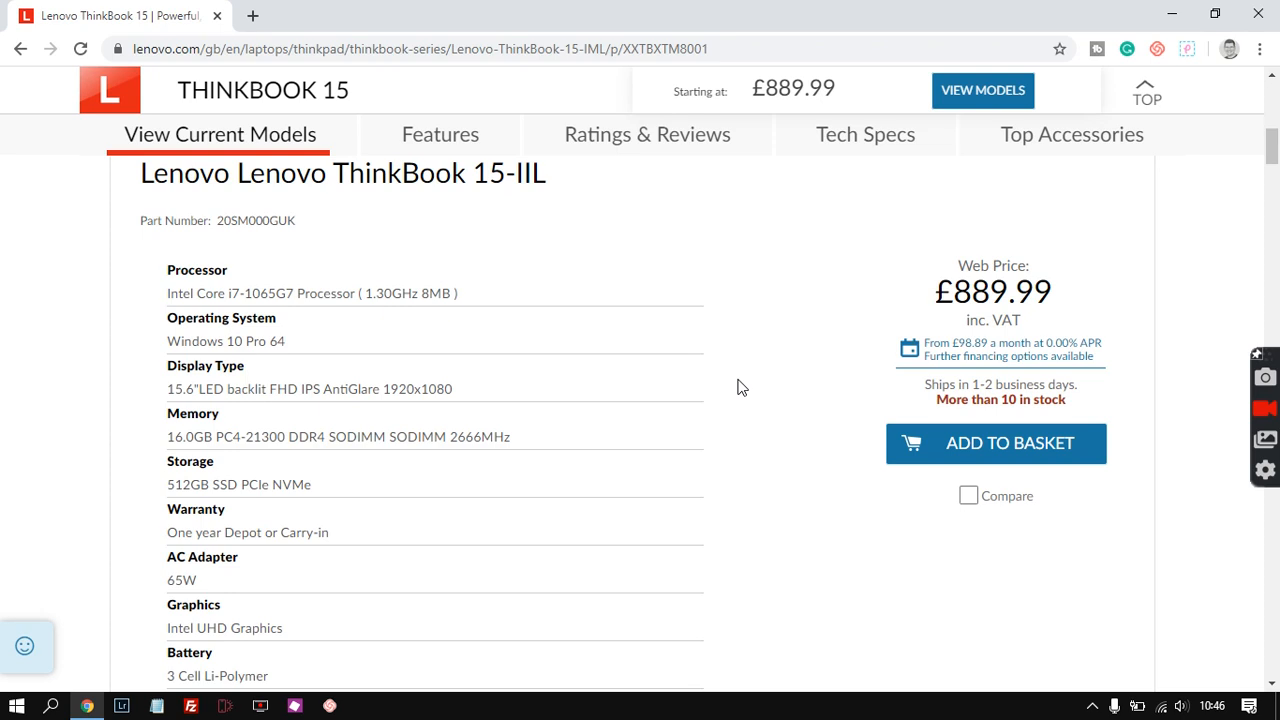
mouse_move(780, 396)
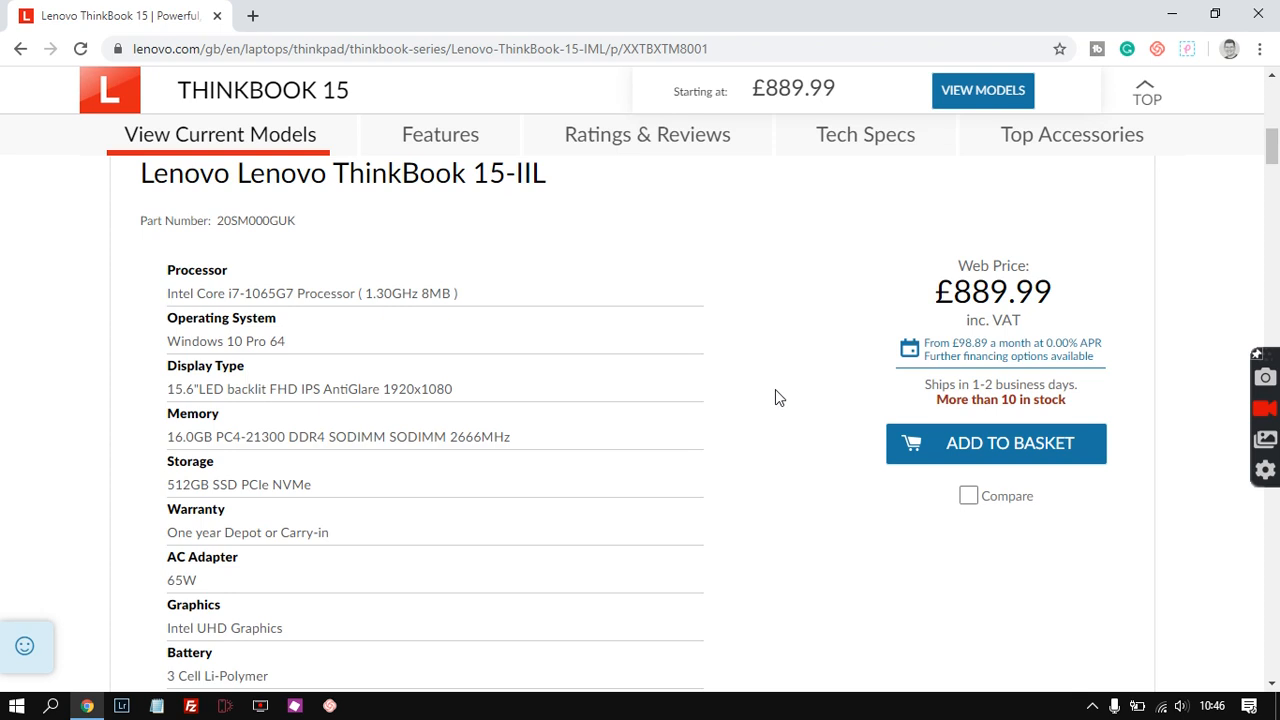
mouse_move(468, 396)
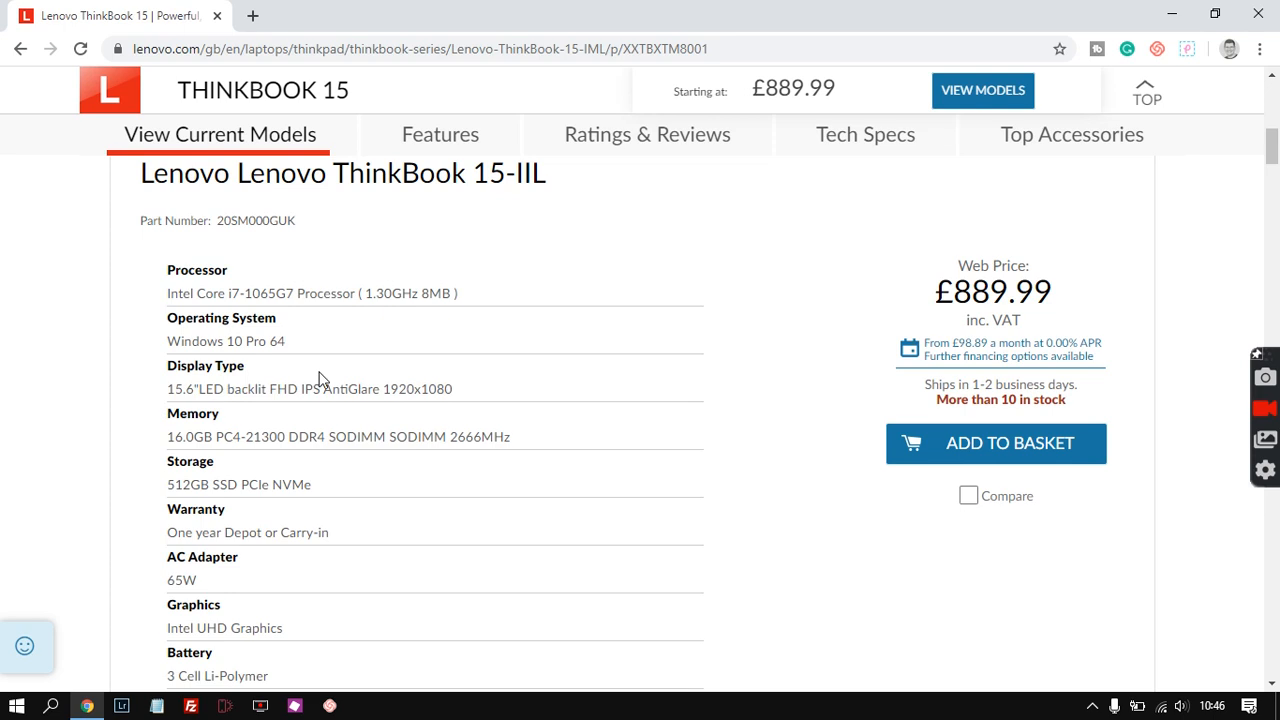
double_click(310, 388)
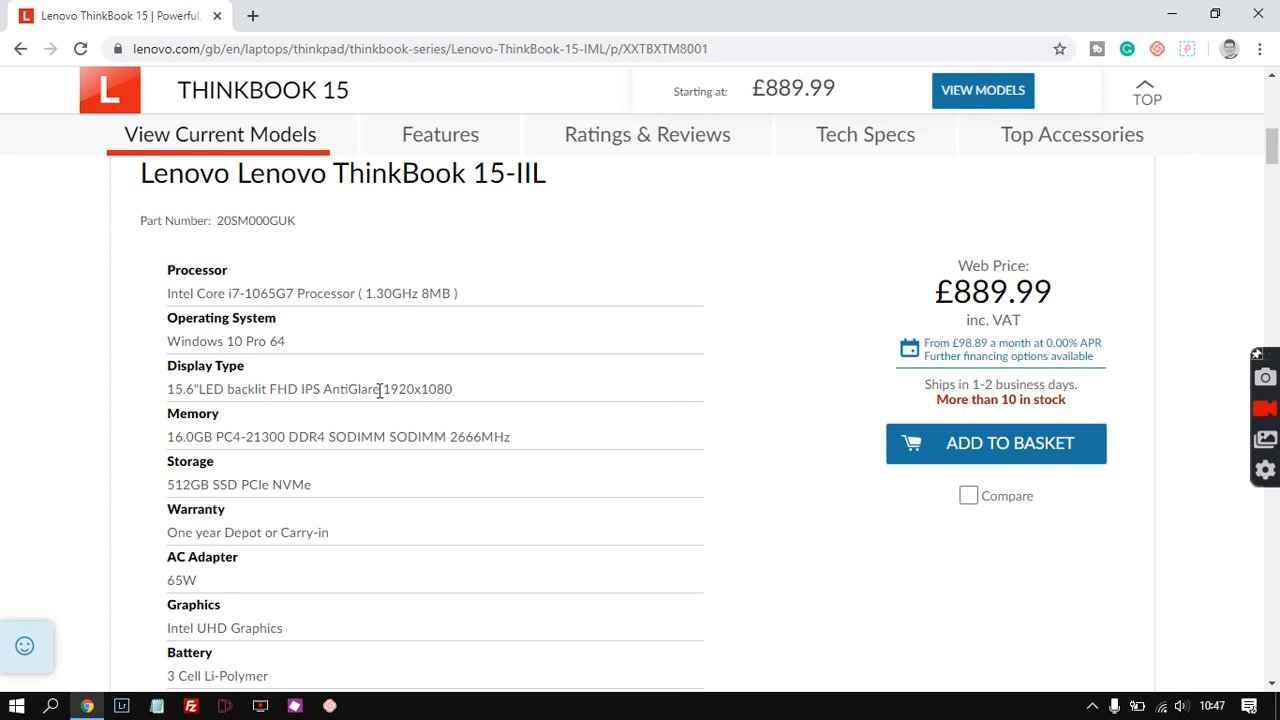
double_click(352, 388)
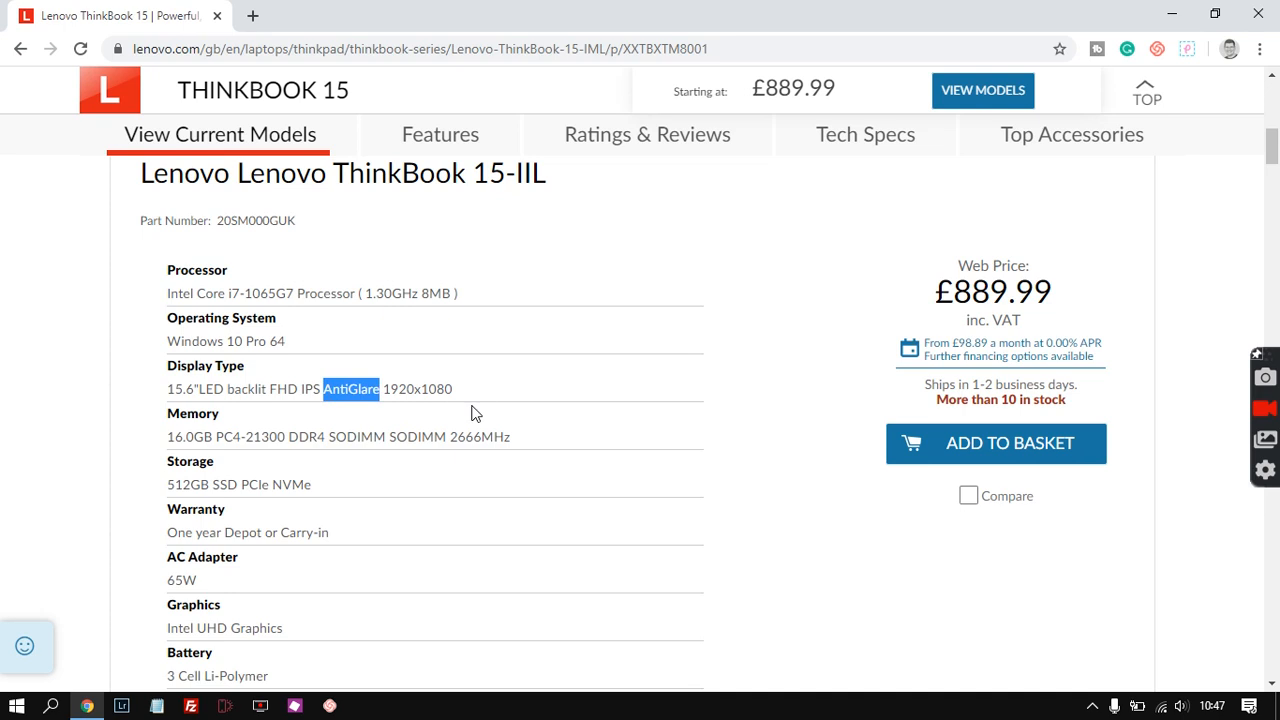
mouse_move(576, 412)
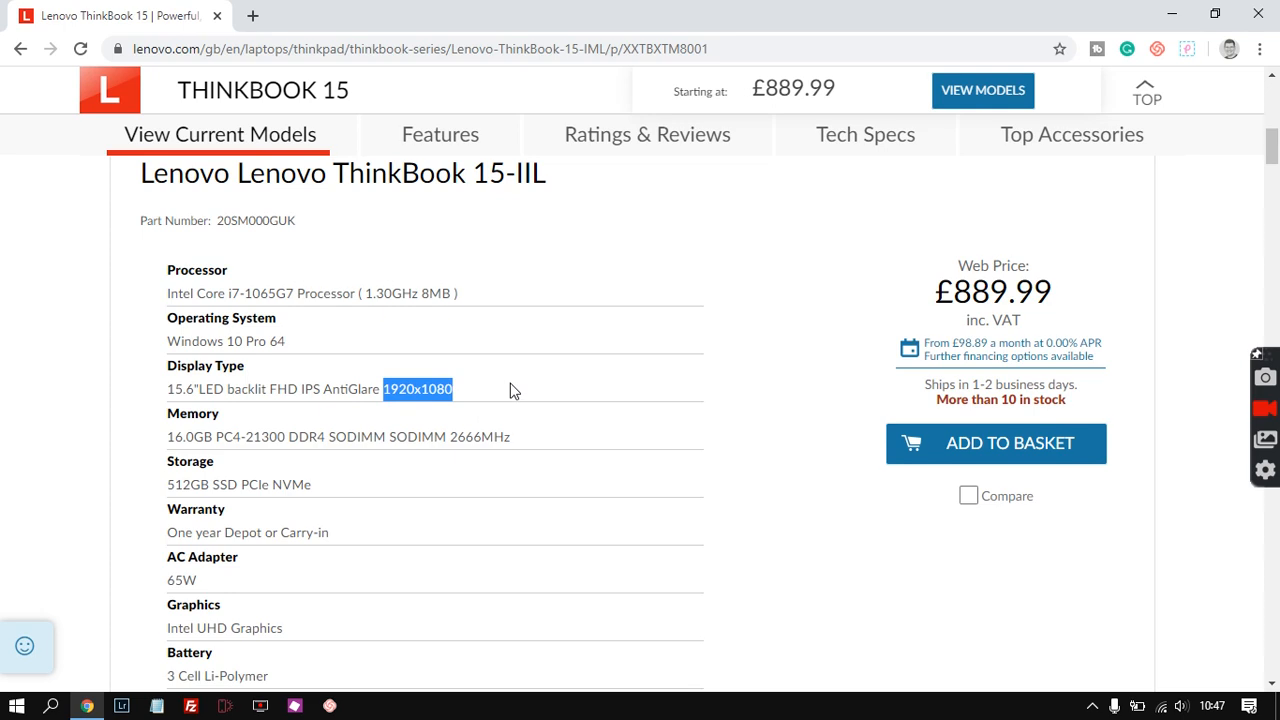
mouse_move(720, 388)
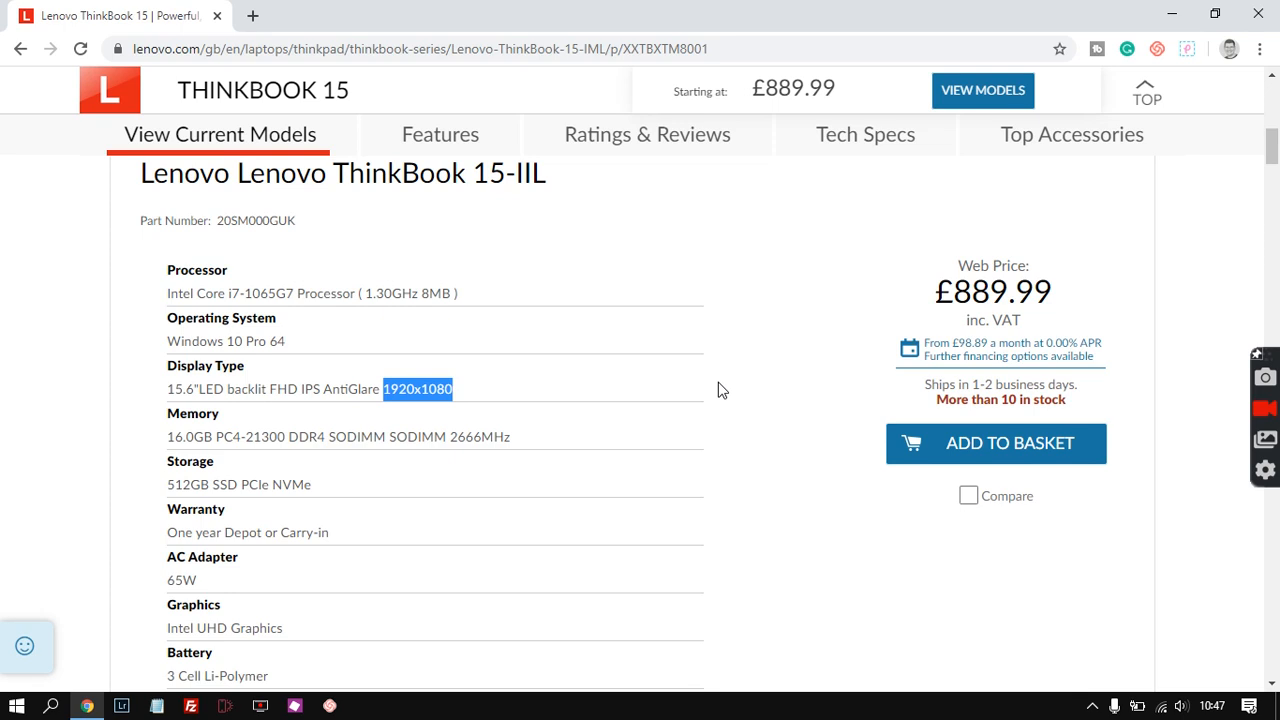
mouse_move(630, 392)
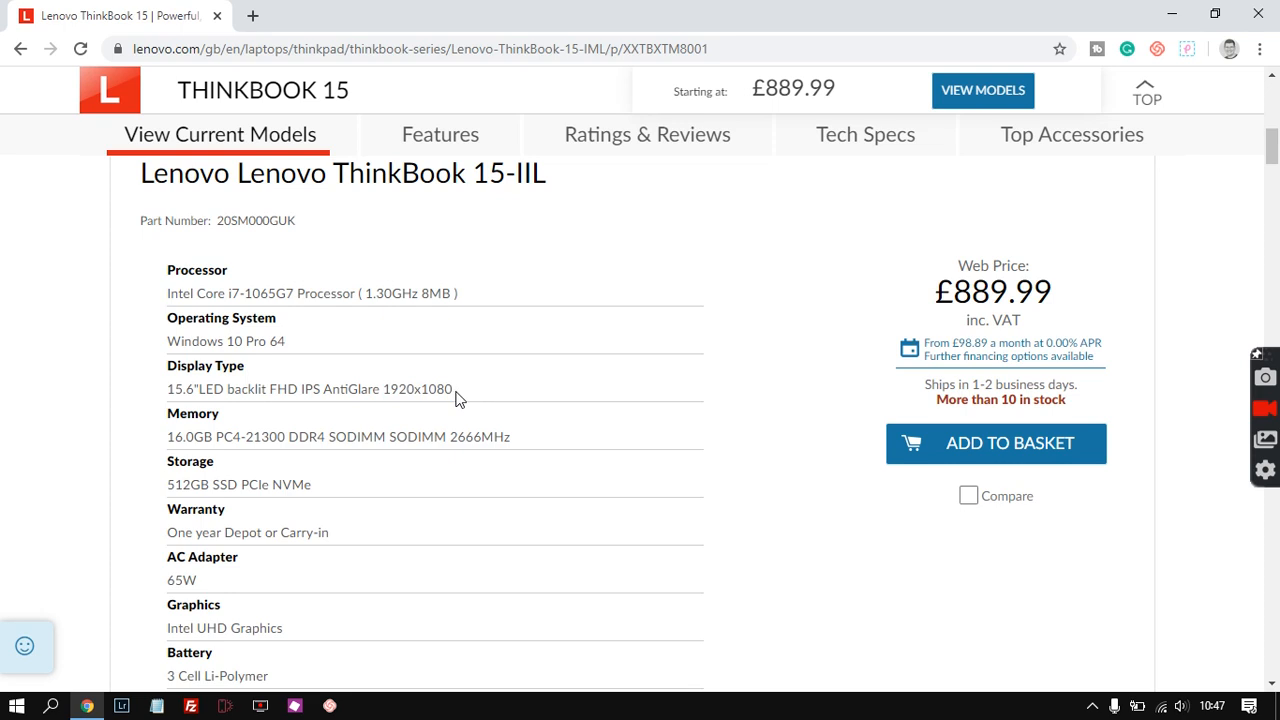
double_click(420, 388)
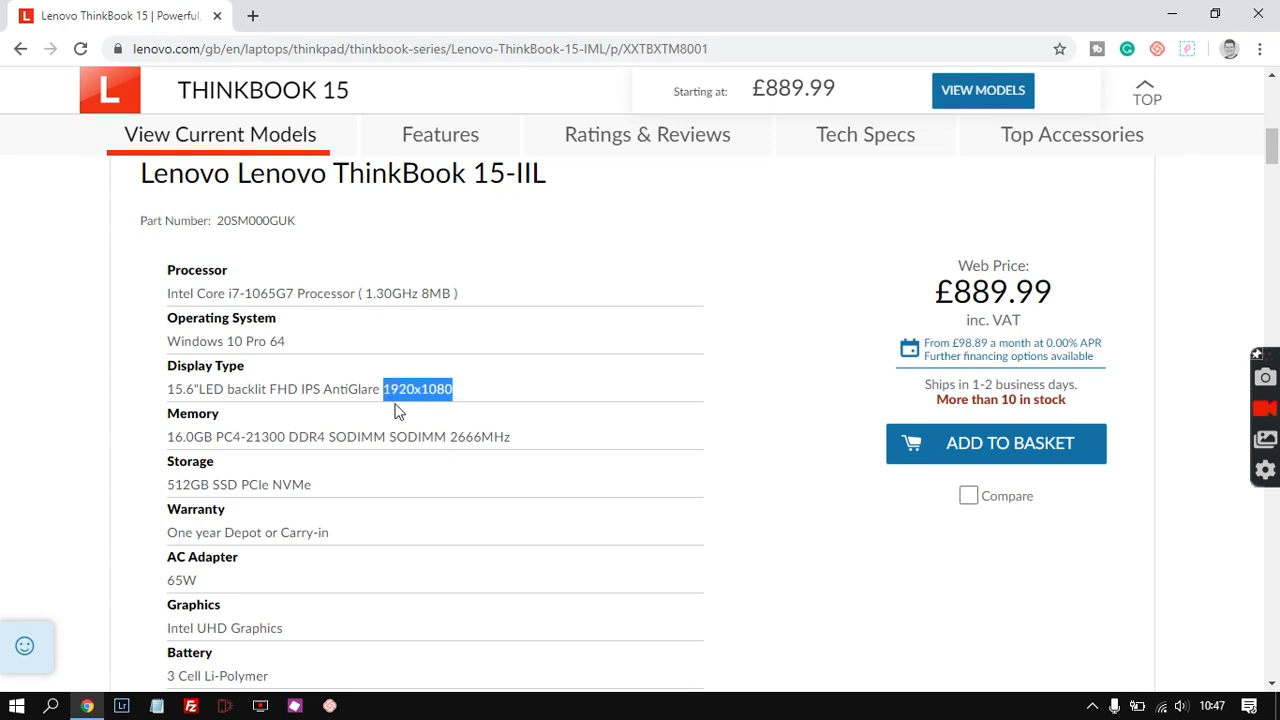
drag(418, 388, 164, 388)
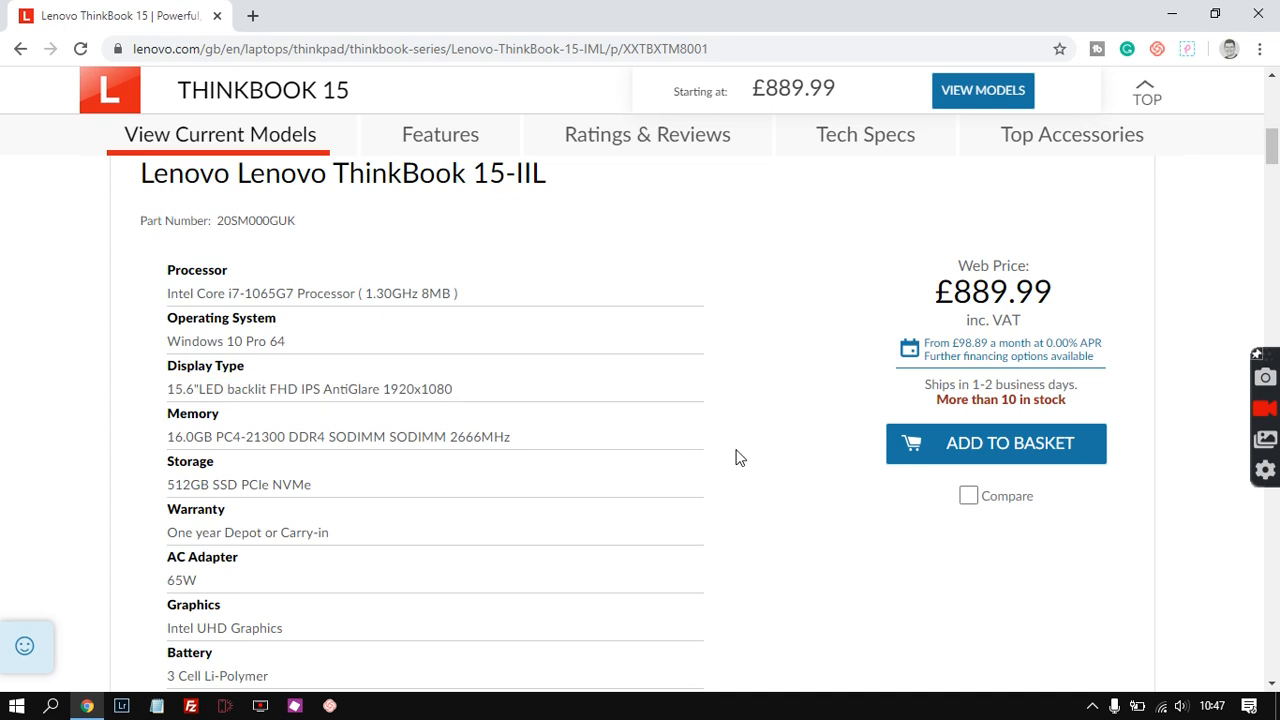
mouse_move(748, 420)
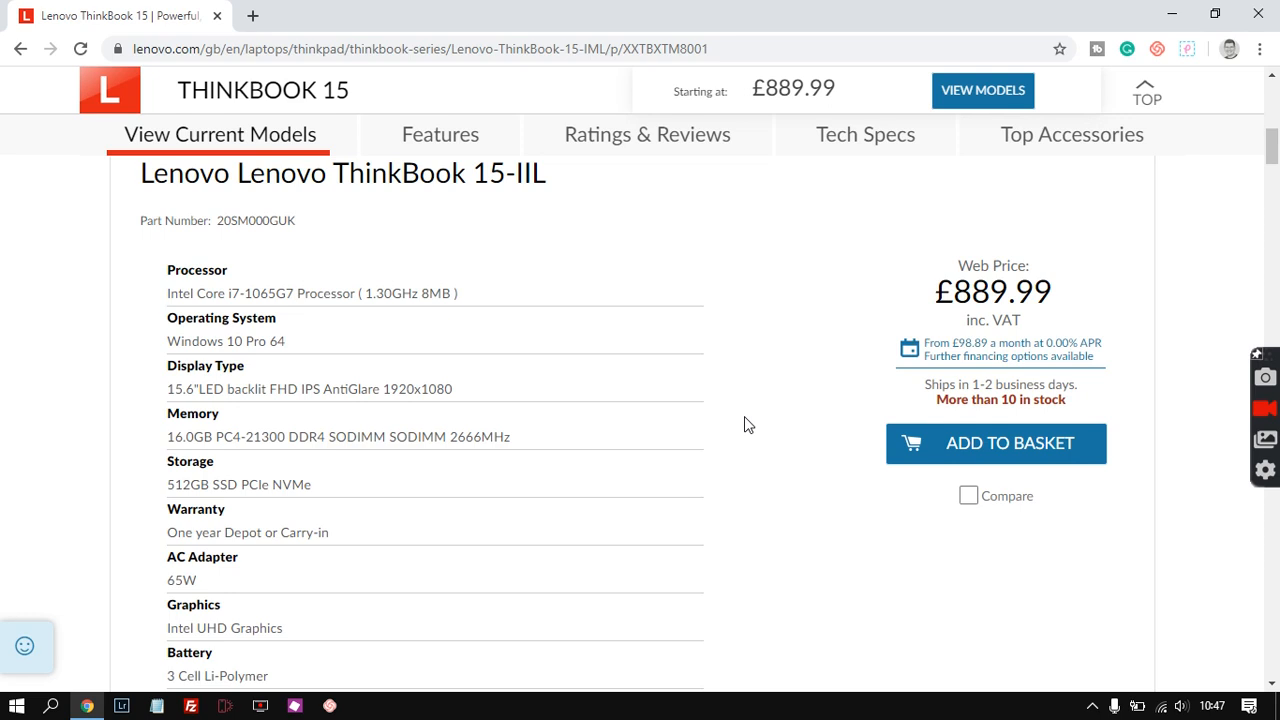
mouse_move(528, 406)
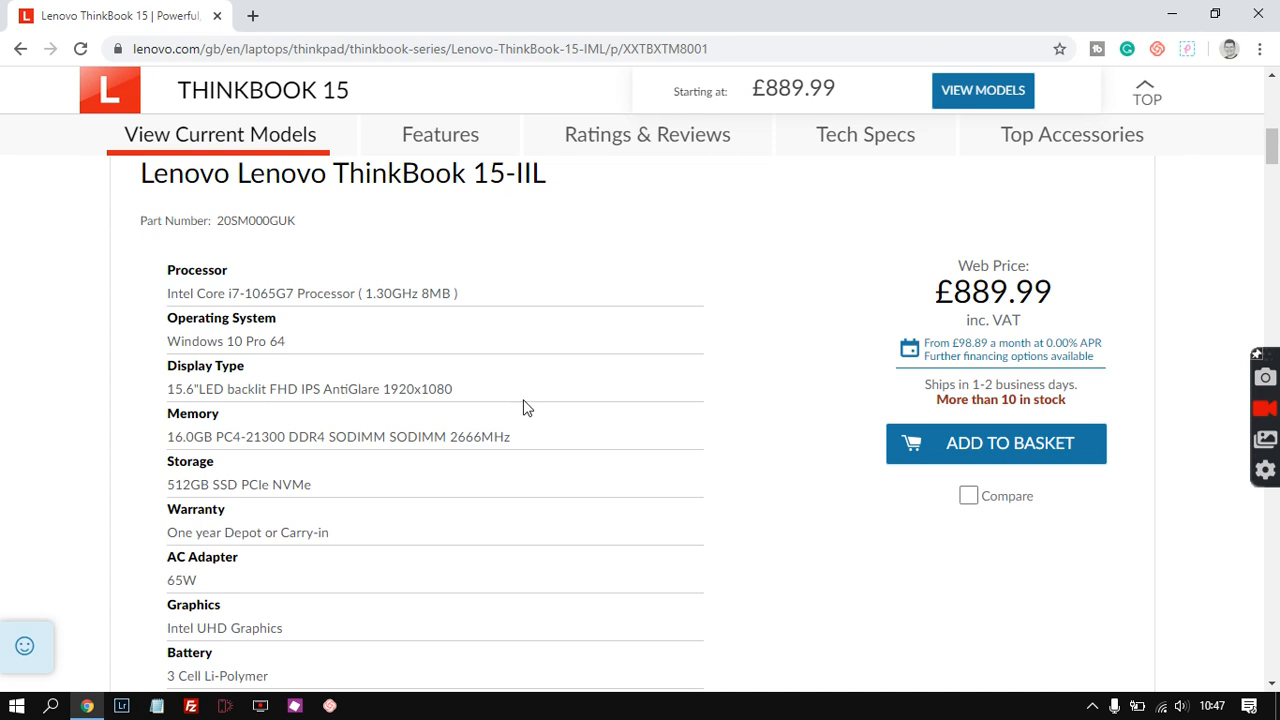
mouse_move(764, 396)
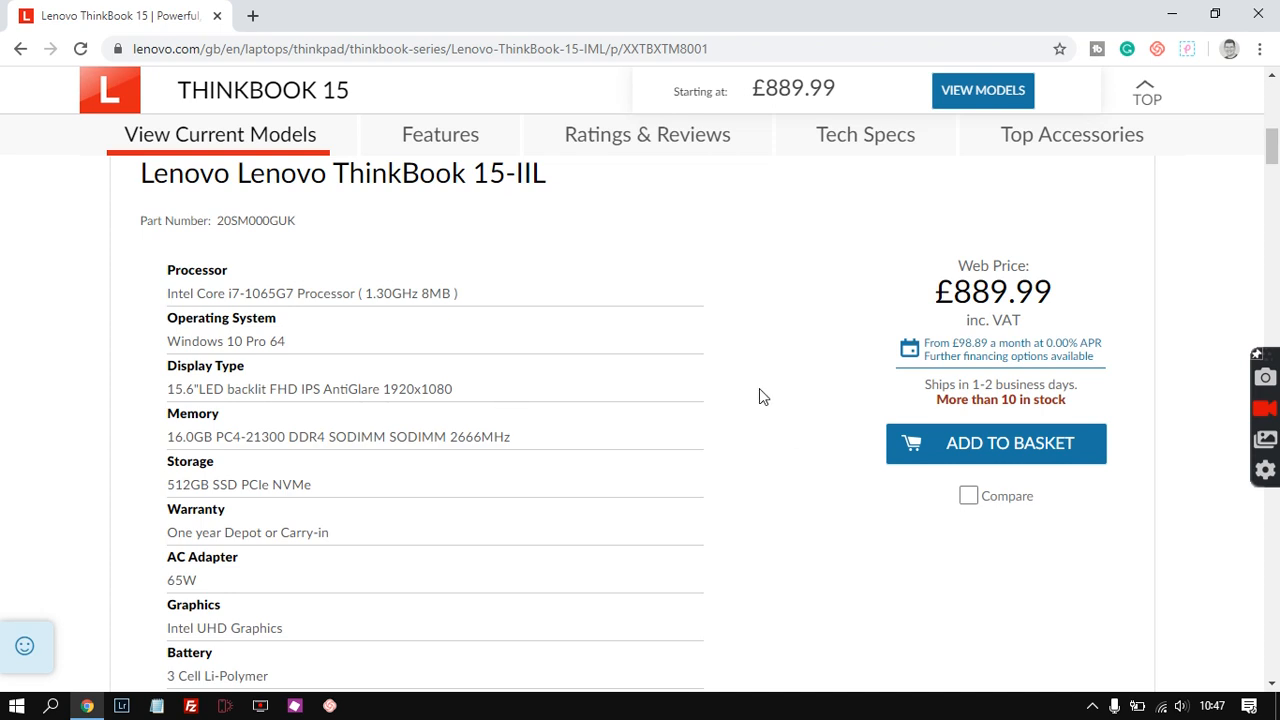
scroll(down, 3)
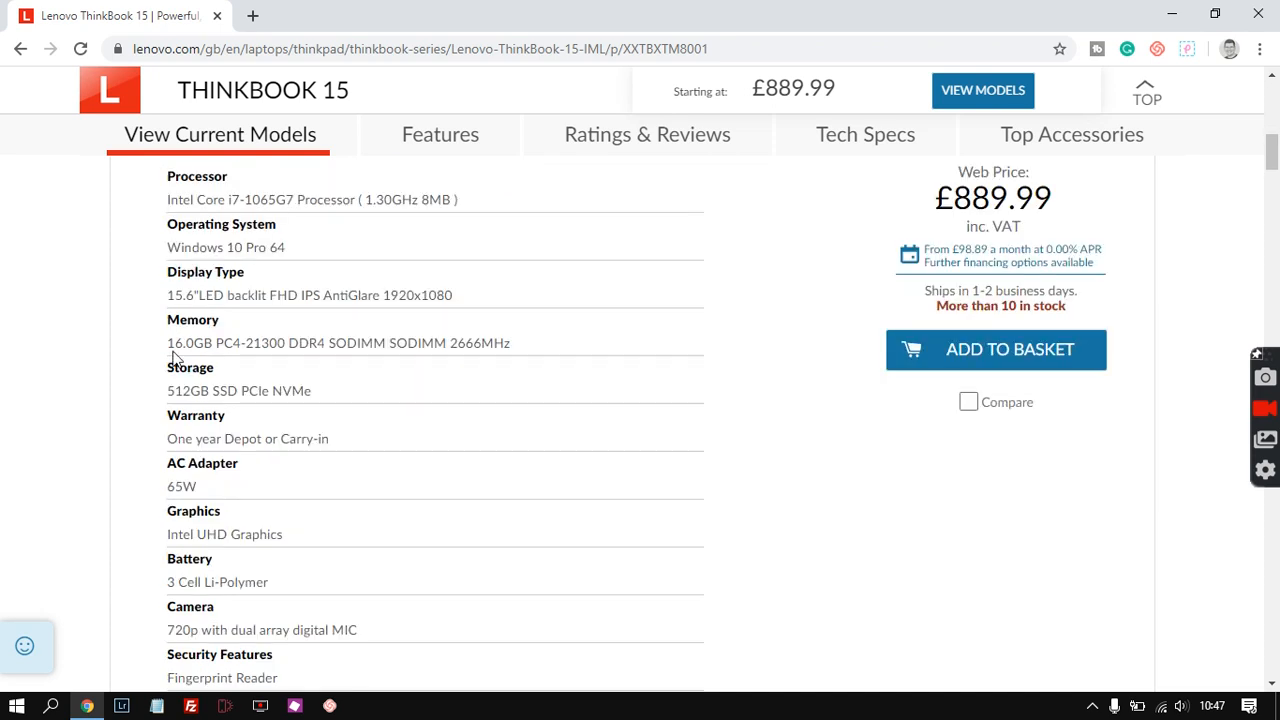
double_click(184, 344)
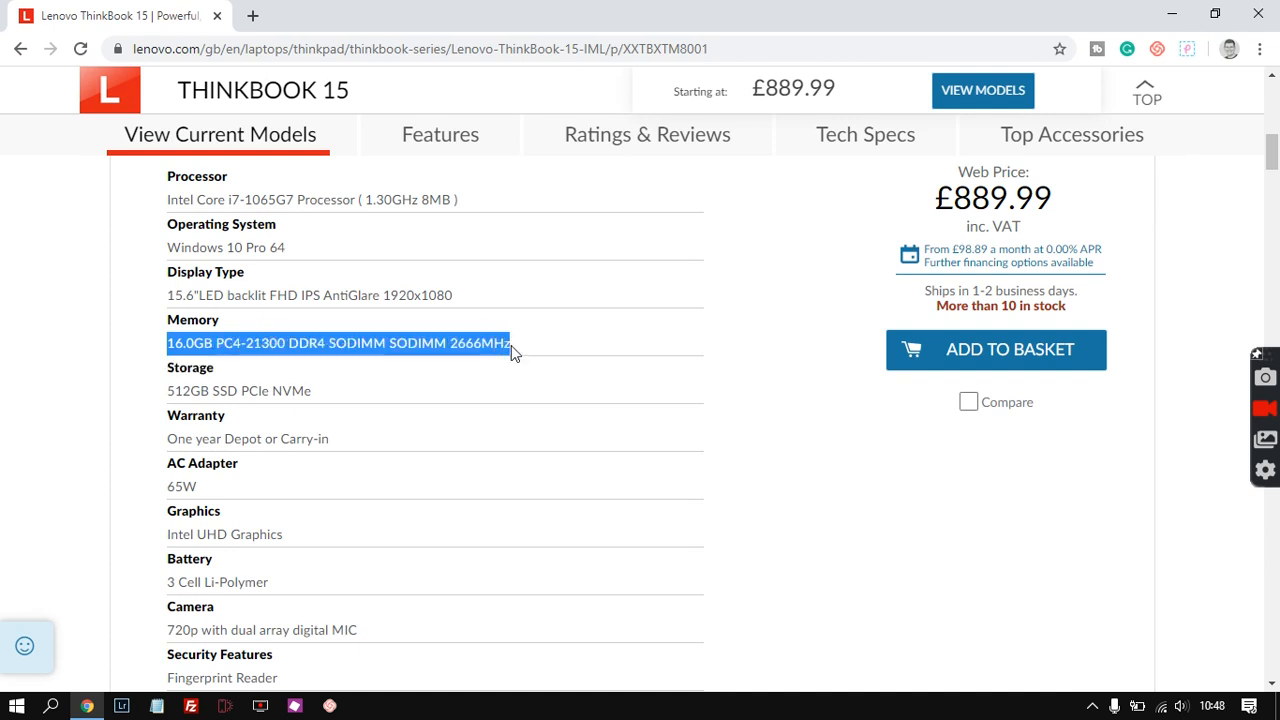
mouse_move(752, 344)
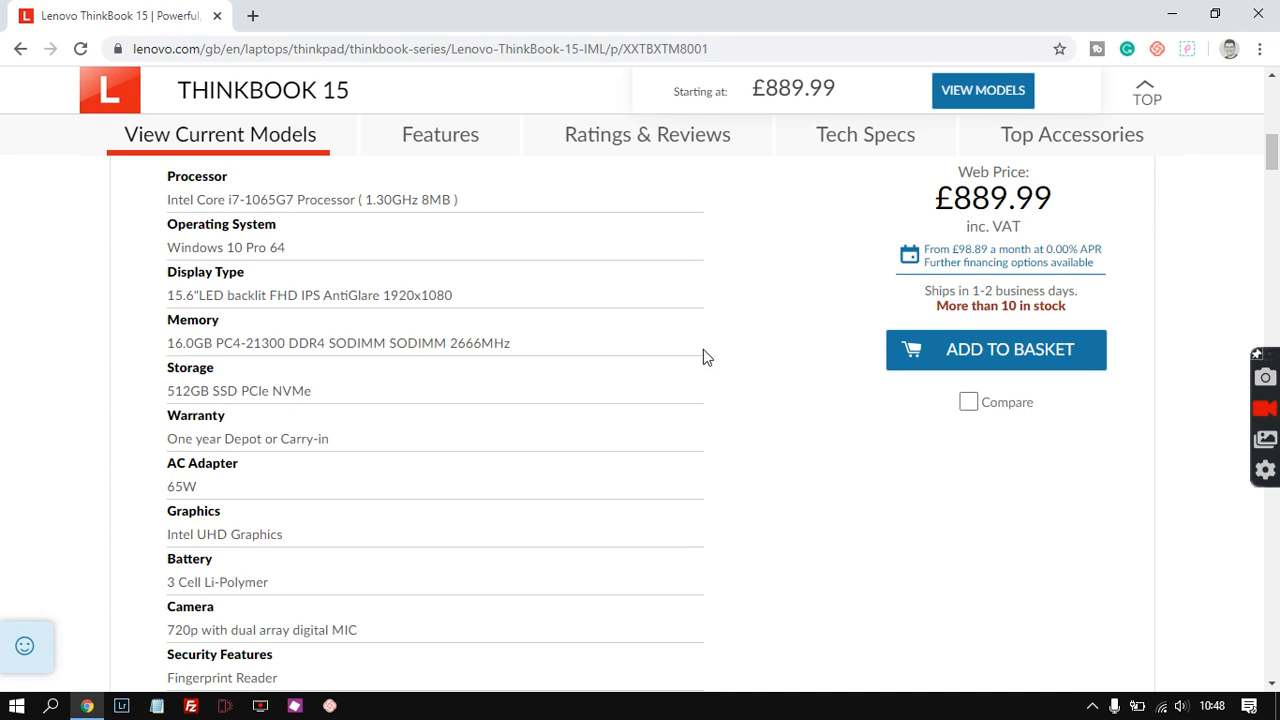
mouse_move(524, 350)
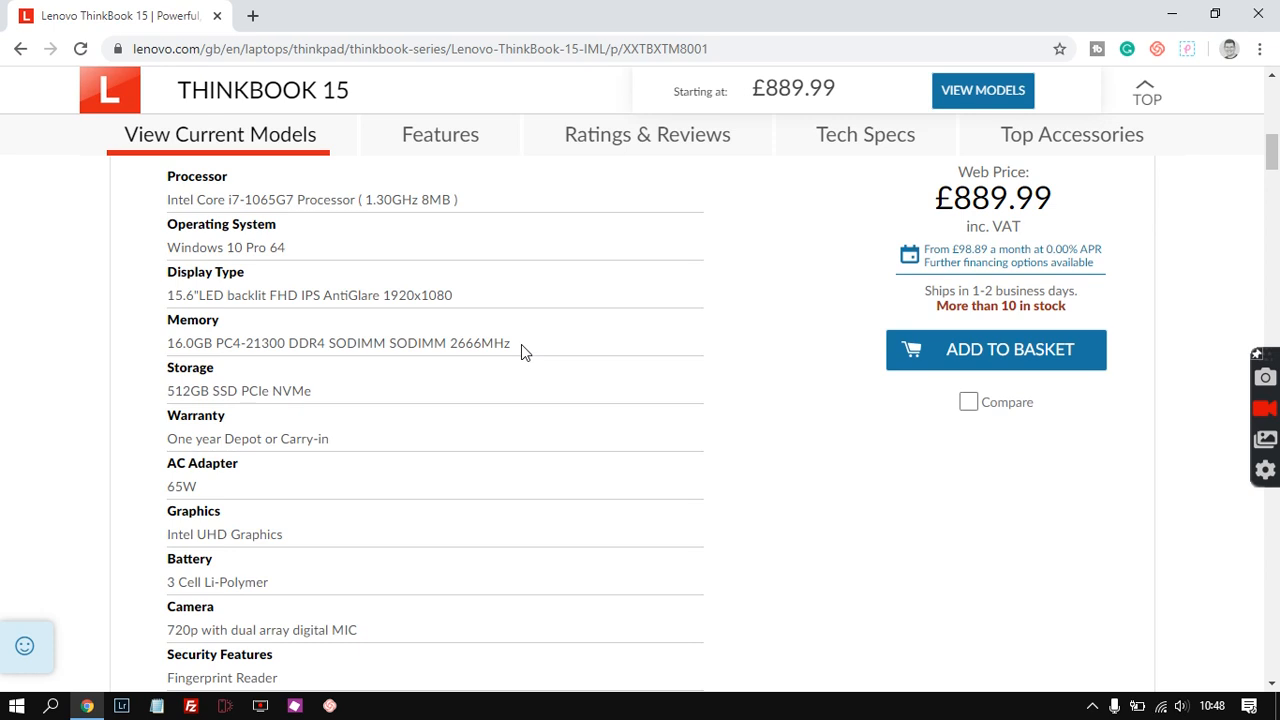
mouse_move(140, 352)
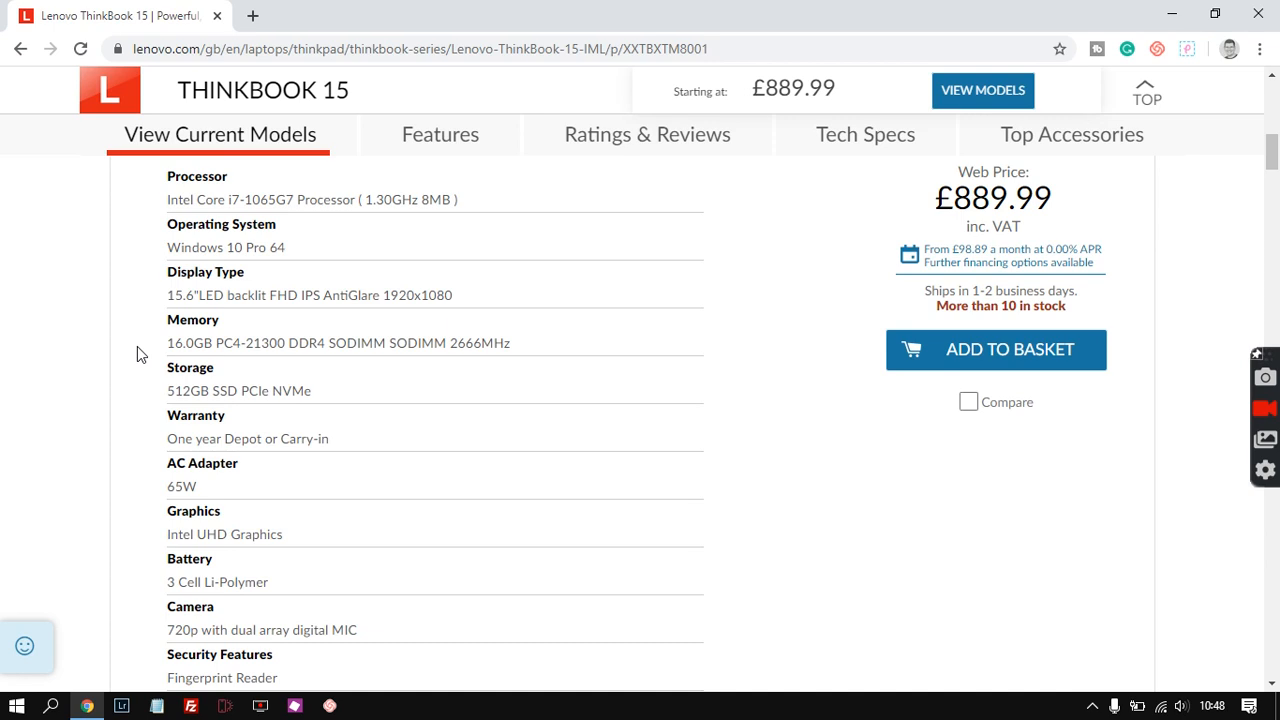
double_click(180, 344)
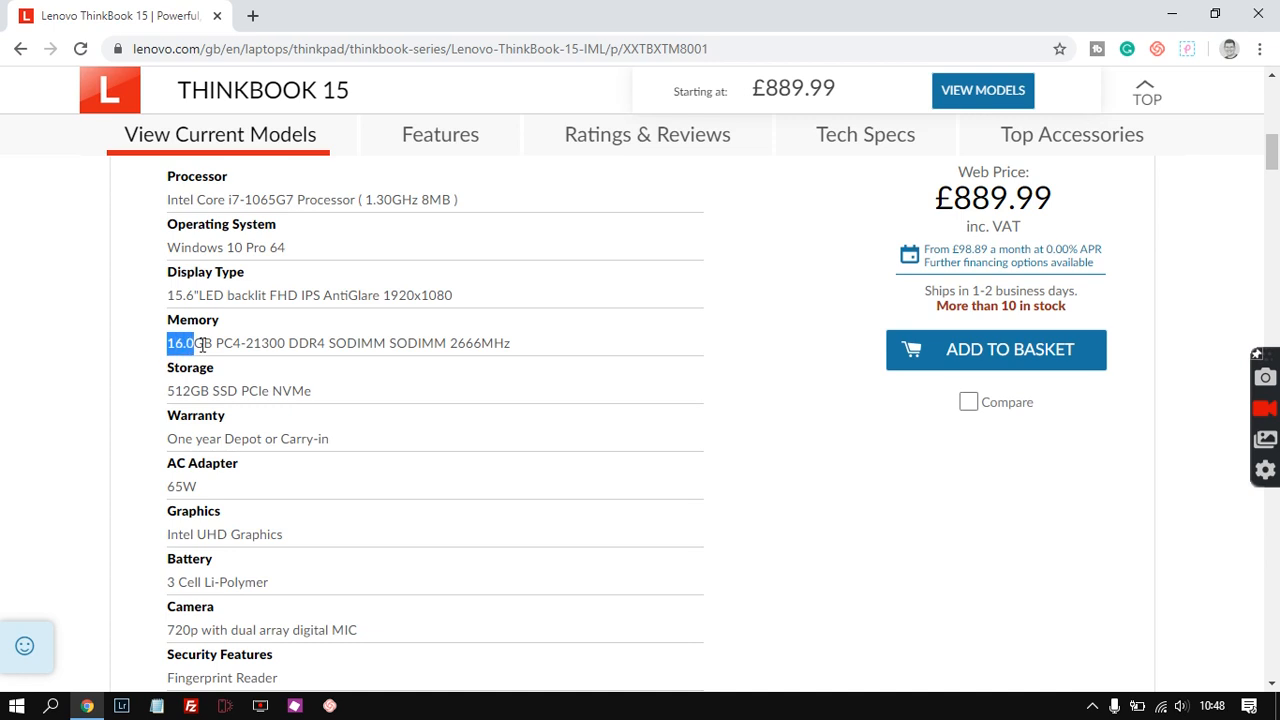
double_click(190, 344)
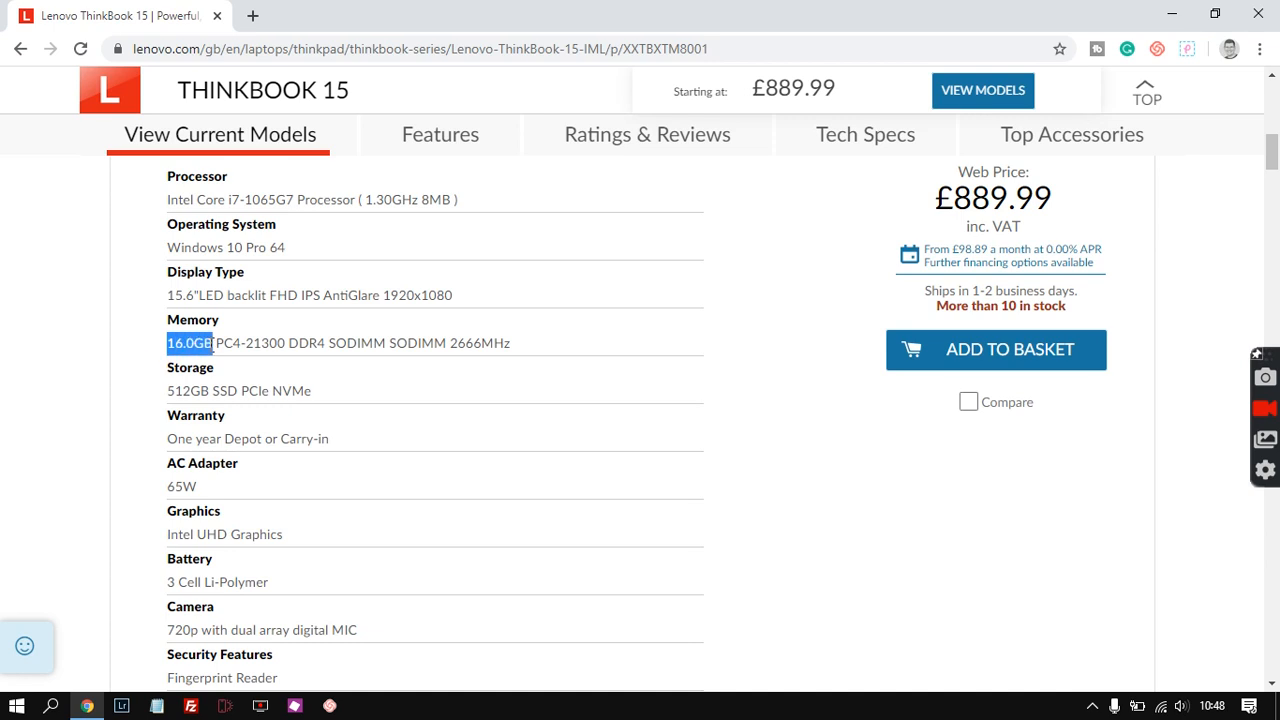
drag(170, 342, 510, 342)
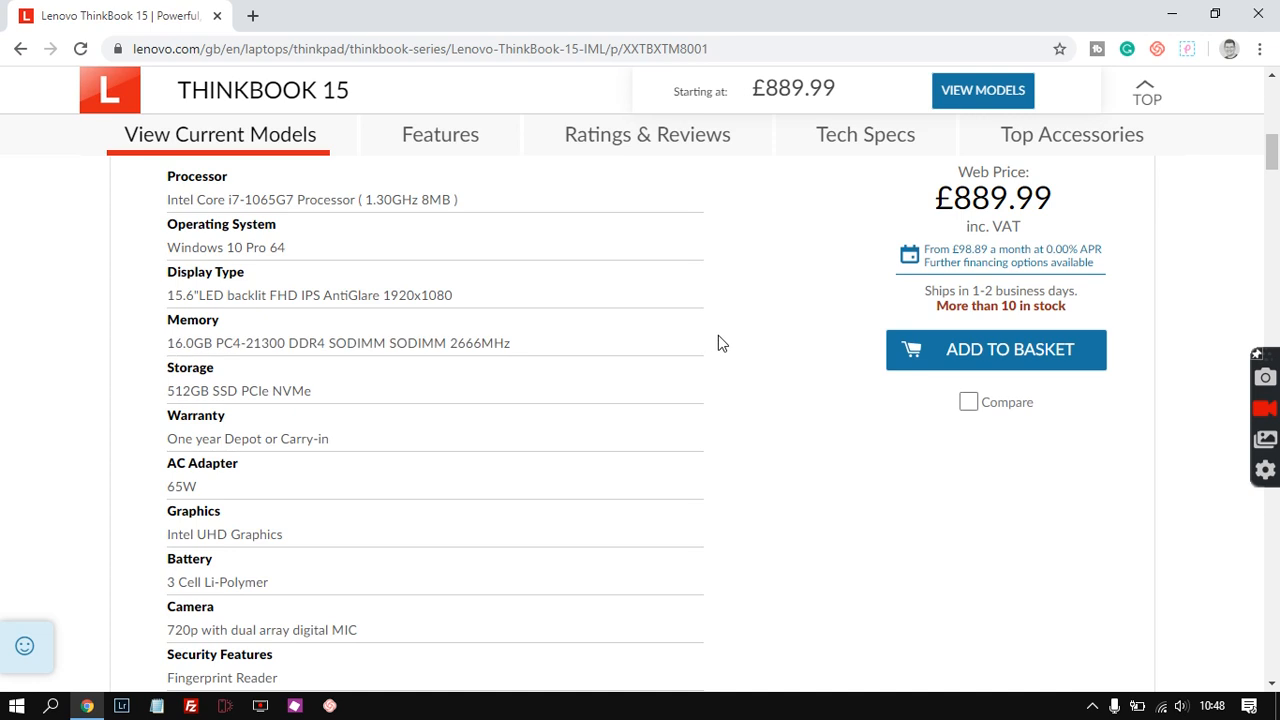
mouse_move(316, 360)
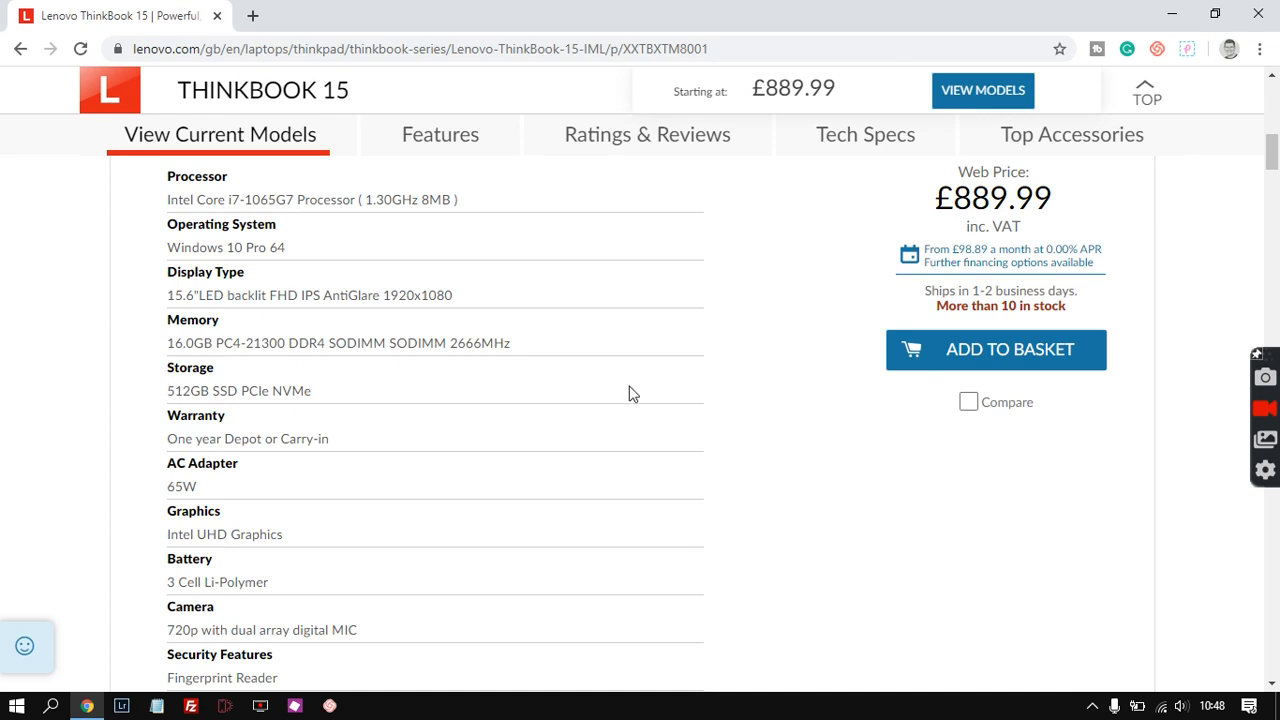
mouse_move(636, 390)
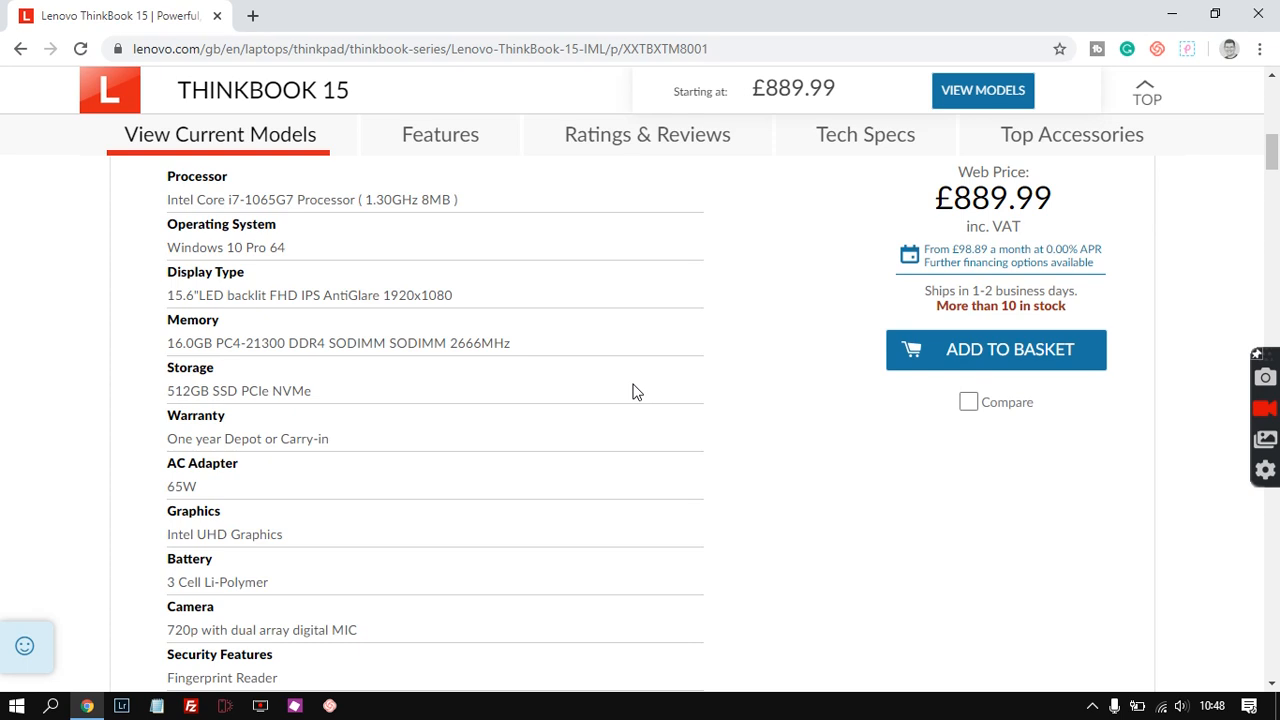
mouse_move(584, 384)
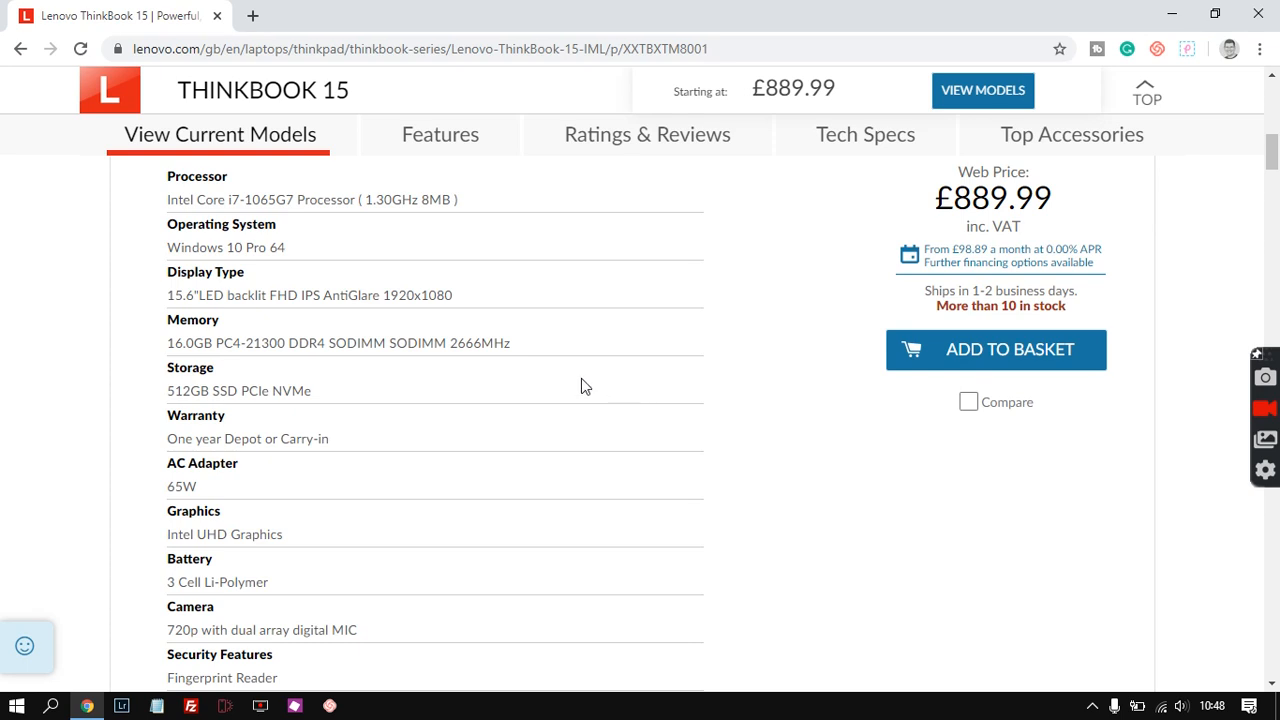
mouse_move(472, 388)
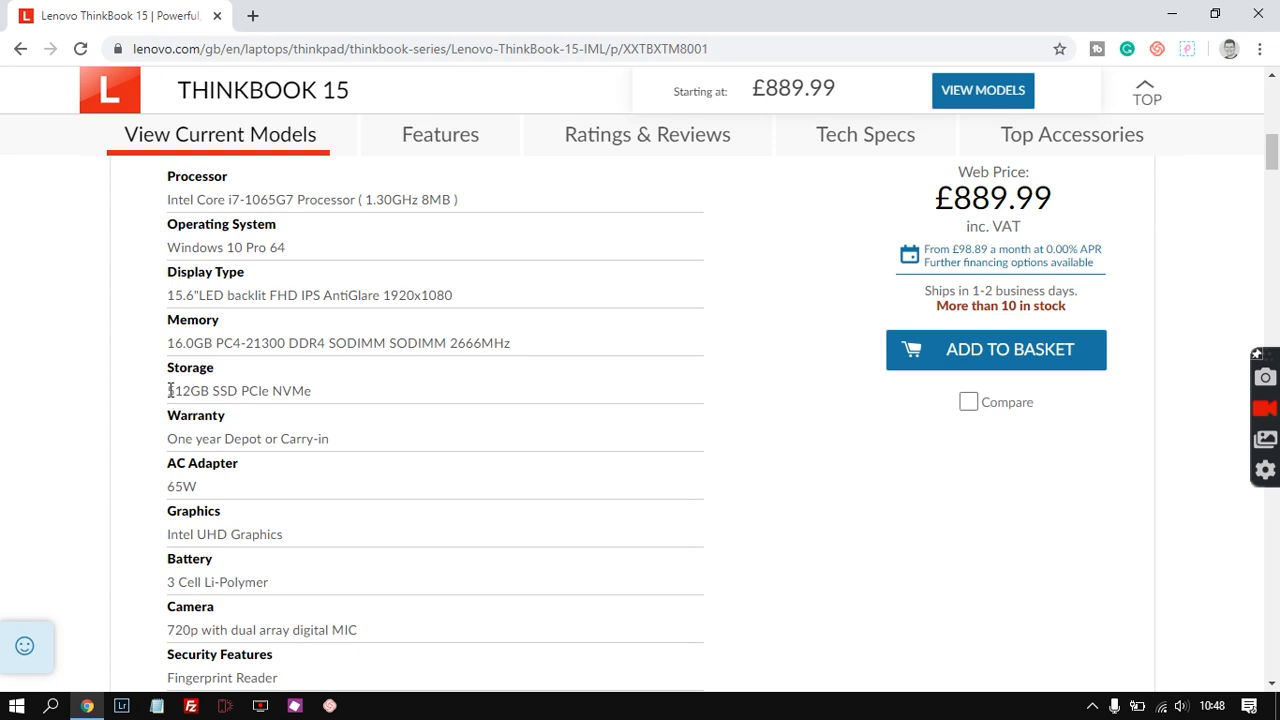
double_click(184, 390)
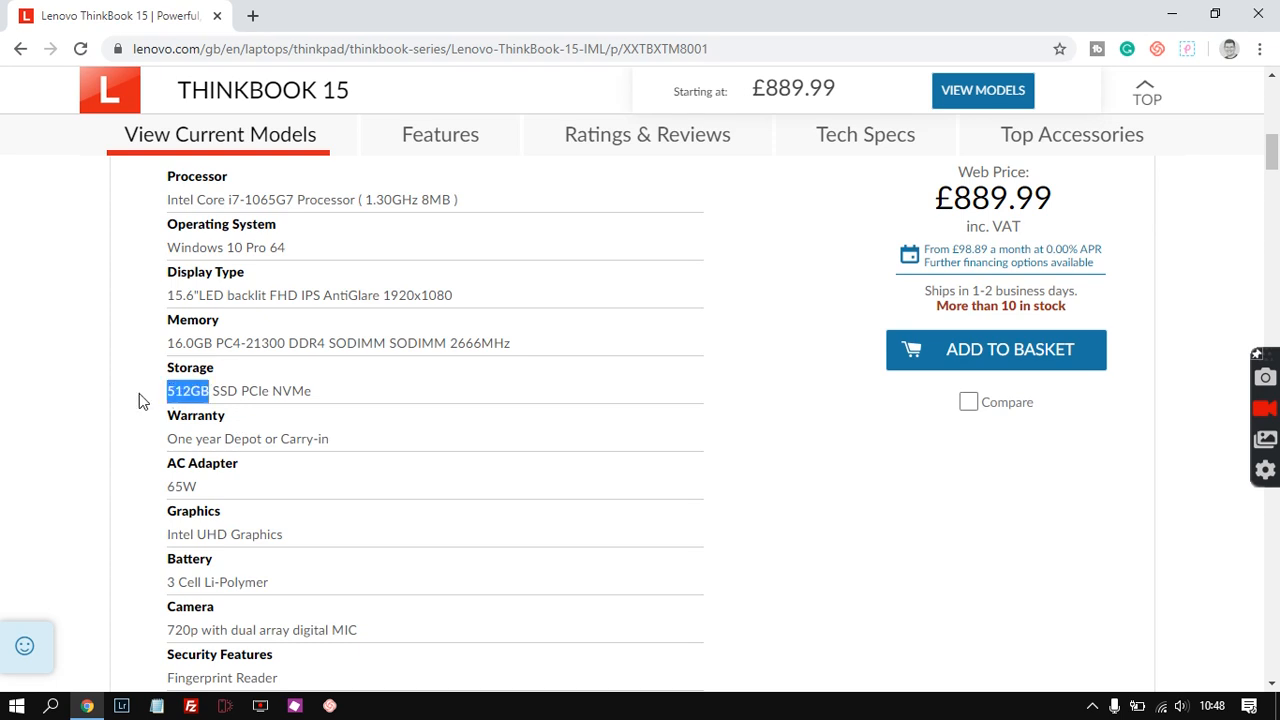
click(140, 400)
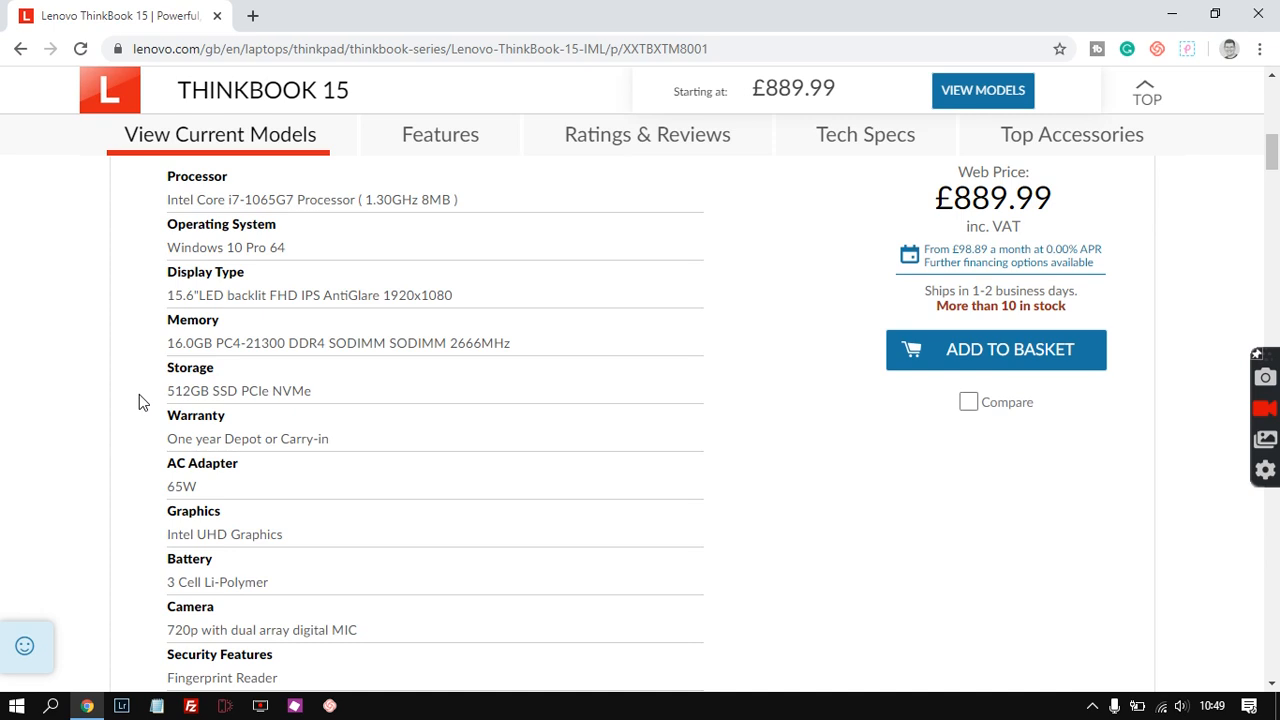
mouse_move(168, 398)
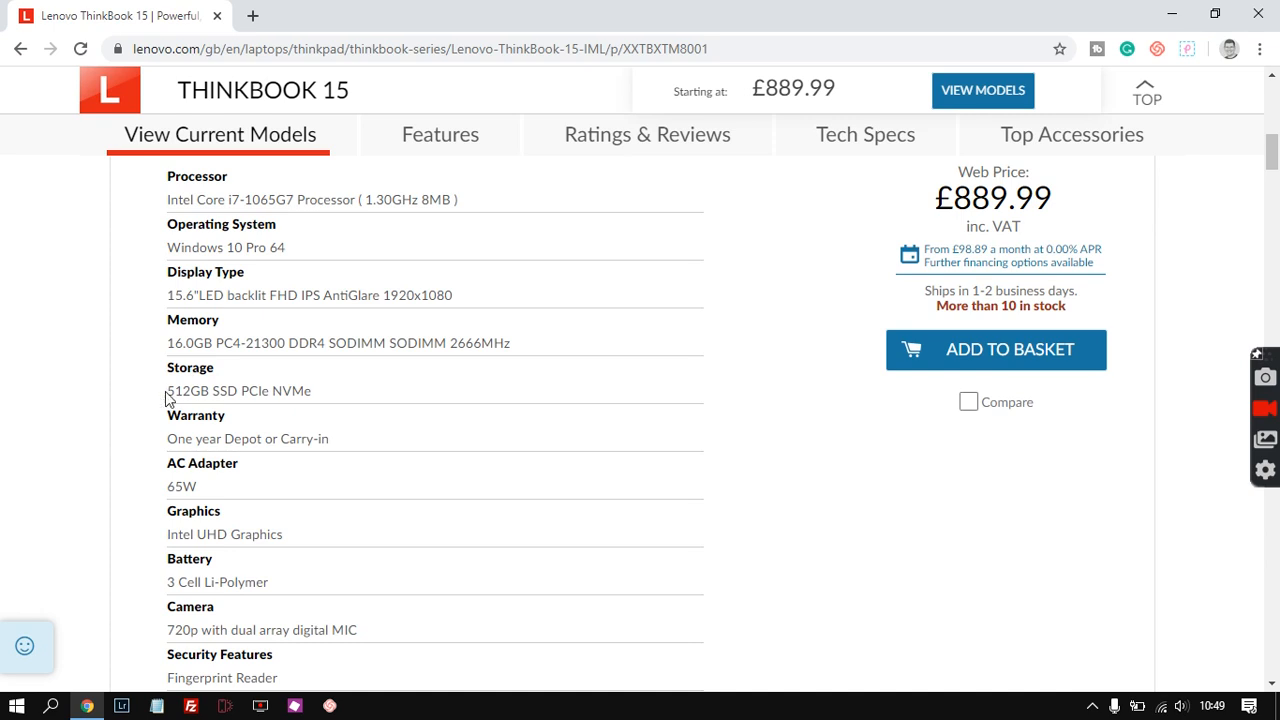
double_click(190, 390)
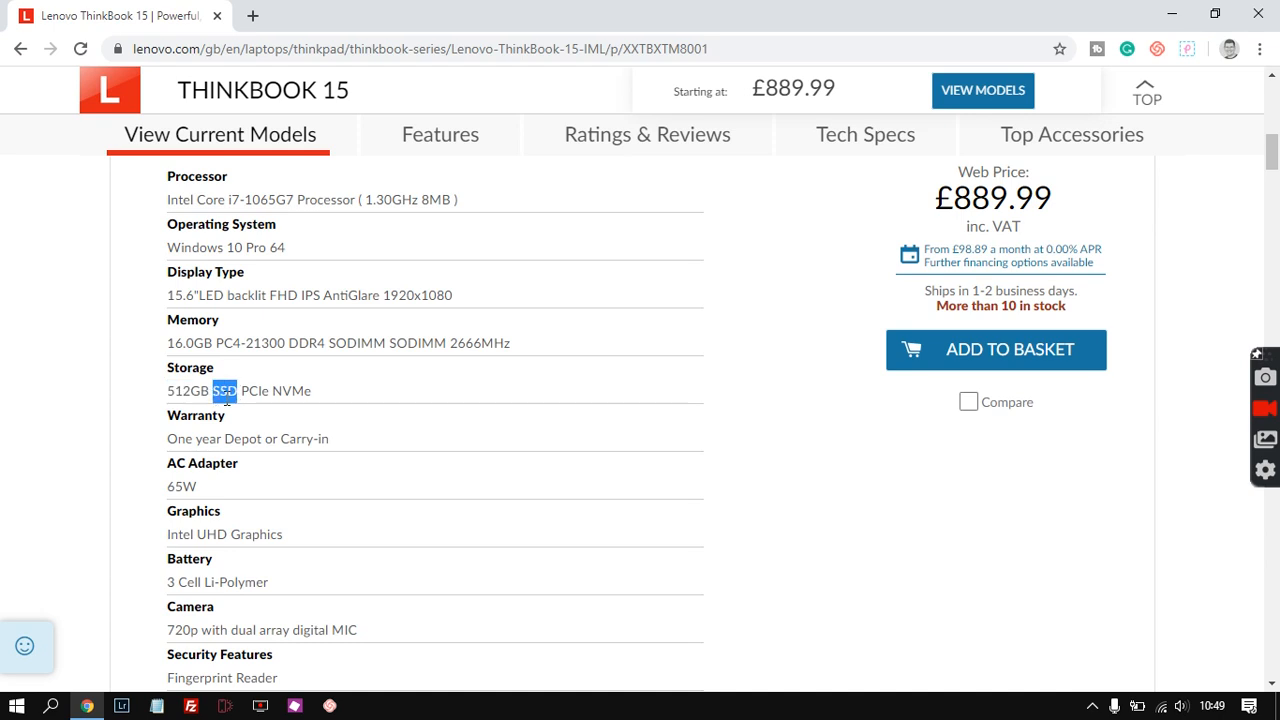
click(304, 390)
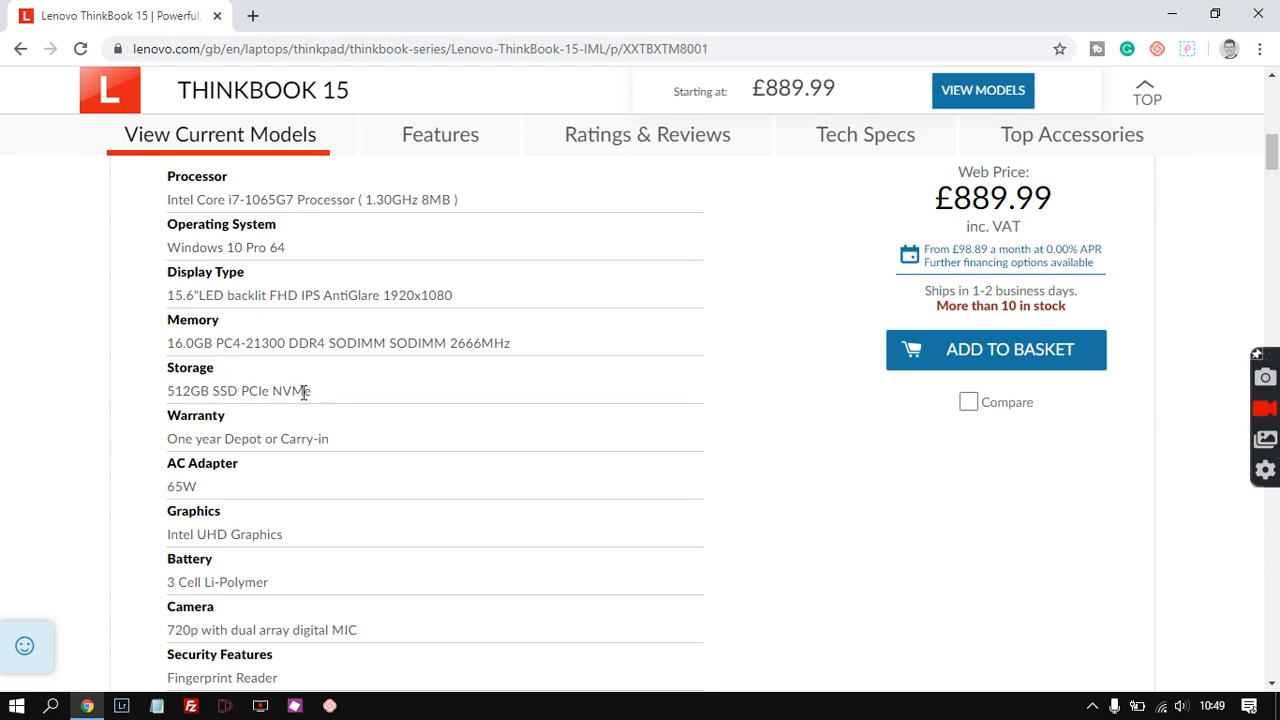
double_click(292, 390)
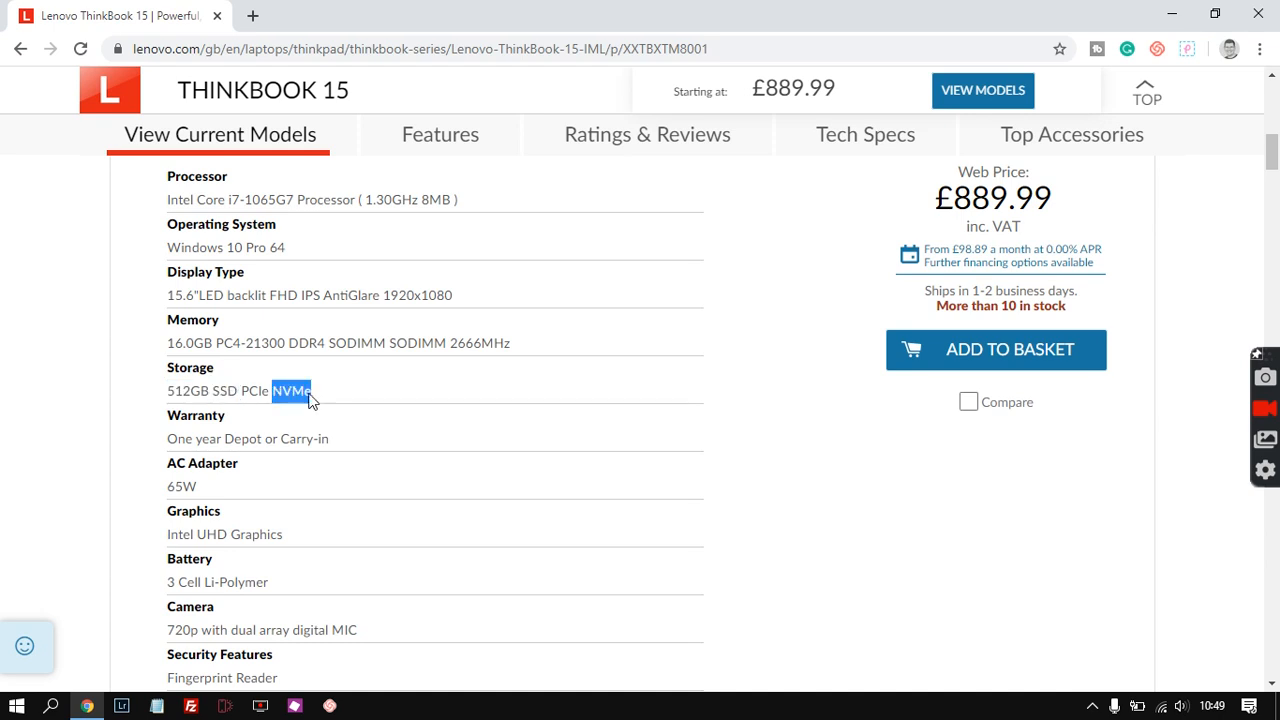
mouse_move(340, 390)
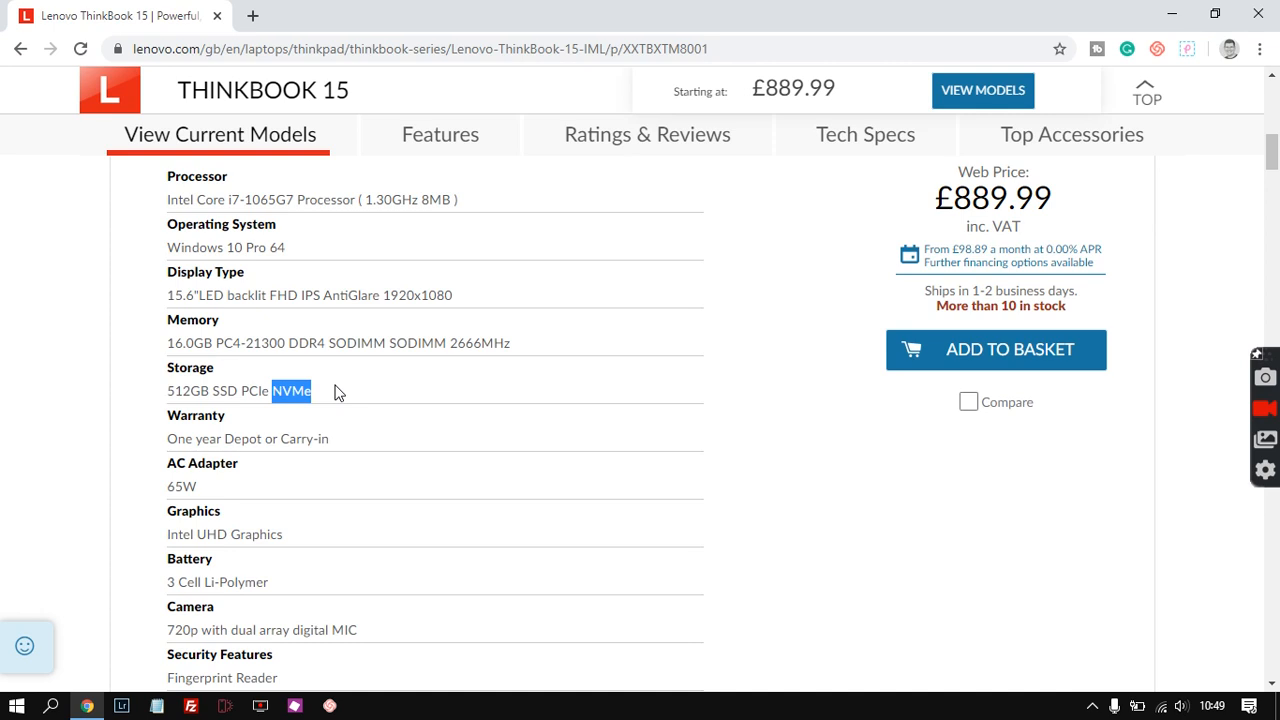
mouse_move(344, 392)
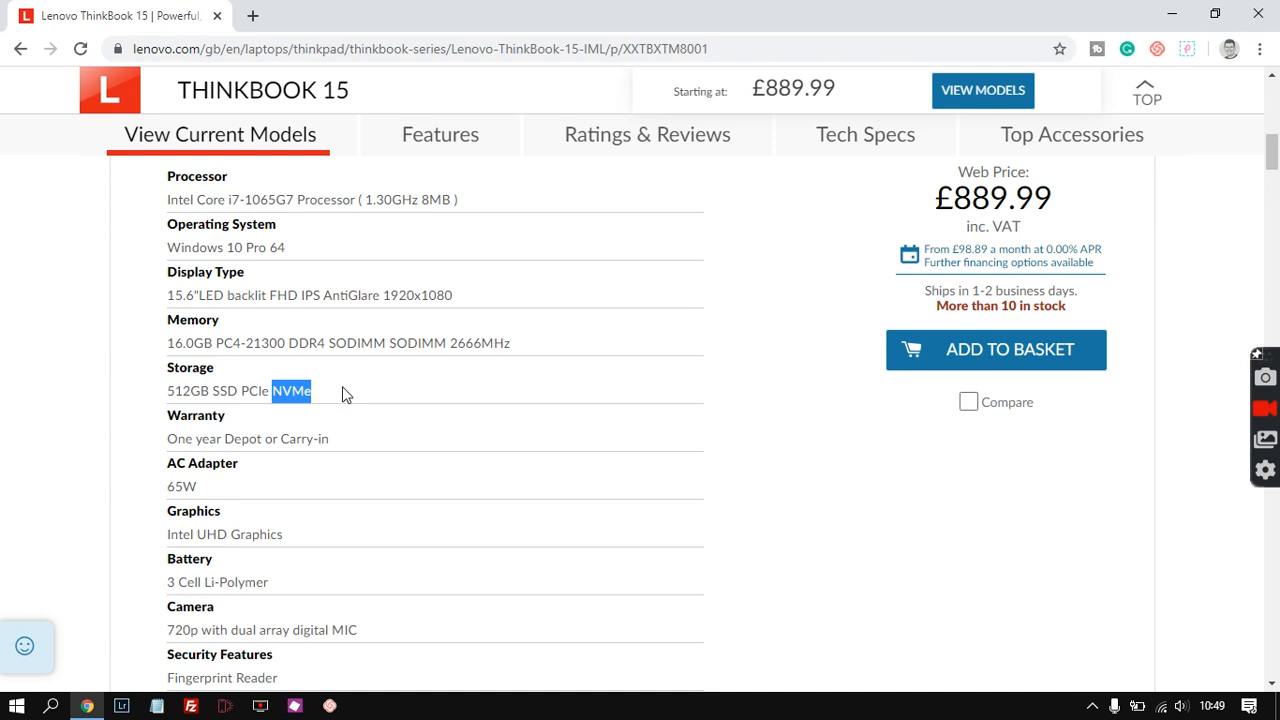
triple_click(240, 390)
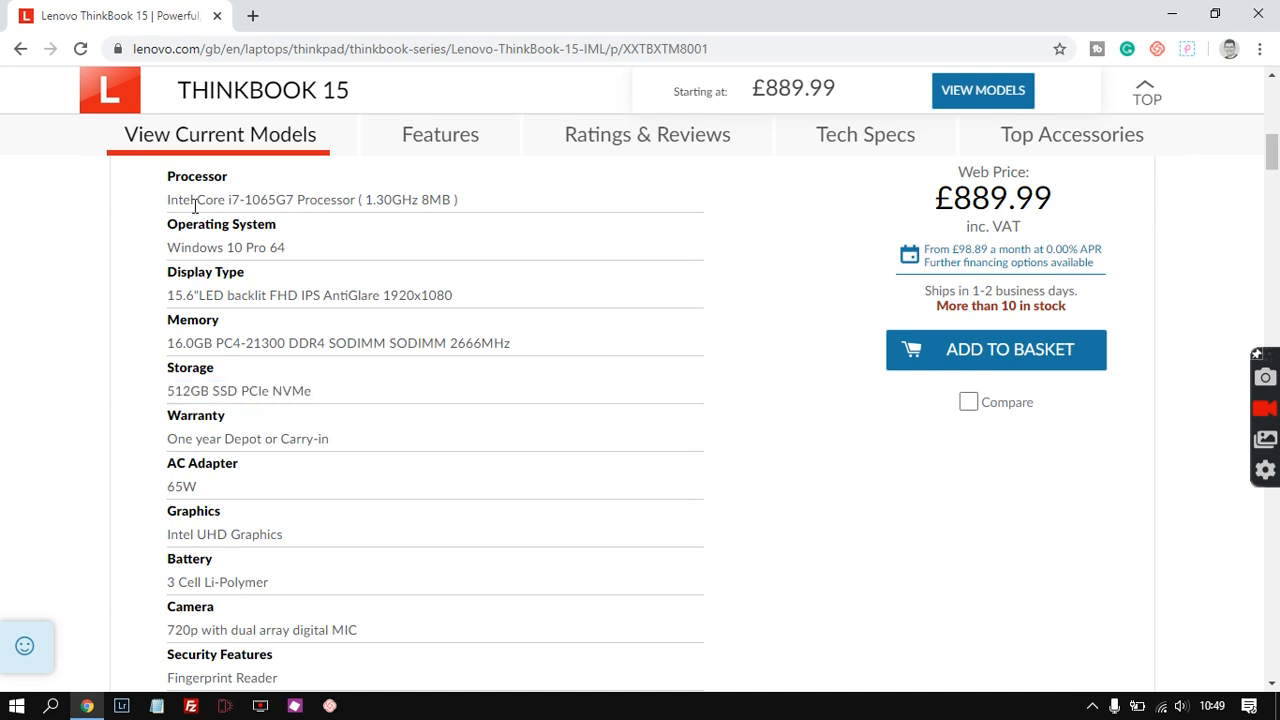
drag(166, 200, 432, 200)
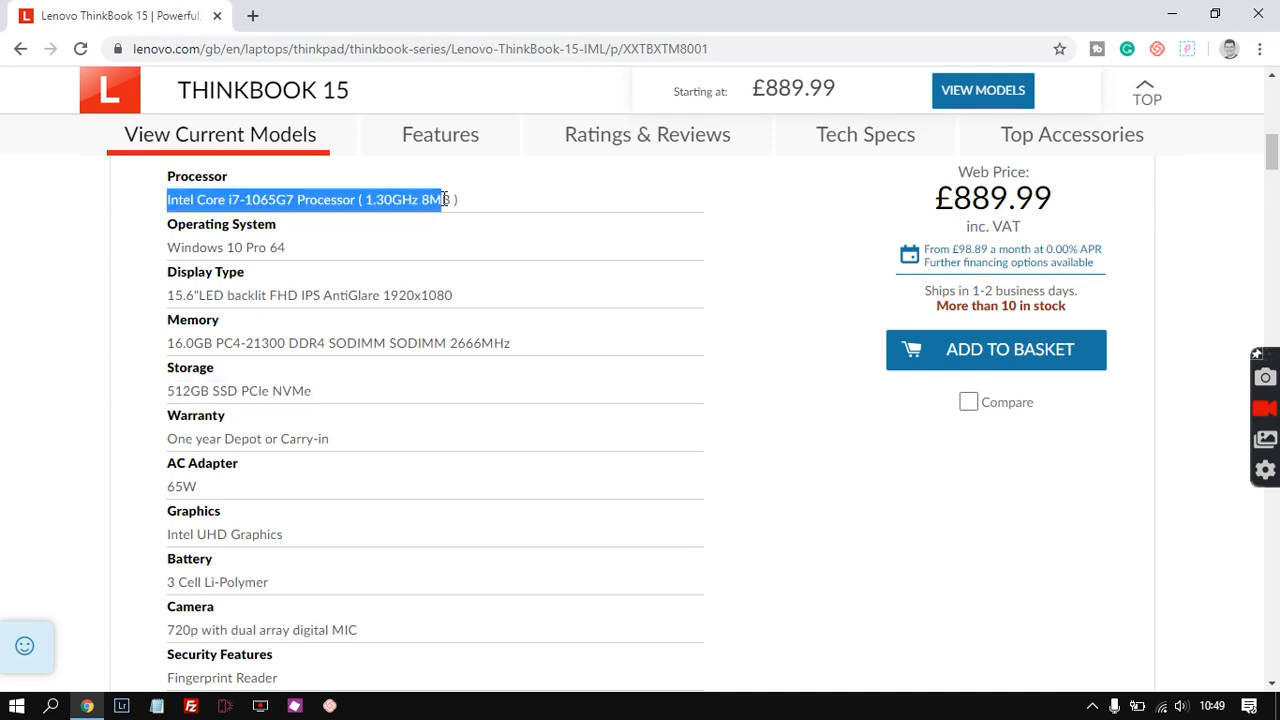
mouse_move(320, 400)
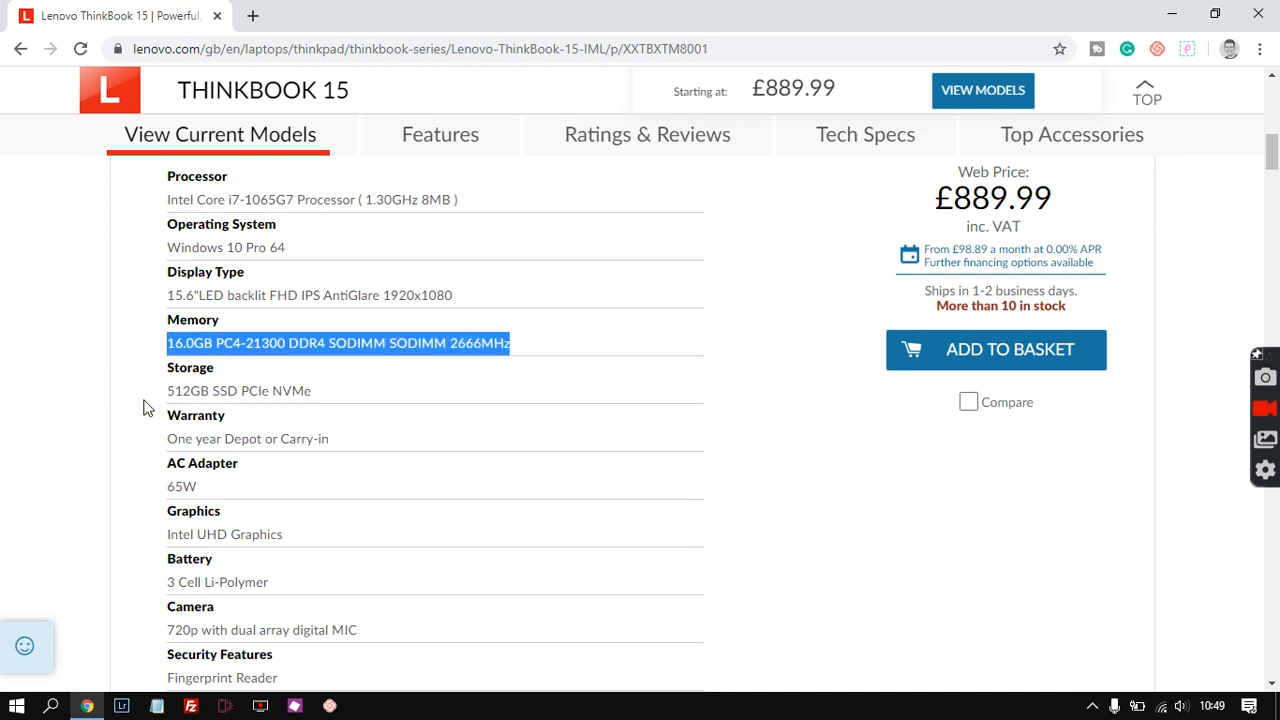
mouse_move(140, 370)
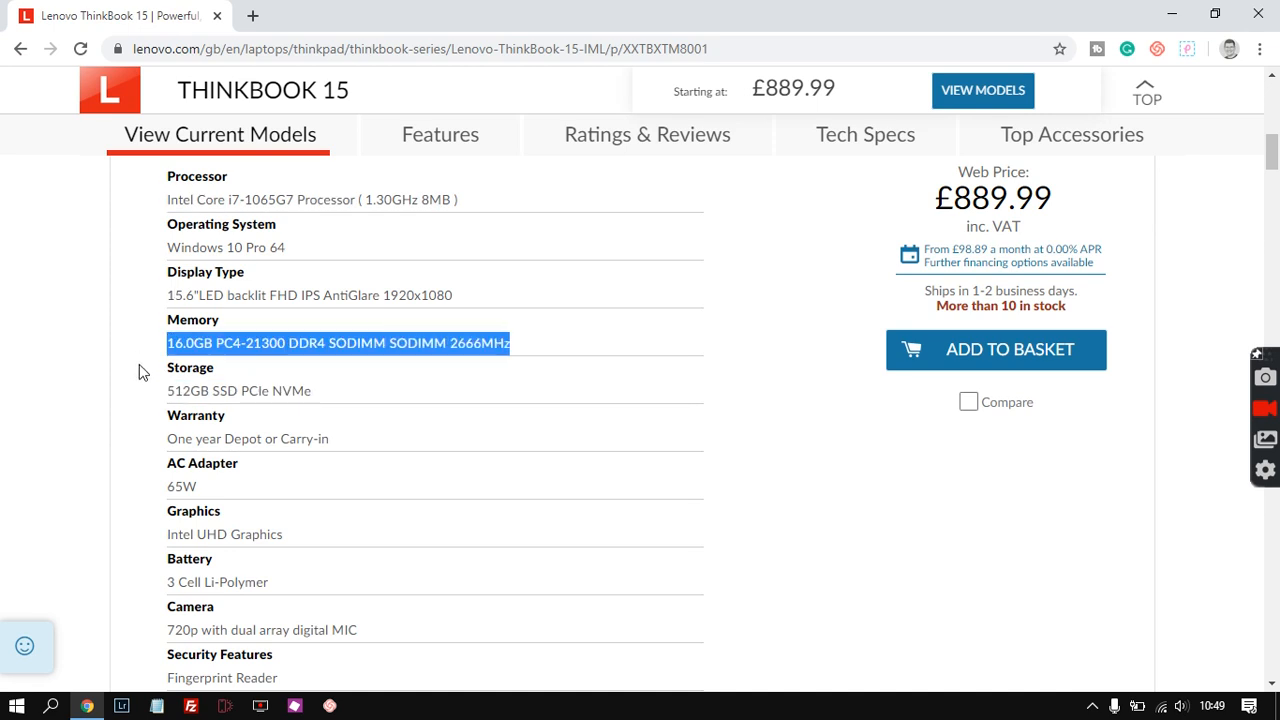
click(140, 374)
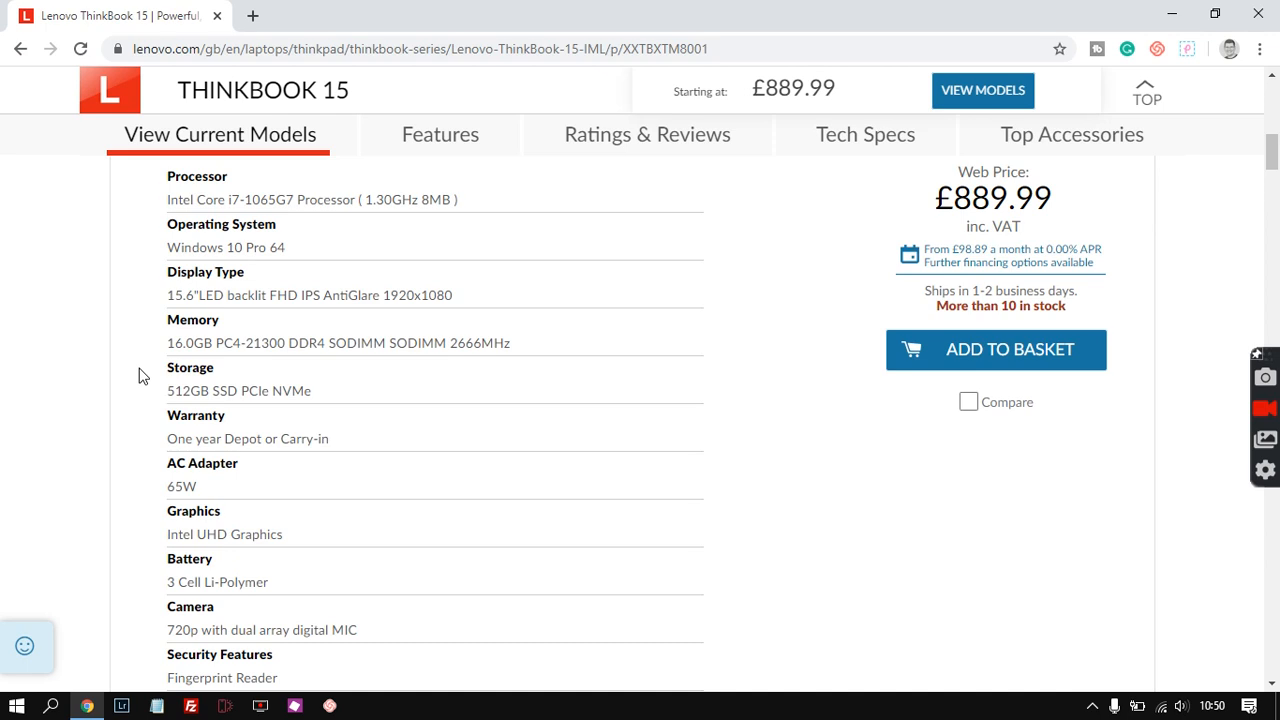
mouse_move(148, 362)
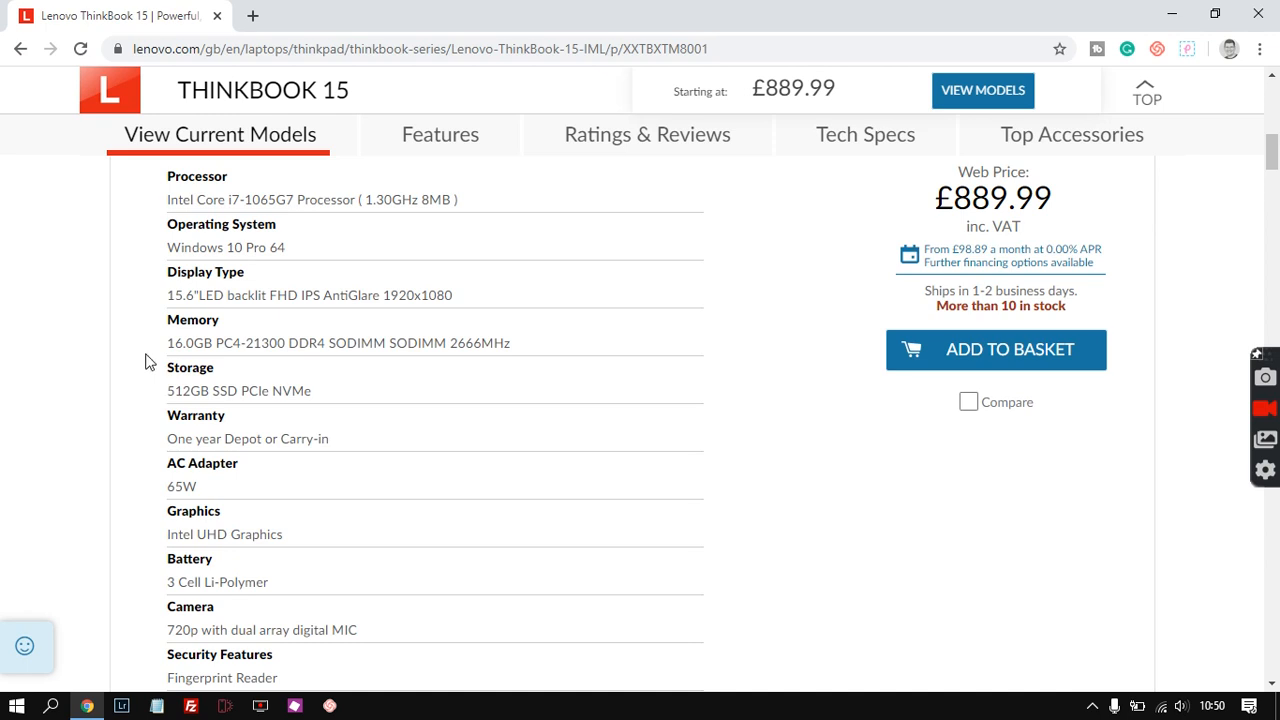
mouse_move(152, 352)
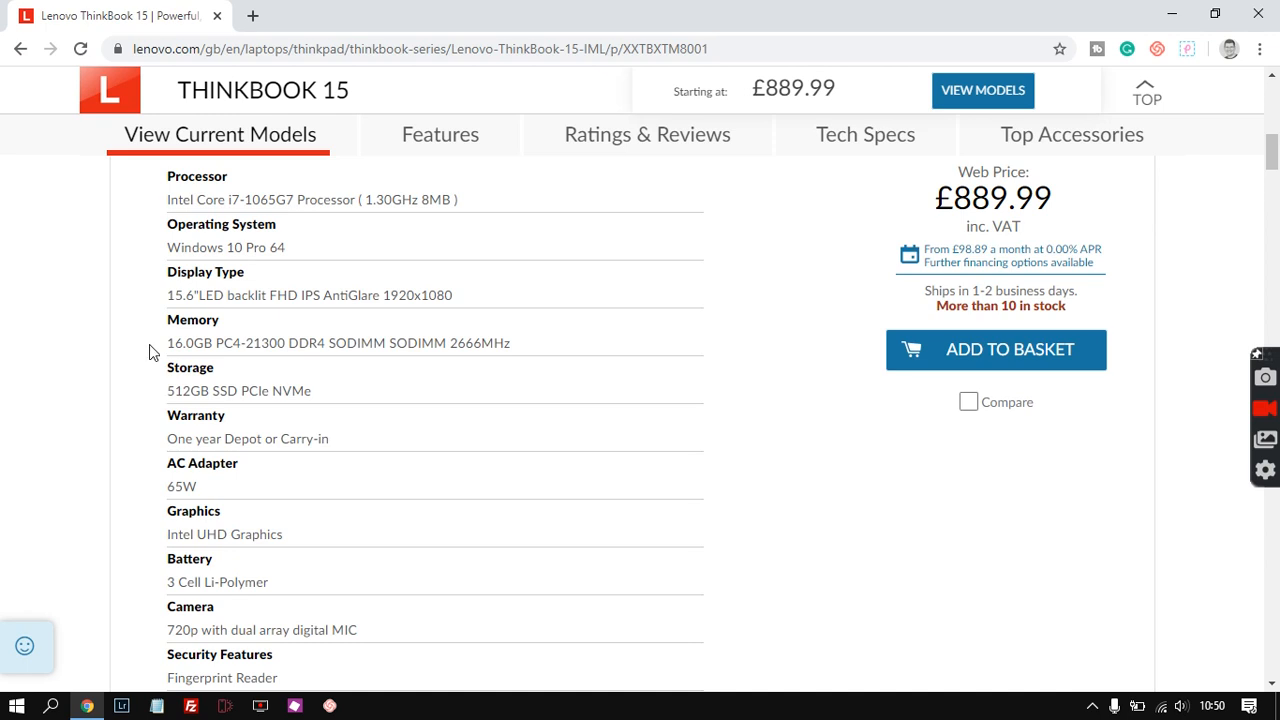
mouse_move(152, 204)
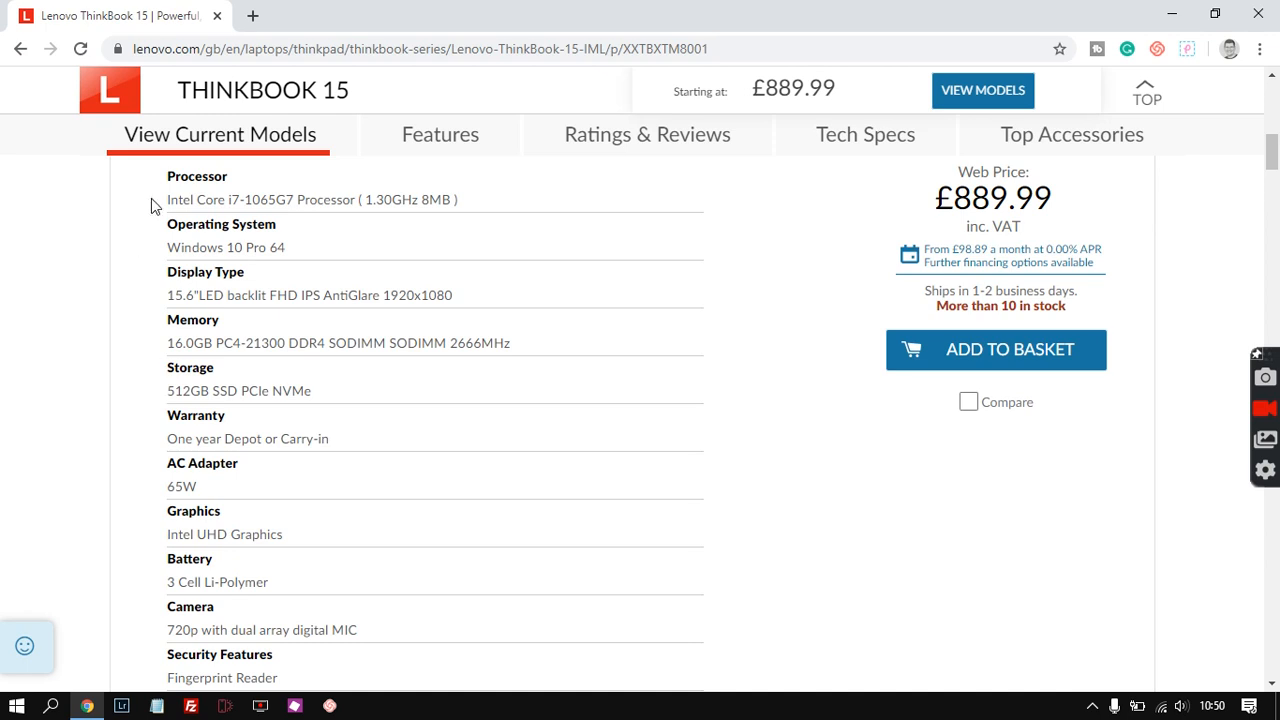
mouse_move(166, 396)
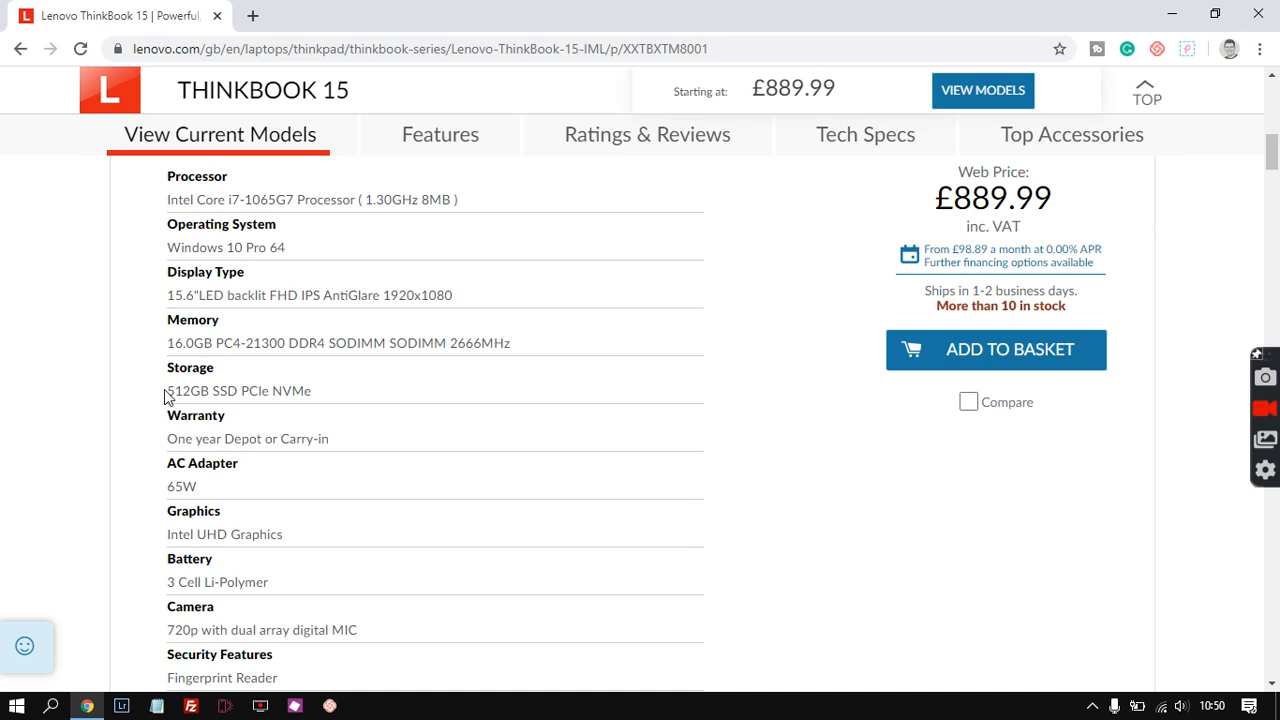
mouse_move(170, 368)
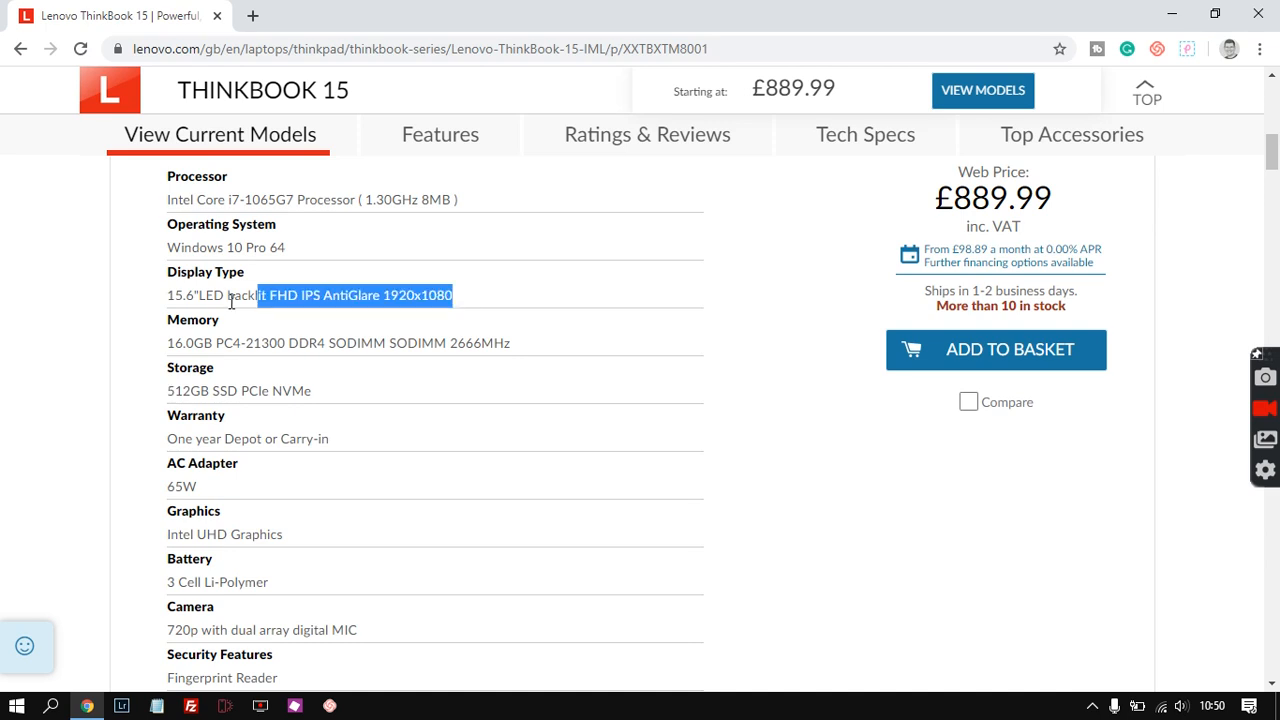
click(140, 212)
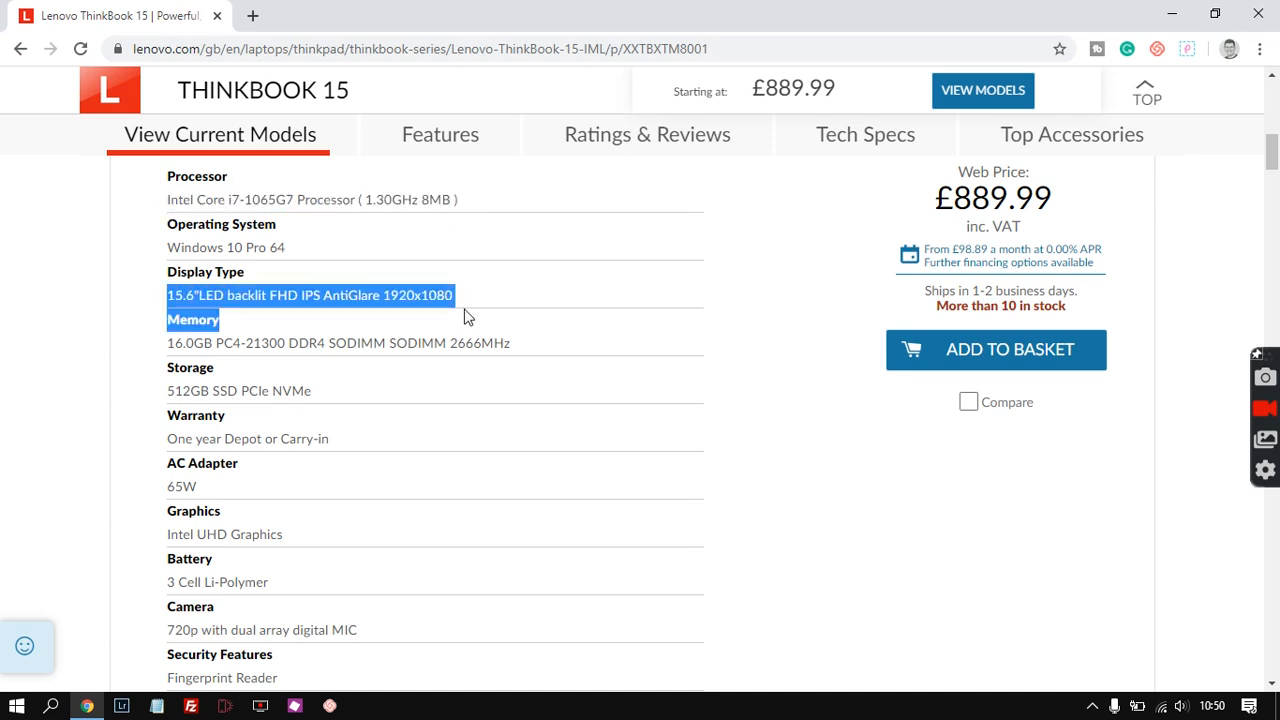
click(154, 352)
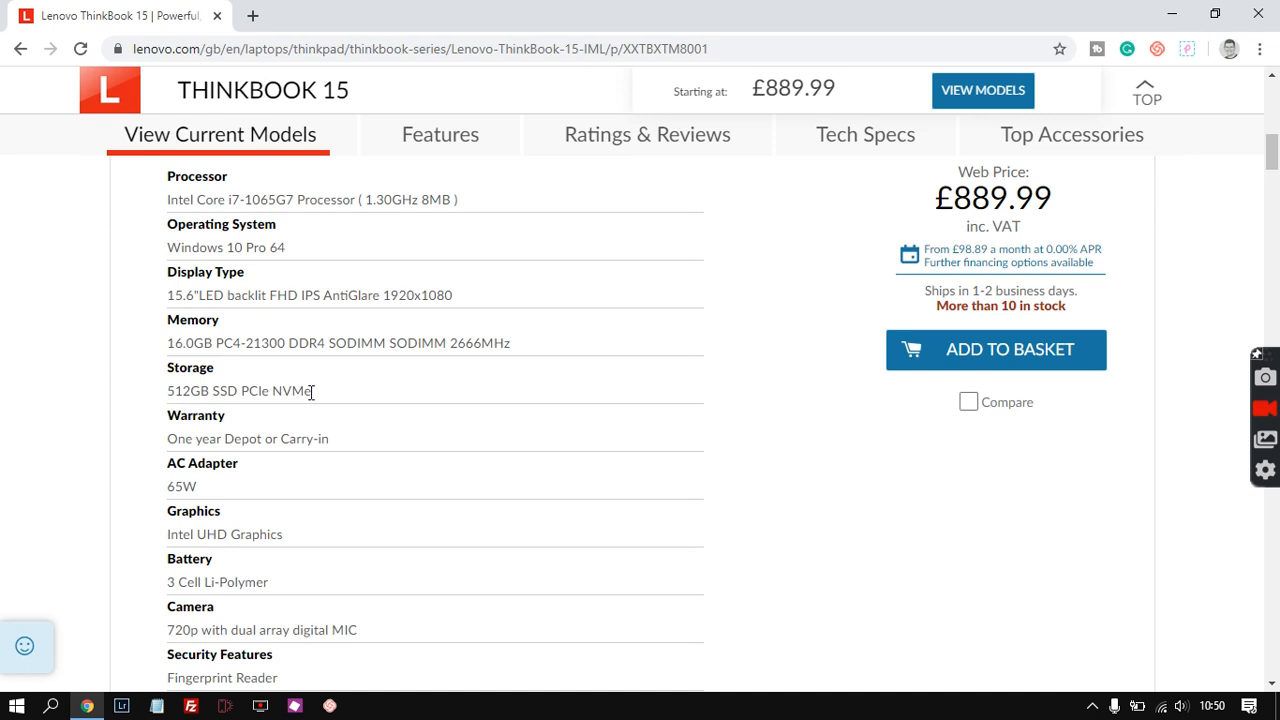
double_click(296, 390)
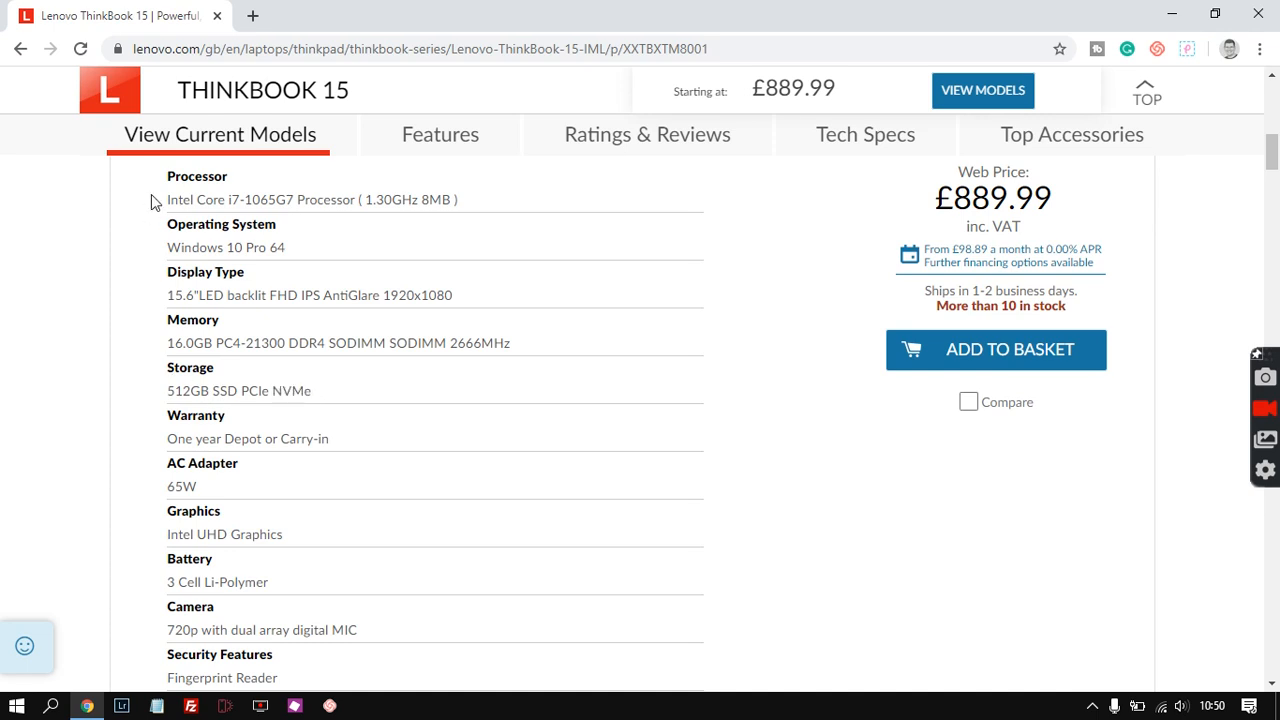
mouse_move(146, 210)
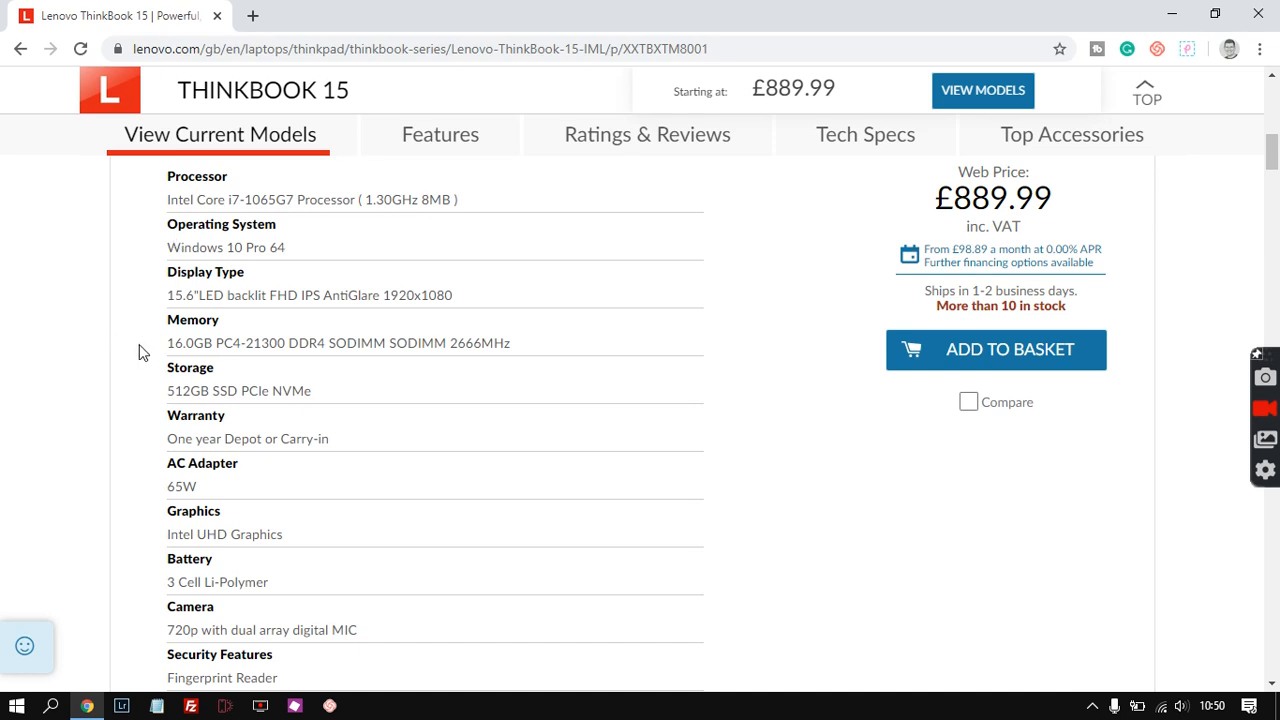
mouse_move(144, 382)
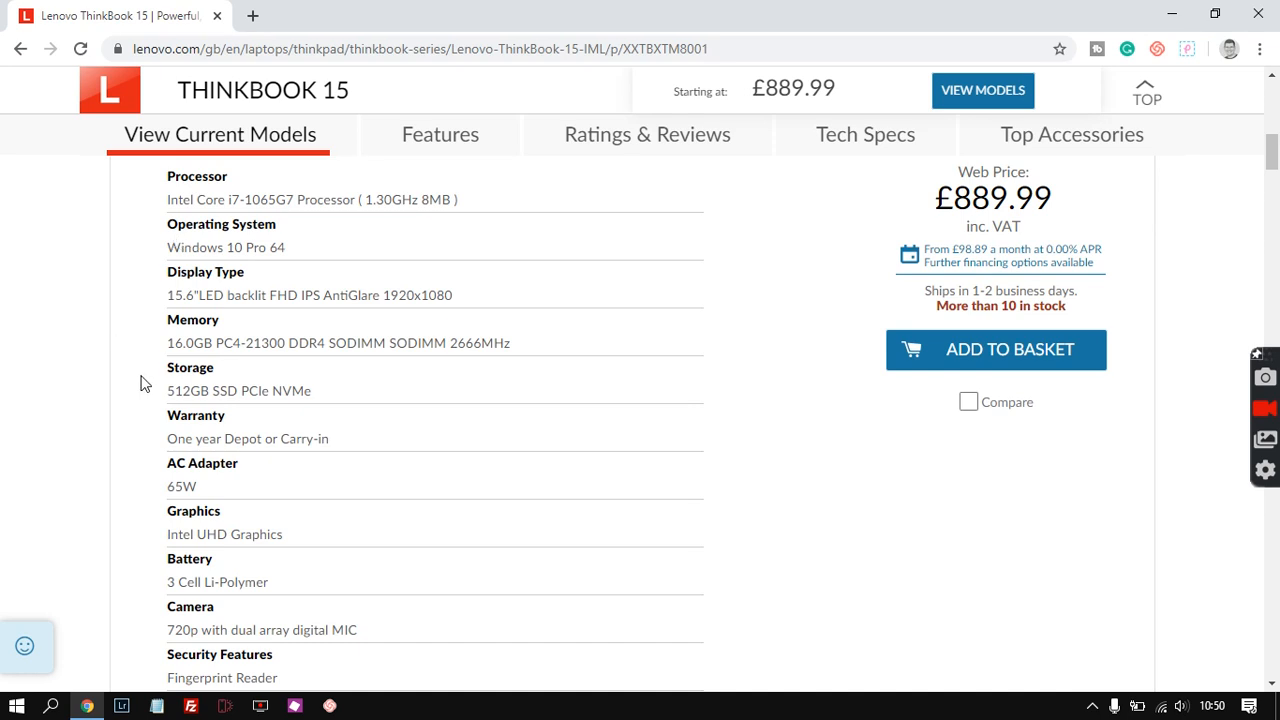
mouse_move(308, 390)
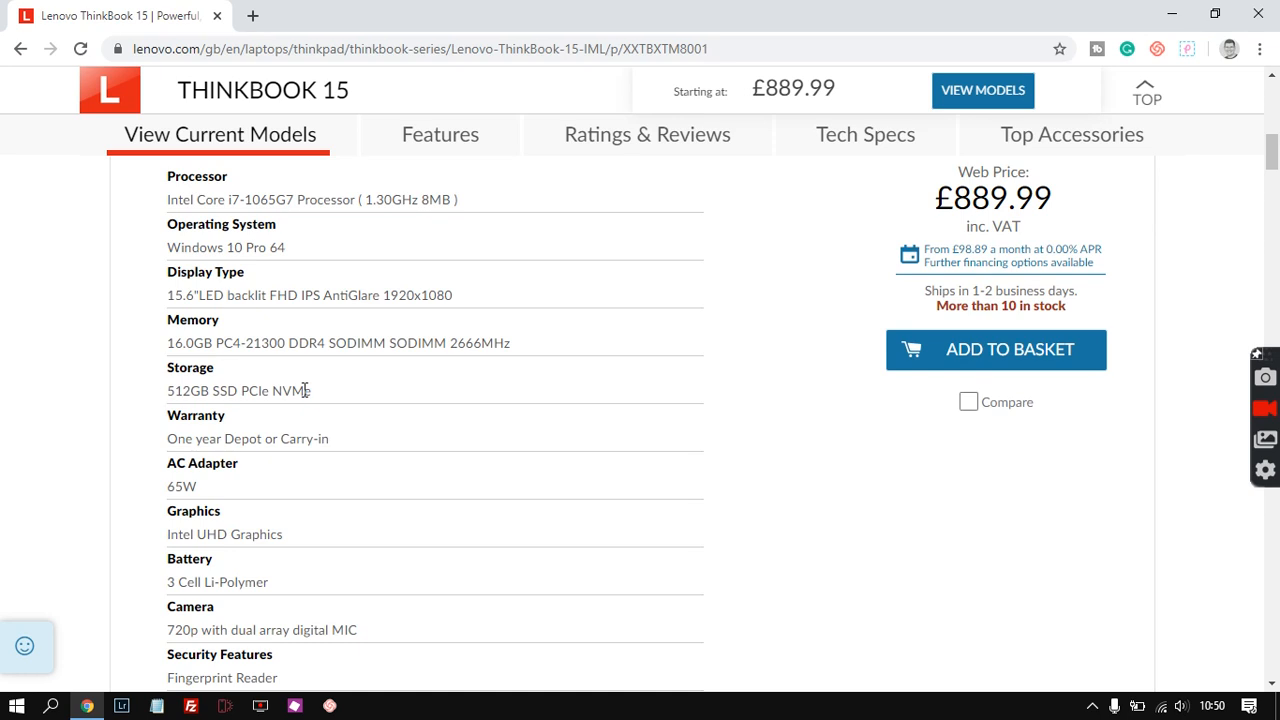
mouse_move(144, 396)
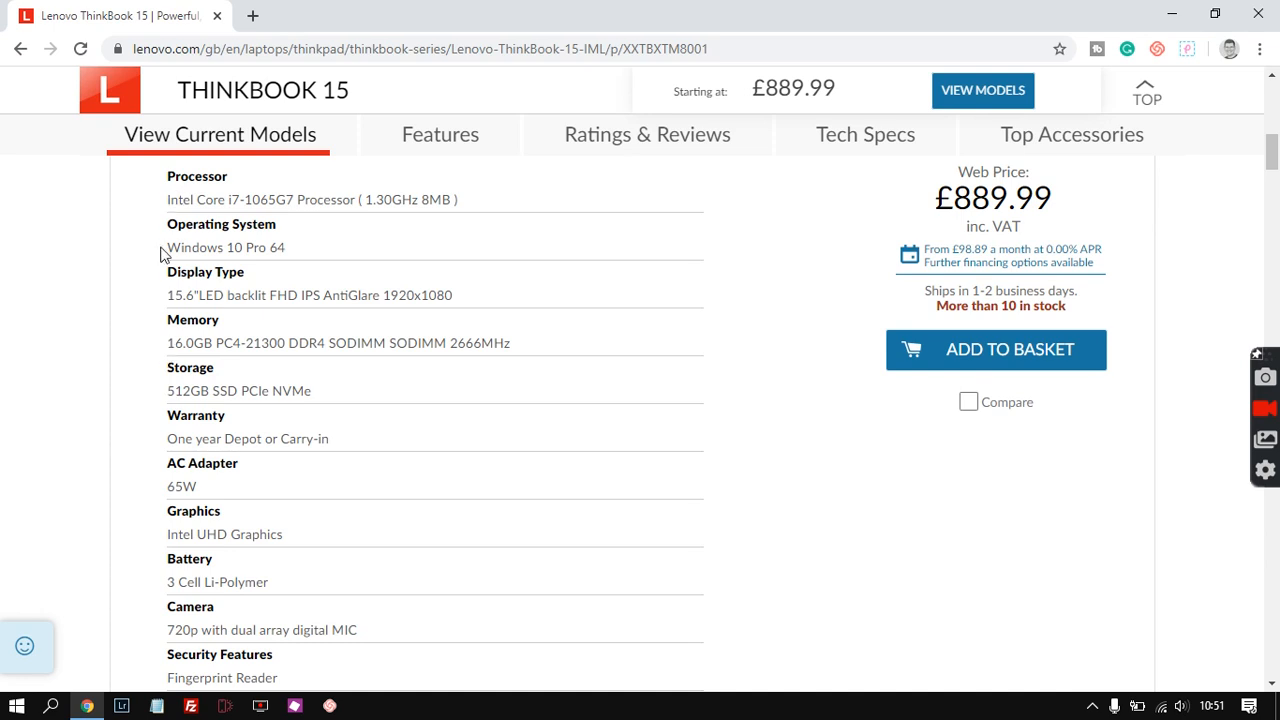
mouse_move(140, 434)
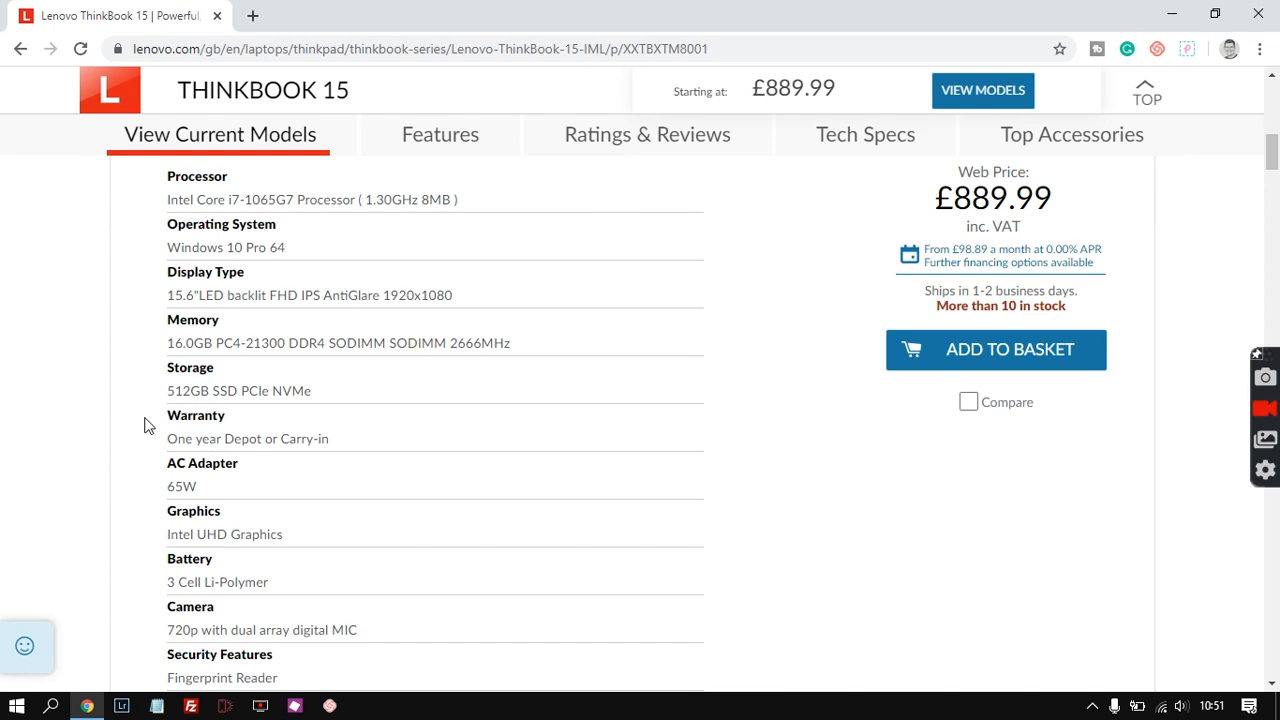
mouse_move(76, 452)
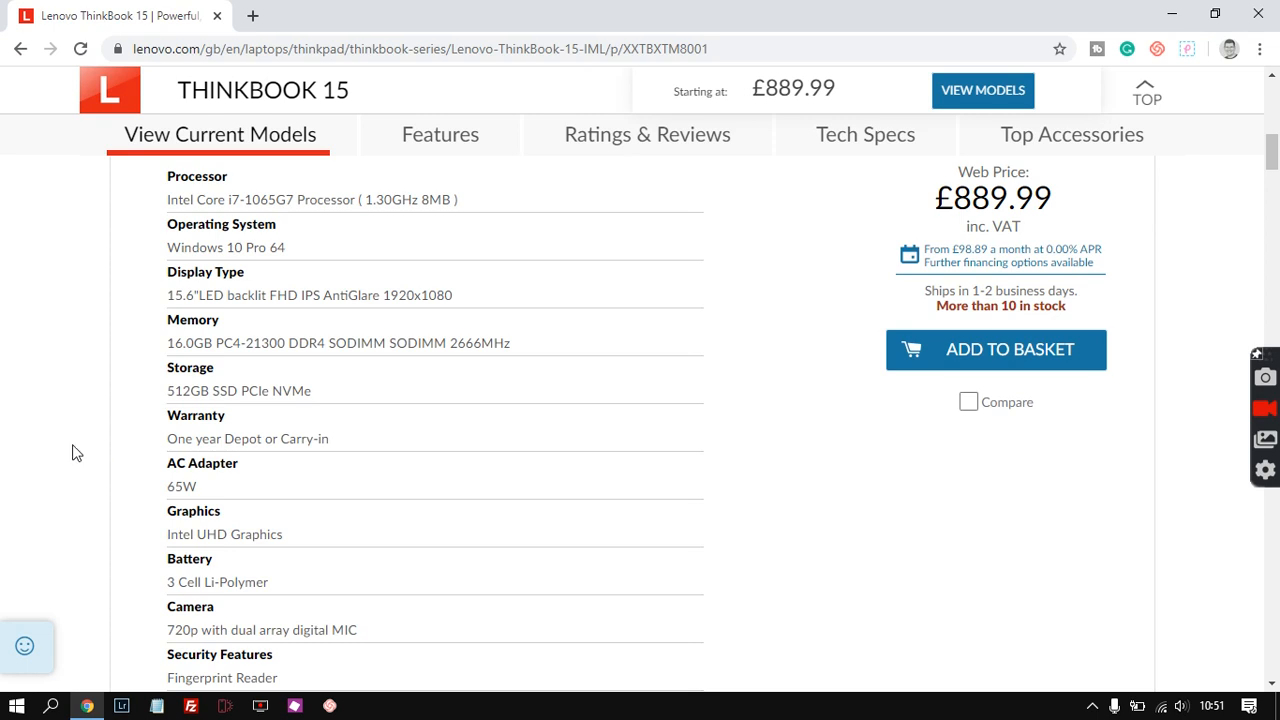
scroll(down, 3)
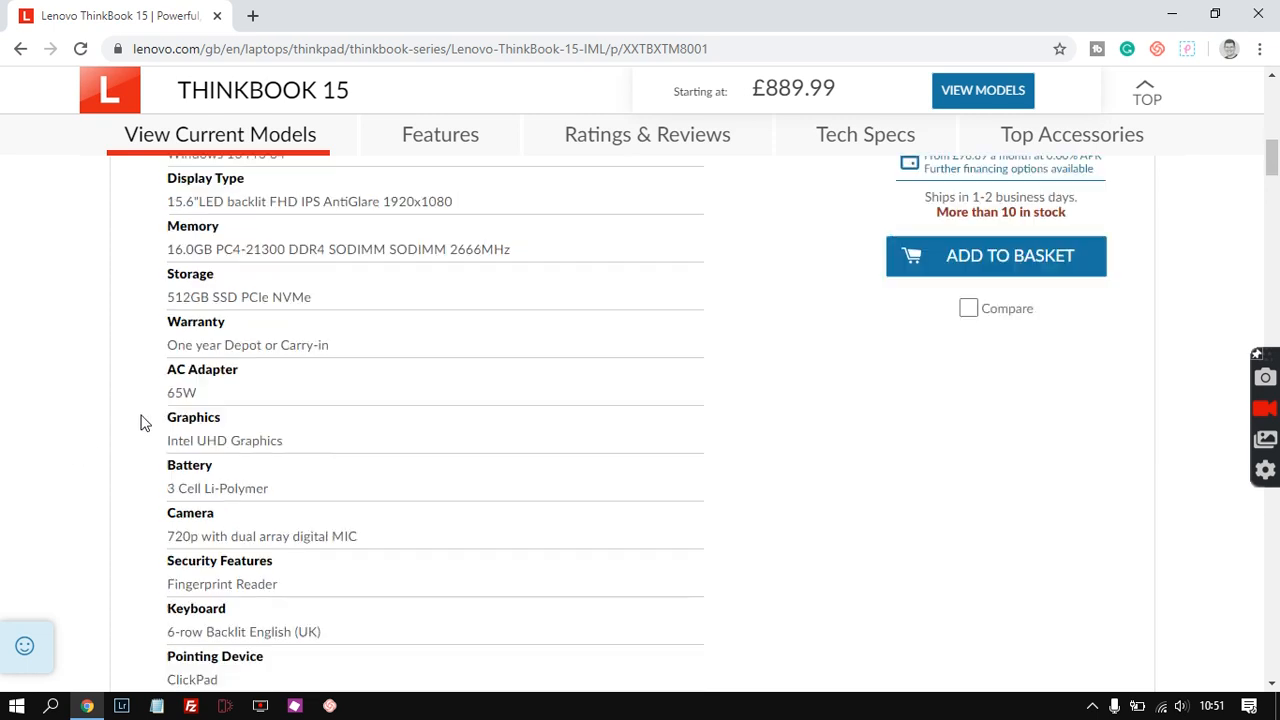
mouse_move(196, 370)
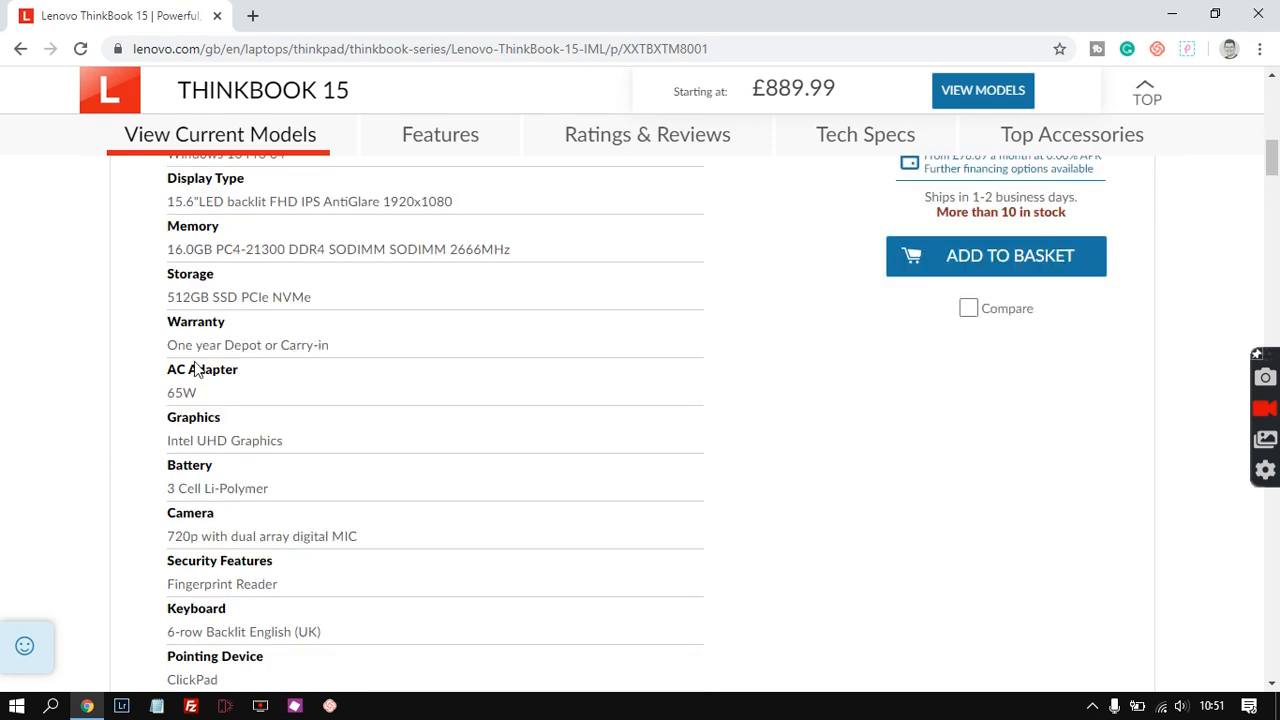
mouse_move(144, 358)
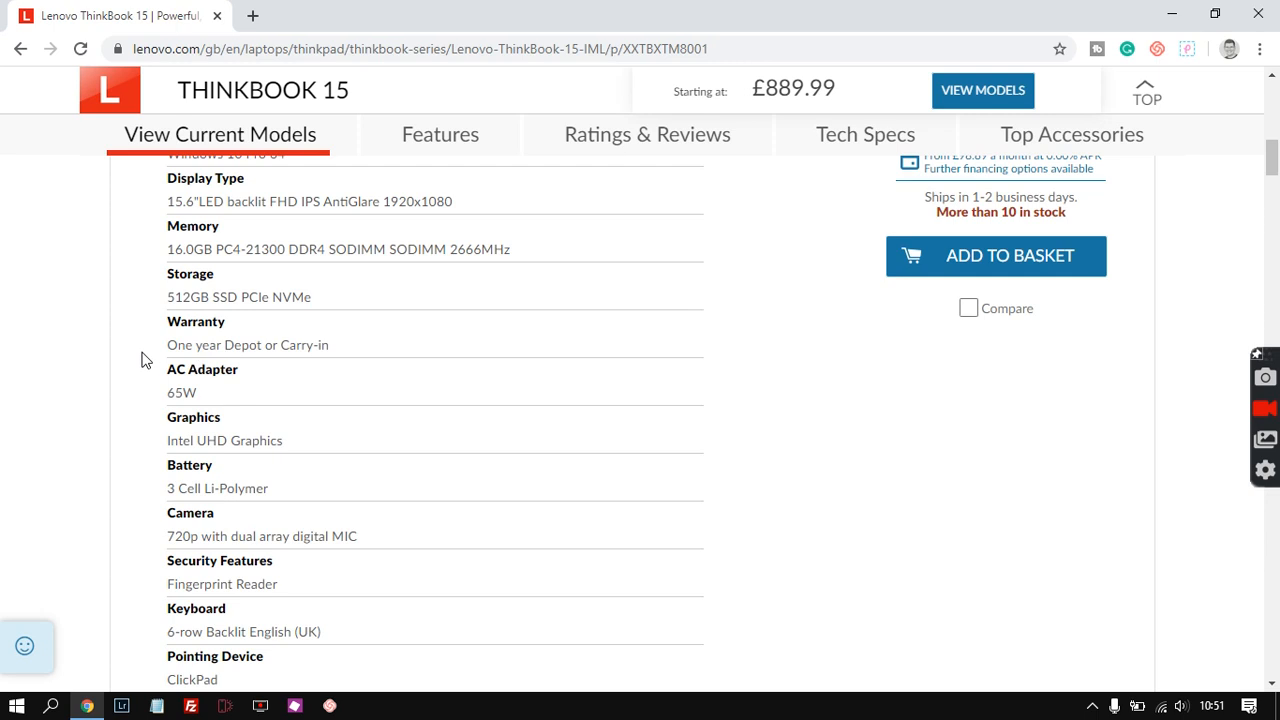
scroll(down, 3)
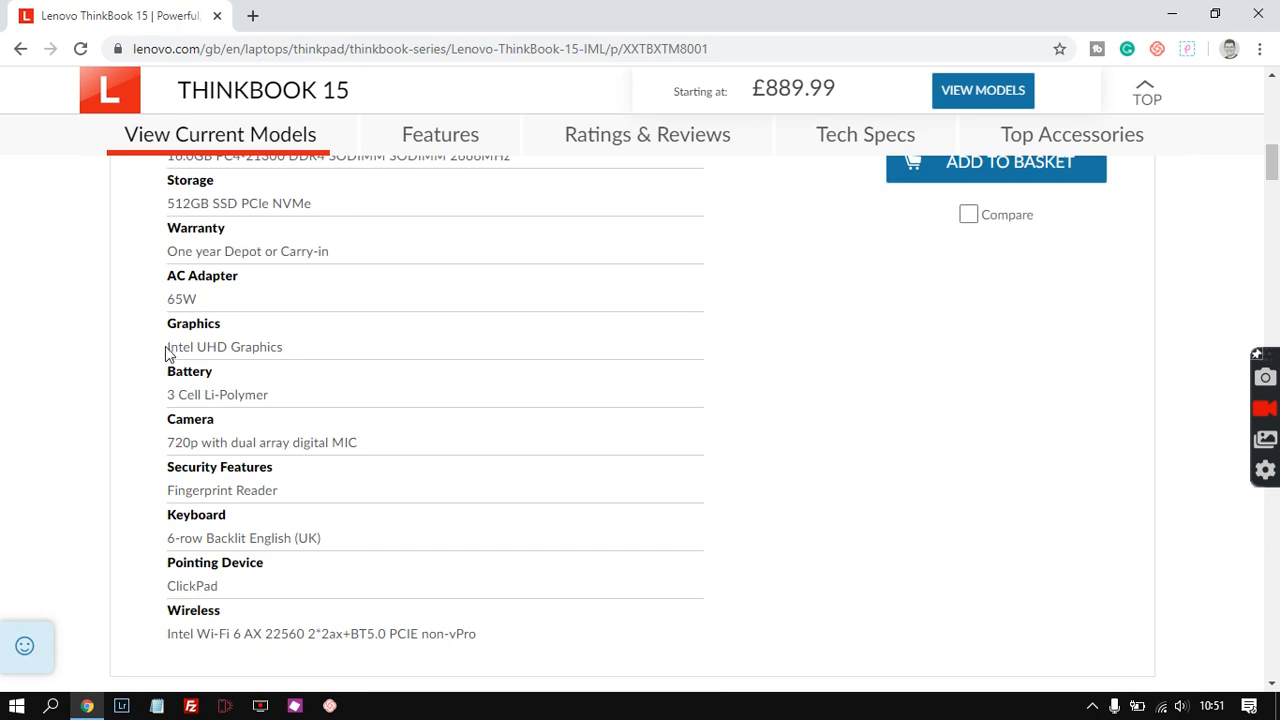
double_click(224, 348)
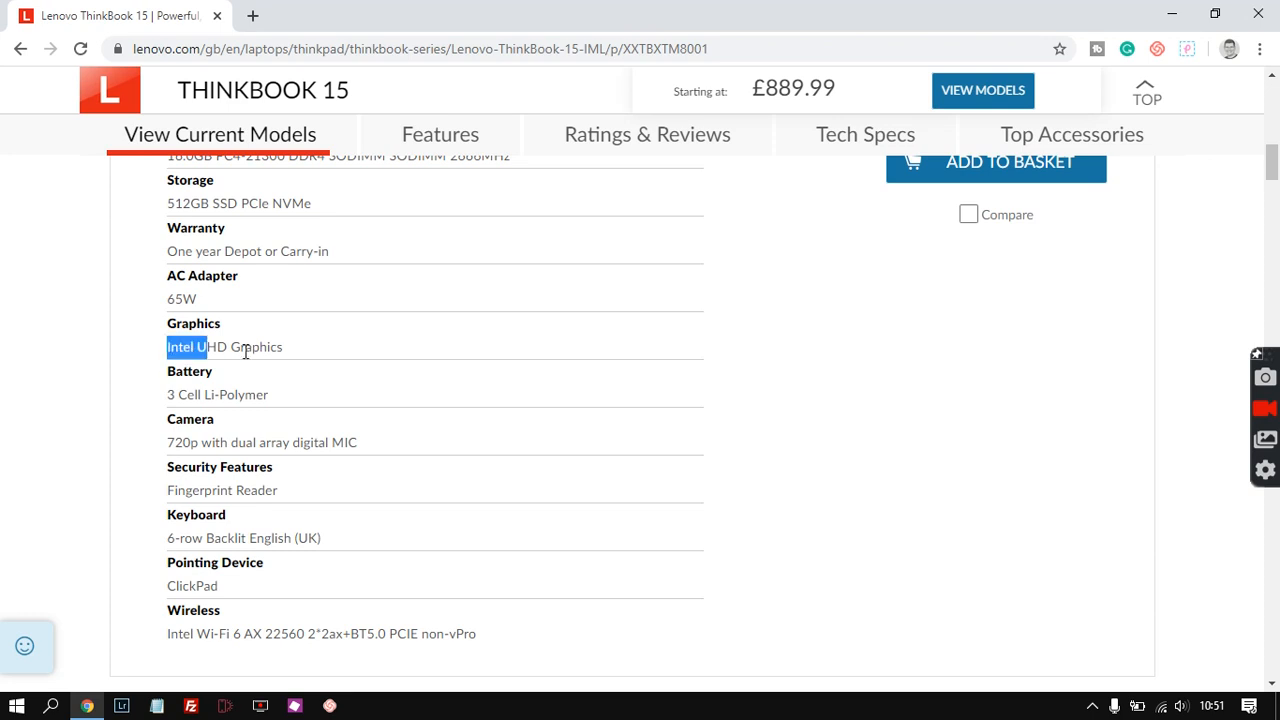
drag(168, 348, 282, 348)
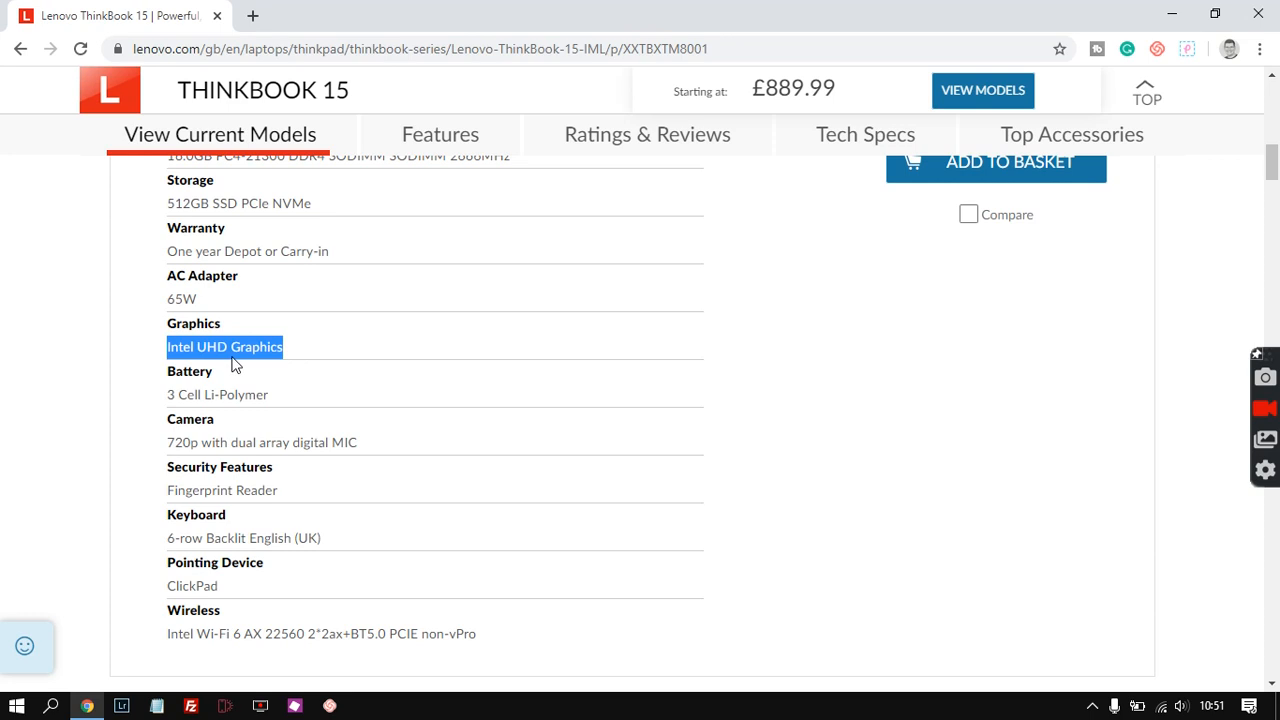
click(142, 330)
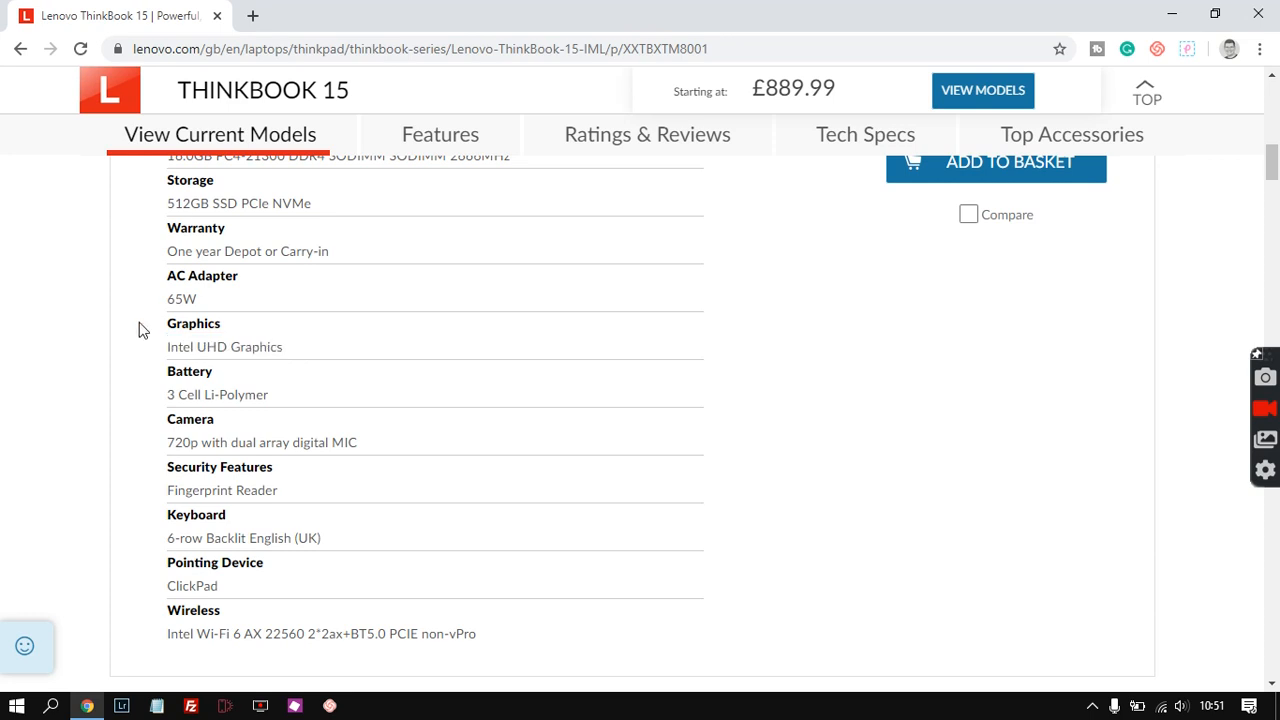
mouse_move(148, 418)
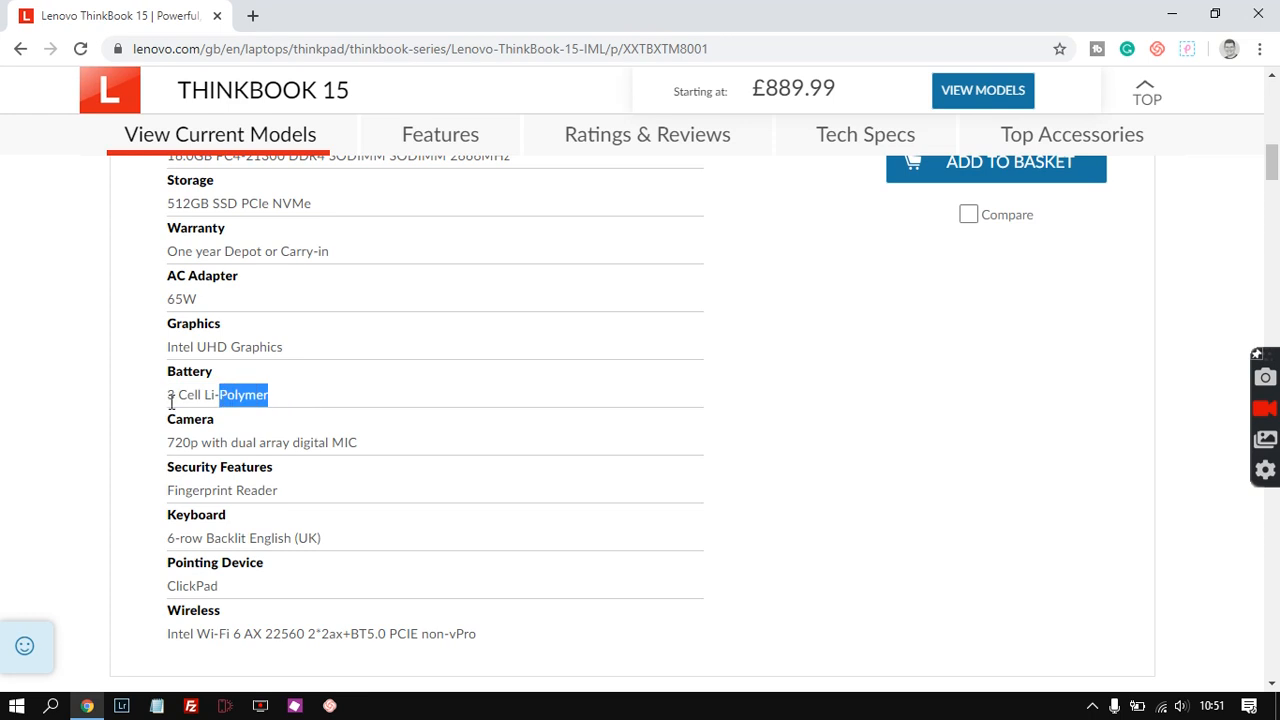
mouse_move(140, 400)
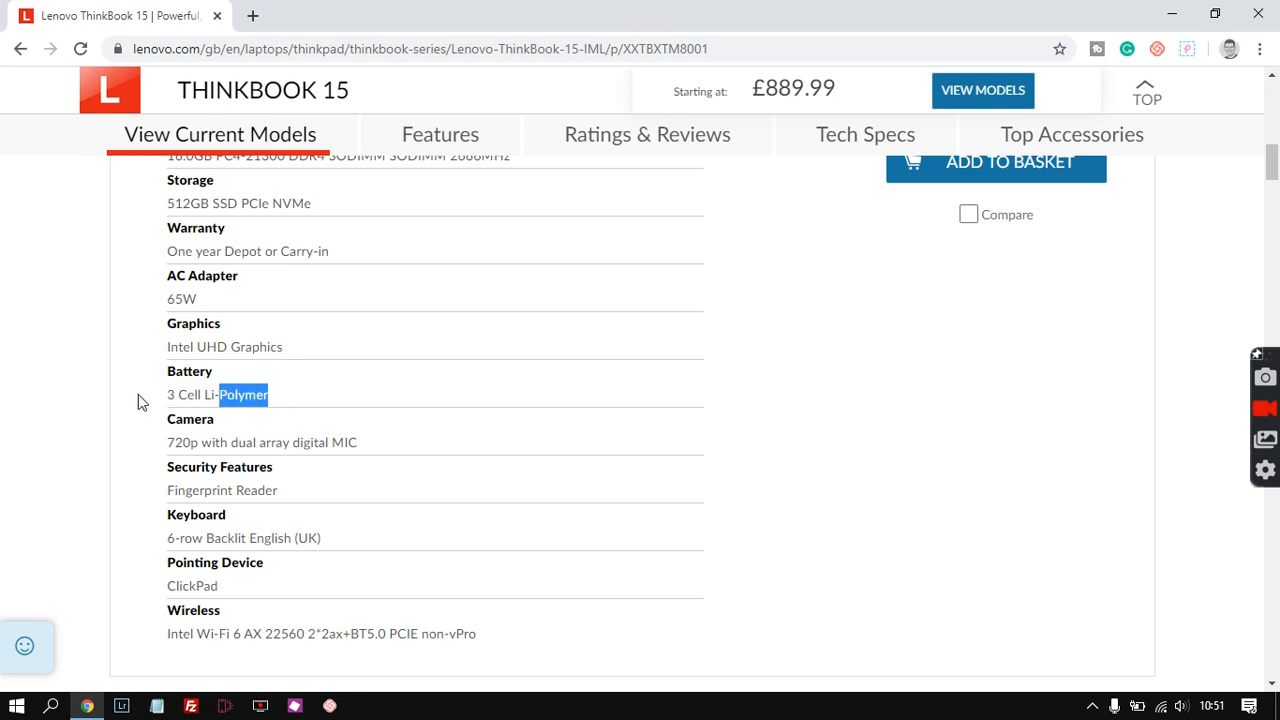
click(380, 452)
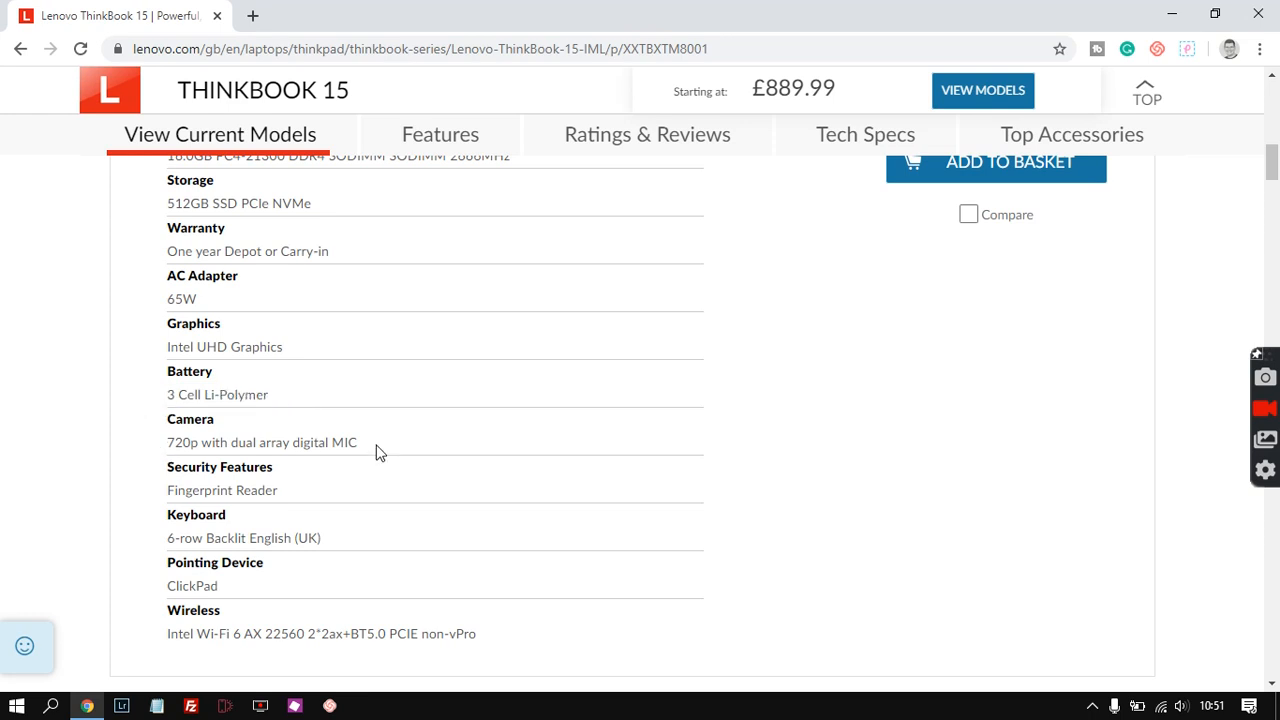
mouse_move(370, 446)
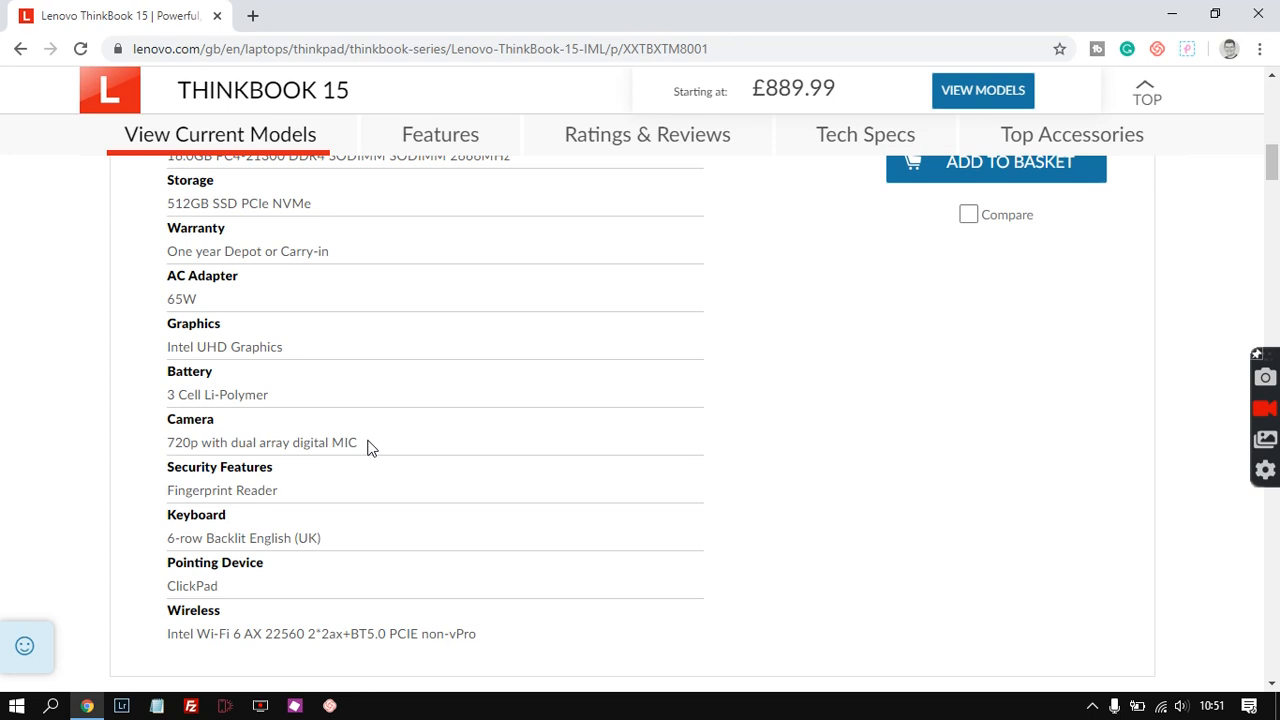
mouse_move(166, 448)
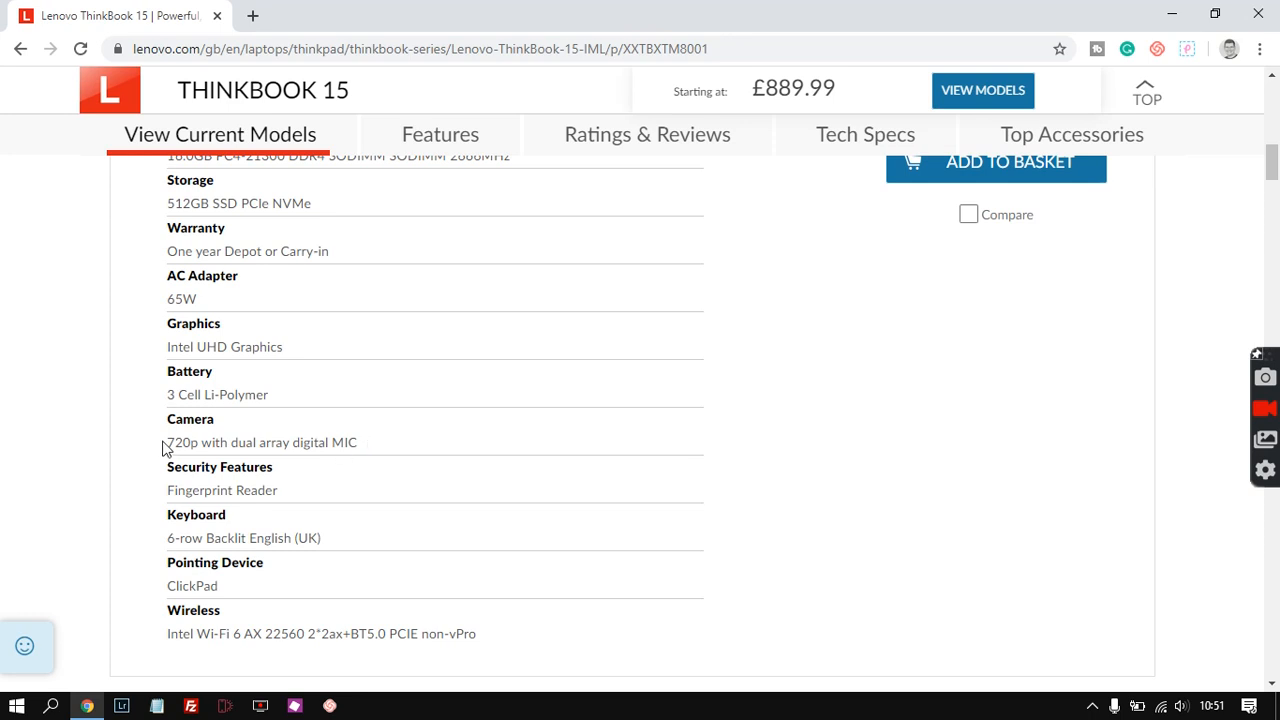
double_click(184, 442)
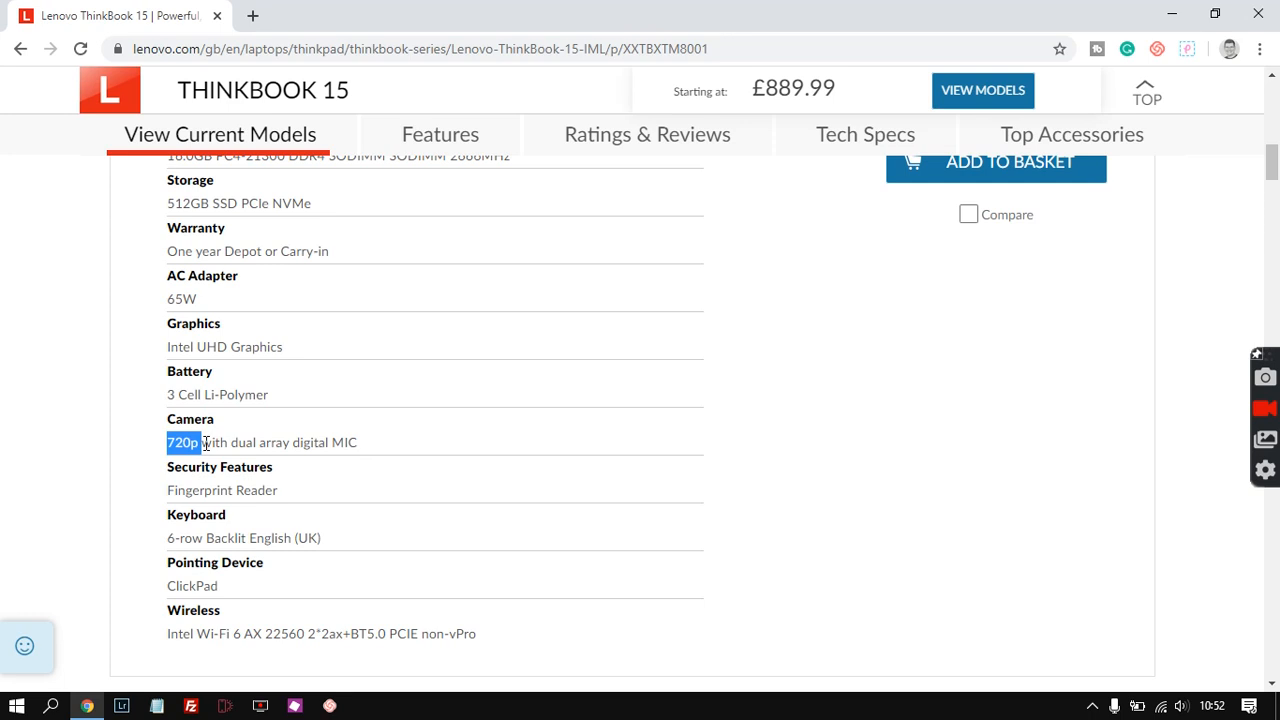
drag(184, 442, 360, 442)
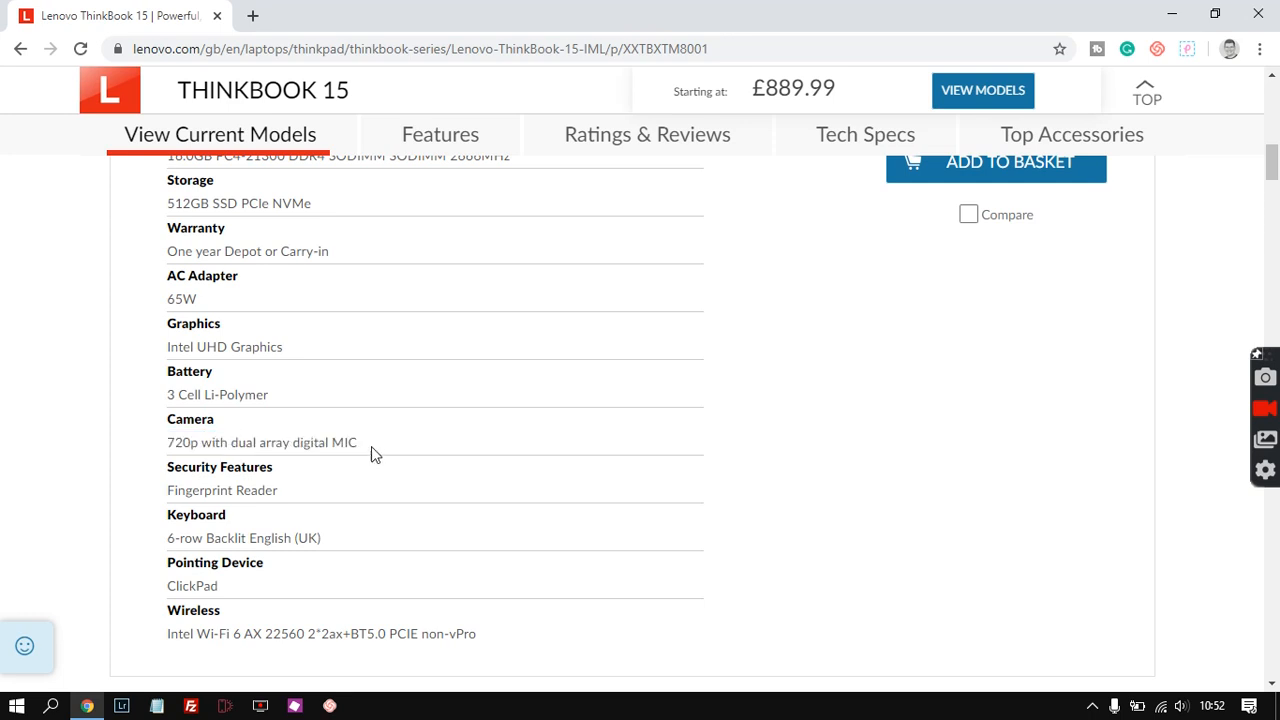
double_click(342, 442)
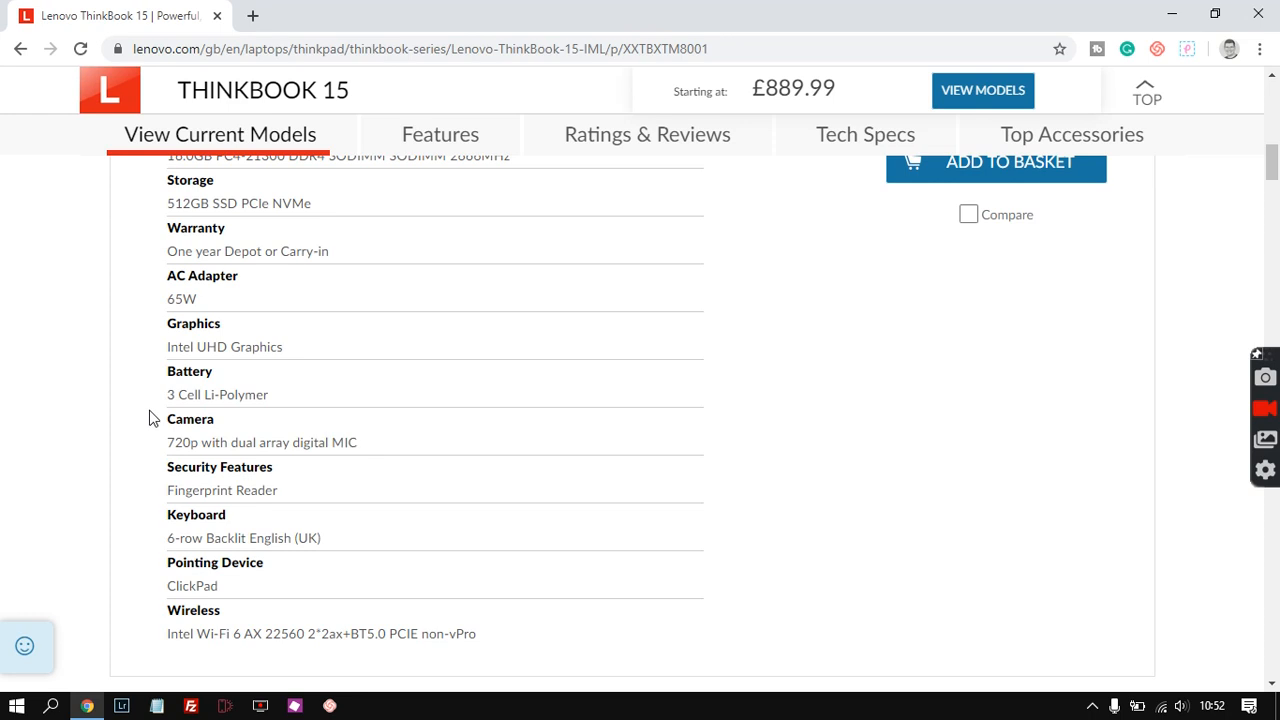
mouse_move(152, 448)
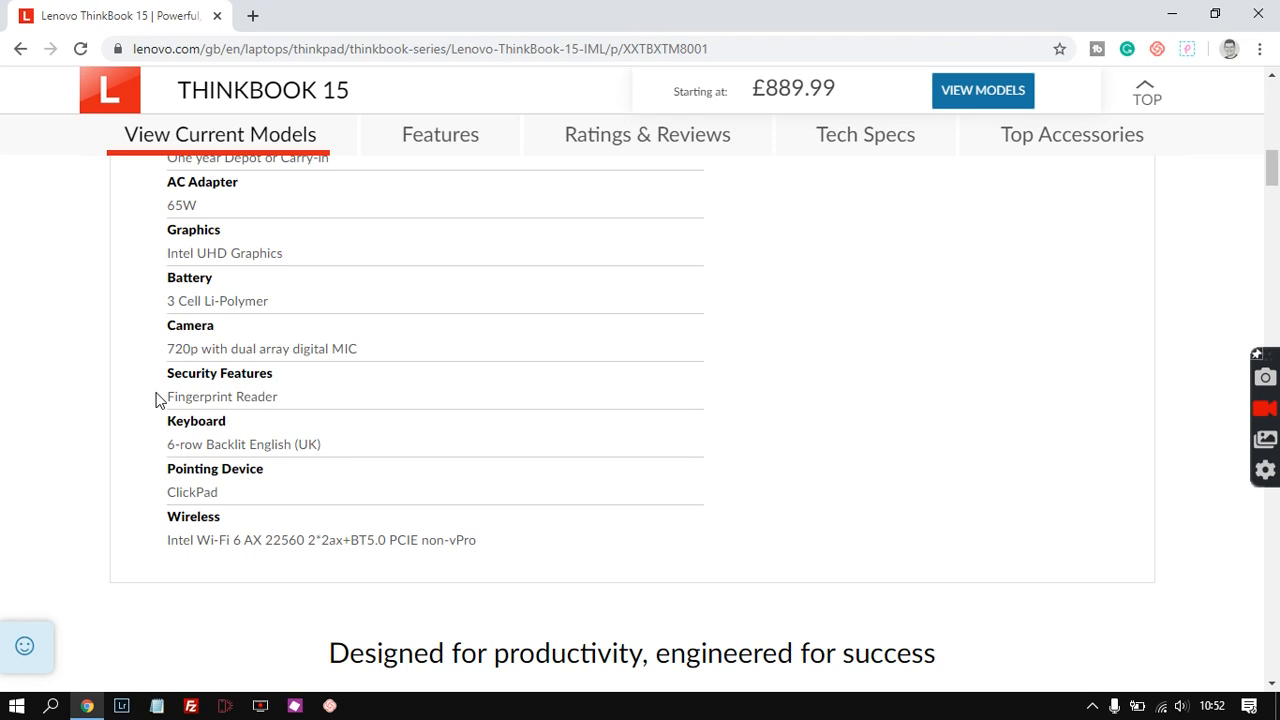
mouse_move(156, 424)
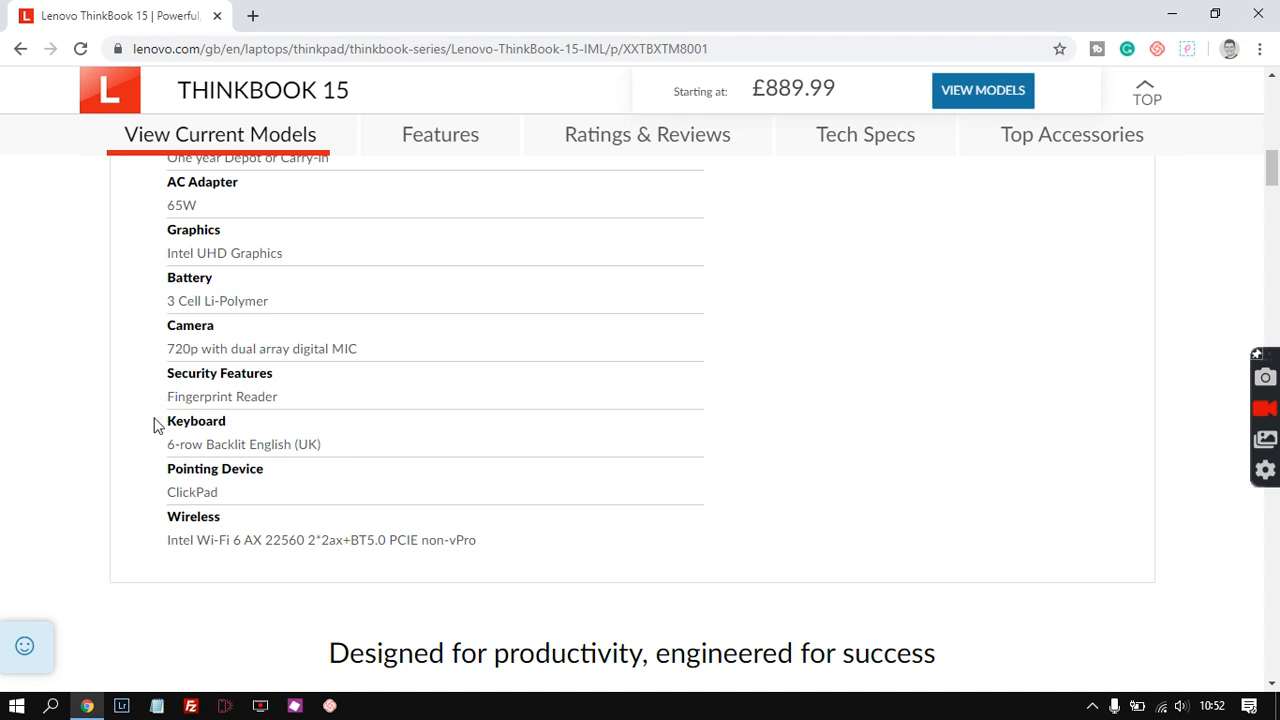
mouse_move(284, 440)
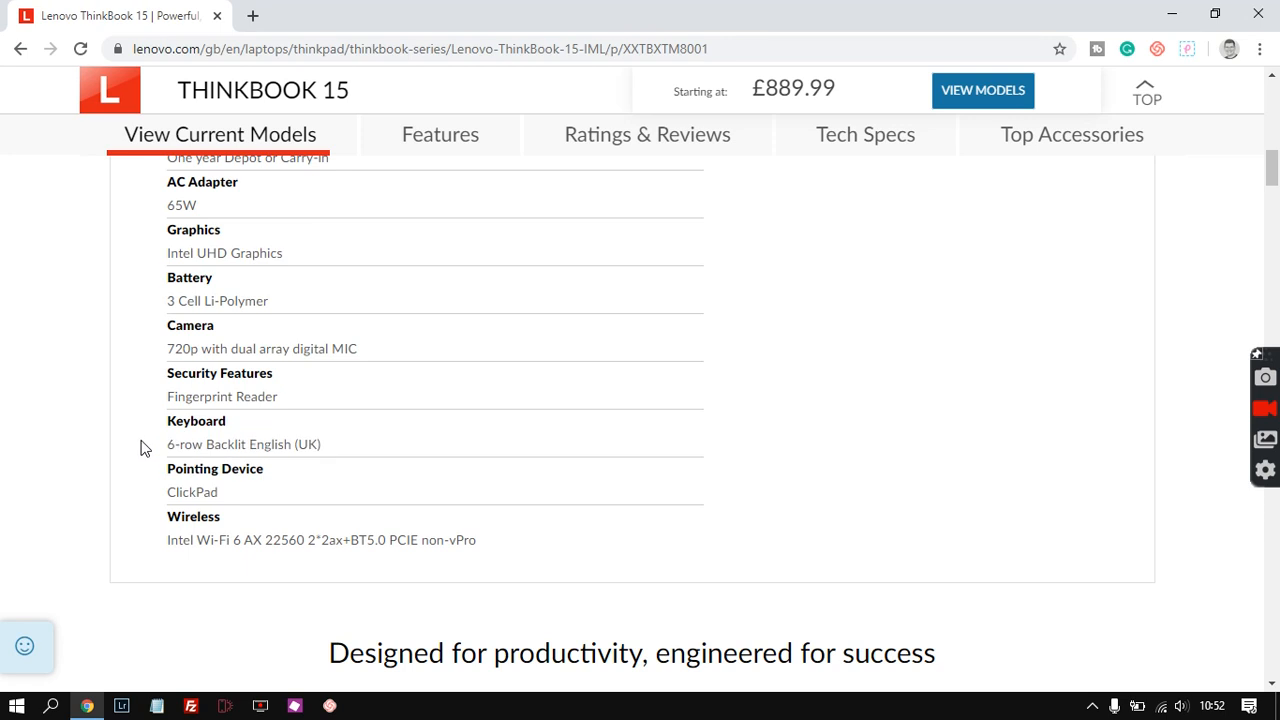
mouse_move(340, 456)
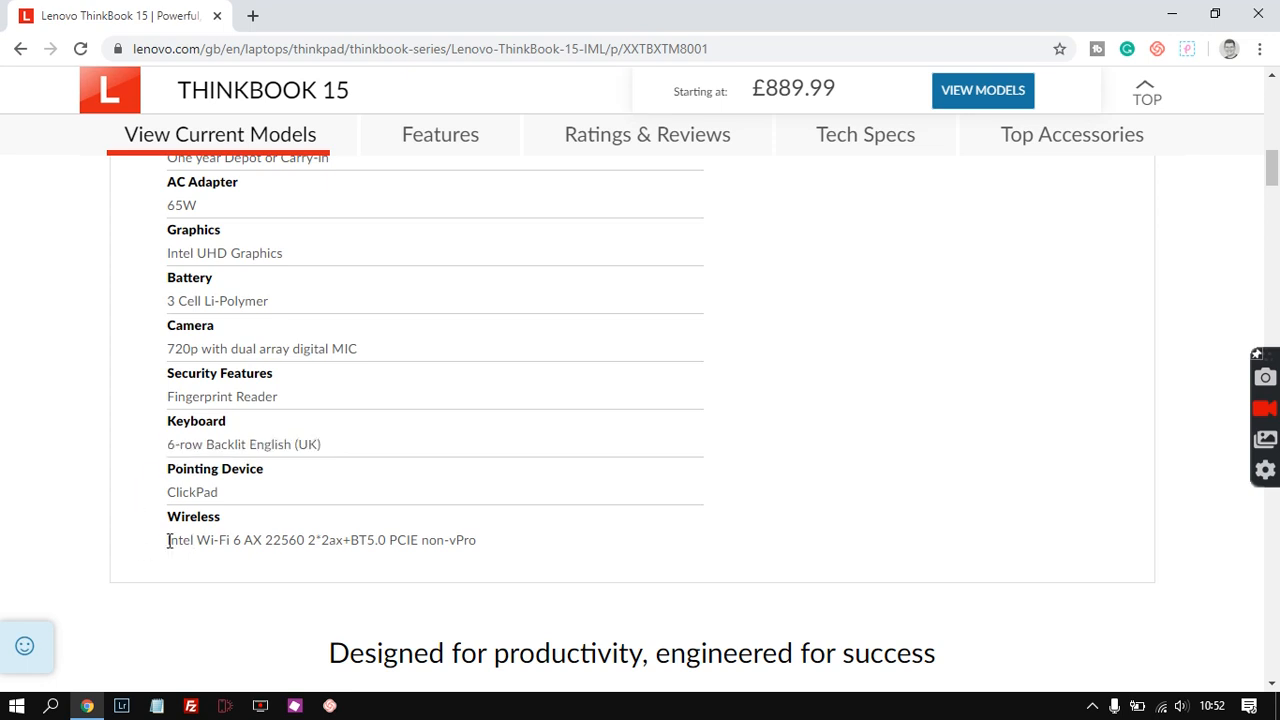
mouse_move(240, 564)
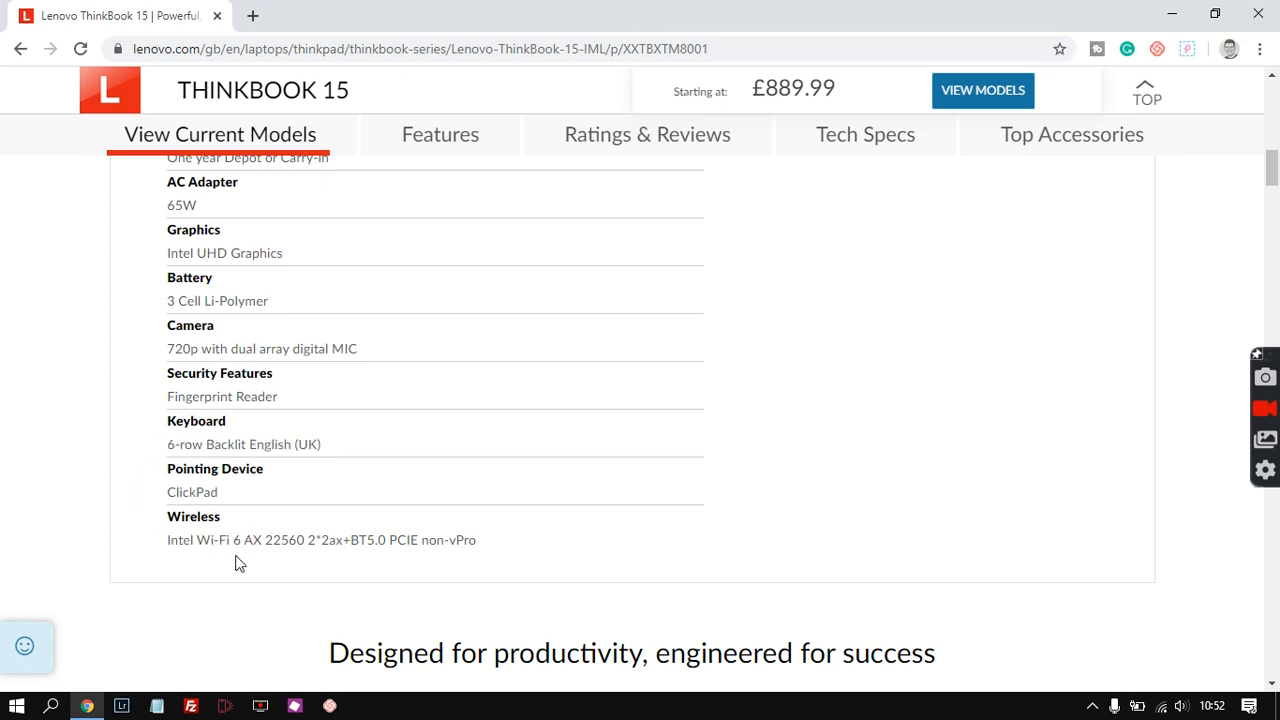
Step: Highlight the Intel Wi-Fi 6 wireless entry before returning to the £889.99 price panel
double_click(236, 540)
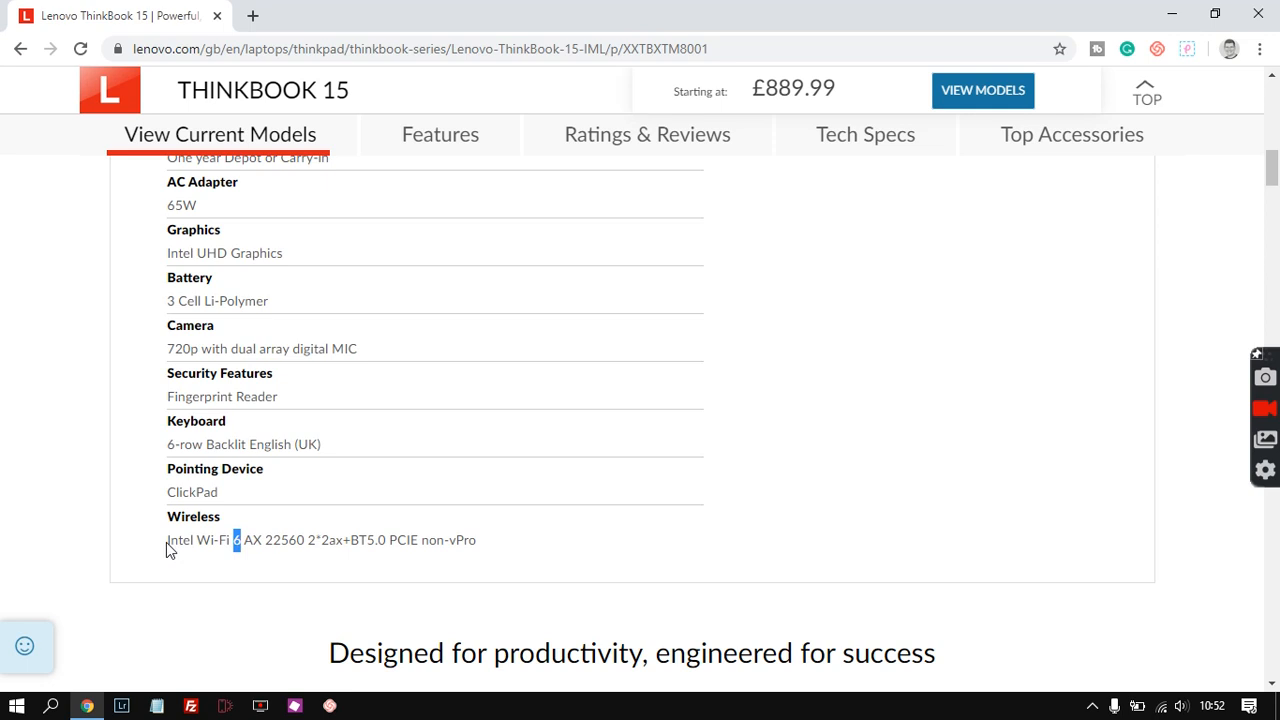
mouse_move(140, 536)
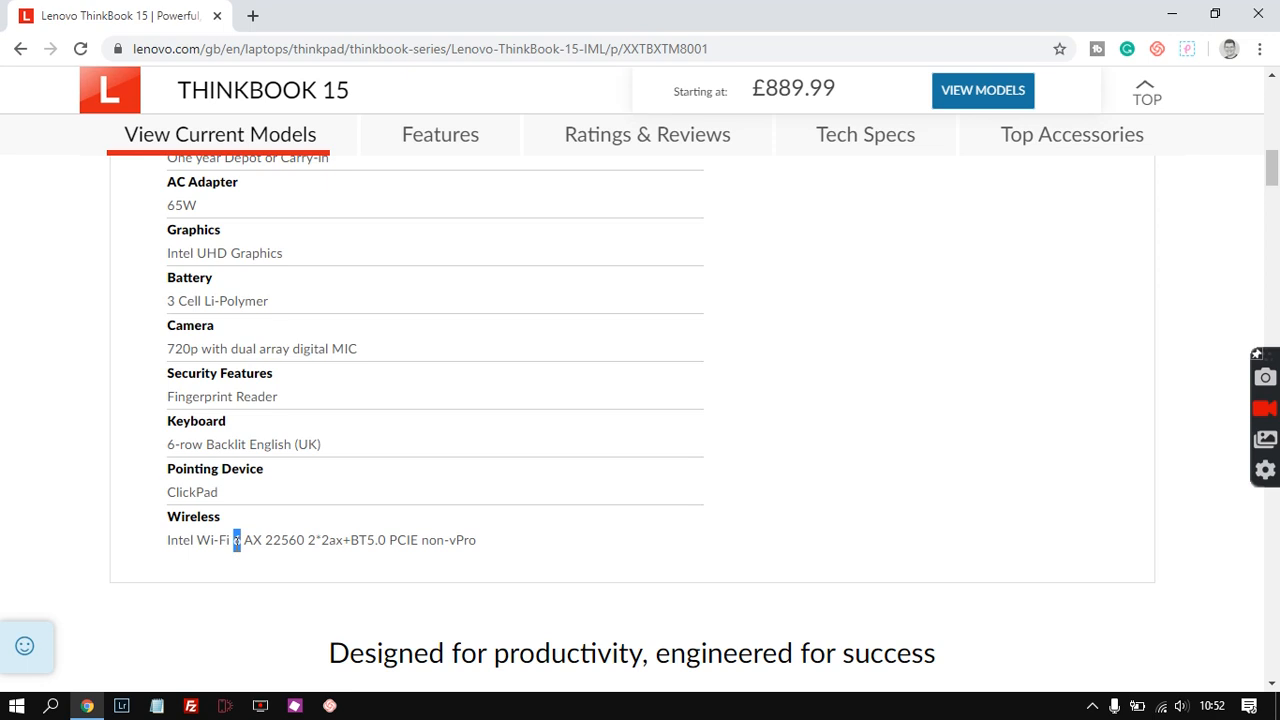
mouse_move(224, 576)
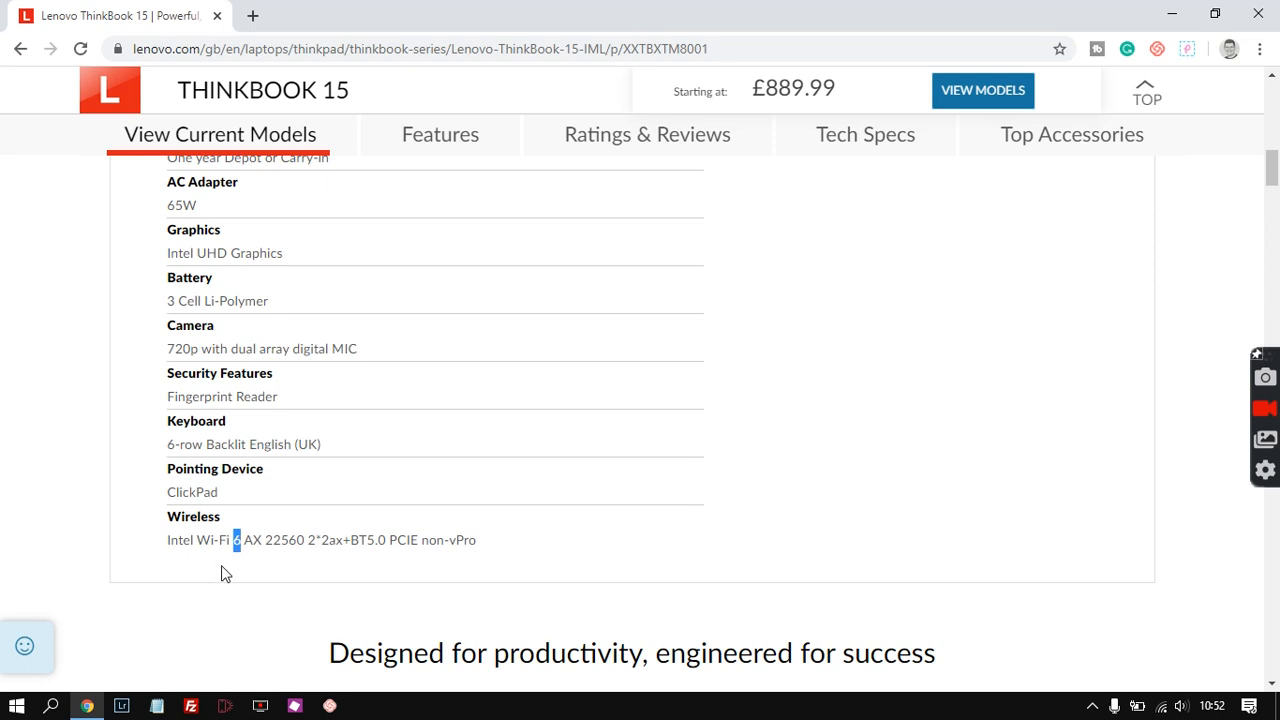
mouse_move(208, 568)
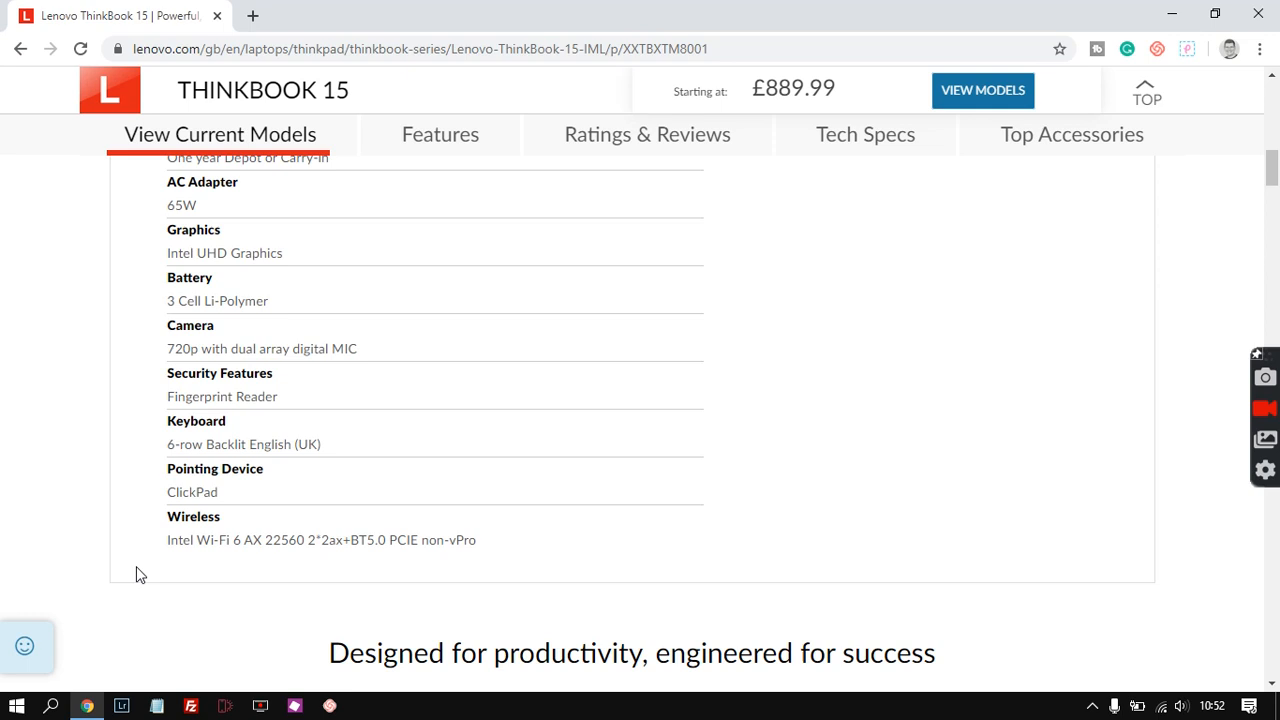
mouse_move(248, 568)
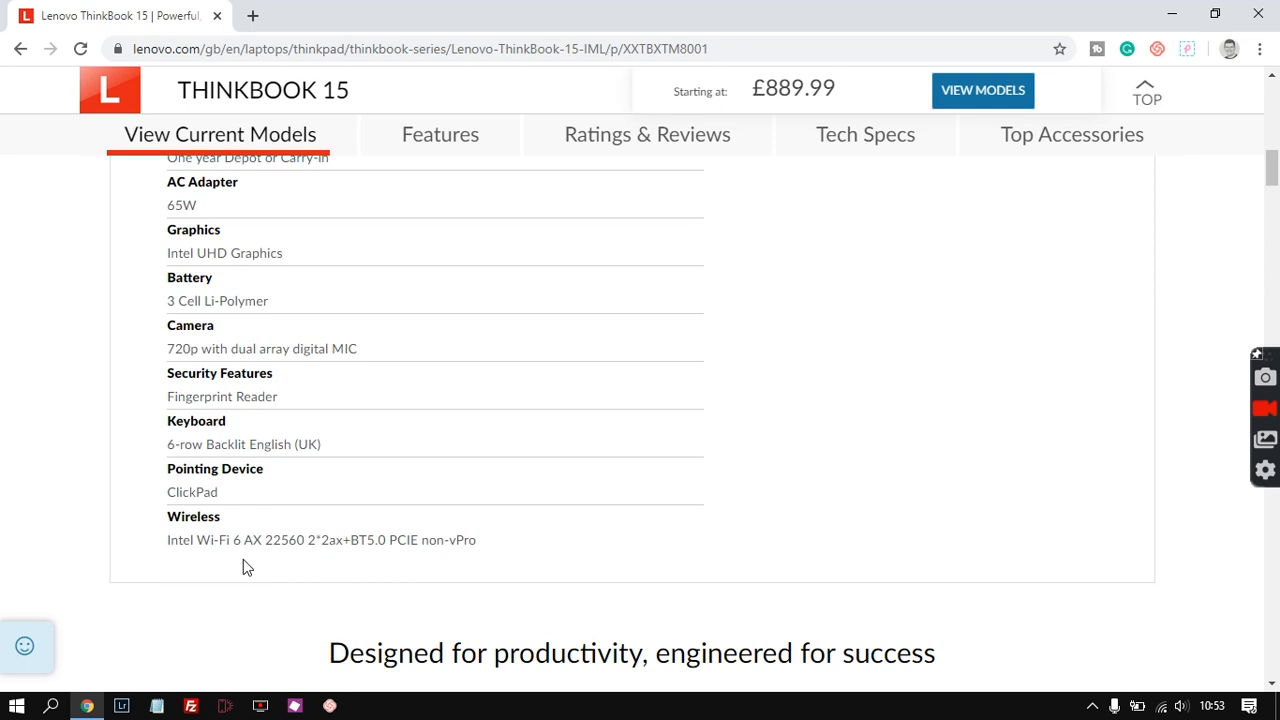
double_click(236, 540)
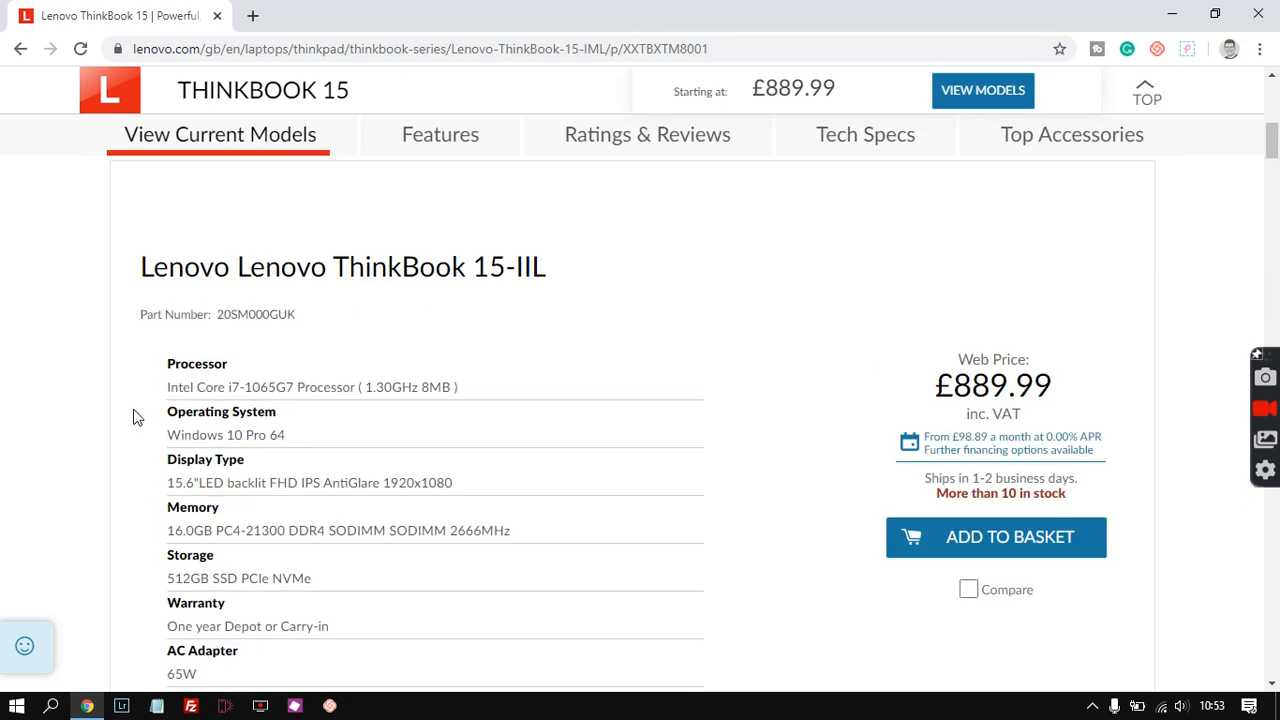
Step: Move down to the Models listing with the ThinkBook 15-IIL spec list and £889.99 price
scroll(down, 3)
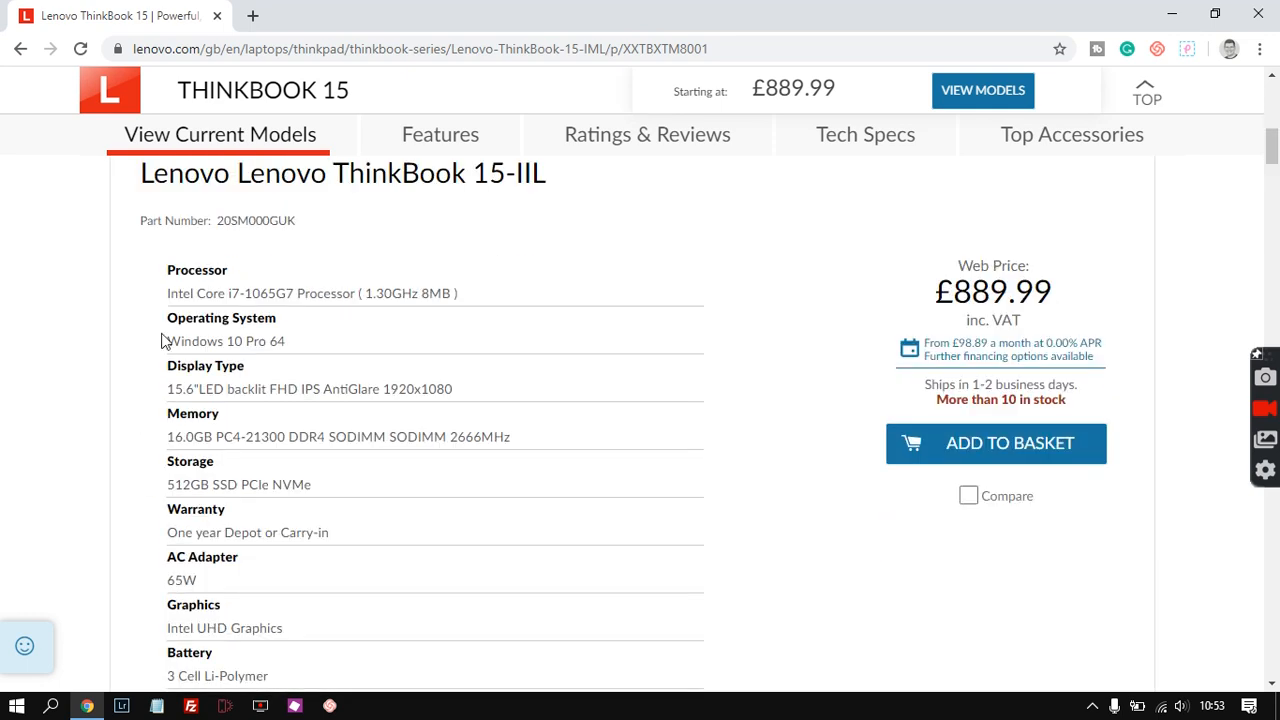
scroll(down, 3)
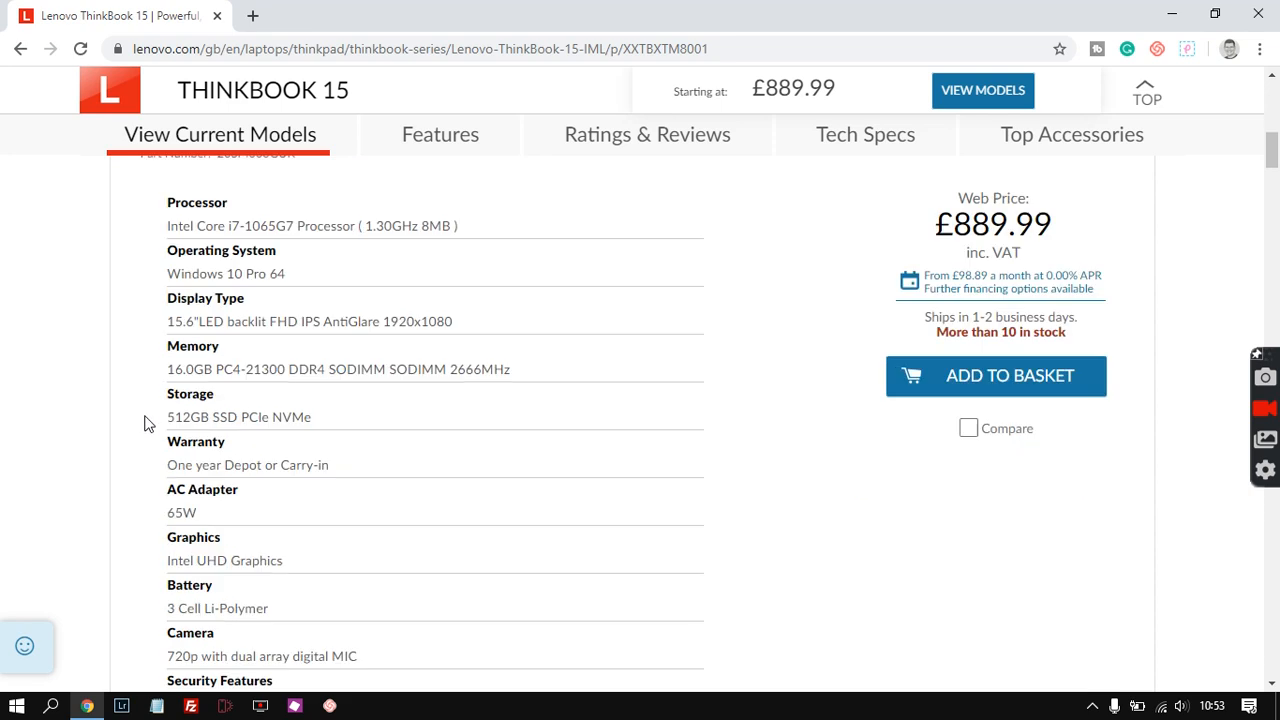
scroll(down, 3)
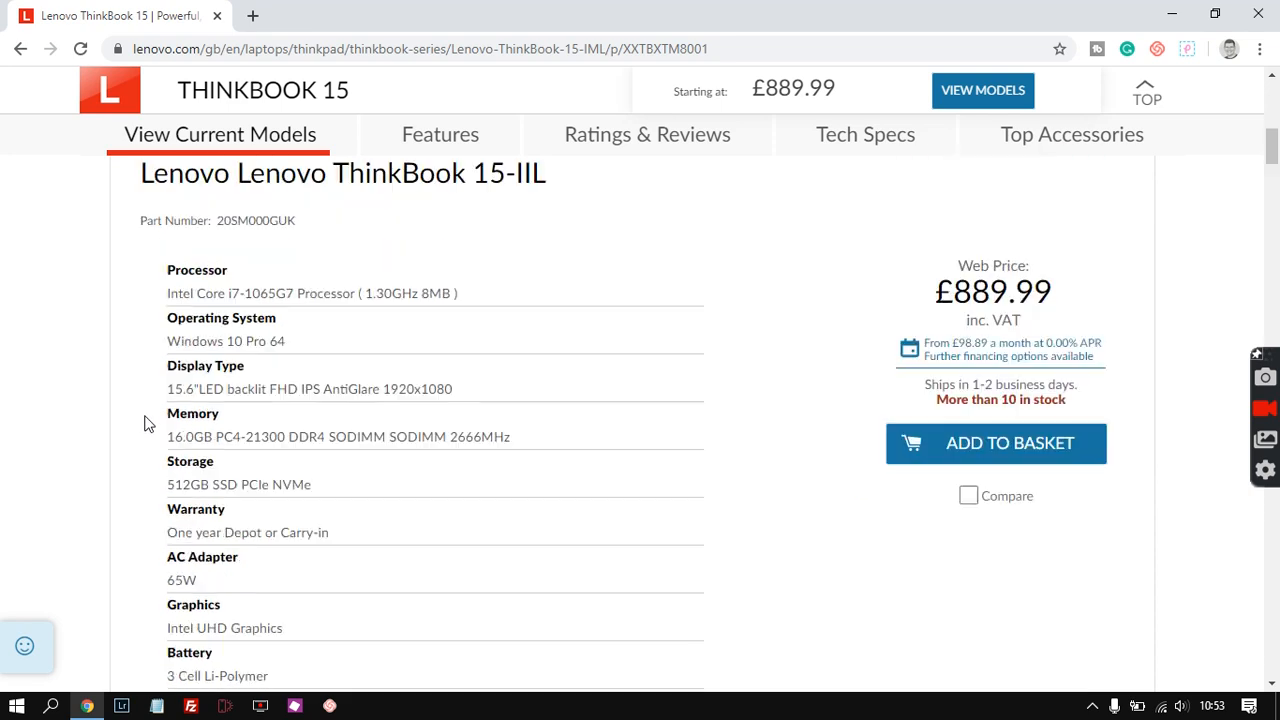
scroll(down, 3)
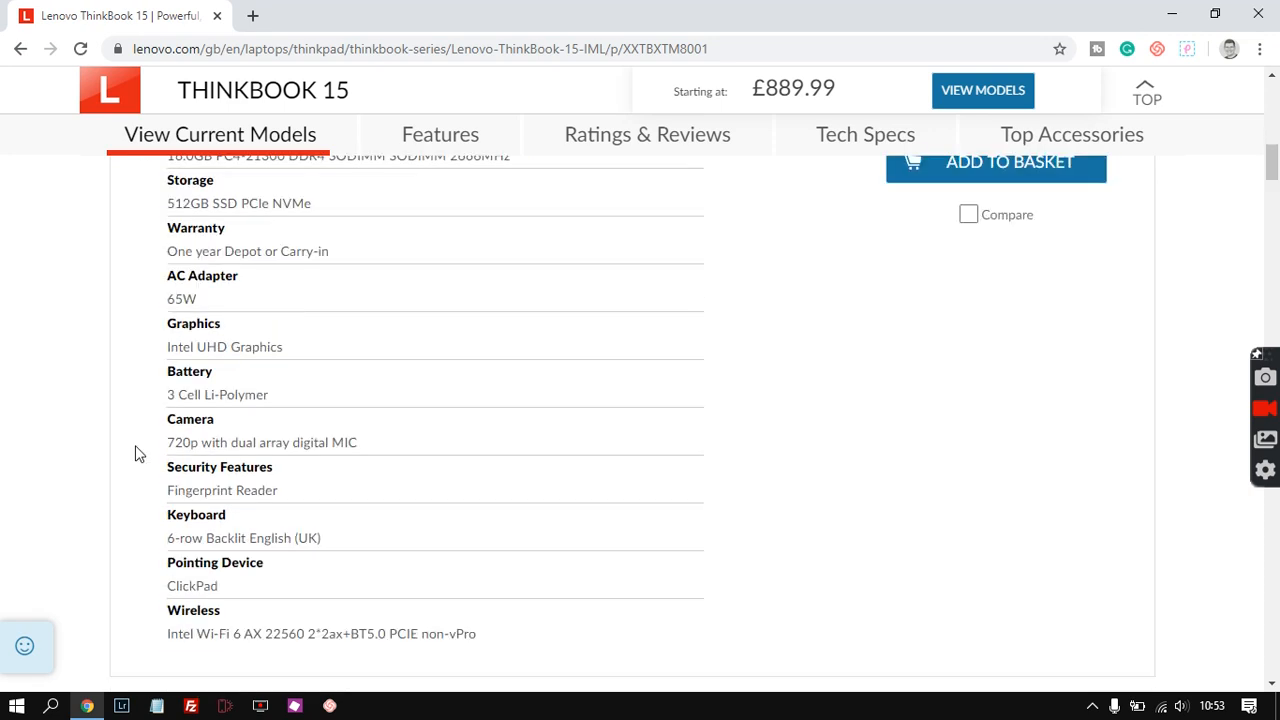
mouse_move(136, 470)
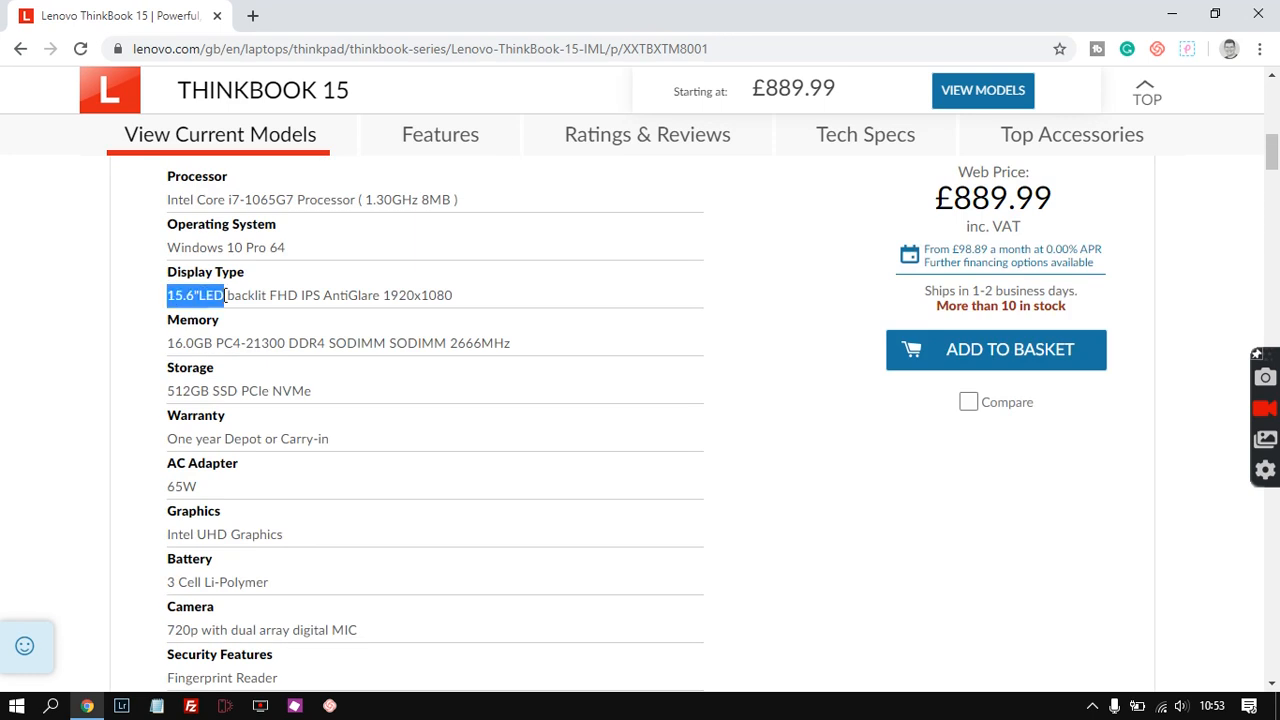
Step: Highlight the AntiGlare detail in the 15.6-inch LED Display Type line
click(148, 332)
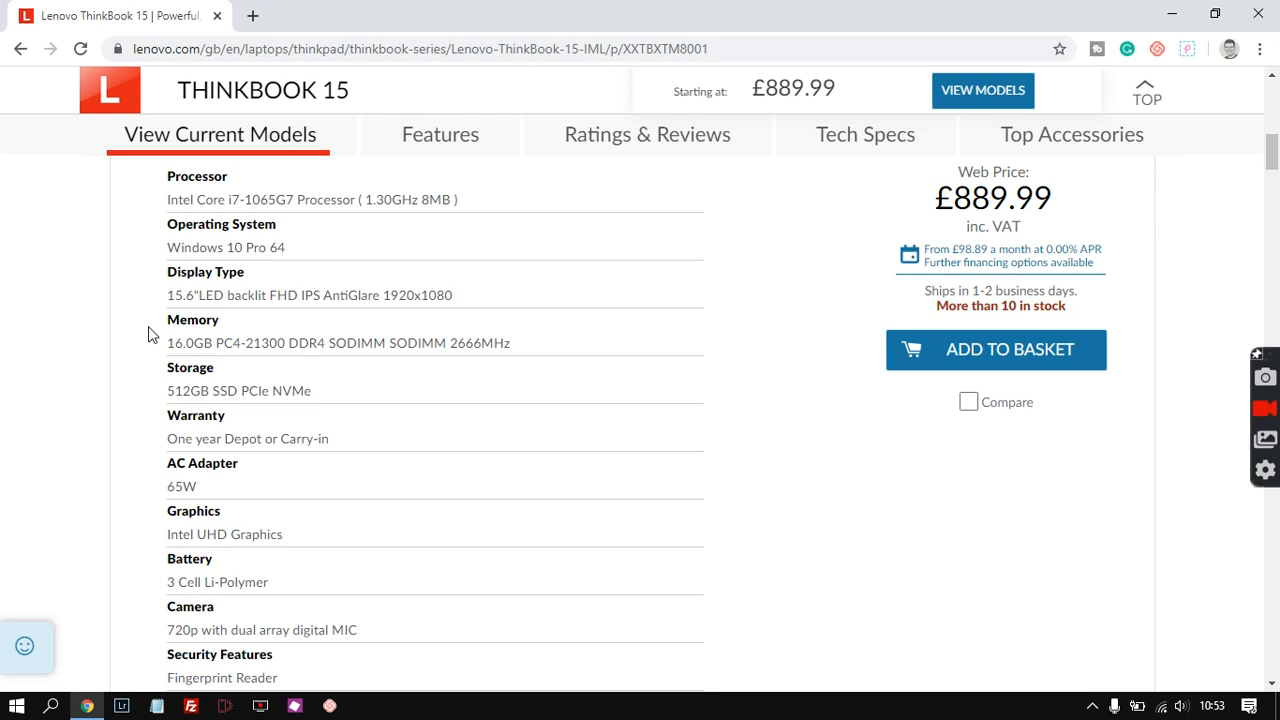
mouse_move(164, 308)
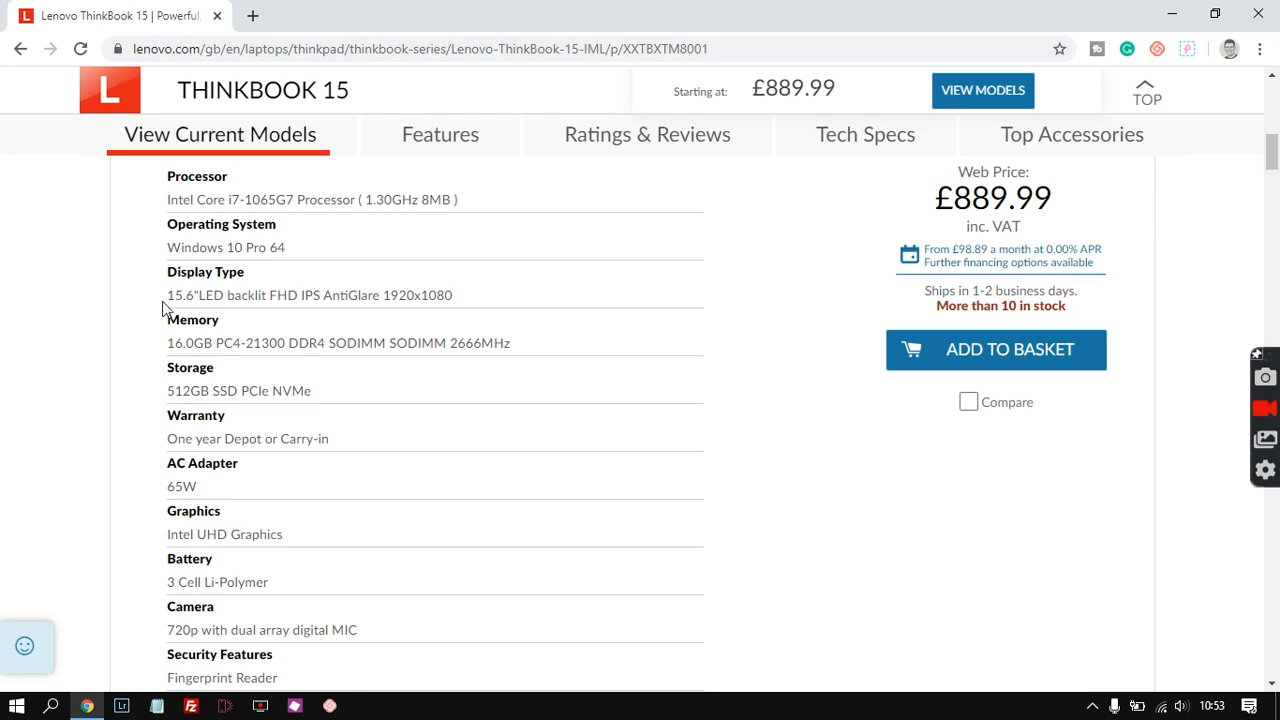
mouse_move(142, 308)
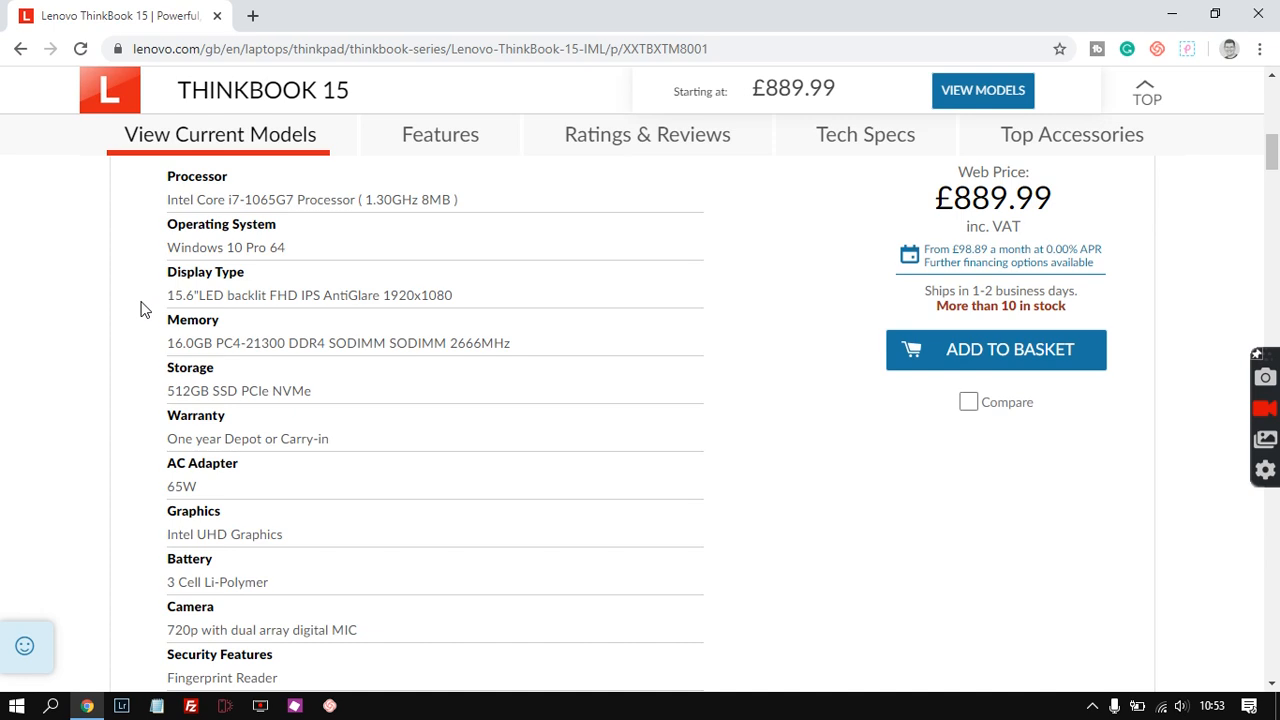
double_click(180, 296)
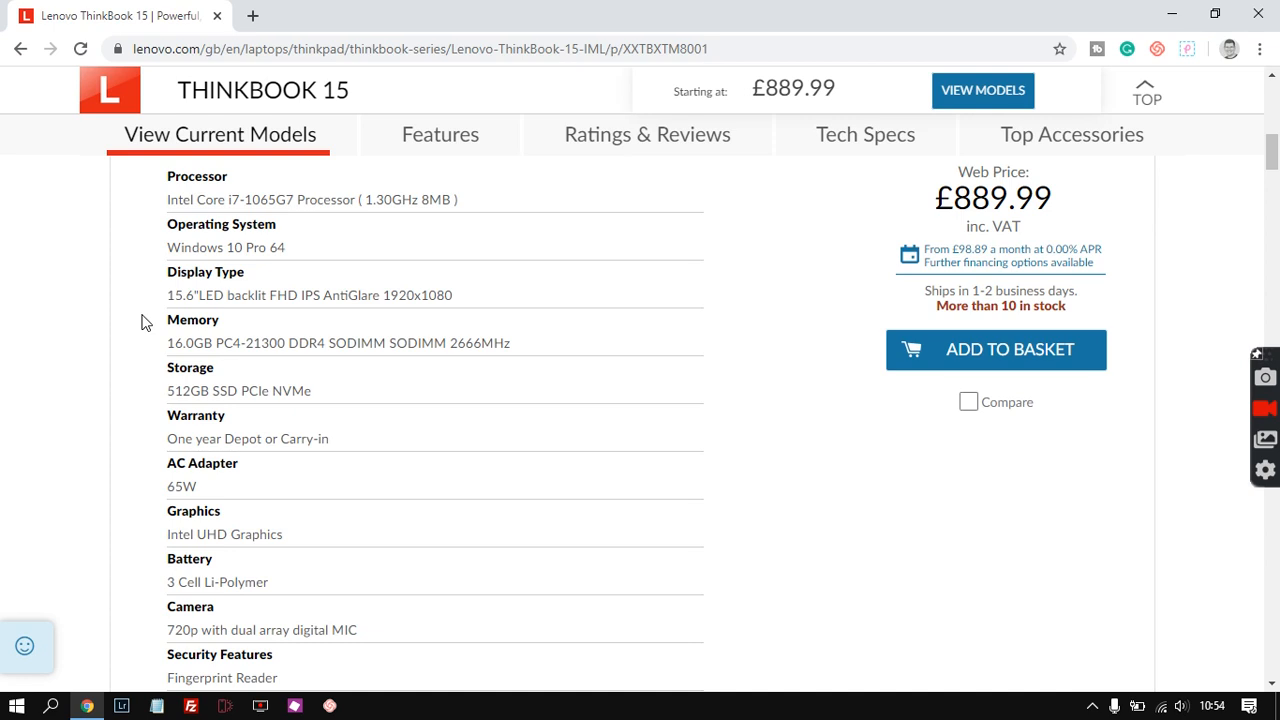
mouse_move(408, 296)
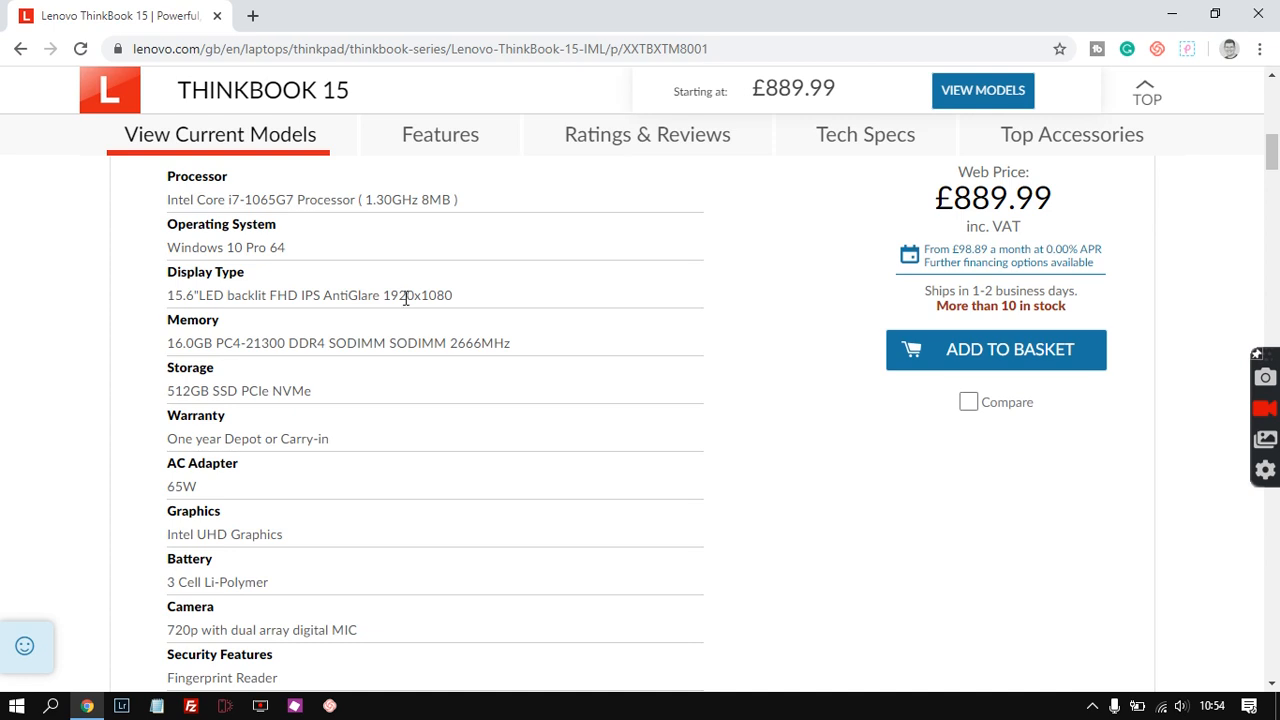
double_click(354, 296)
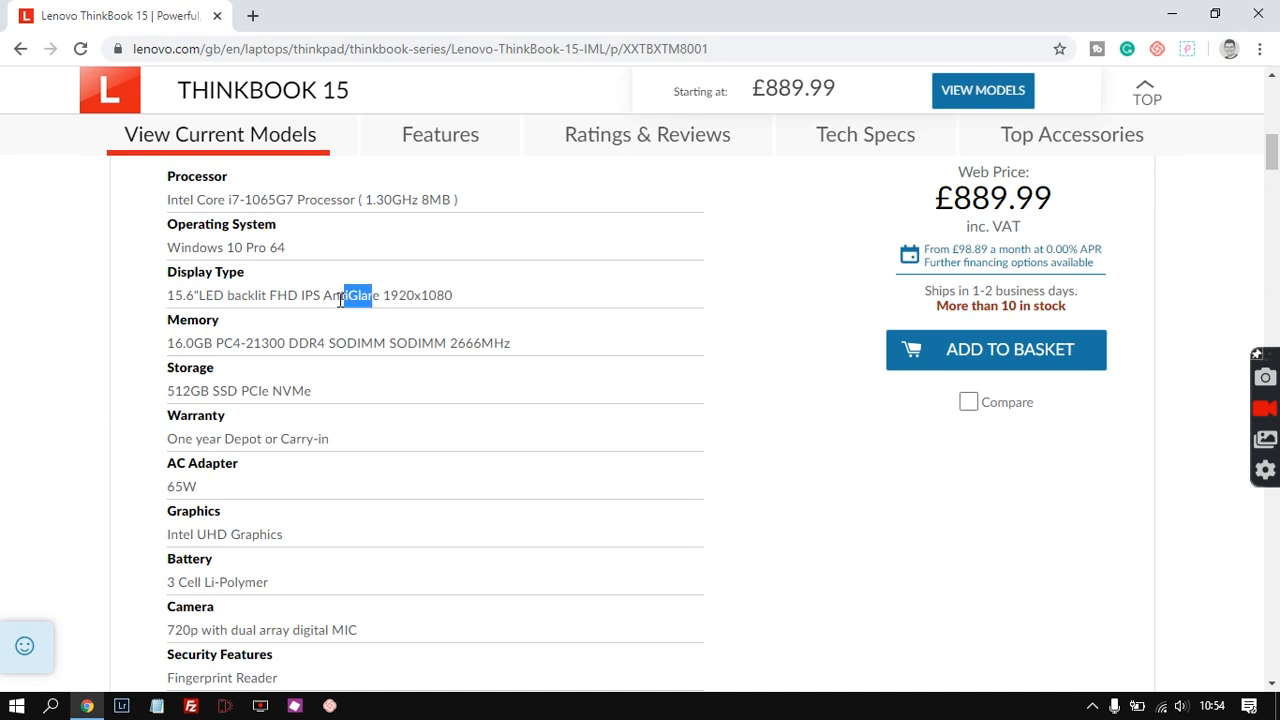
mouse_move(140, 346)
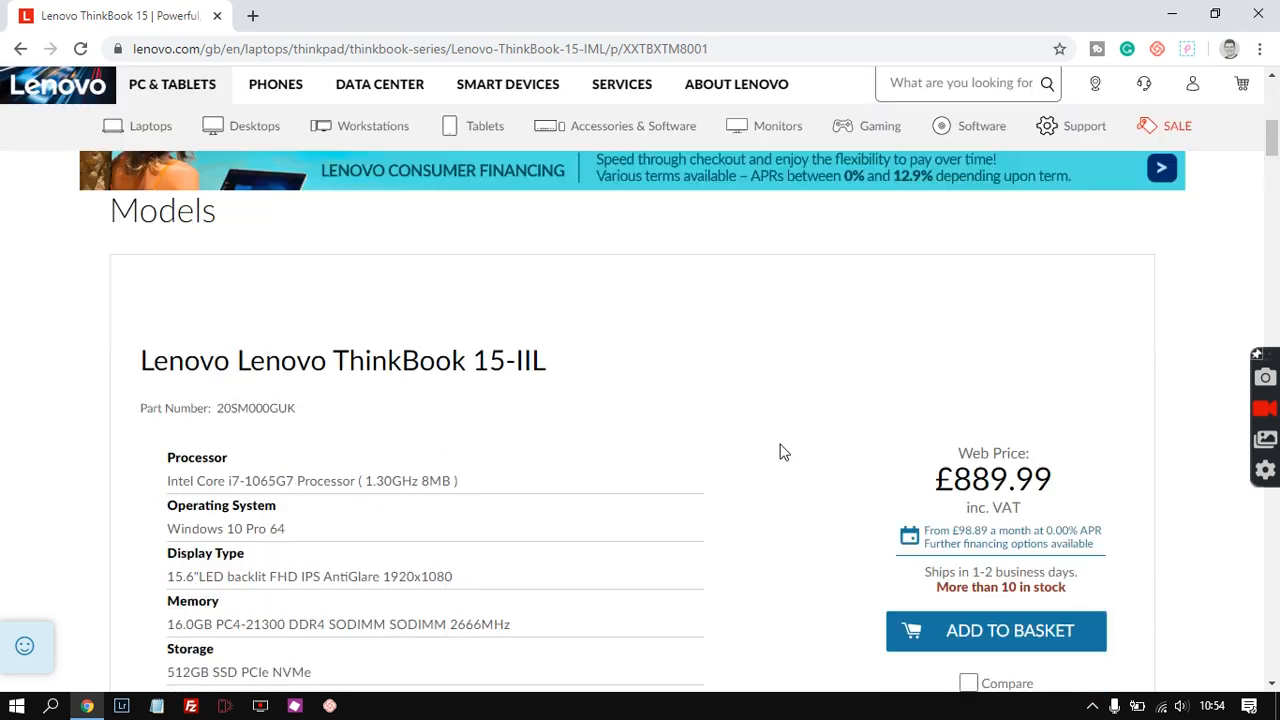
Step: Scroll through the remaining specs past the Wireless entry to the product photo gallery
scroll(down, 3)
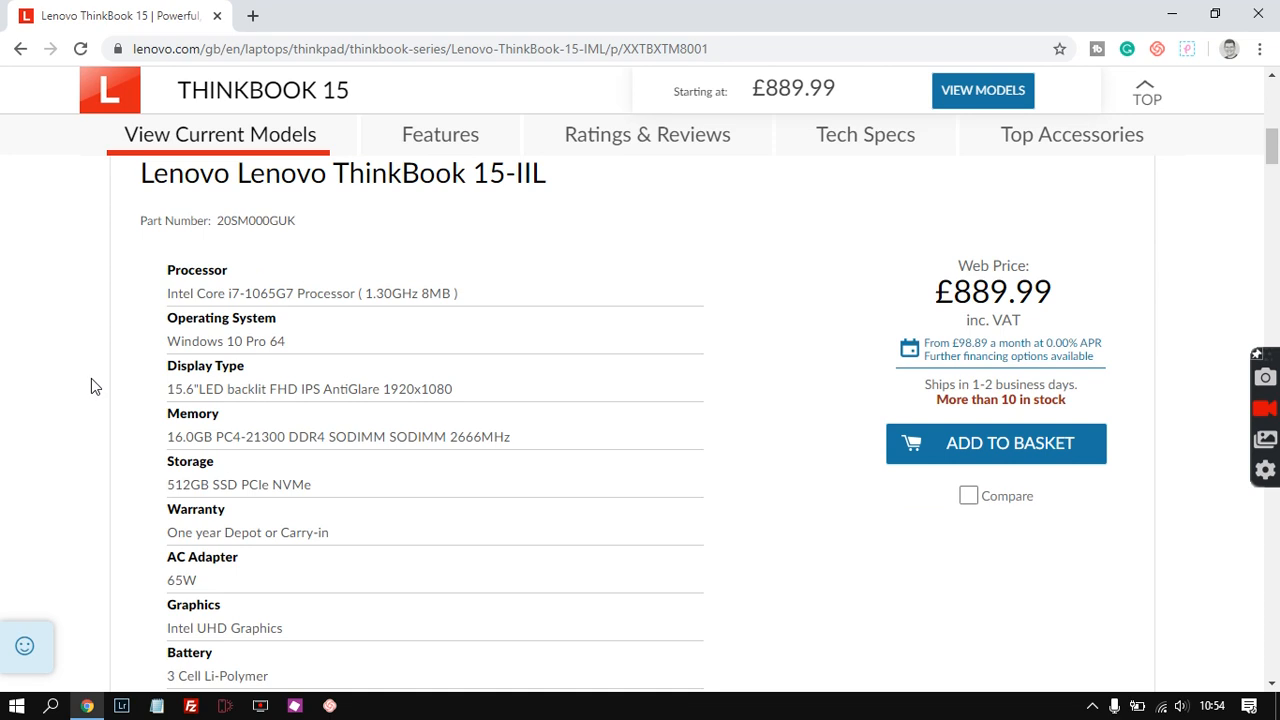
mouse_move(94, 382)
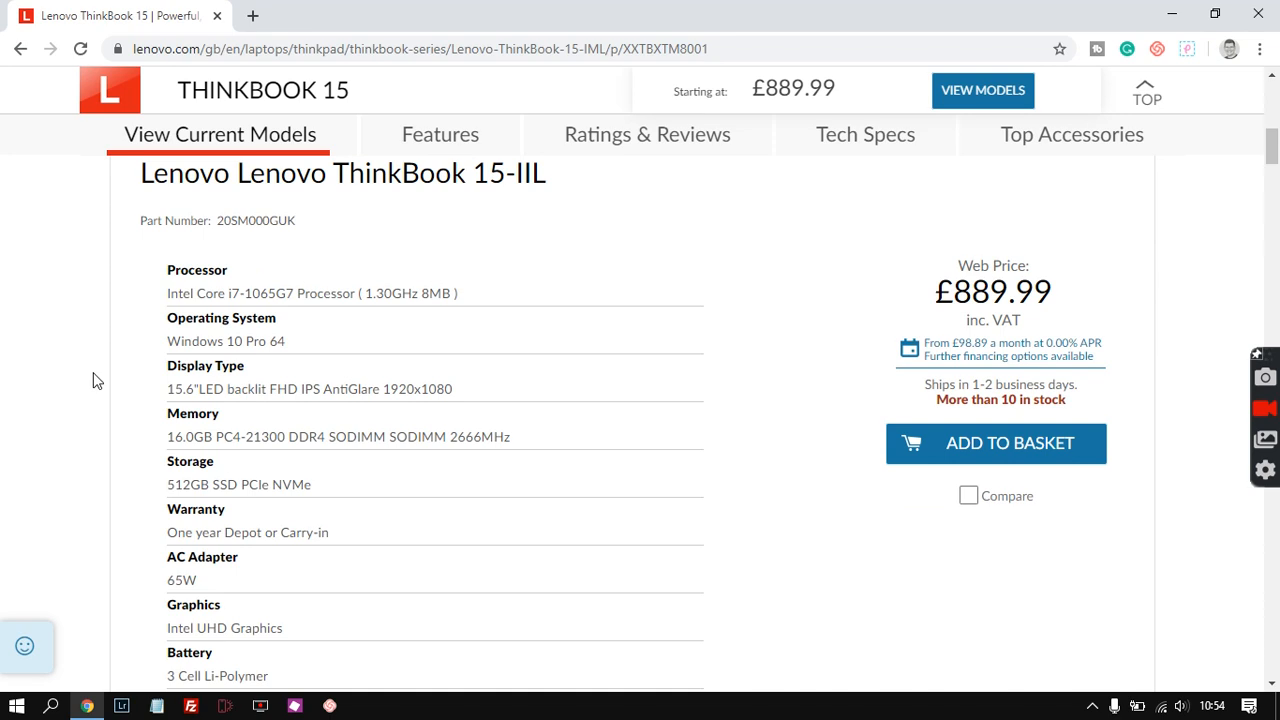
mouse_move(94, 400)
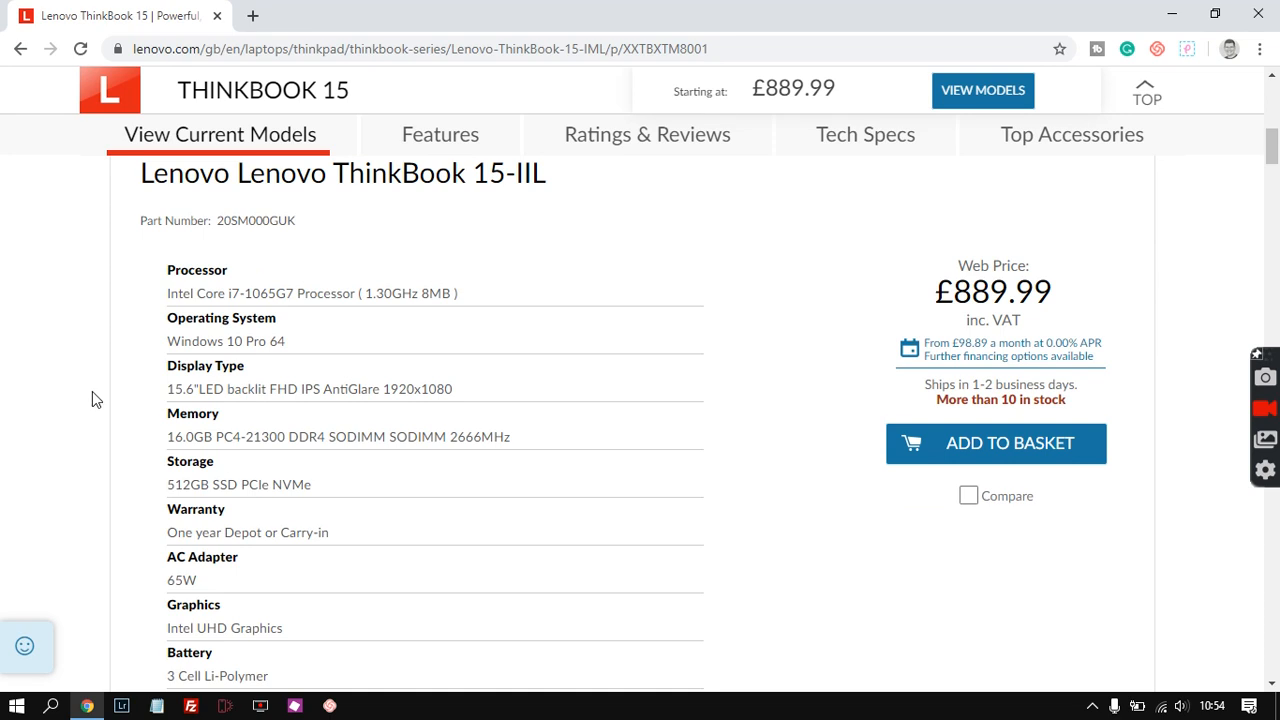
scroll(down, 3)
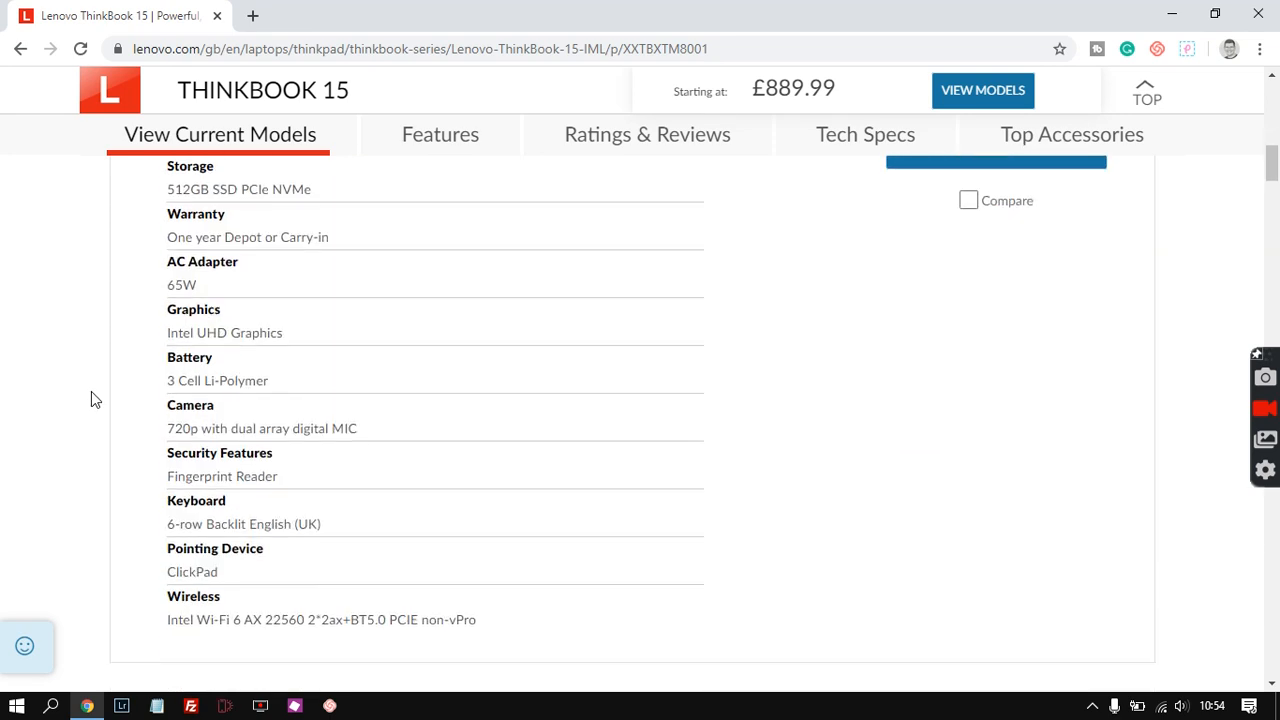
scroll(down, 3)
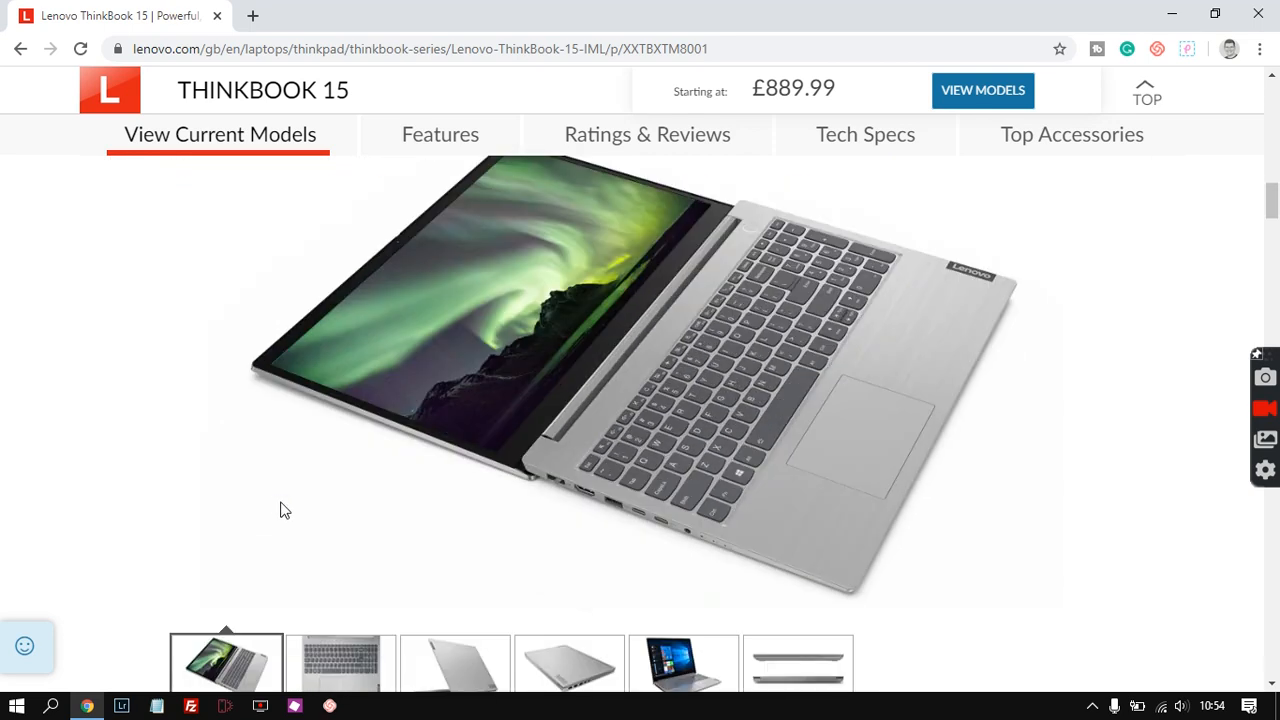
mouse_move(650, 530)
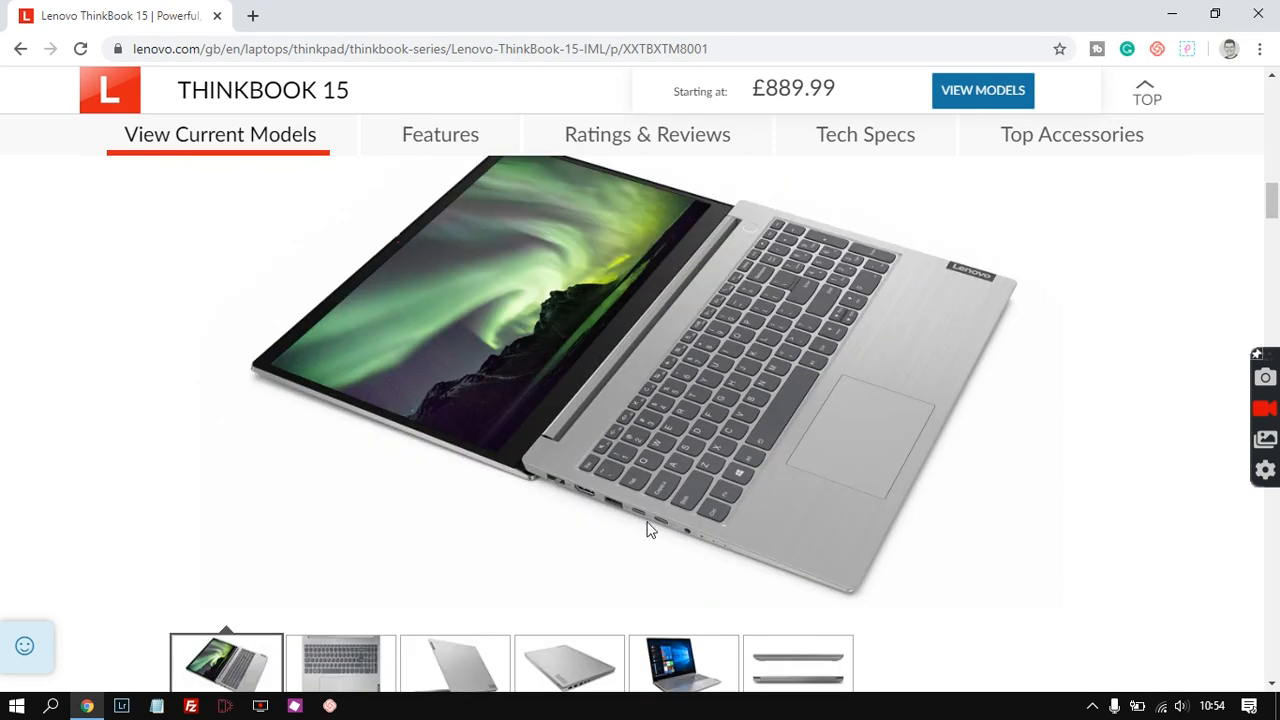
mouse_move(602, 512)
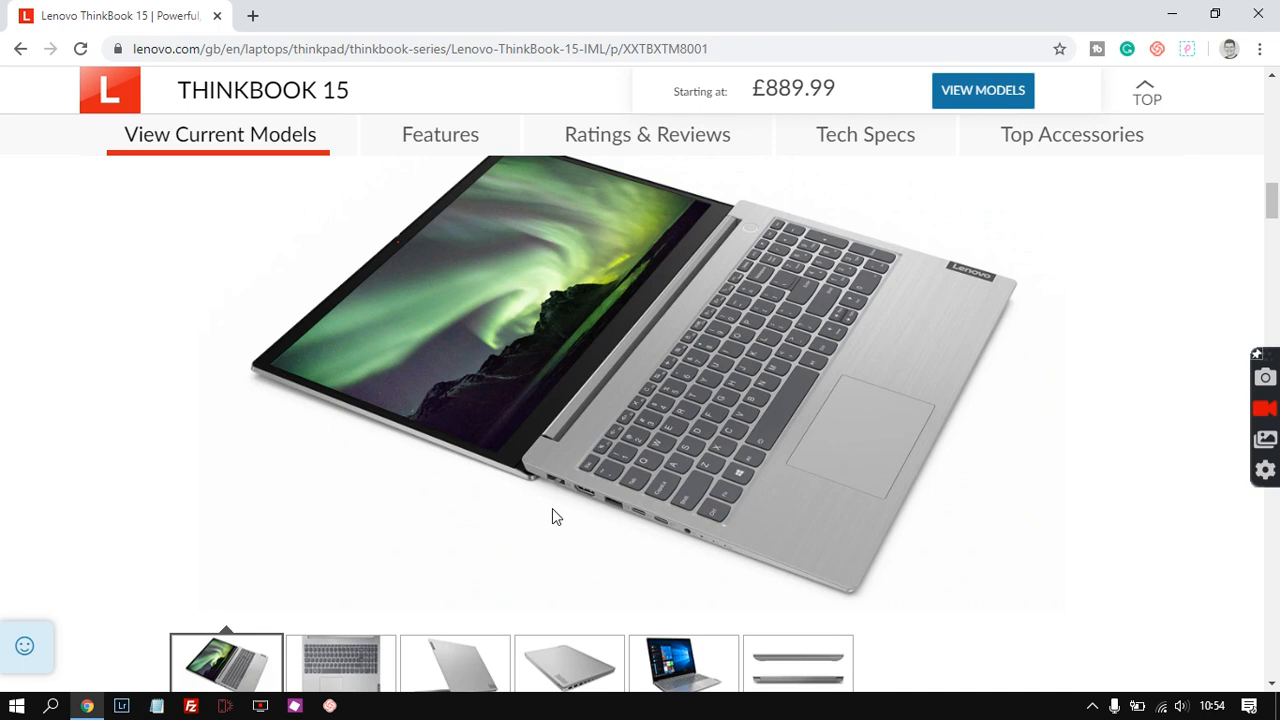
mouse_move(560, 512)
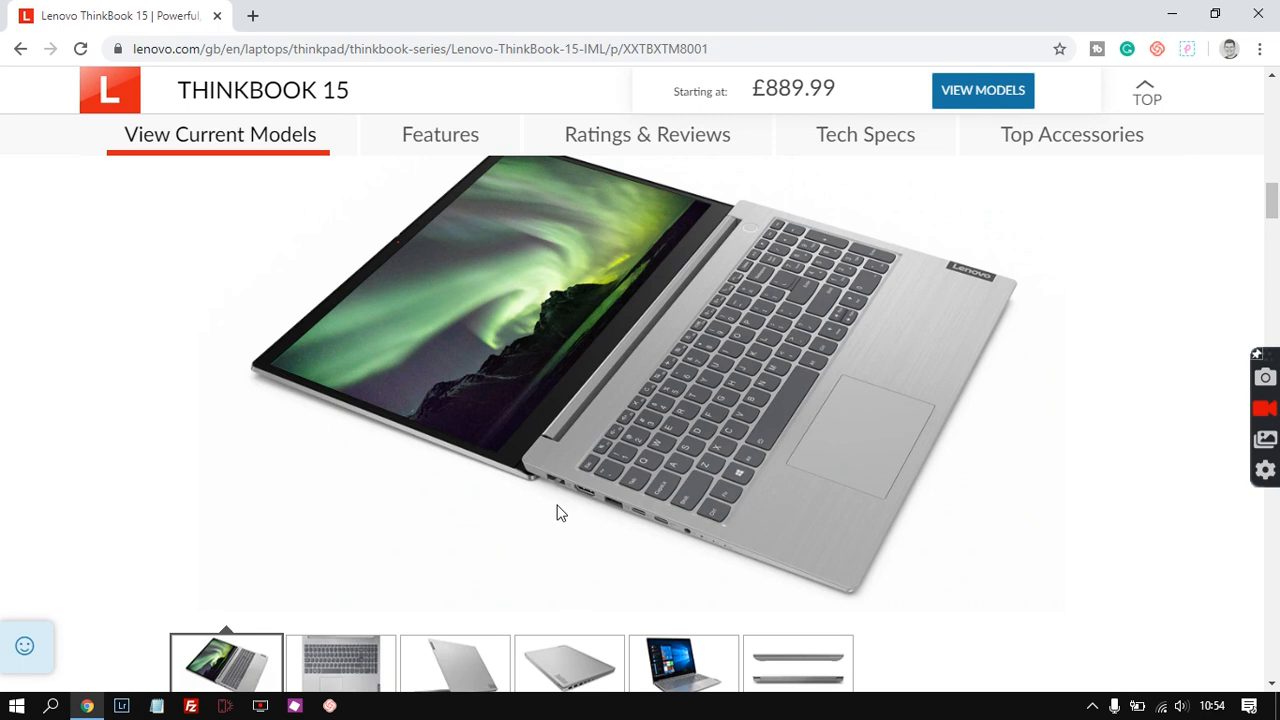
mouse_move(552, 522)
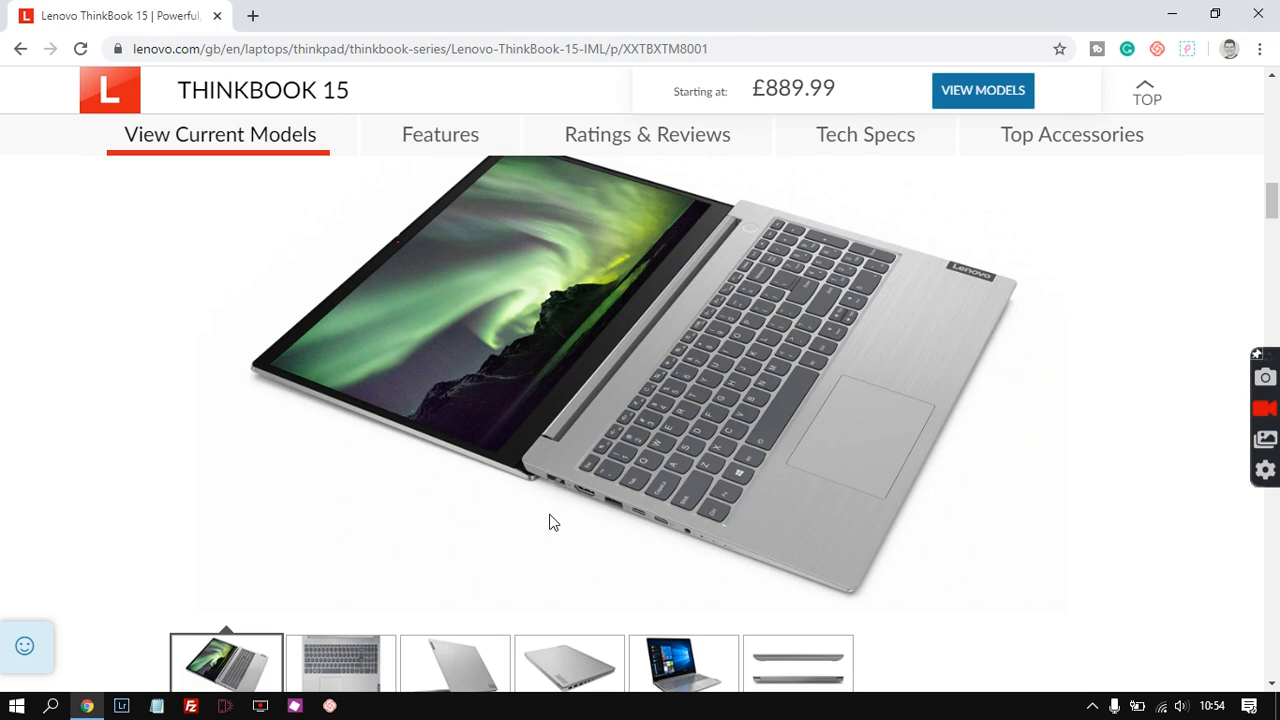
mouse_move(744, 548)
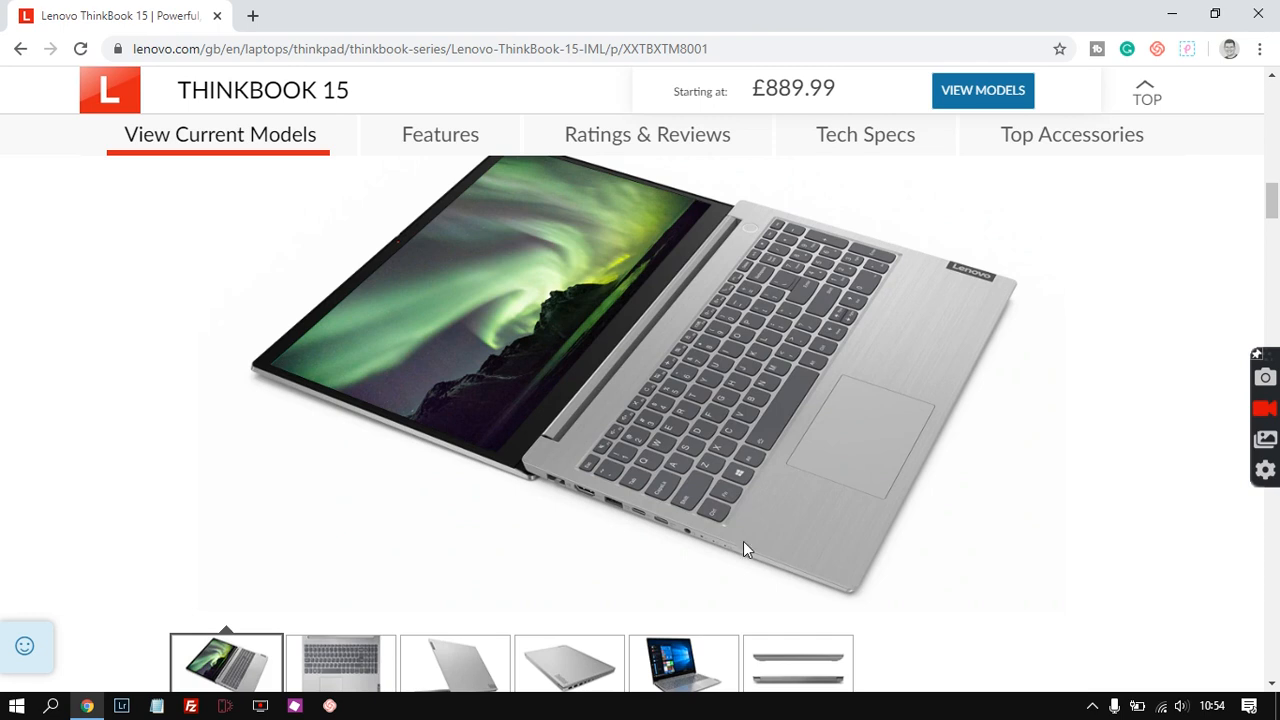
mouse_move(566, 516)
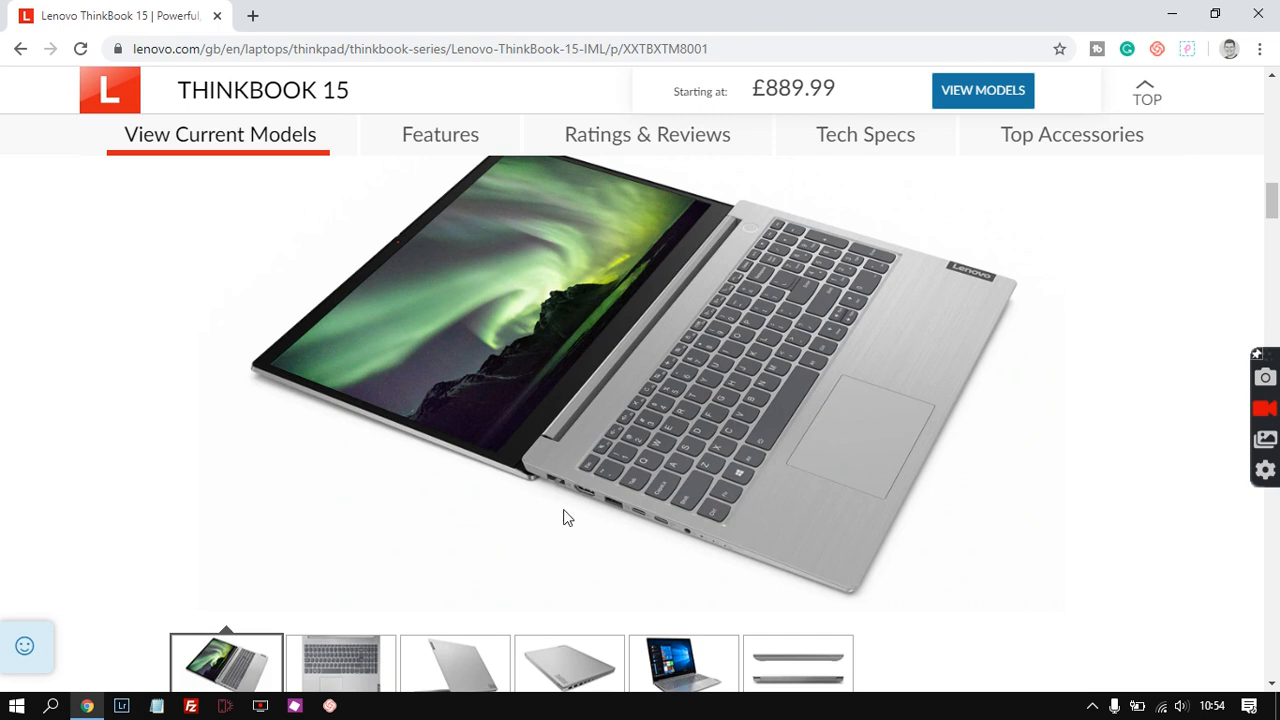
mouse_move(688, 538)
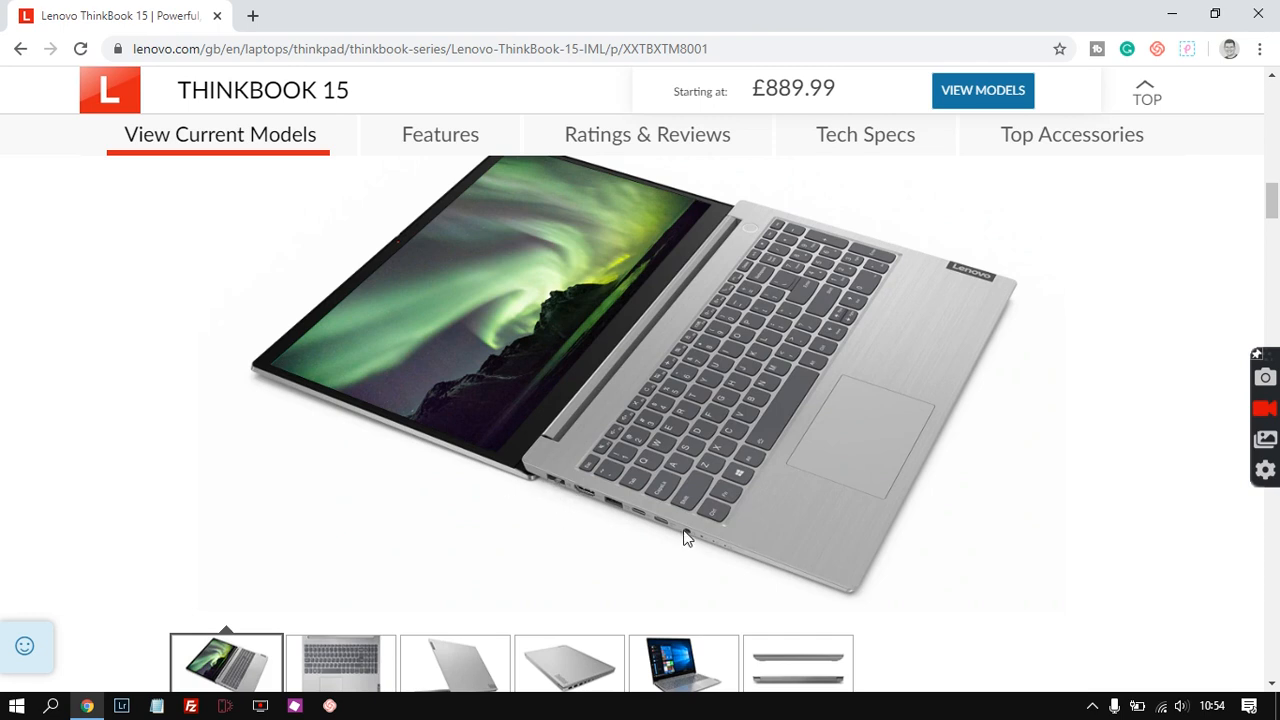
mouse_move(620, 532)
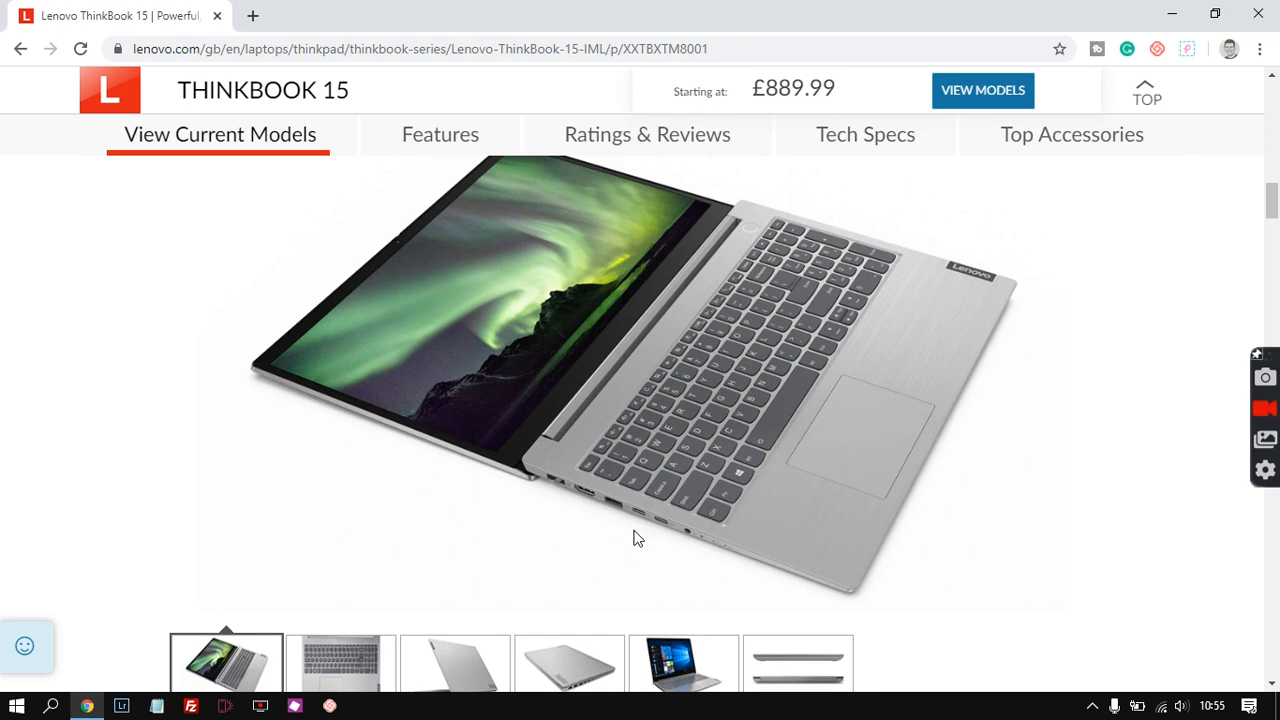
mouse_move(648, 538)
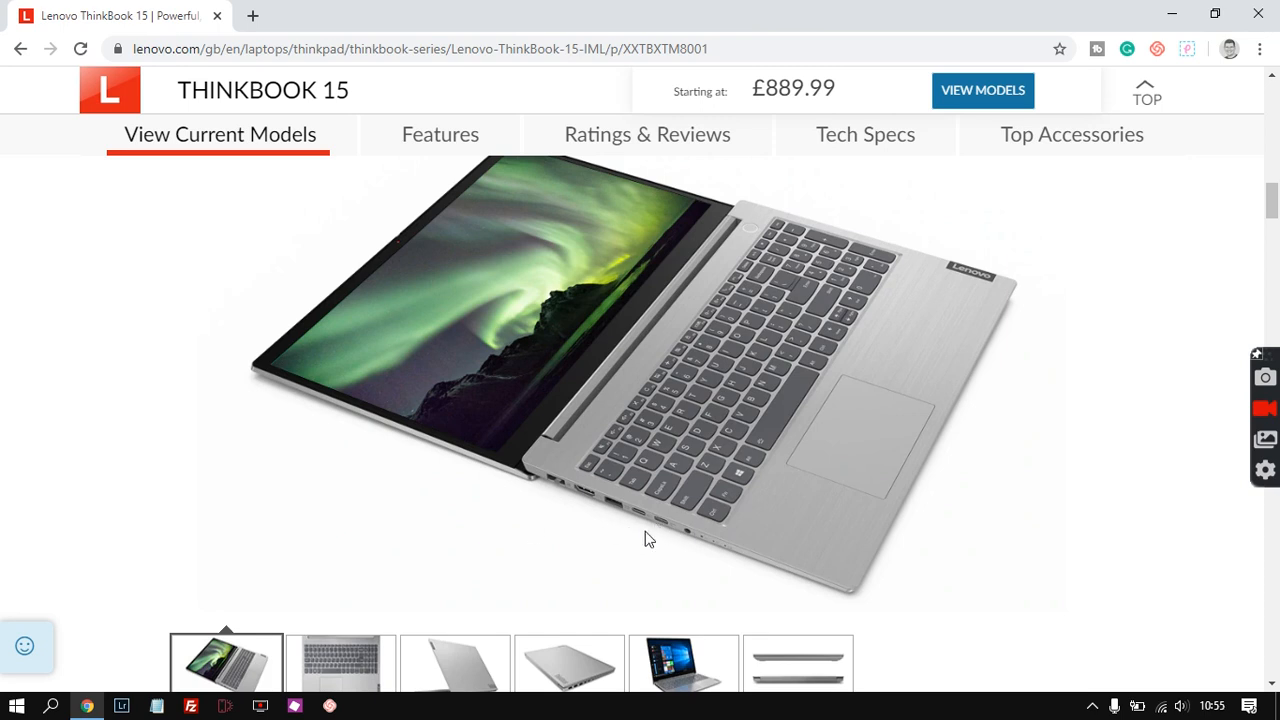
mouse_move(640, 544)
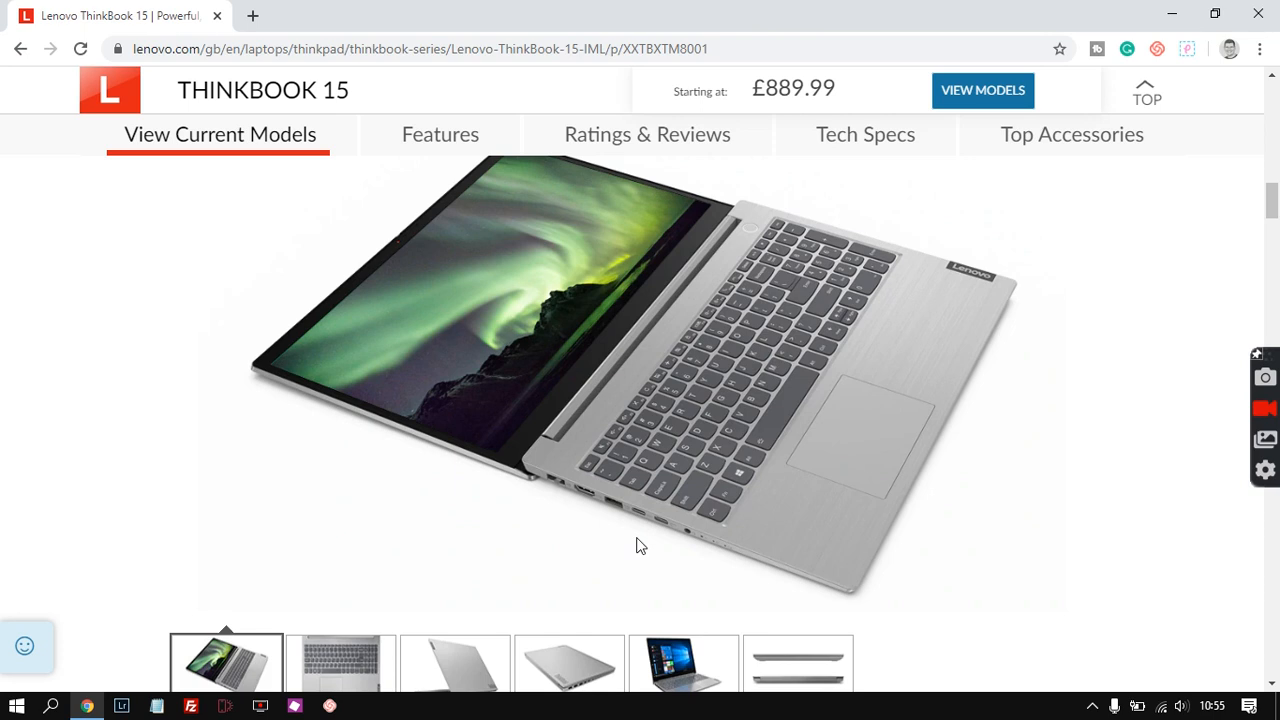
Step: View the gallery photos: edge-on closed laptop, side ports, rear view, keyboard and touchpad
click(798, 572)
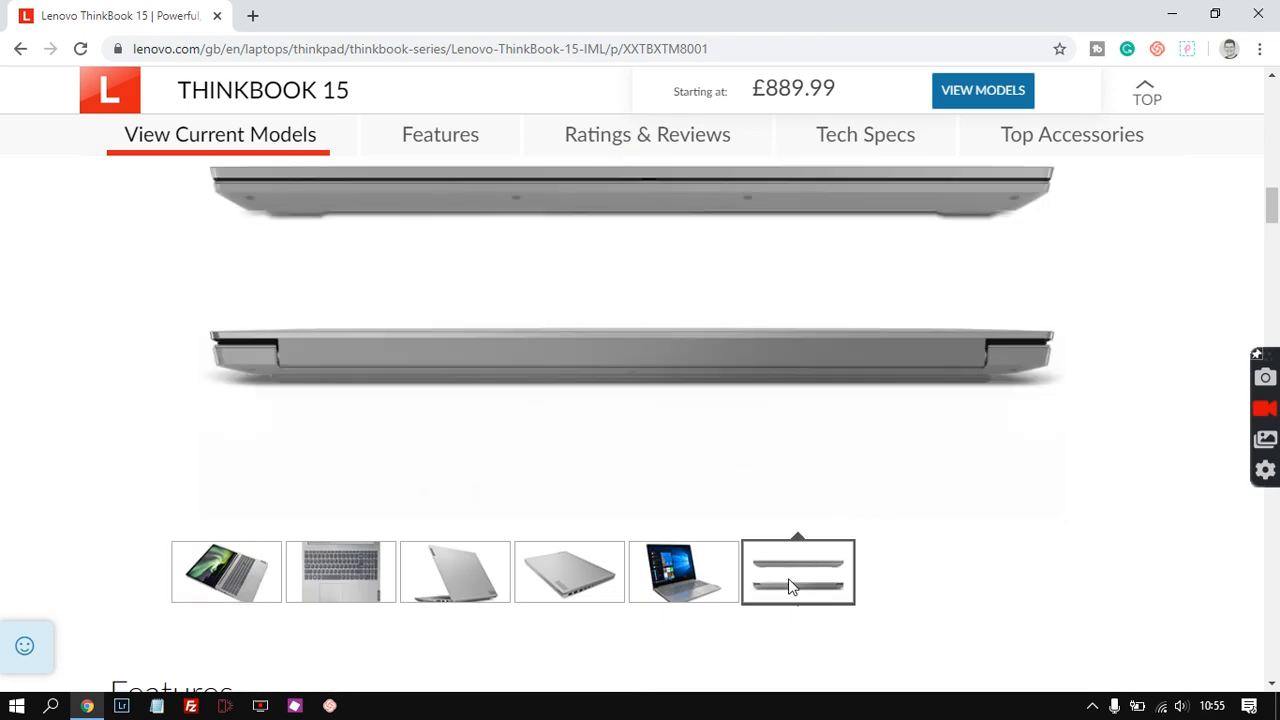
click(684, 572)
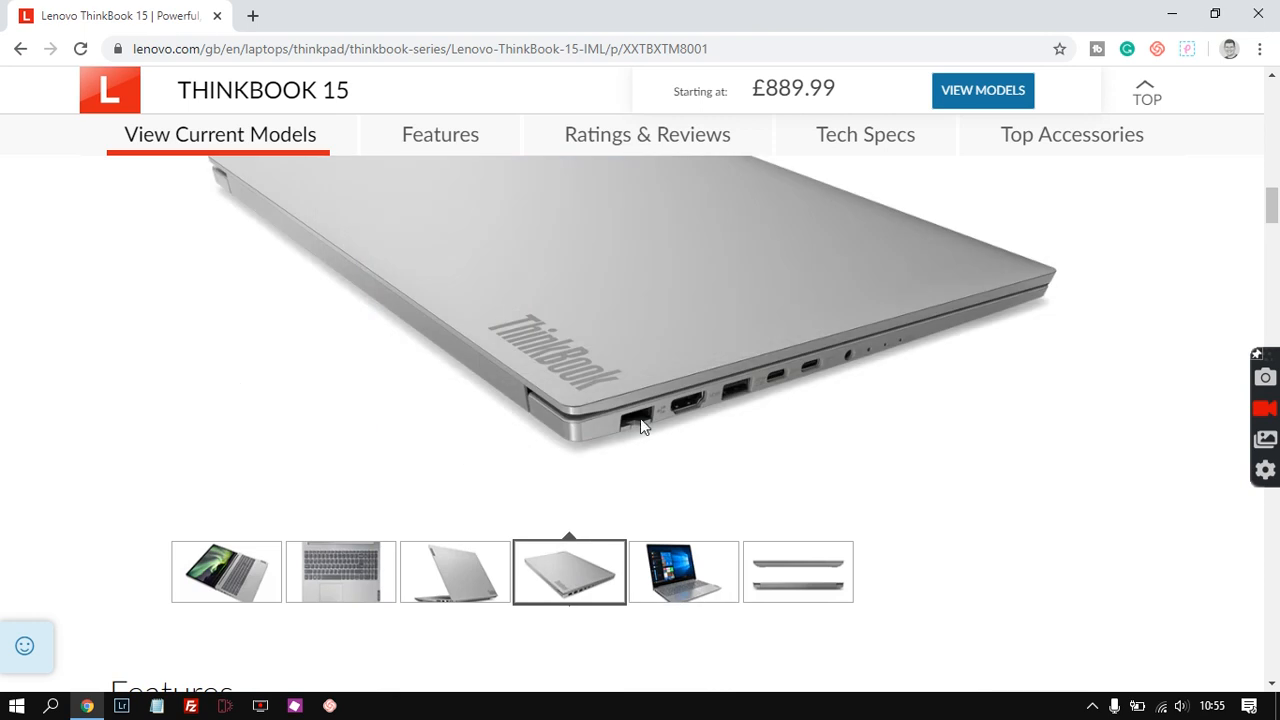
mouse_move(444, 424)
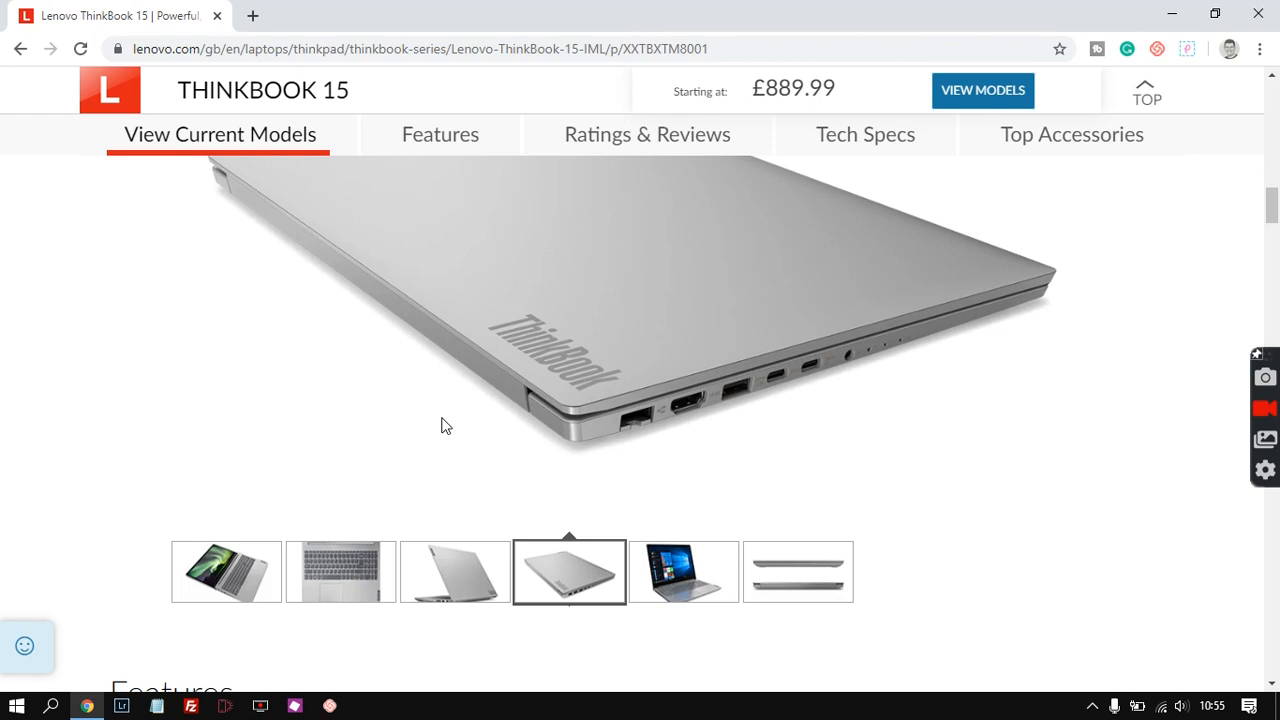
mouse_move(456, 424)
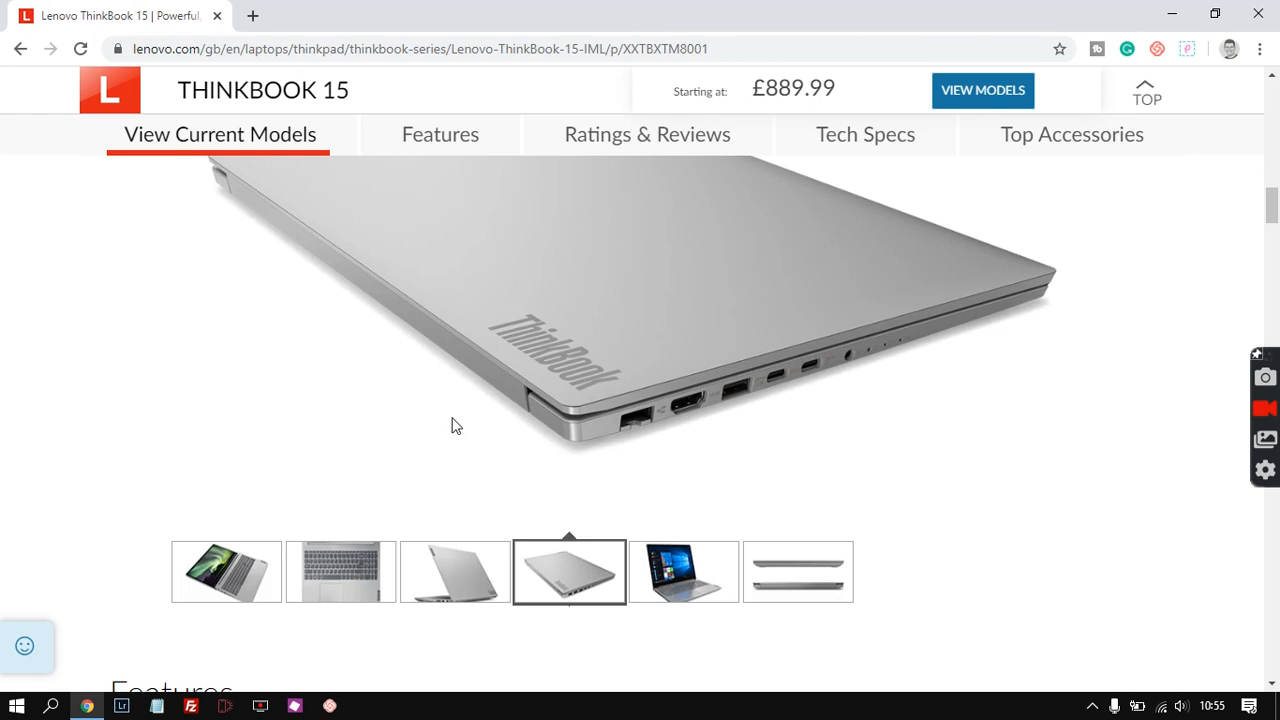
mouse_move(764, 420)
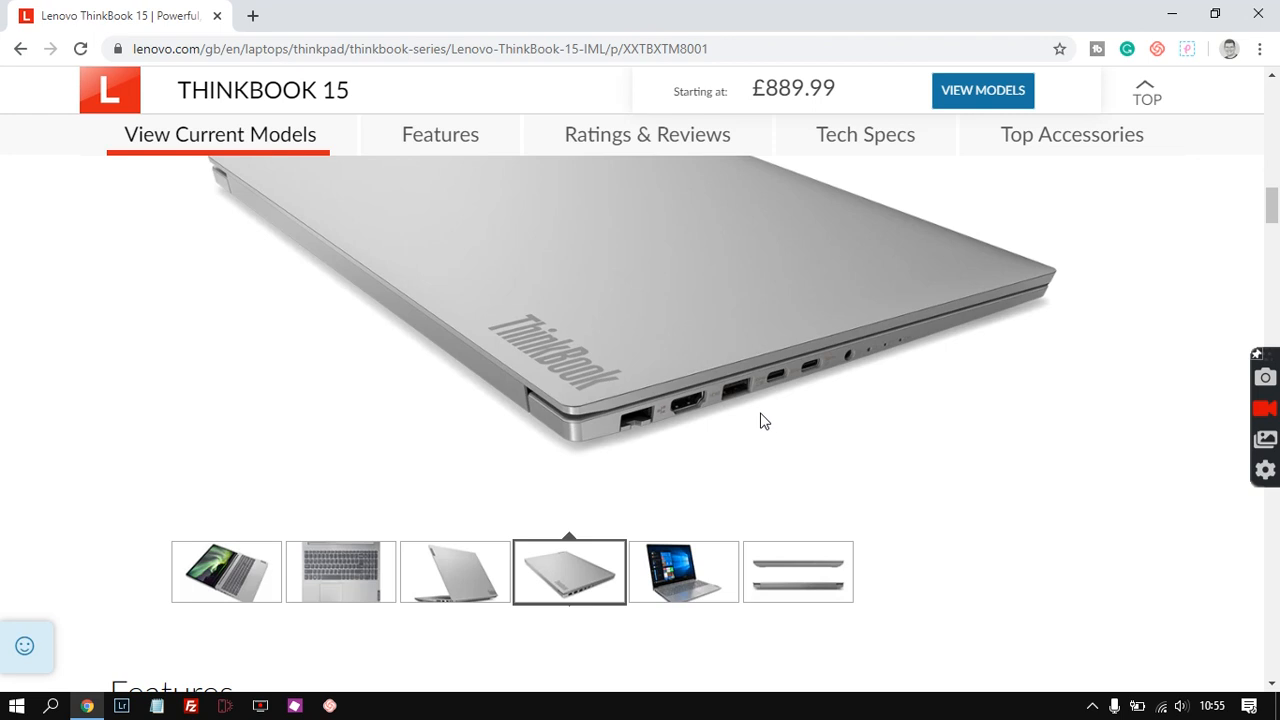
mouse_move(460, 588)
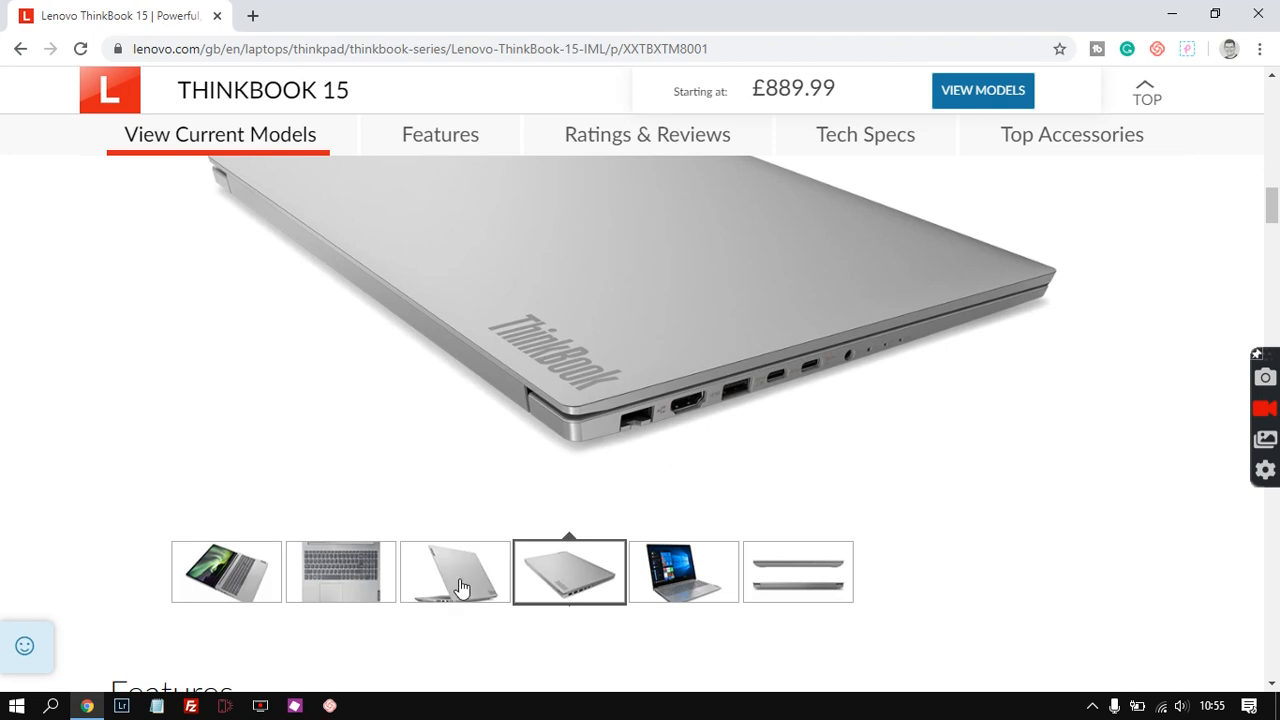
click(456, 572)
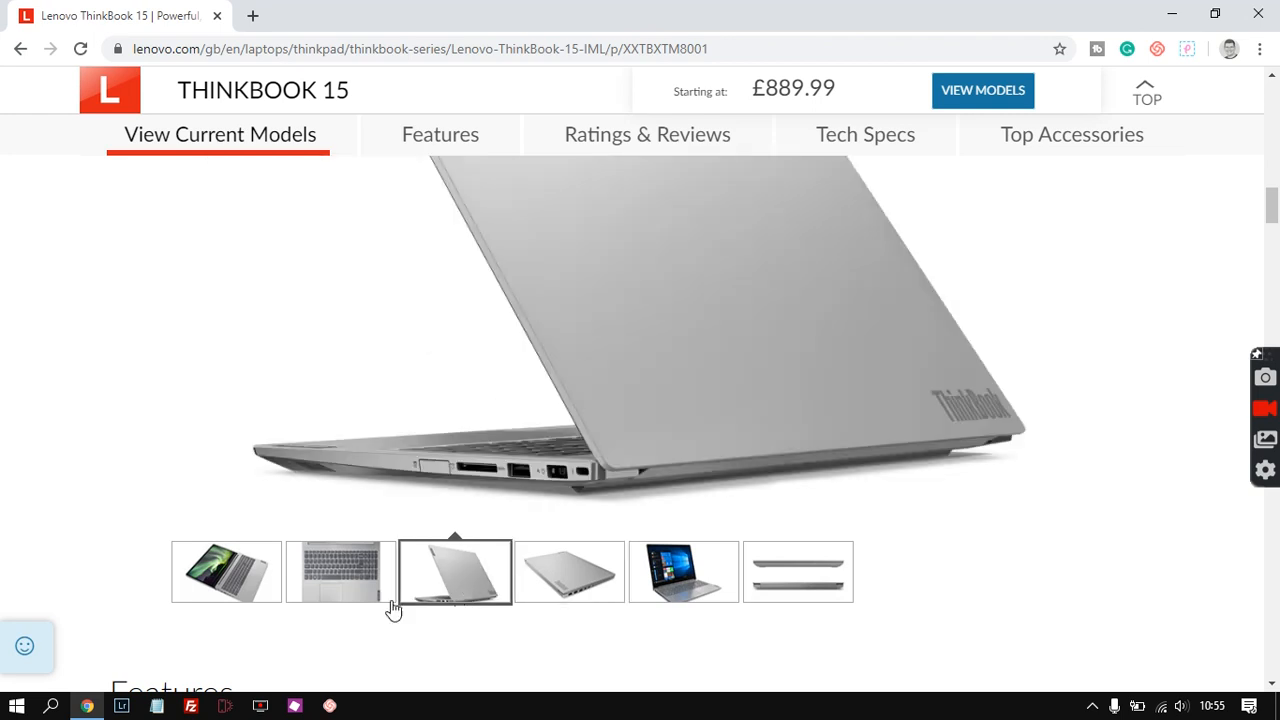
mouse_move(356, 584)
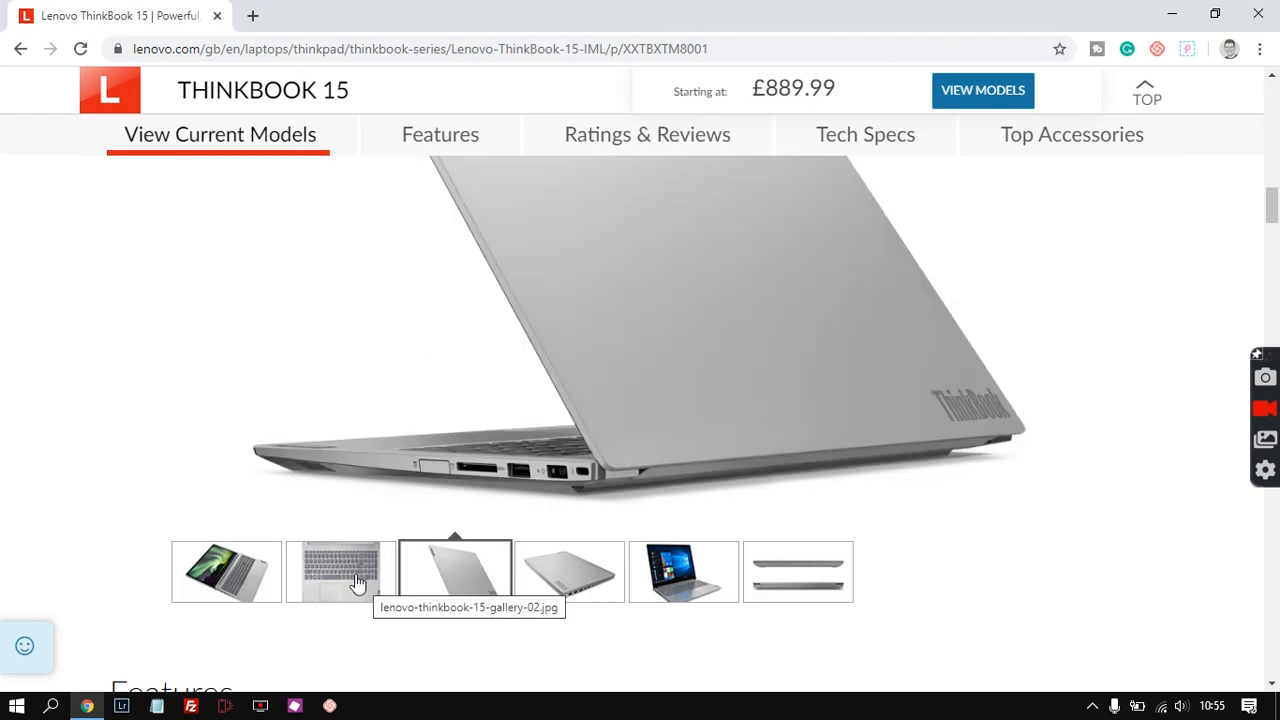
click(340, 572)
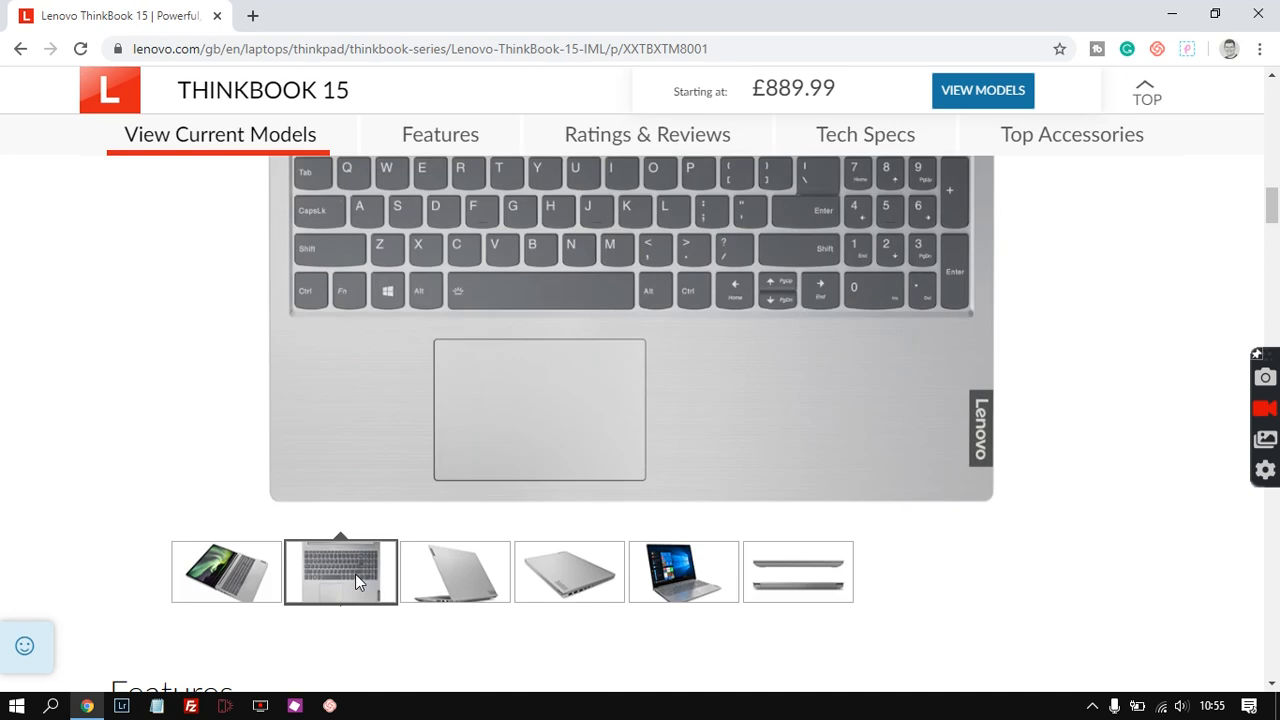
click(226, 572)
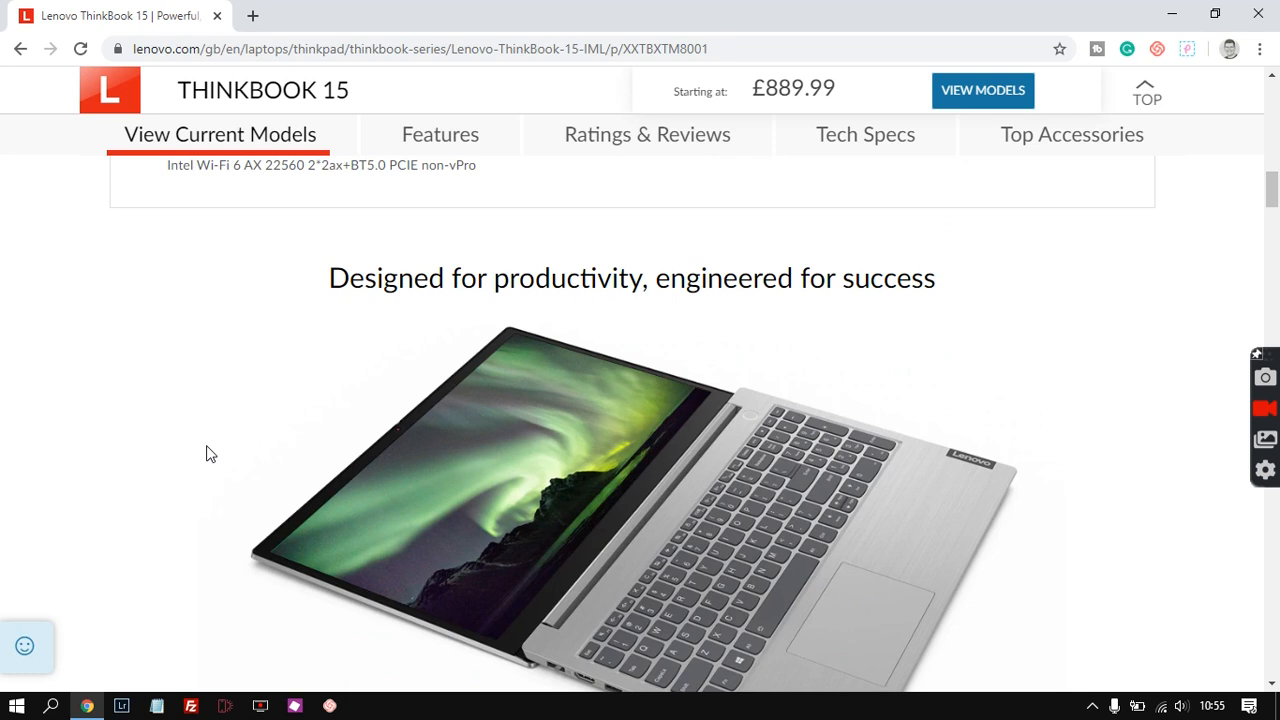
Step: Jump to the Features section and read down past 'More bang for your buck' to 'All the right connections'
scroll(down, 3)
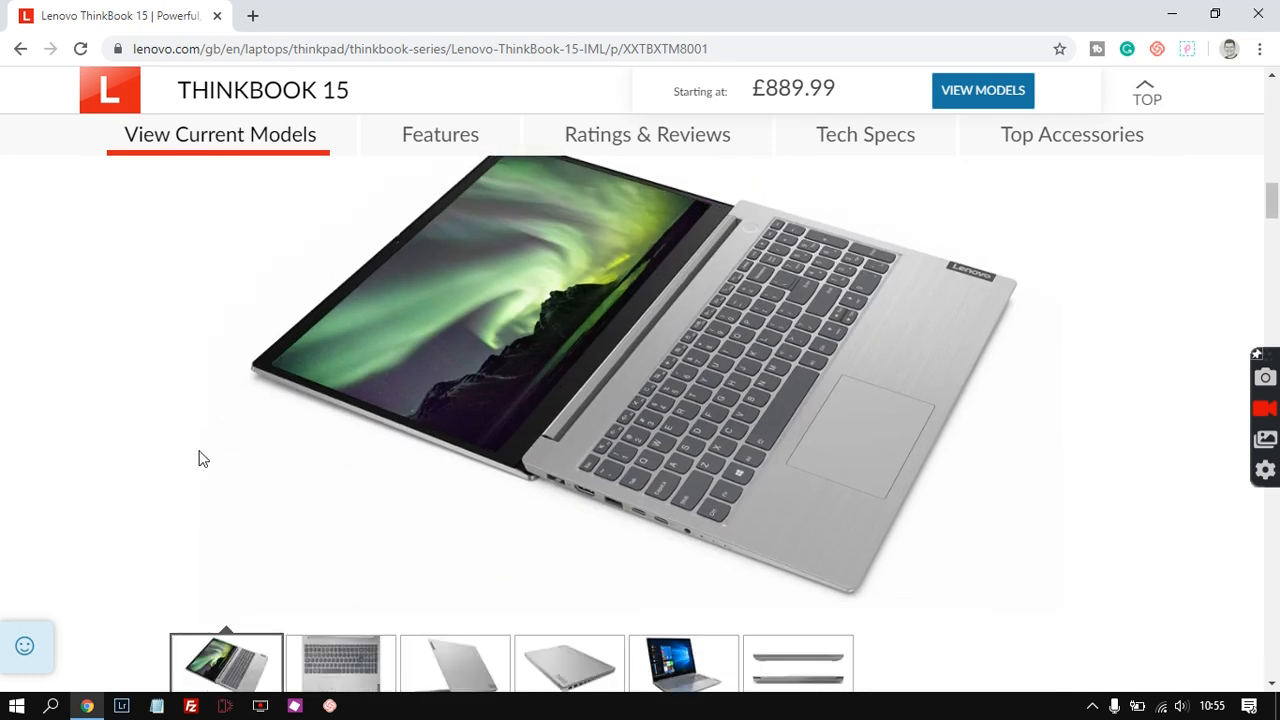
mouse_move(608, 528)
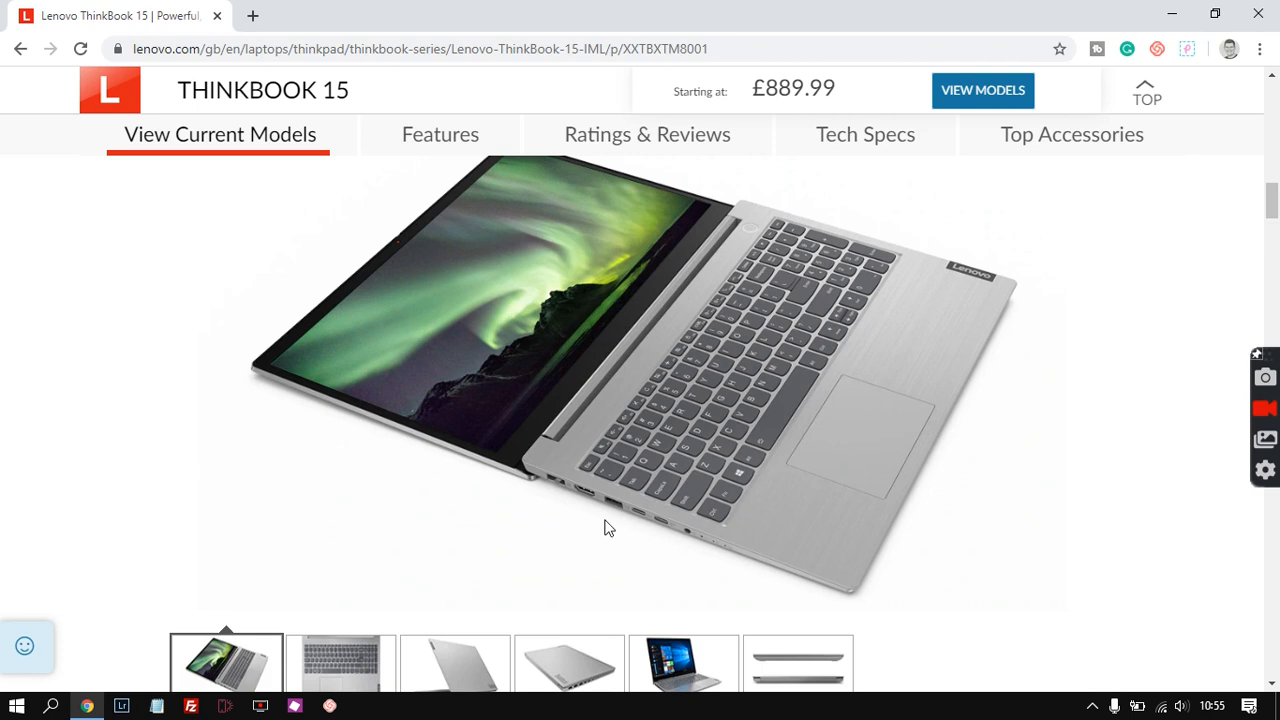
mouse_move(938, 464)
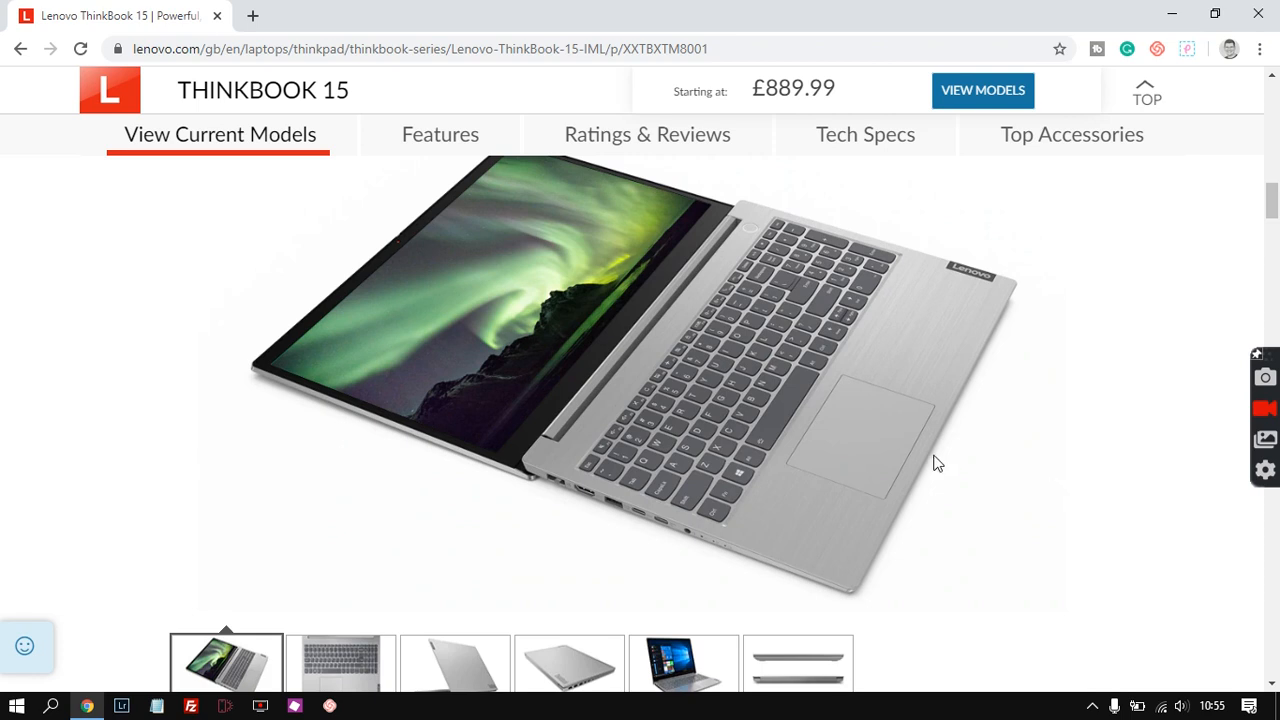
click(440, 134)
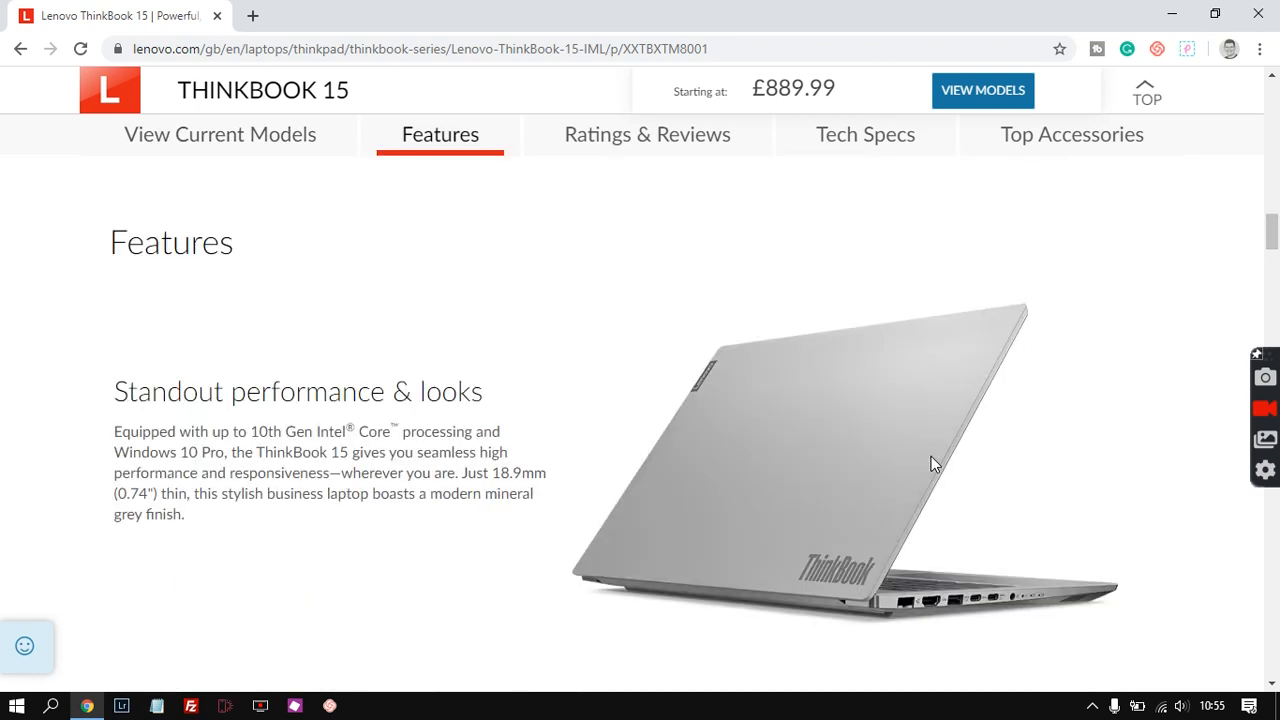
scroll(down, 3)
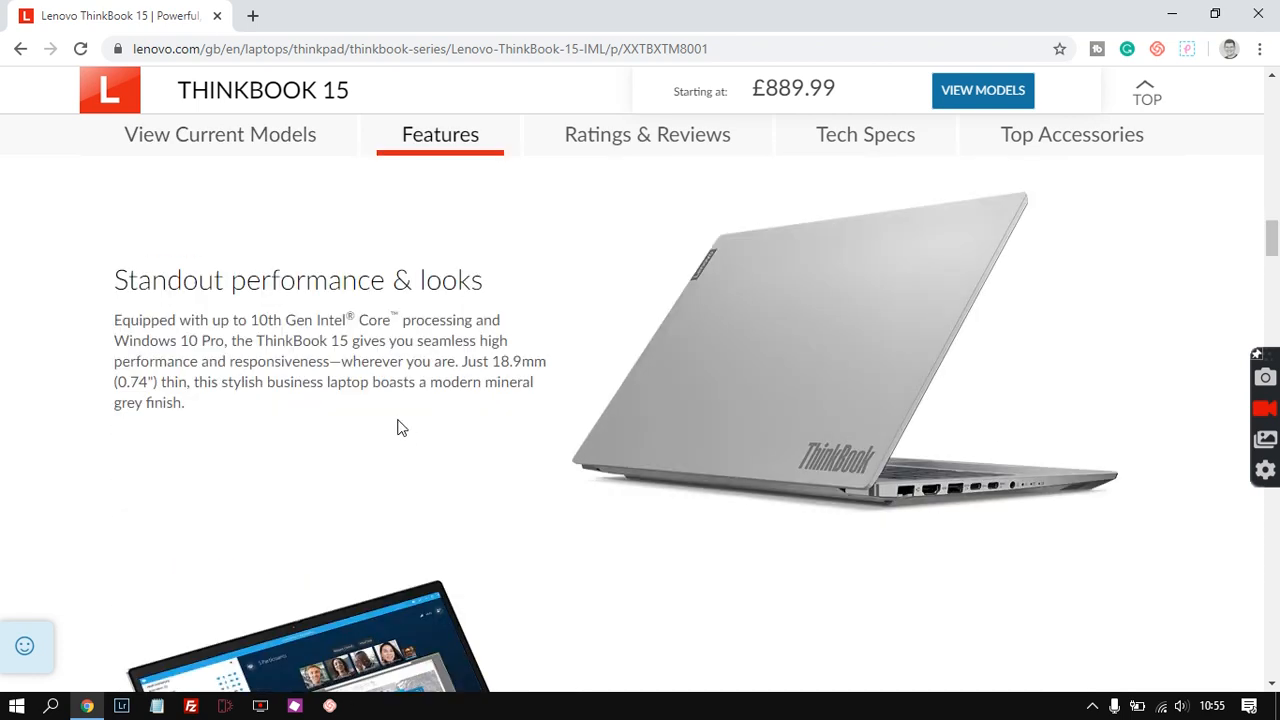
mouse_move(412, 424)
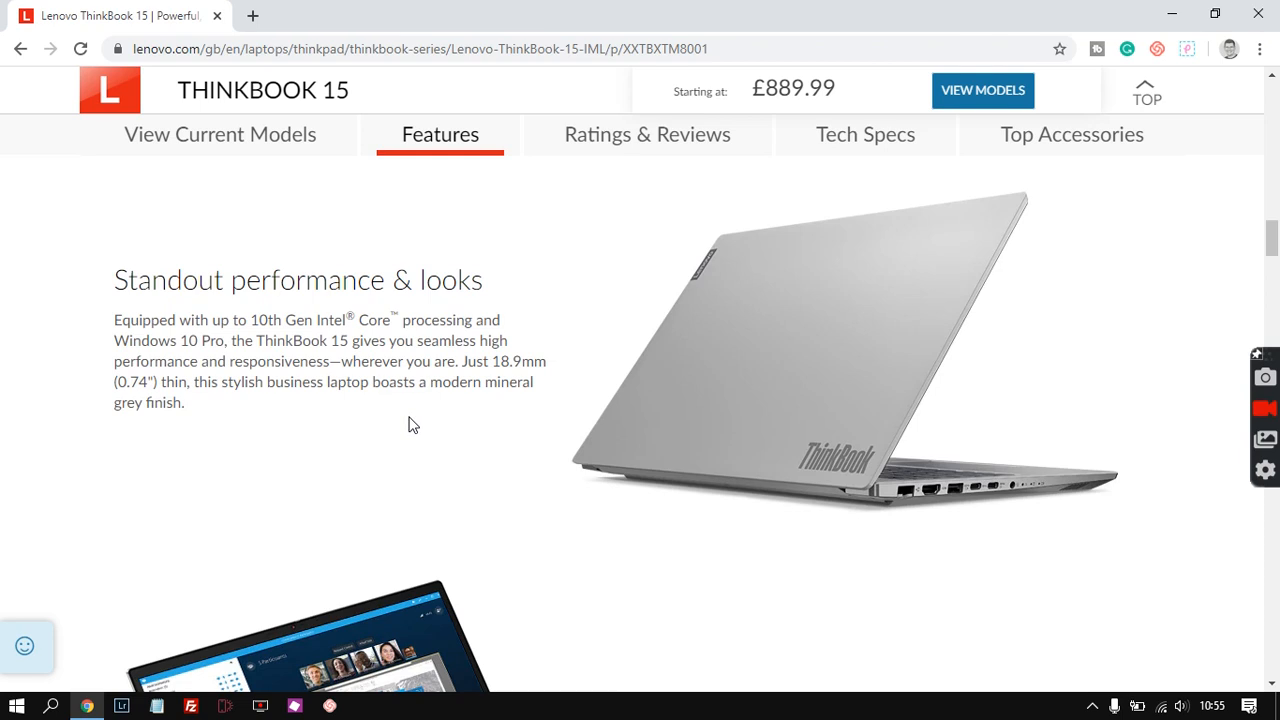
scroll(down, 3)
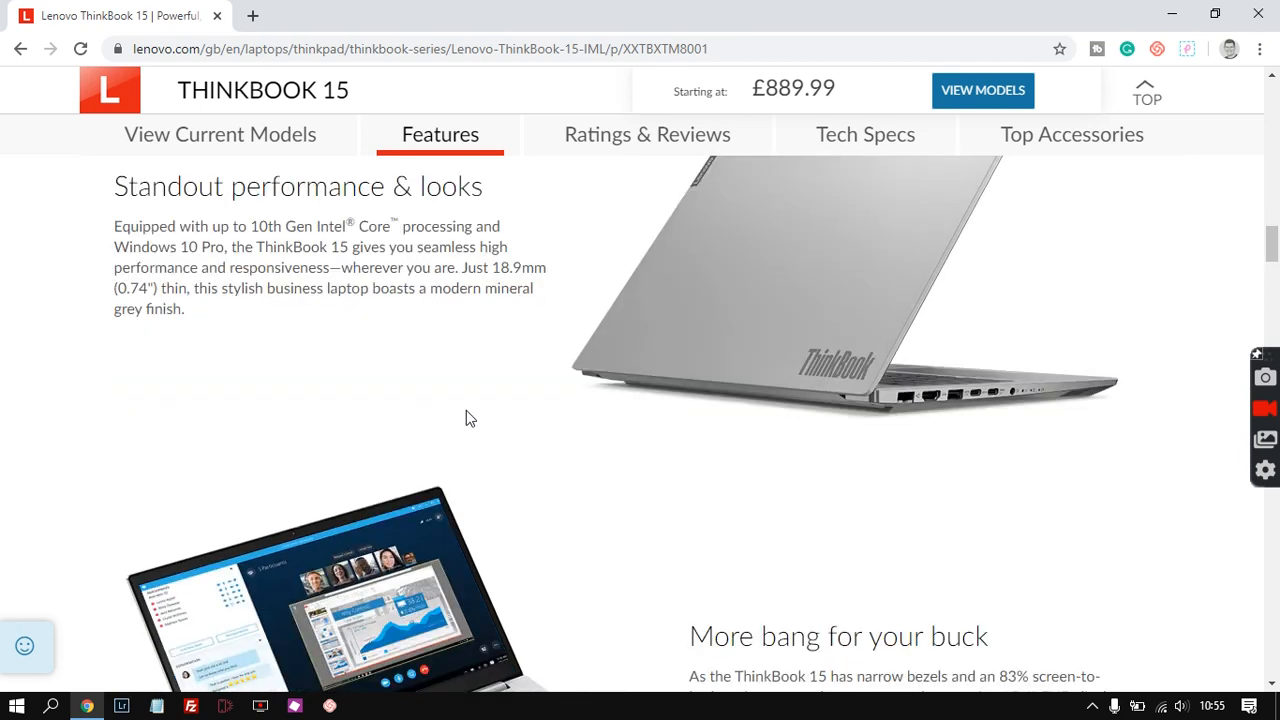
scroll(down, 3)
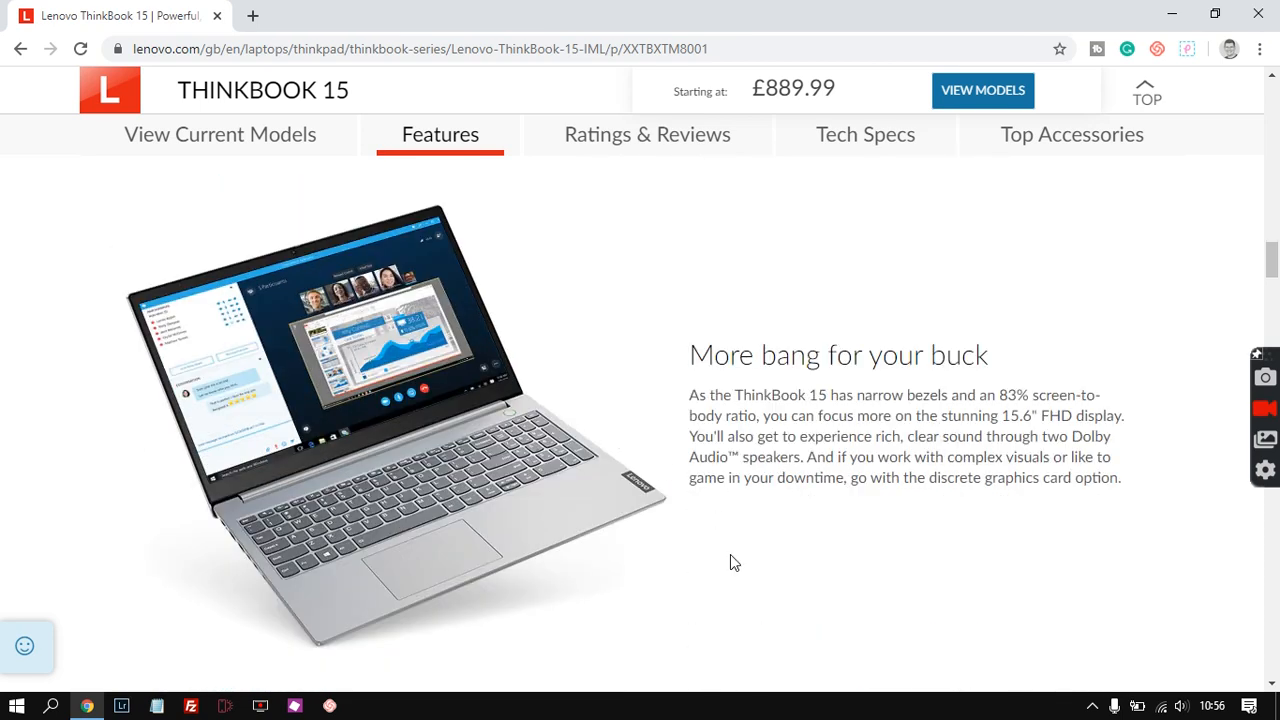
scroll(down, 3)
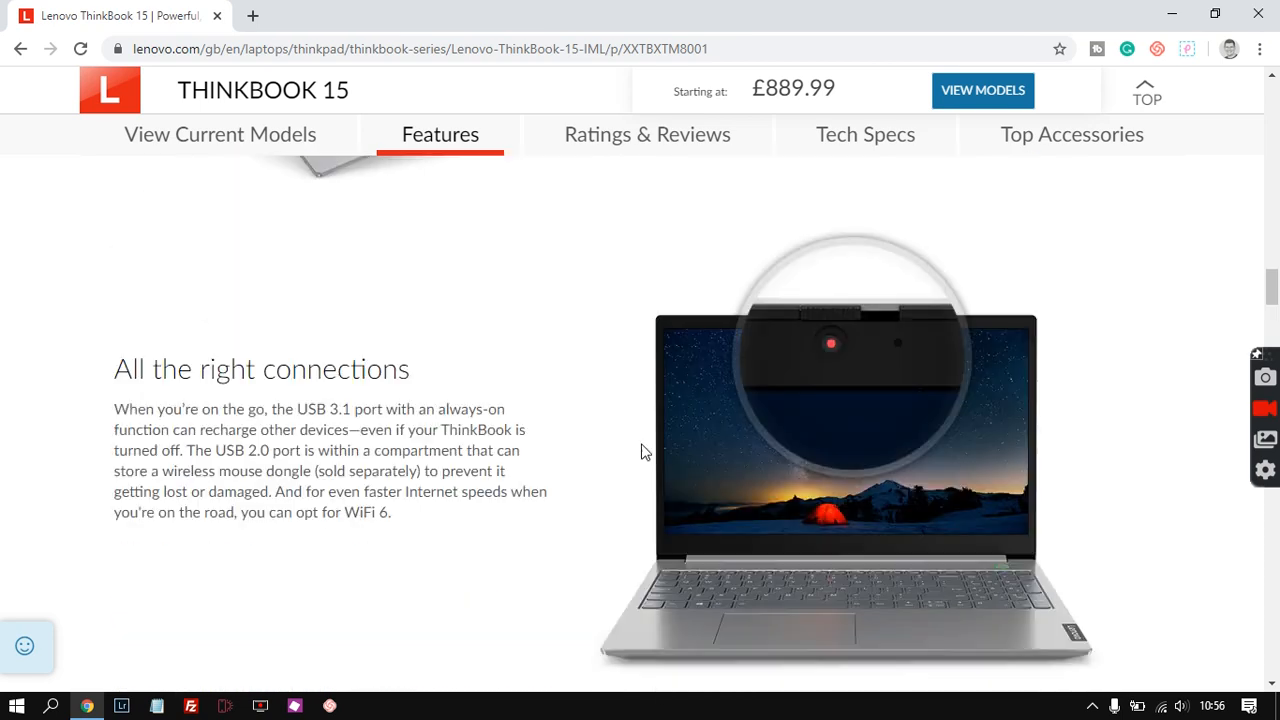
mouse_move(390, 506)
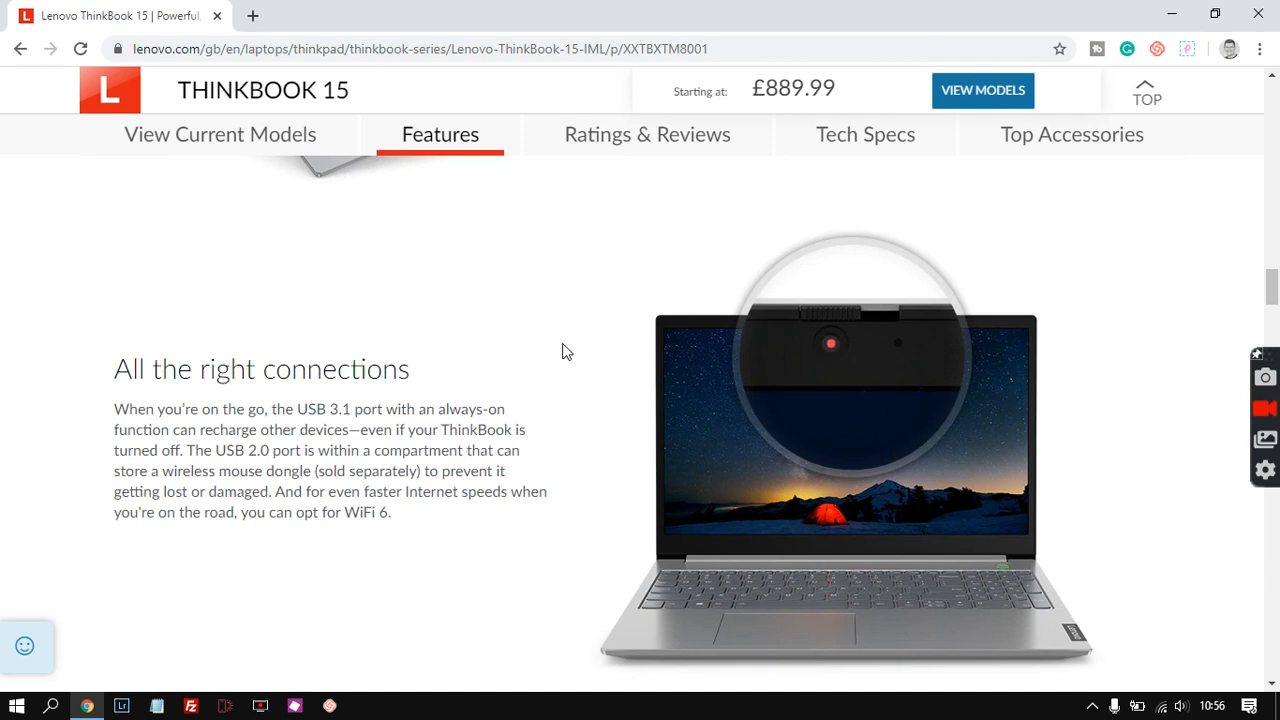
mouse_move(840, 356)
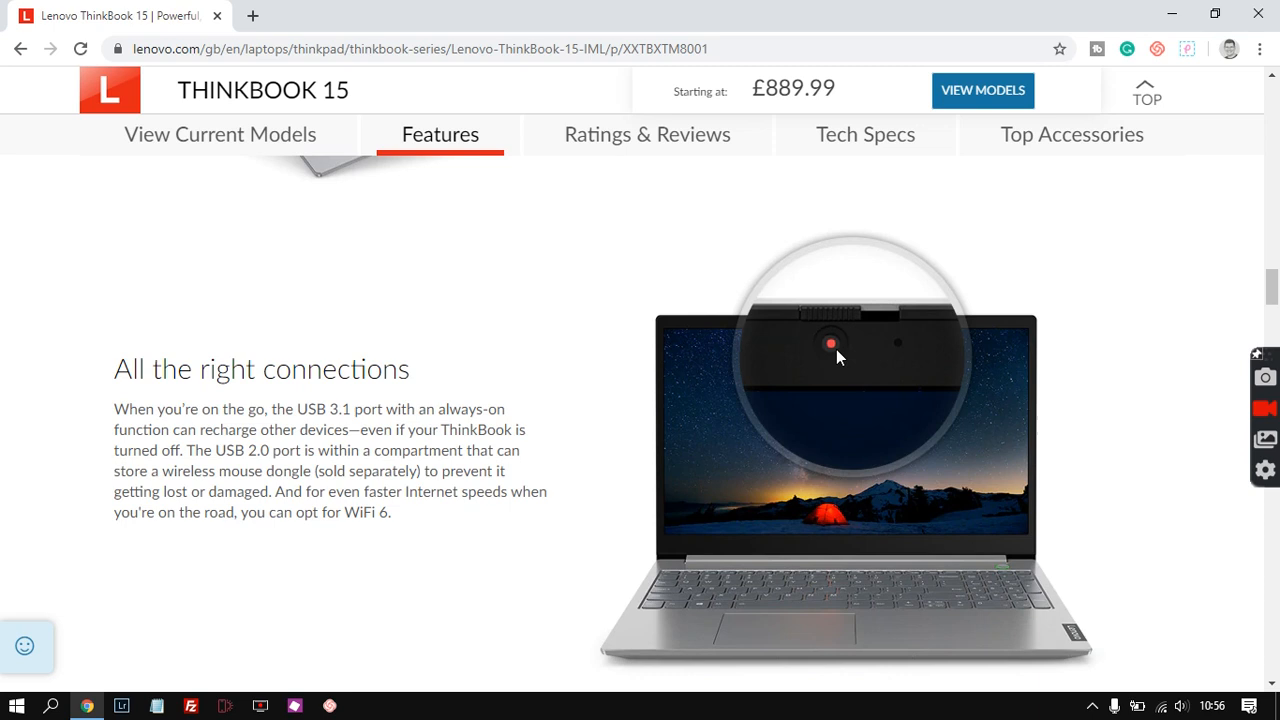
mouse_move(852, 314)
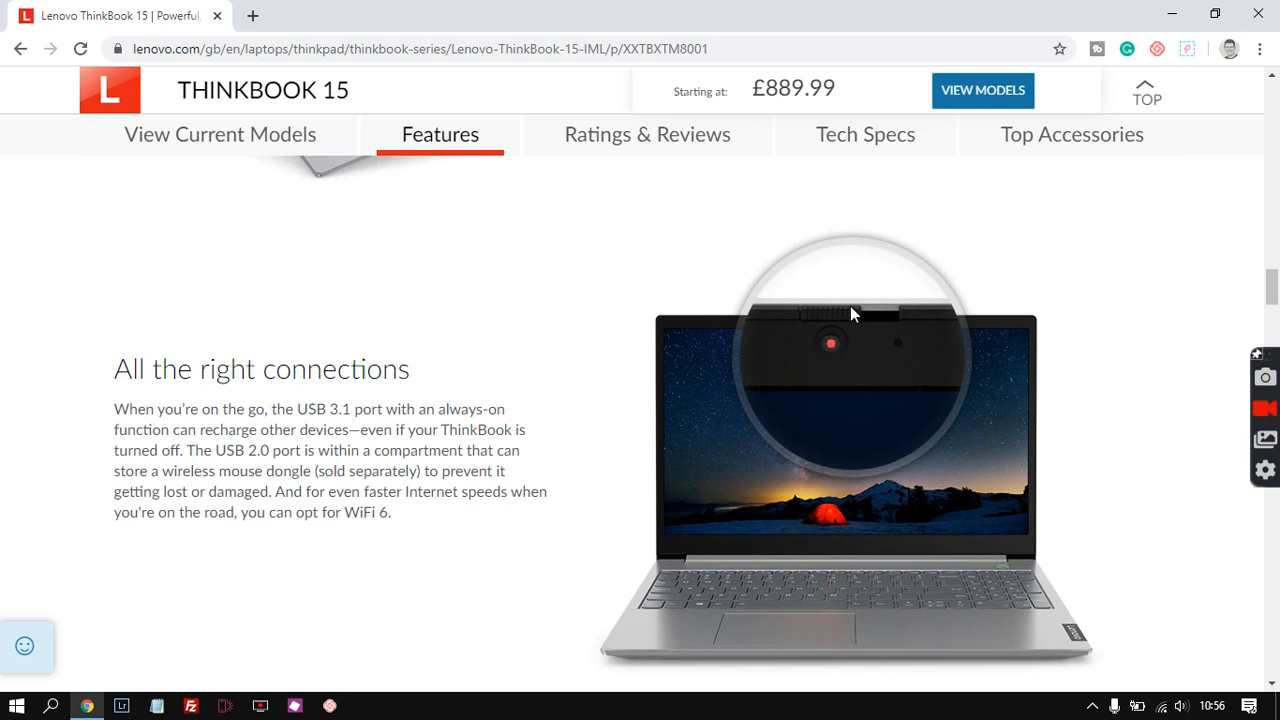
mouse_move(420, 512)
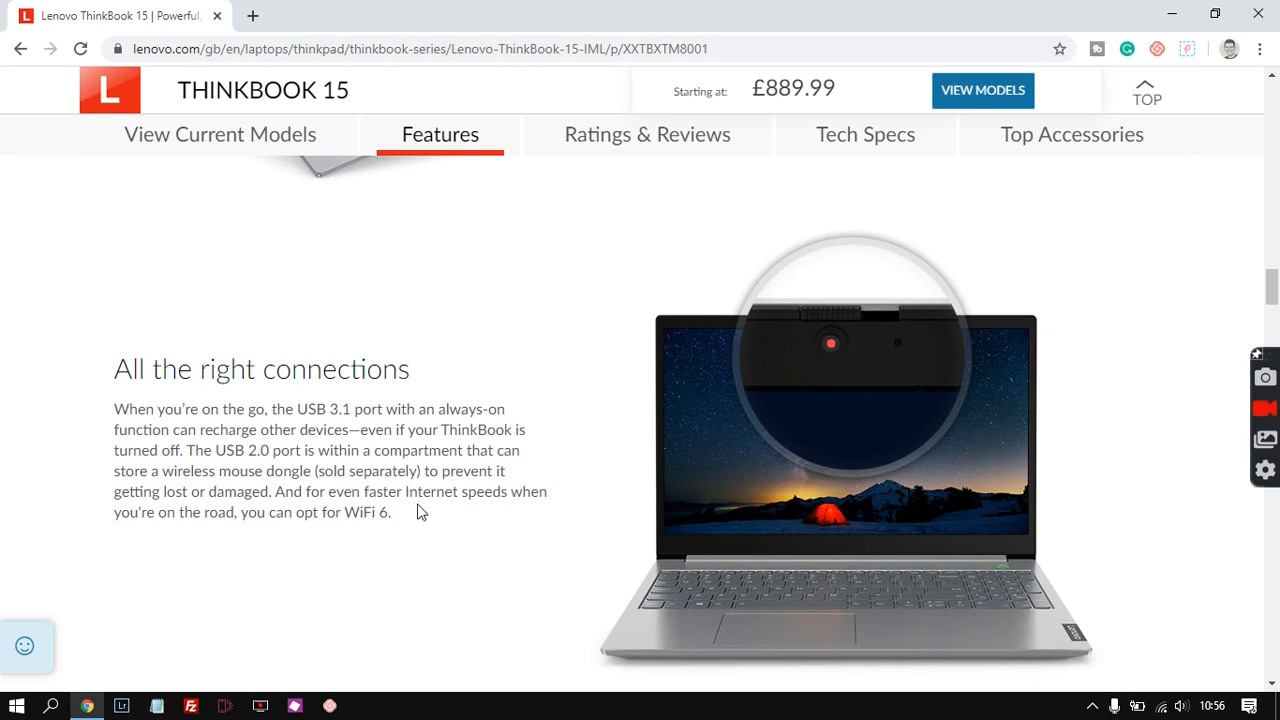
mouse_move(428, 524)
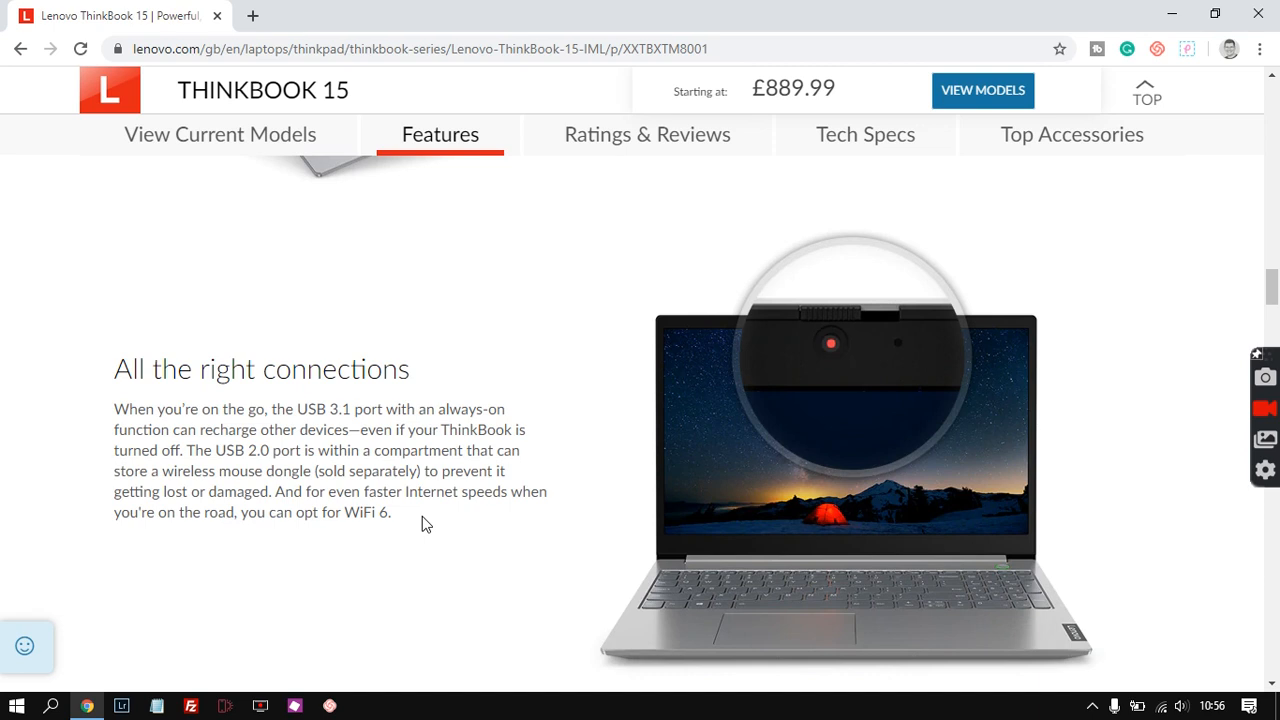
mouse_move(448, 516)
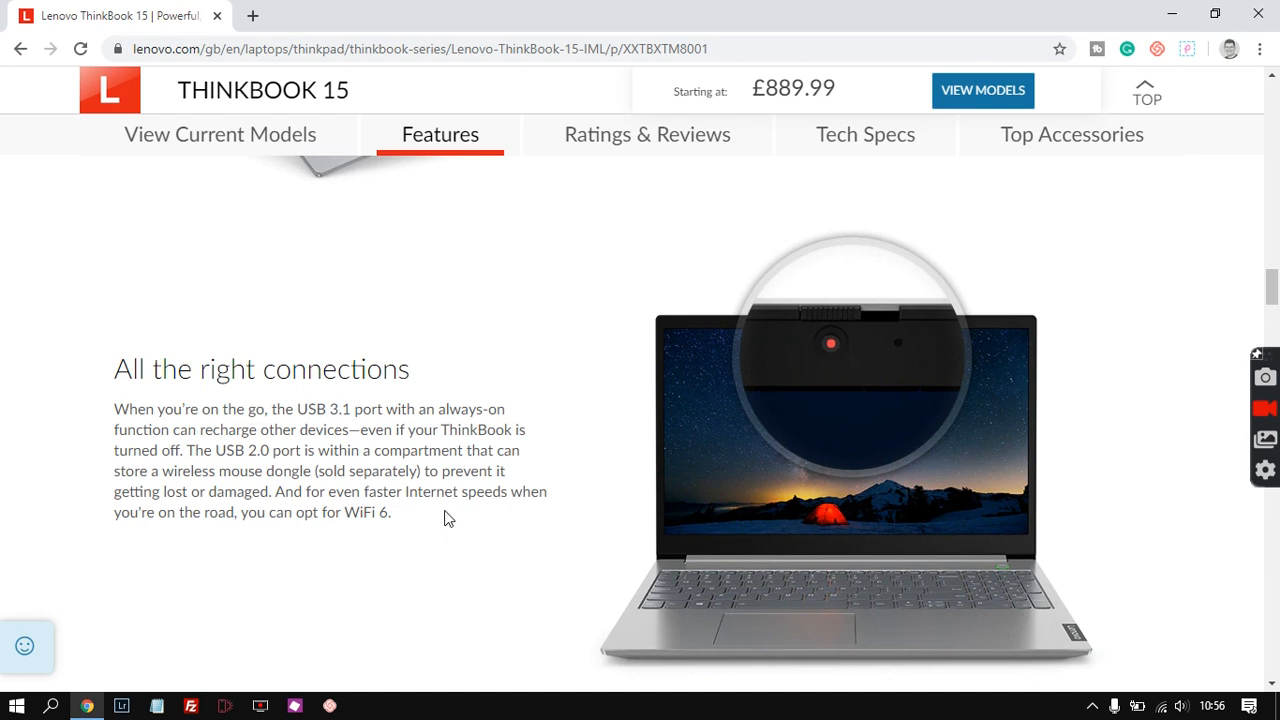
Step: Check the Ratings & Reviews snapshot (4.7 stars, 94 reviews), then return to the productivity features
click(648, 134)
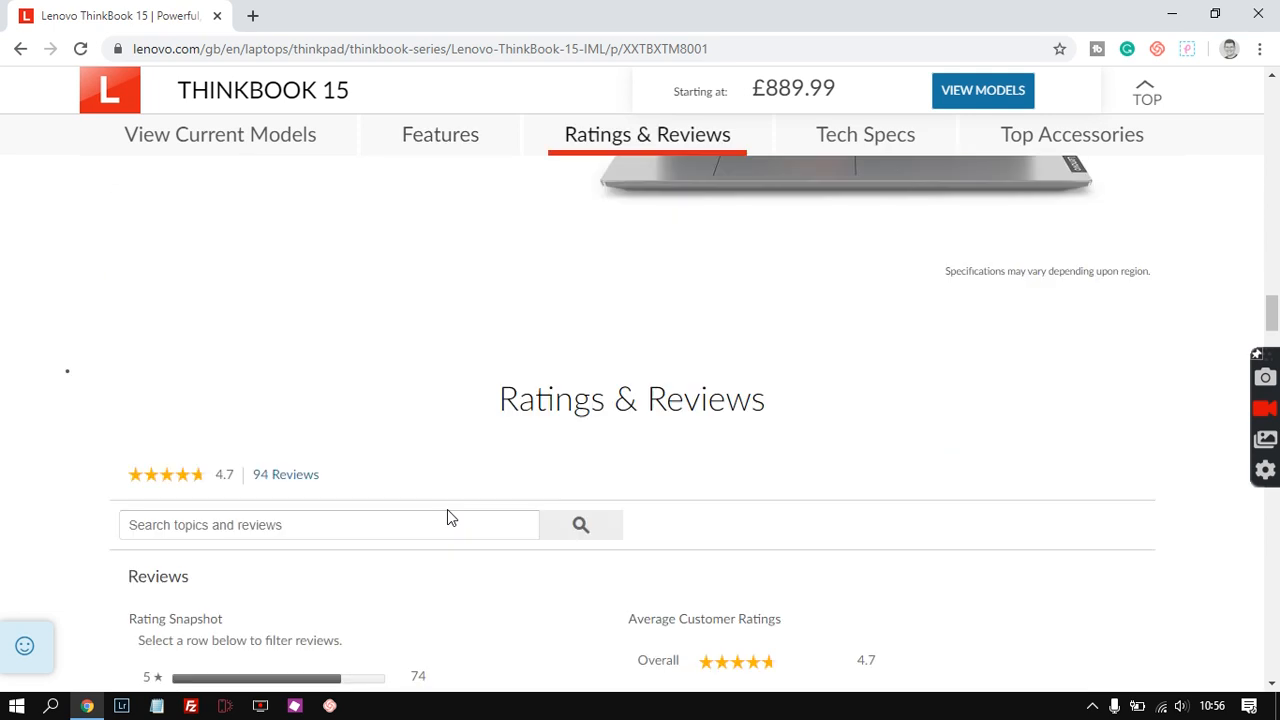
scroll(down, 3)
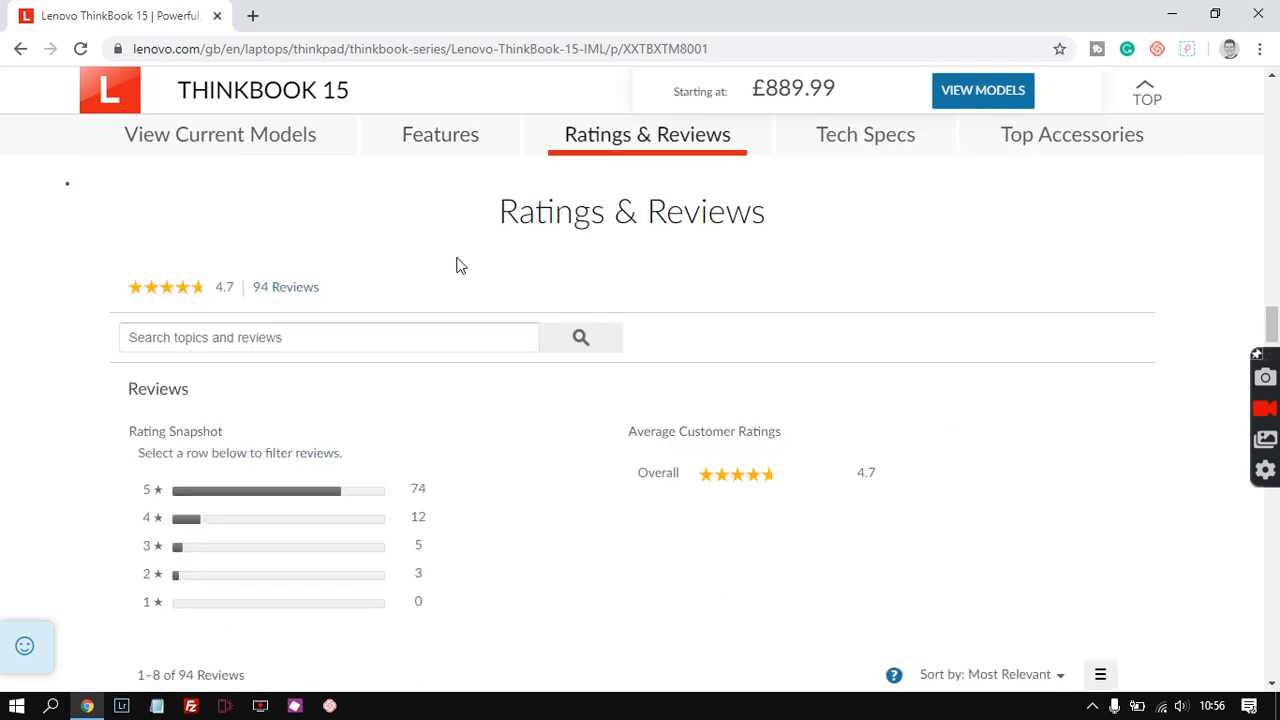
mouse_move(420, 280)
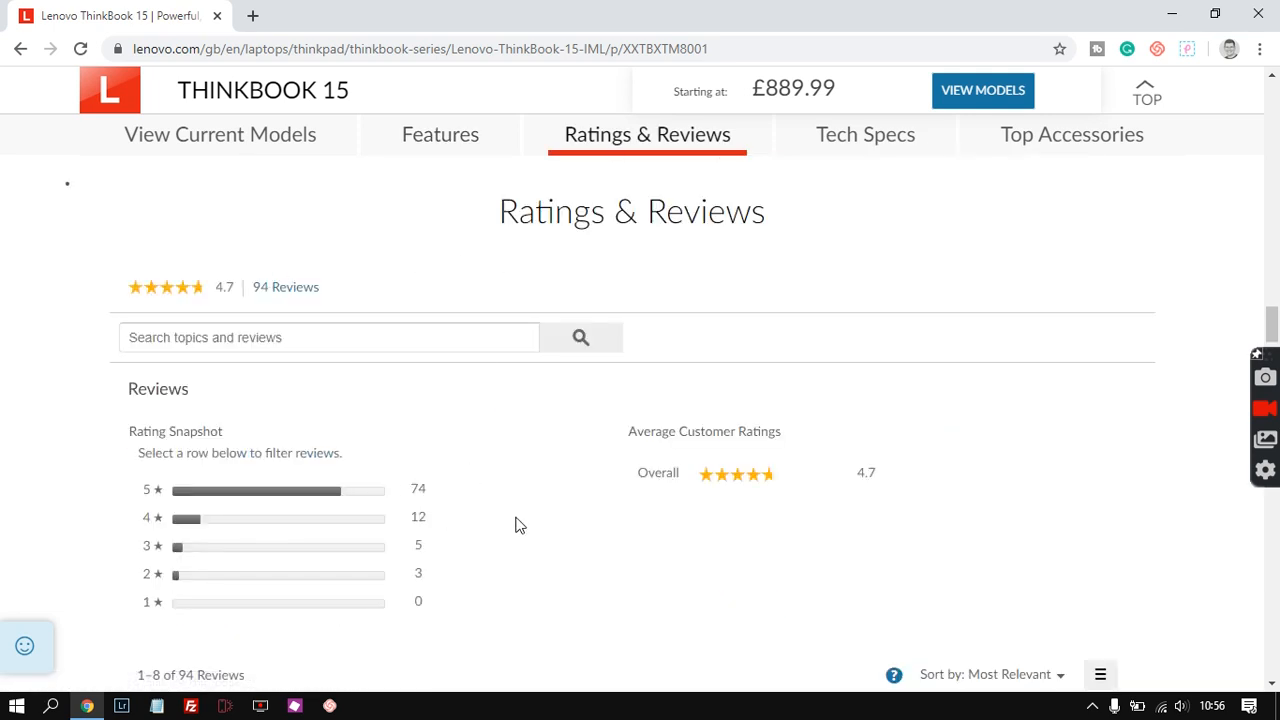
click(440, 134)
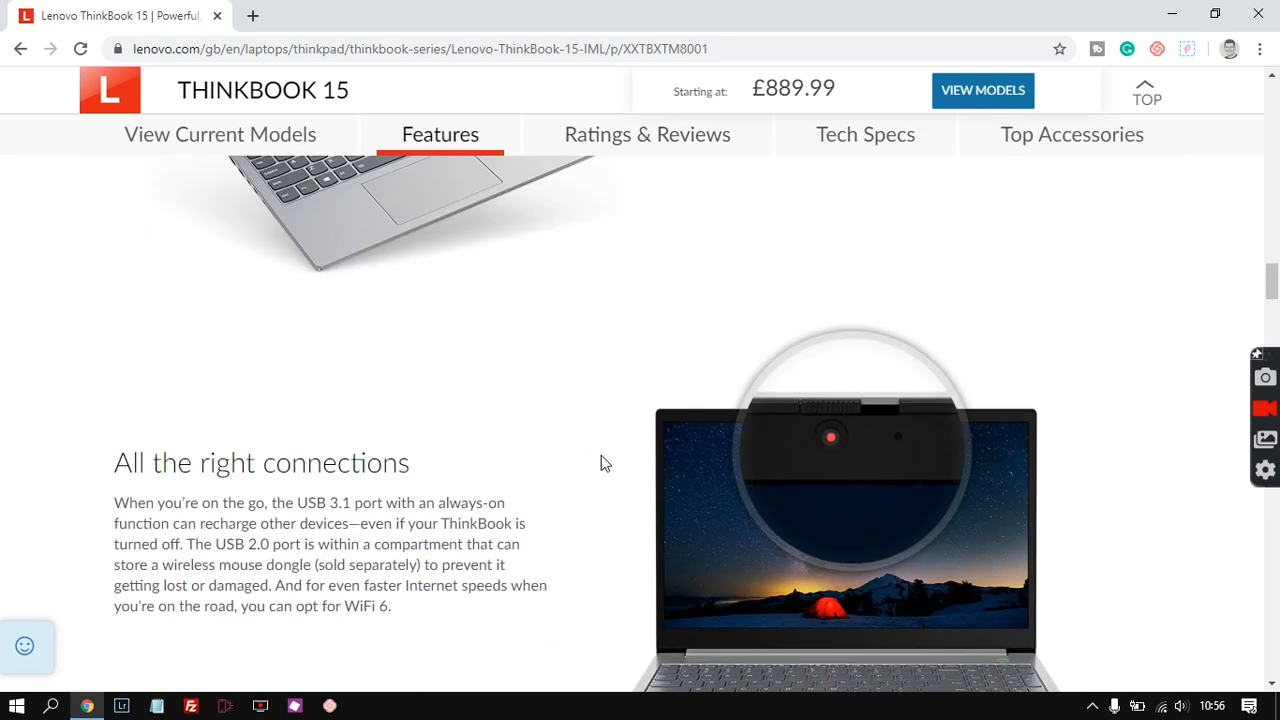
scroll(down, 3)
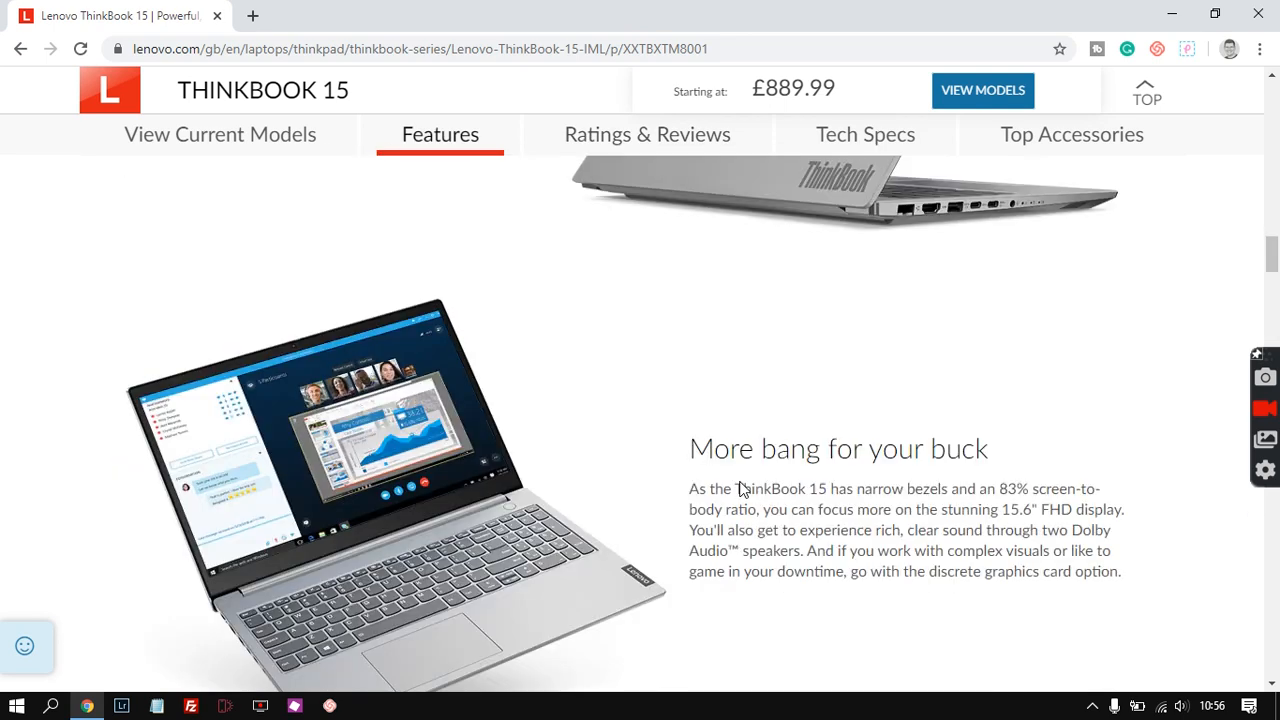
scroll(down, 3)
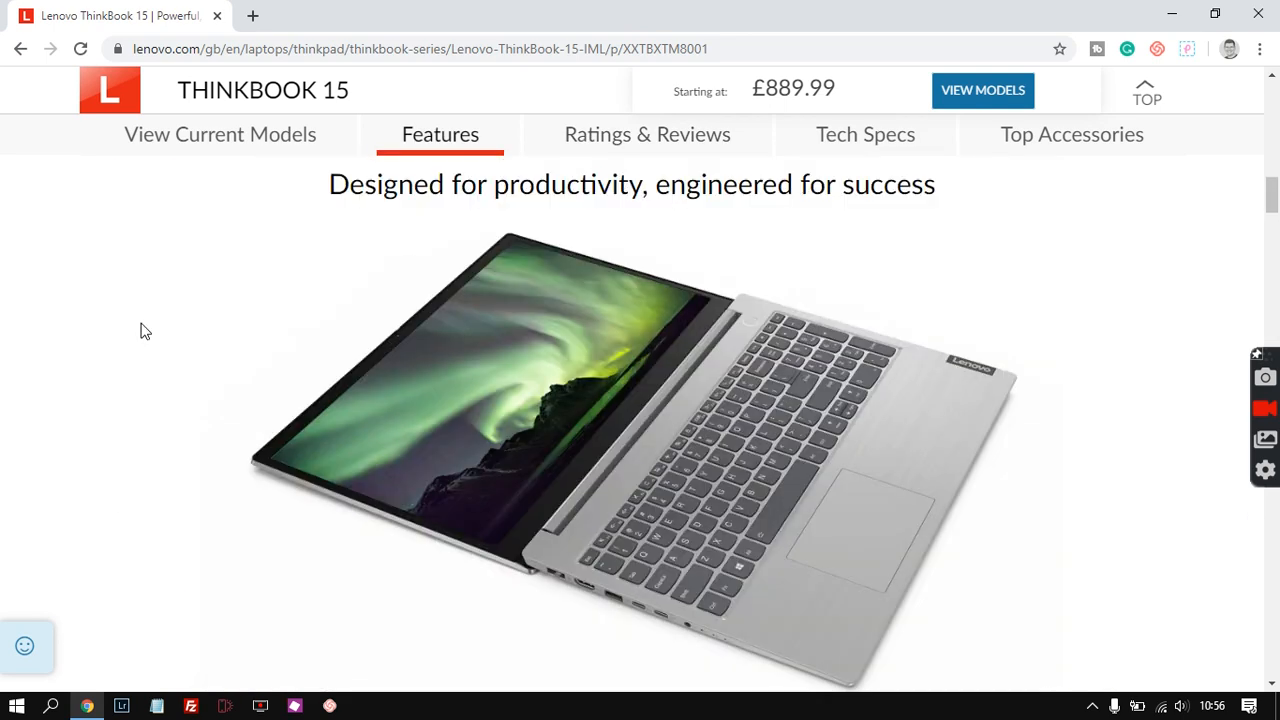
Step: Return via View Current Models to the 15-IIL listing's spec list and £889.99 price panel
click(220, 134)
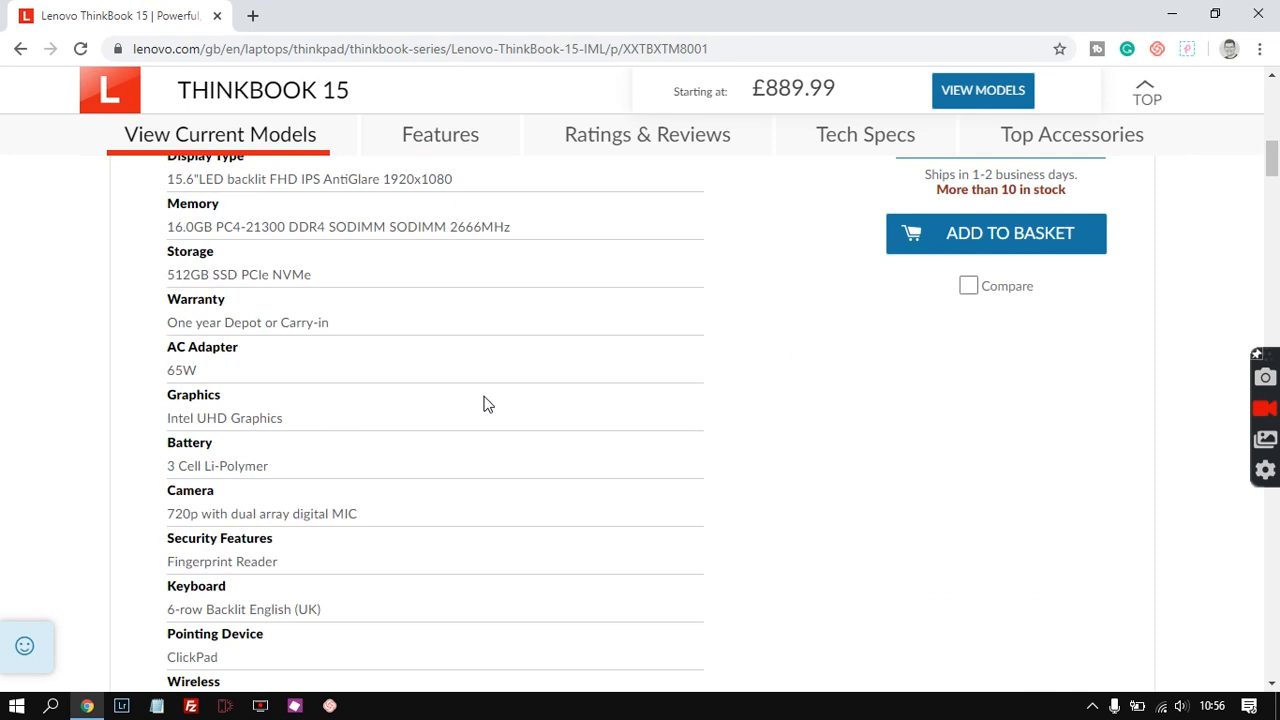
scroll(up, 3)
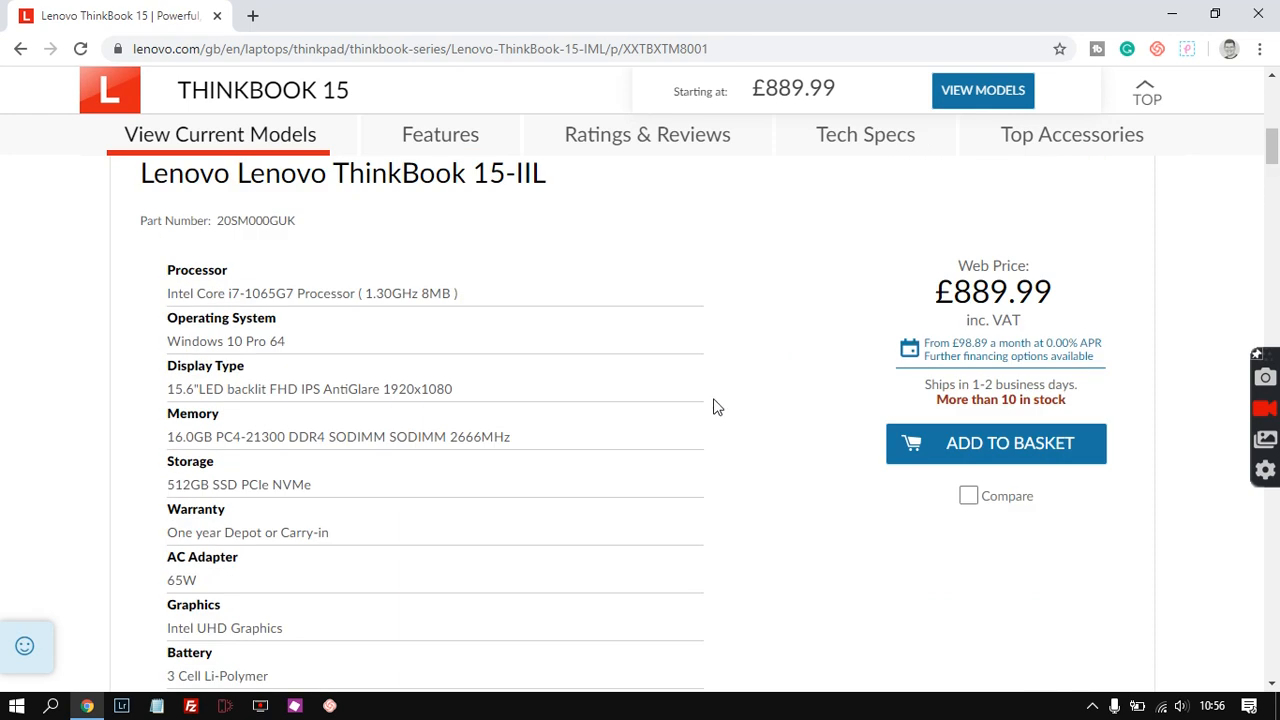
mouse_move(732, 410)
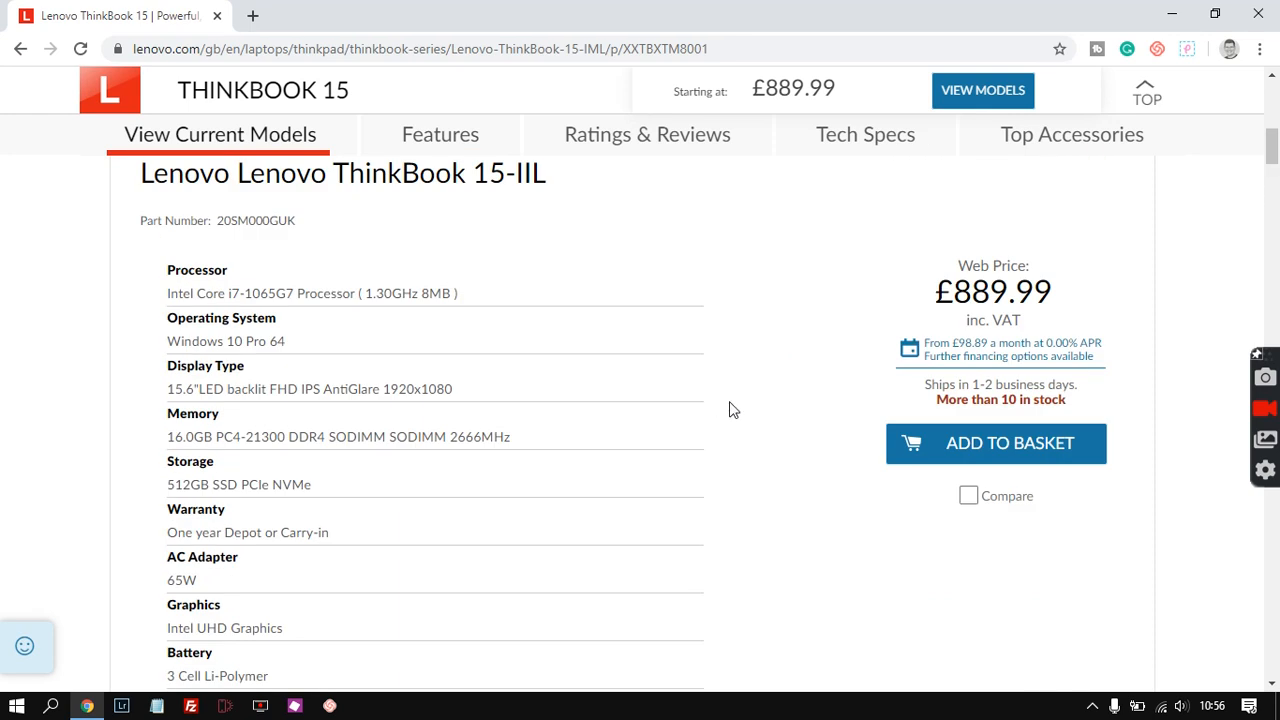
mouse_move(770, 396)
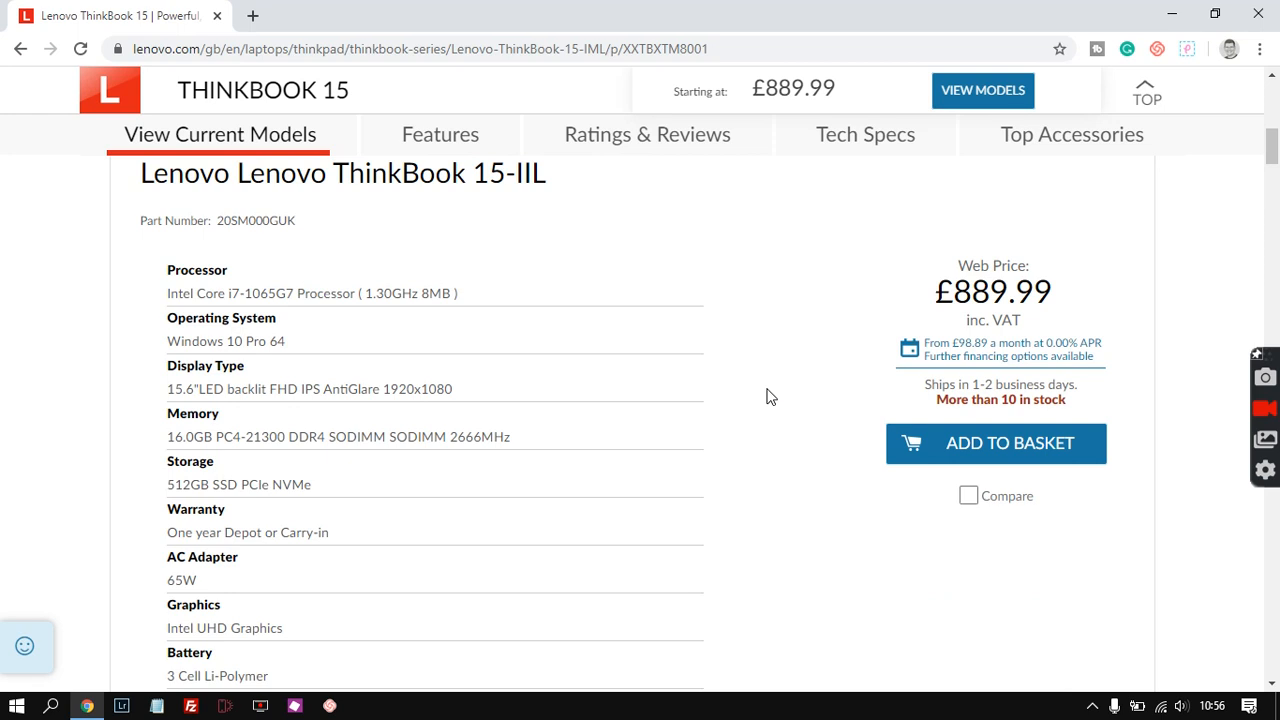
mouse_move(766, 412)
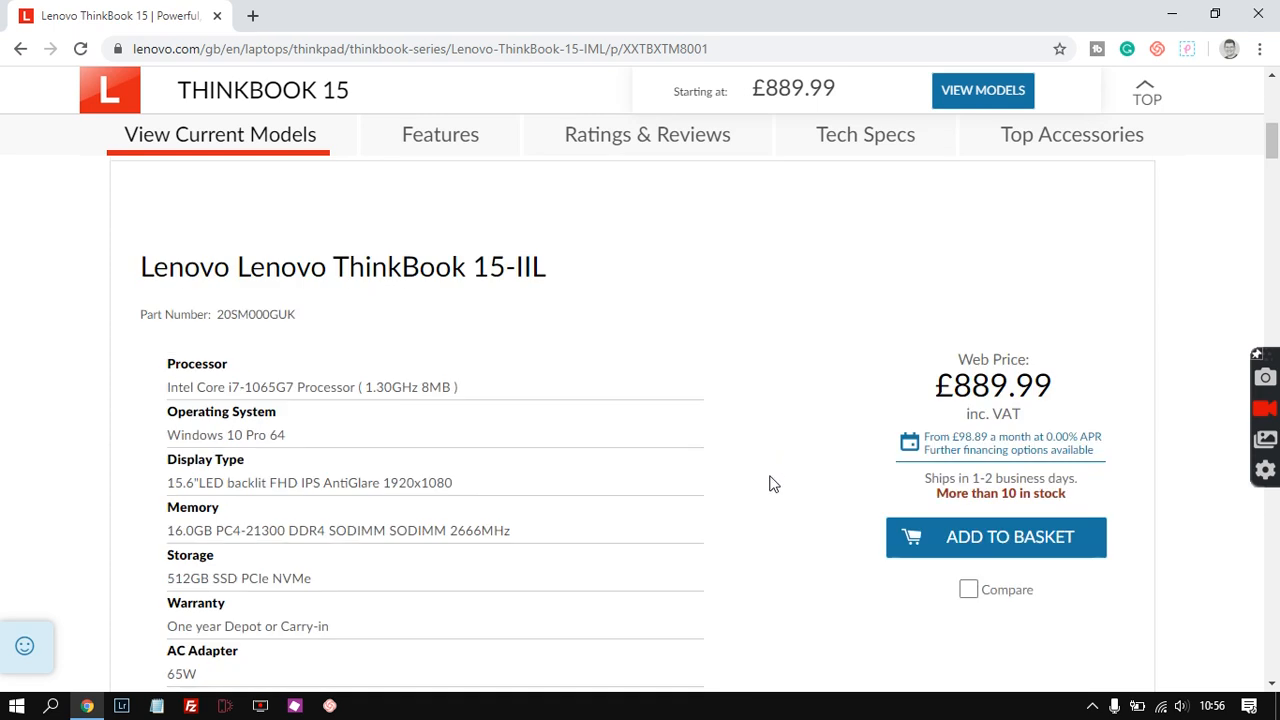
mouse_move(760, 458)
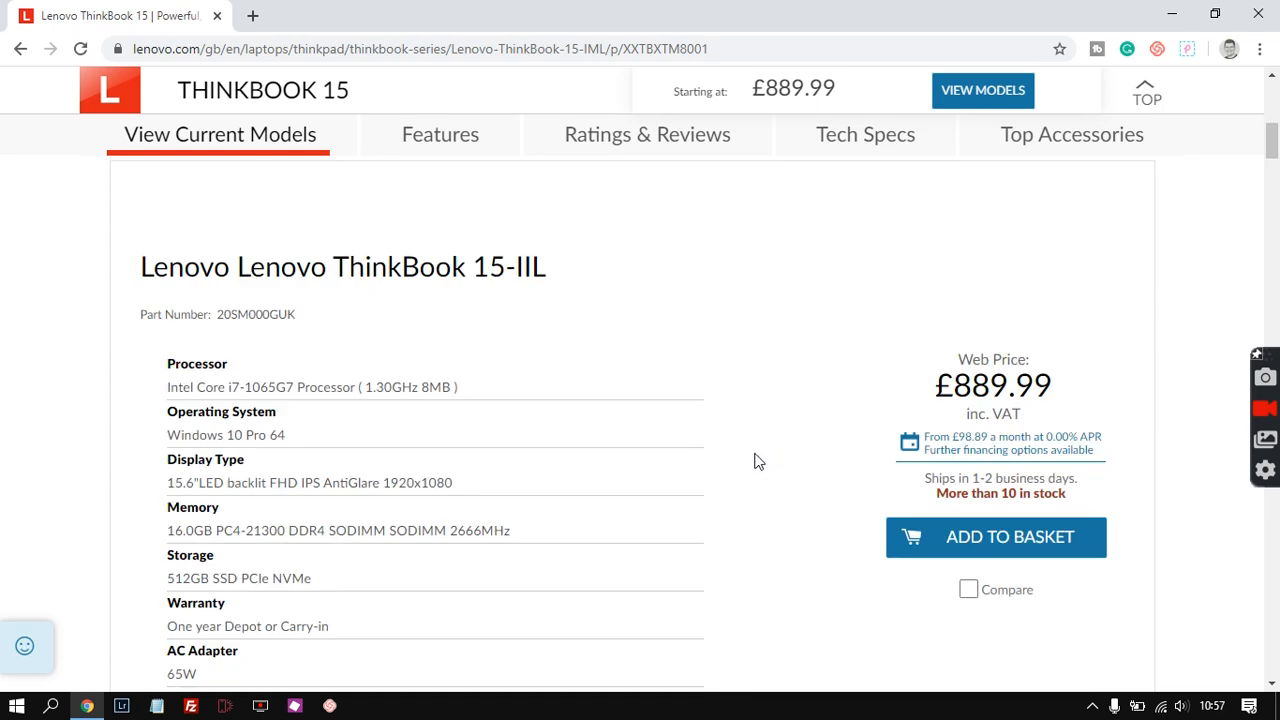
scroll(down, 3)
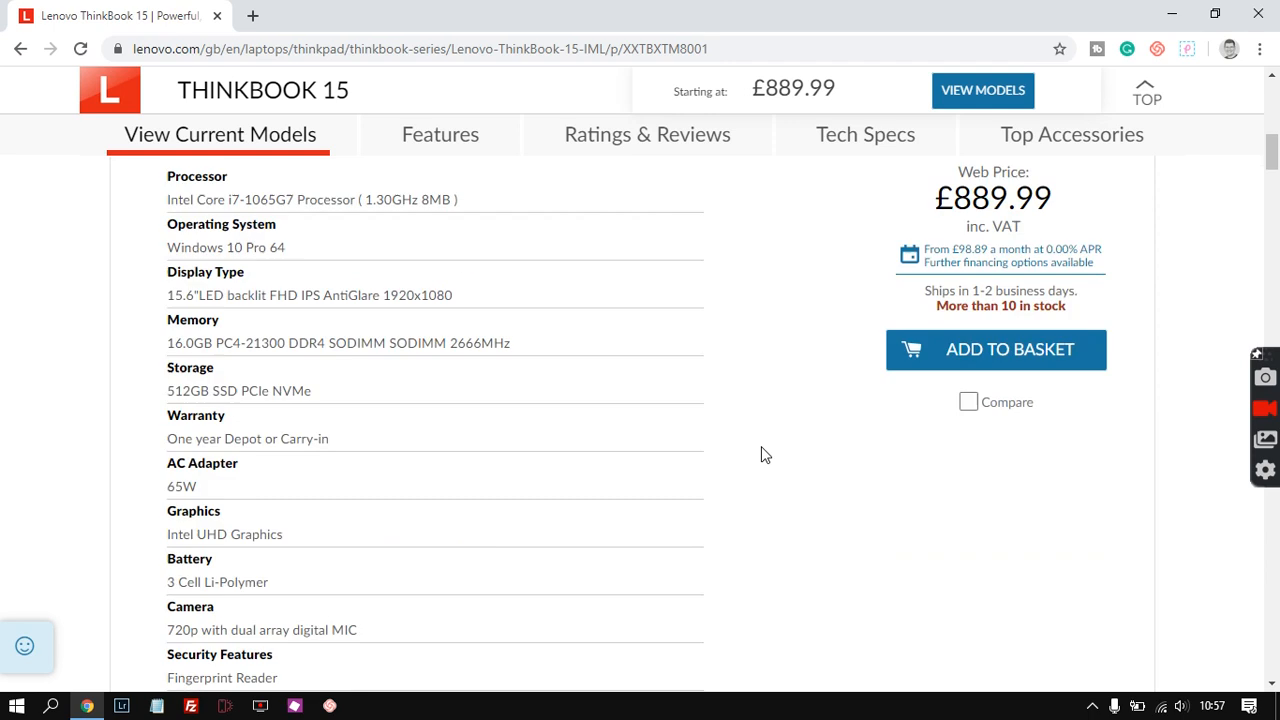
mouse_move(762, 376)
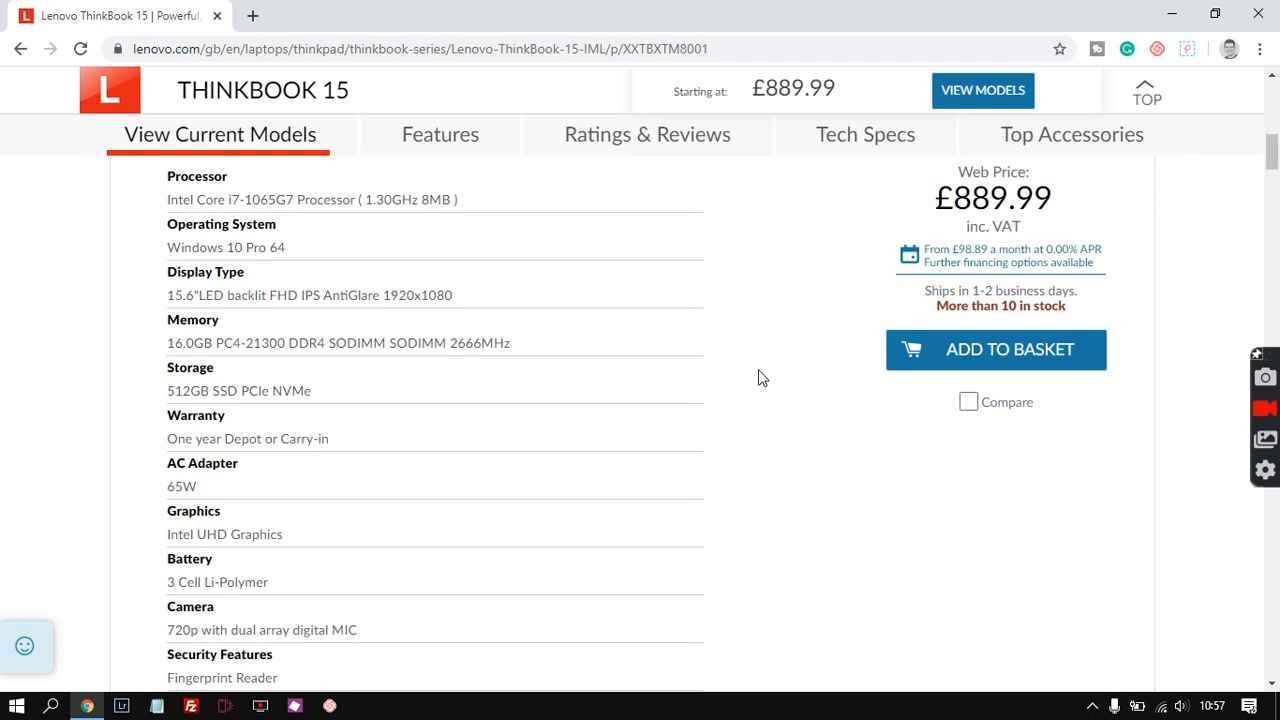